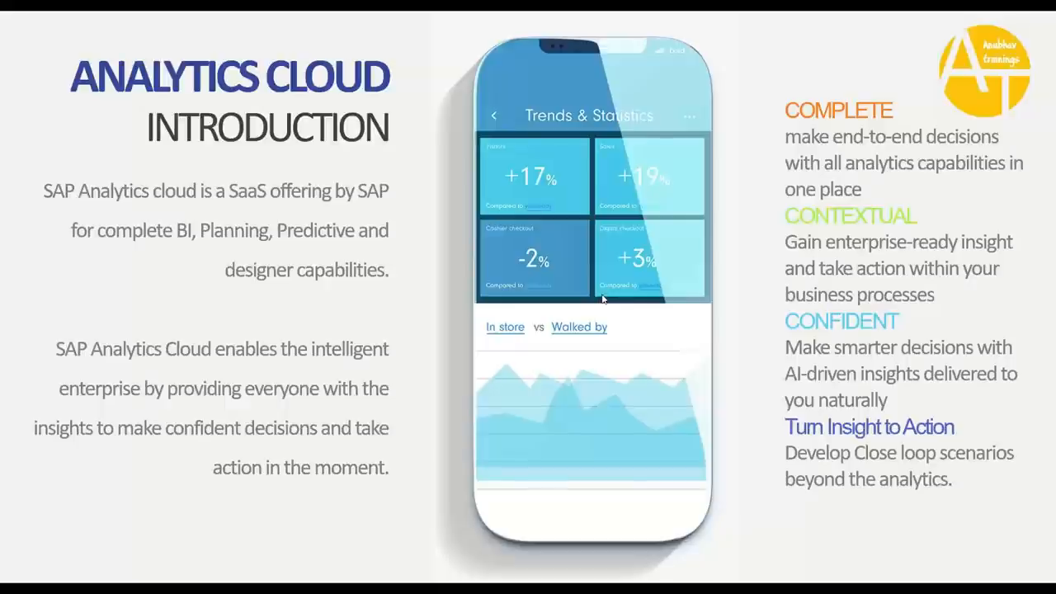
mouse_move(602, 298)
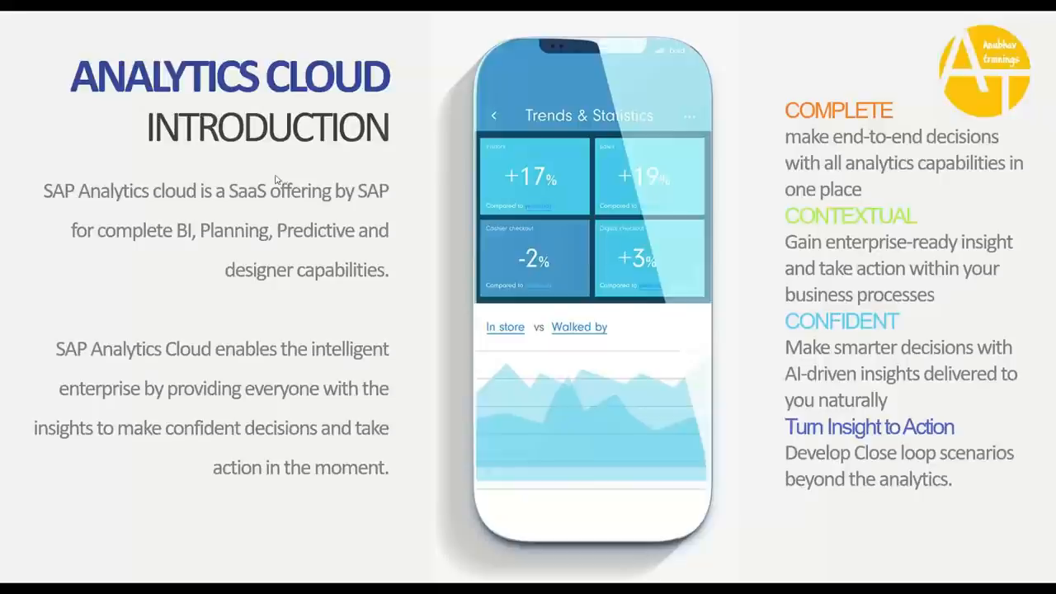
mouse_move(338, 205)
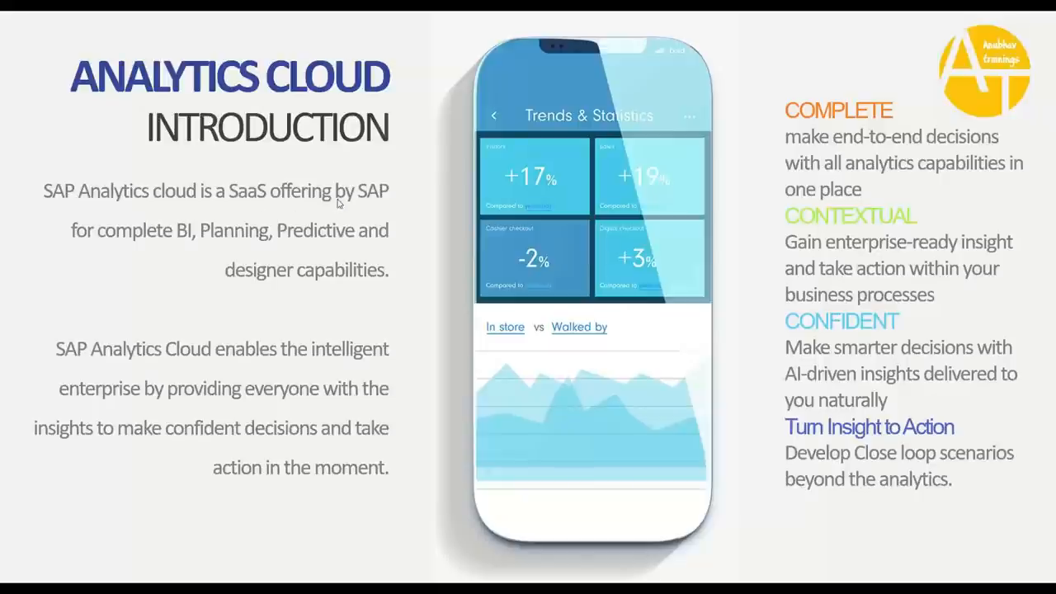
mouse_move(389, 205)
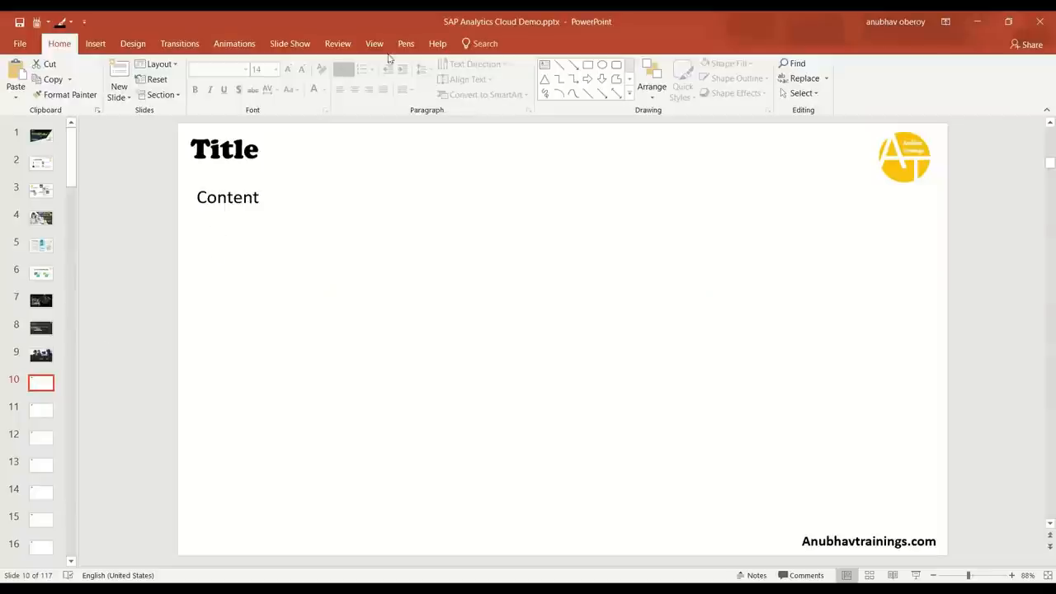
Ink a HANA Cloud box at lower right holding a labelled database box with its tables
left_click(406, 43)
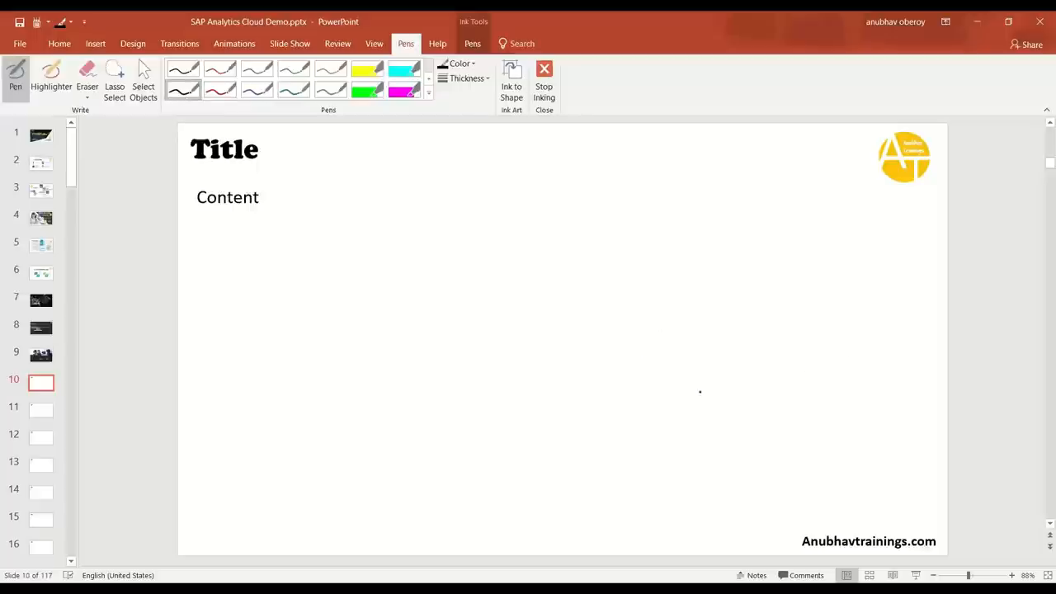
left_click_drag(732, 386, 891, 475)
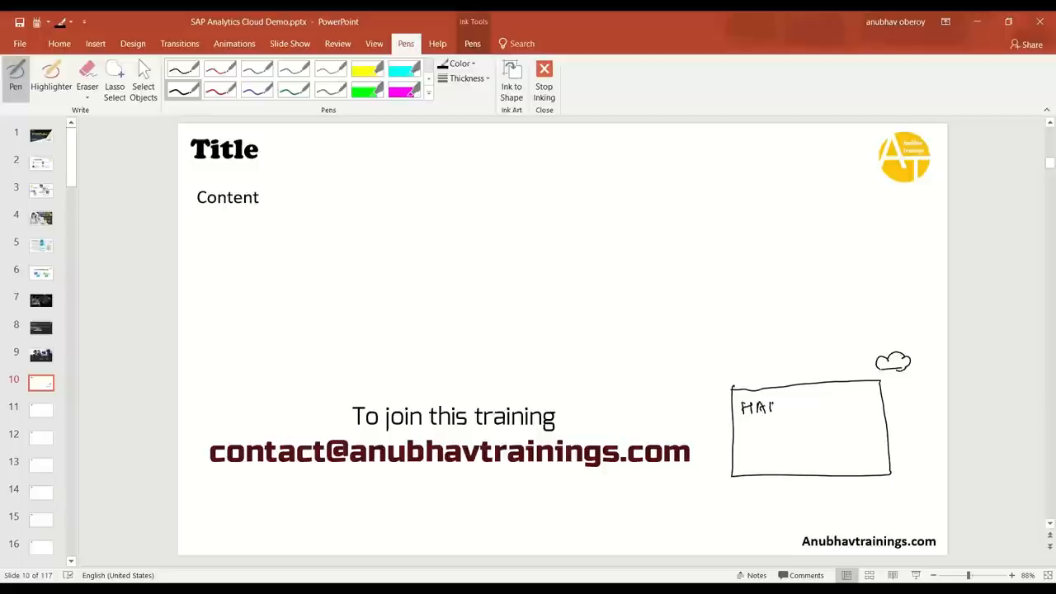
left_click_drag(767, 404, 833, 404)
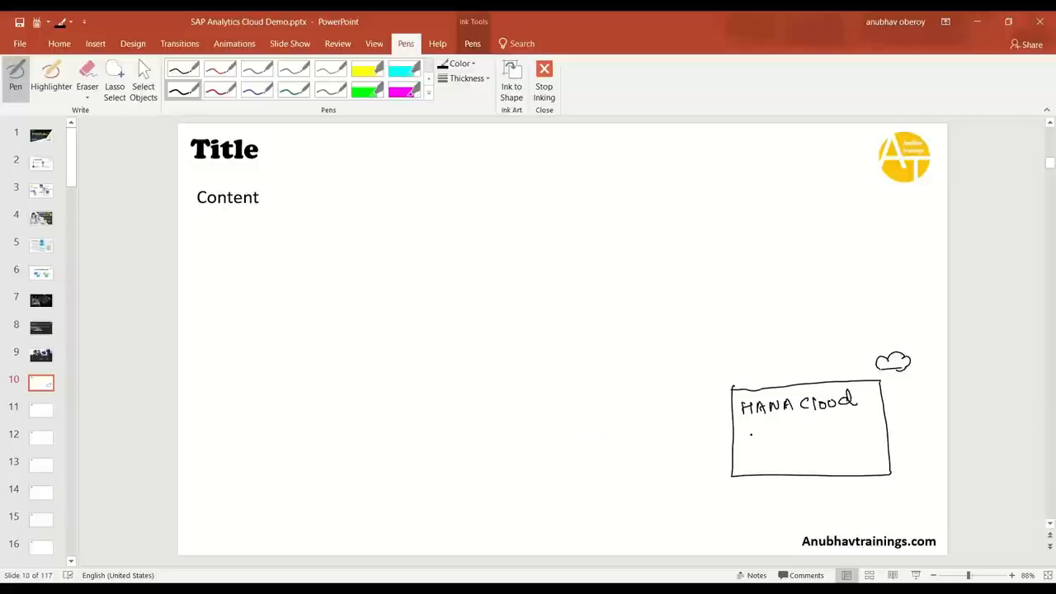
left_click_drag(756, 429, 812, 459)
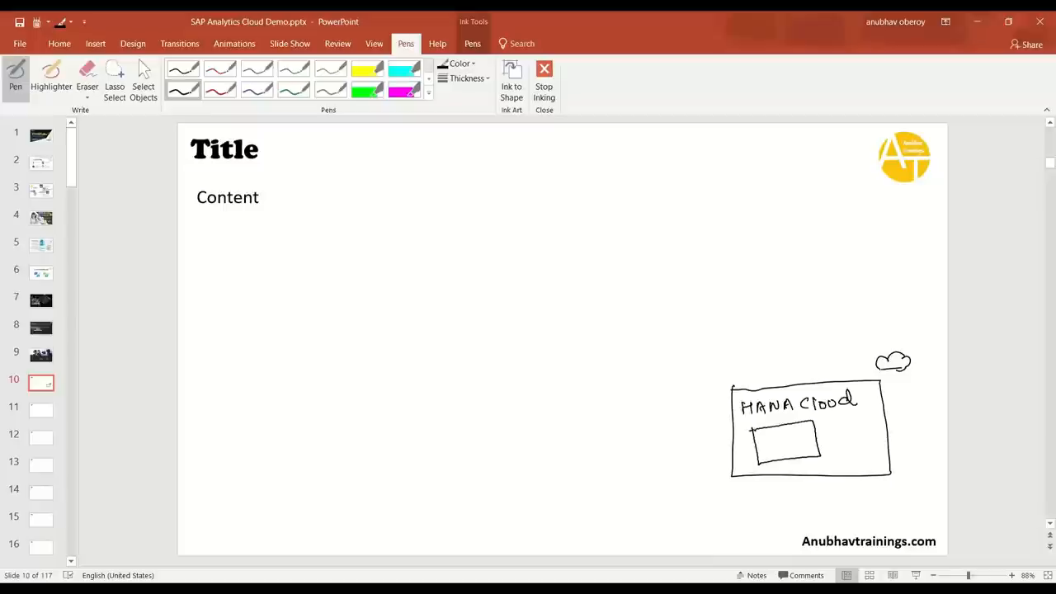
left_click_drag(759, 432, 792, 459)
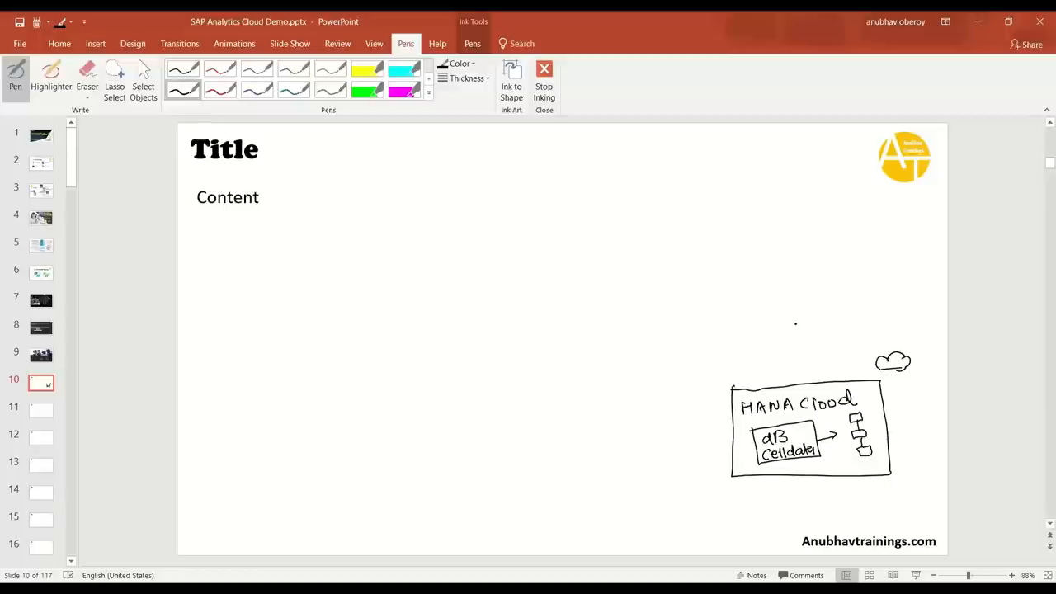
Draw an arrow from the HANA Cloud box up to a new ellipse
left_click_drag(808, 393, 792, 316)
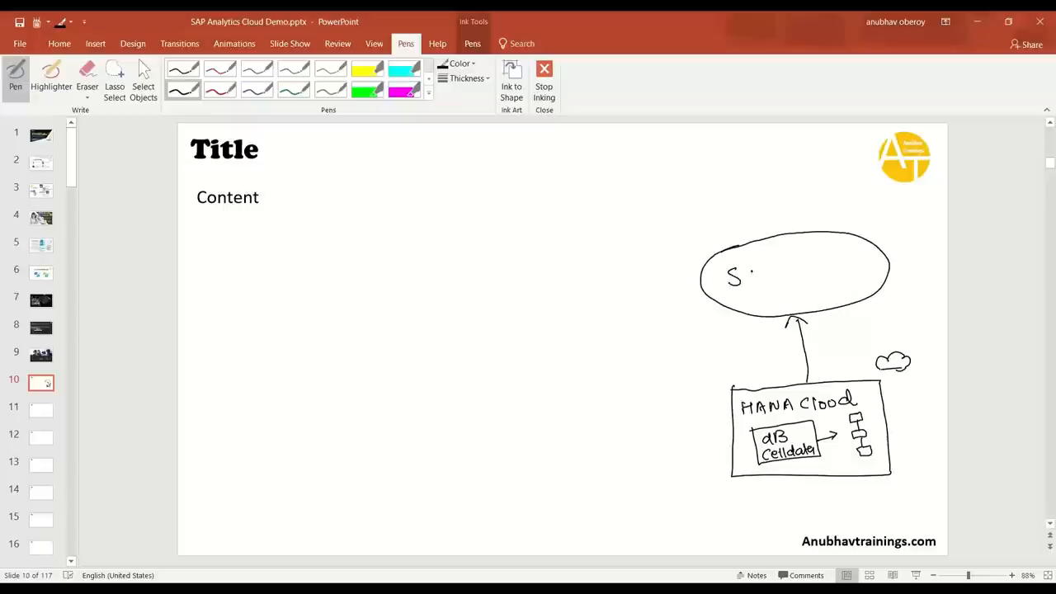
Write SHAA in the ellipse and draw a leftward arrow labelled Secure URL
left_click_drag(746, 277, 789, 278)
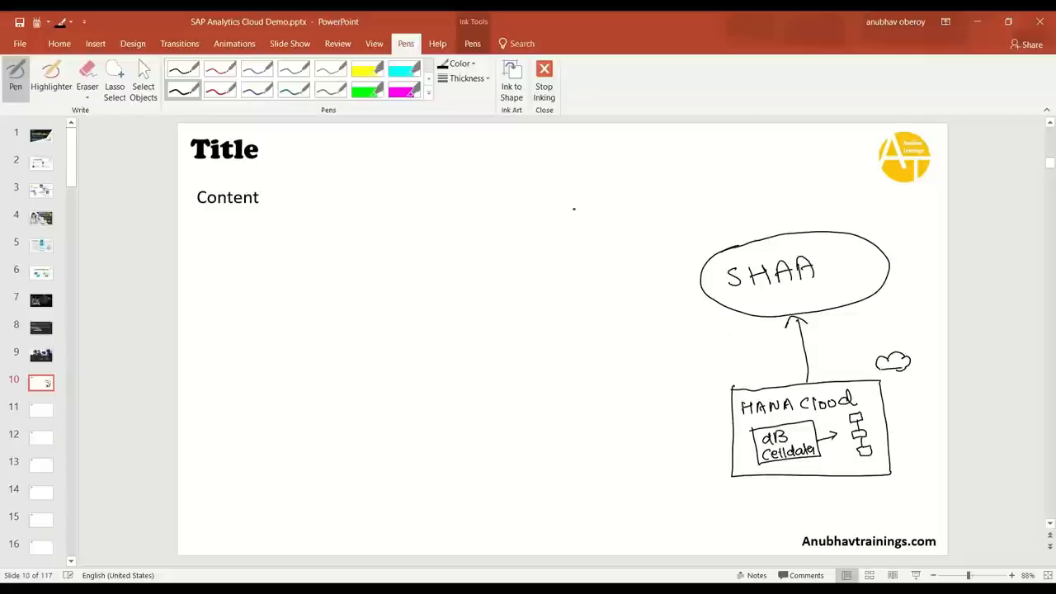
left_click_drag(701, 272, 581, 283)
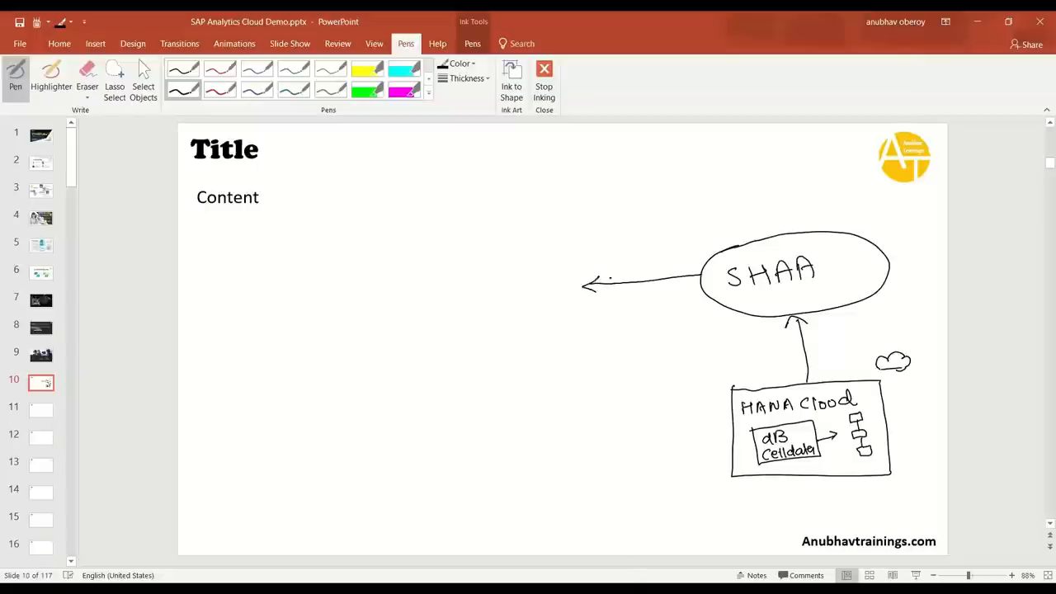
left_click_drag(611, 264, 656, 262)
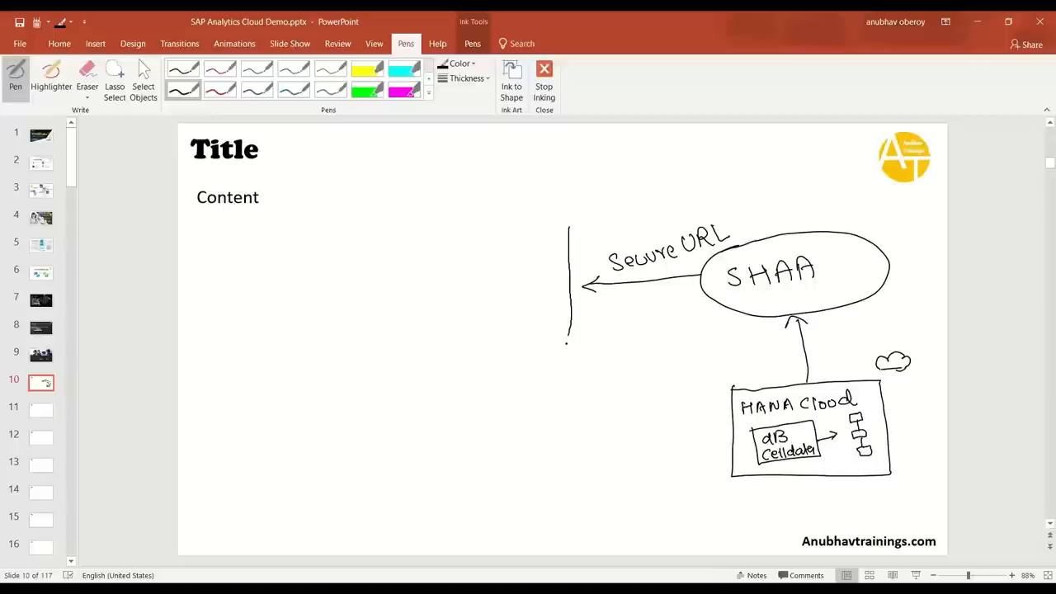
Draw a large rectangle containing a circle labelled Conn
left_click_drag(305, 224, 565, 356)
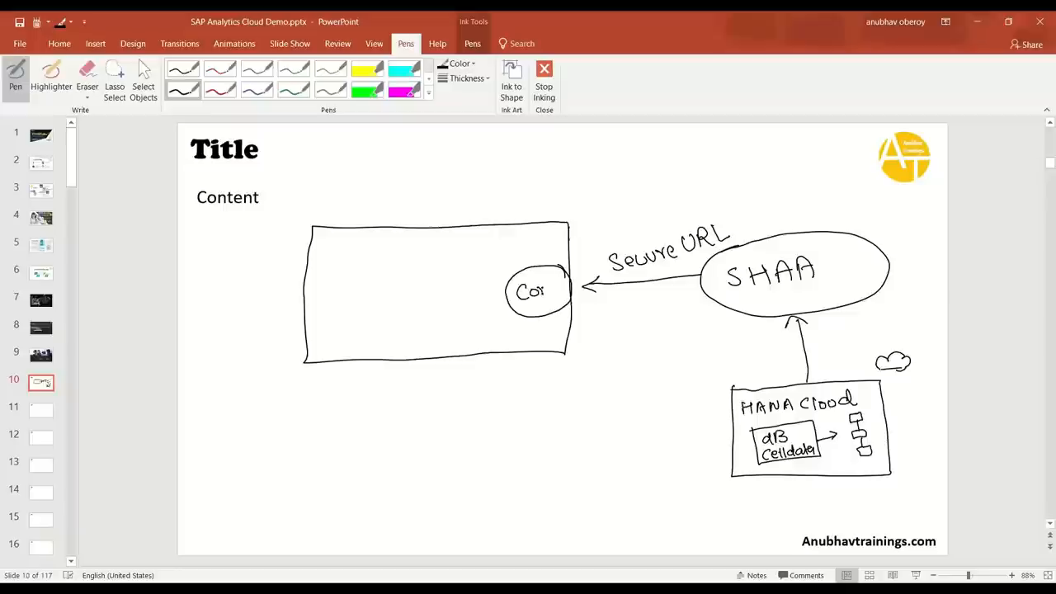
left_click_drag(541, 289, 565, 289)
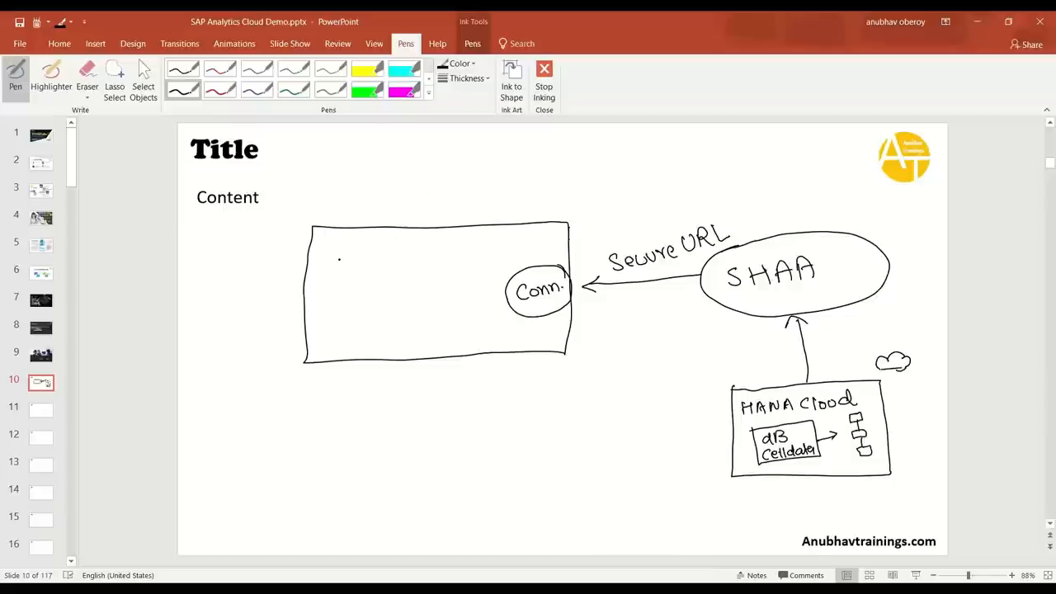
Draw two boxes inside the rectangle labelled Models and Story, with Models linked to Story
left_click_drag(338, 261, 442, 310)
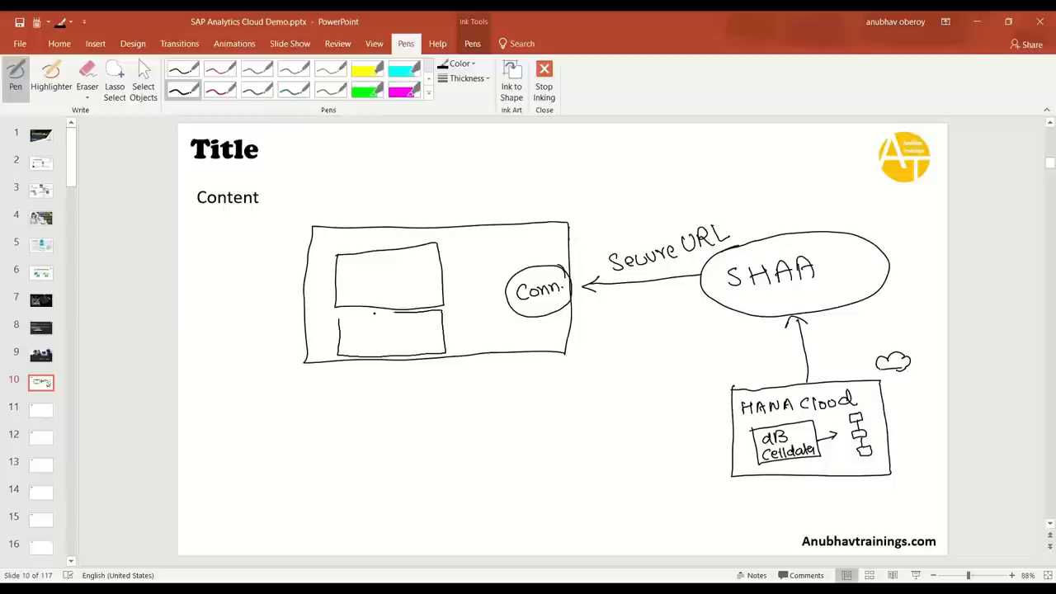
left_click_drag(347, 273, 383, 281)
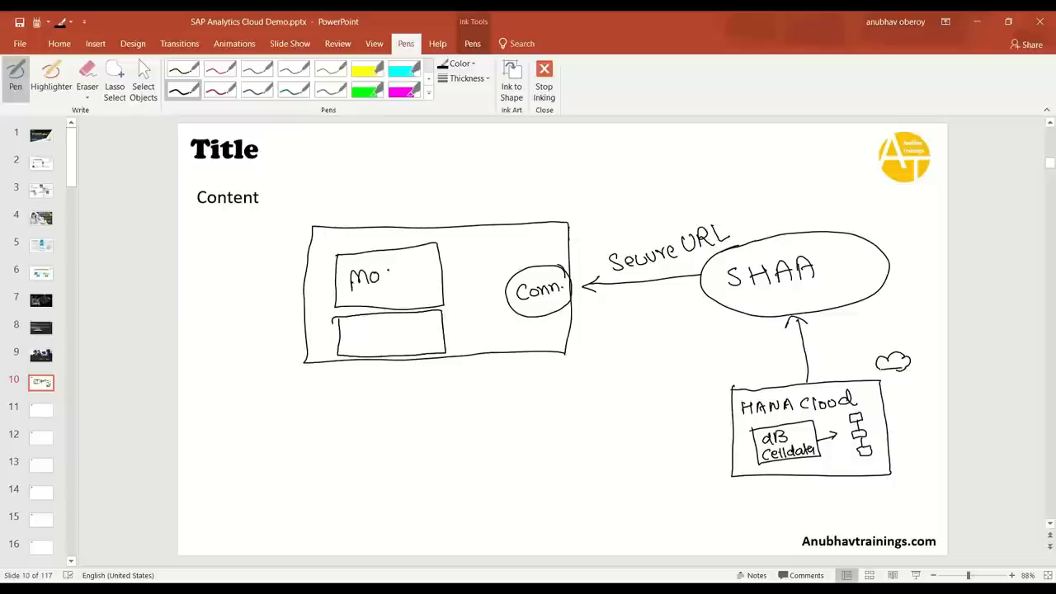
left_click_drag(376, 277, 426, 277)
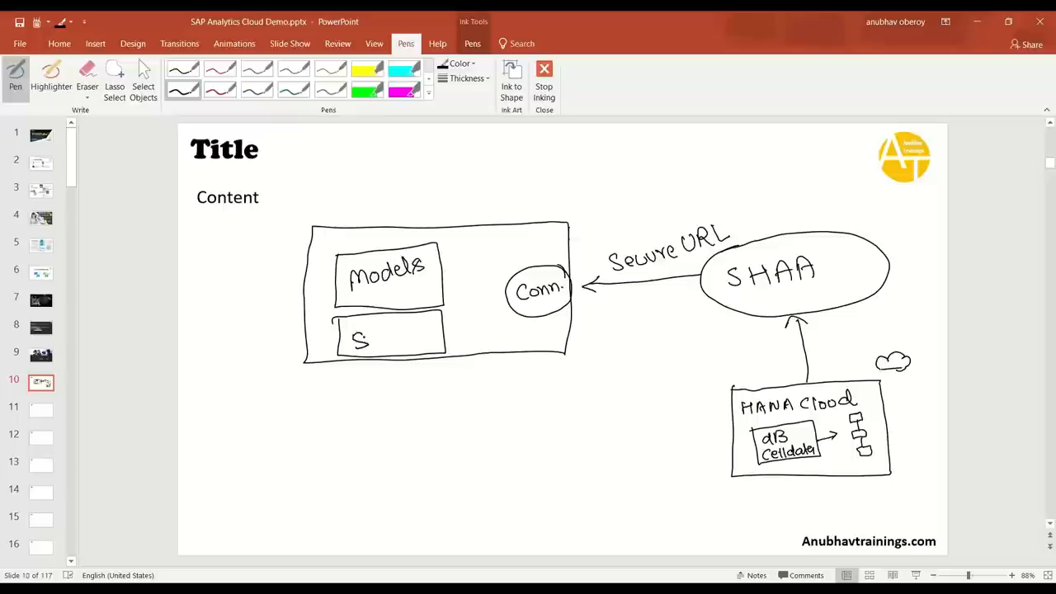
left_click_drag(360, 338, 404, 338)
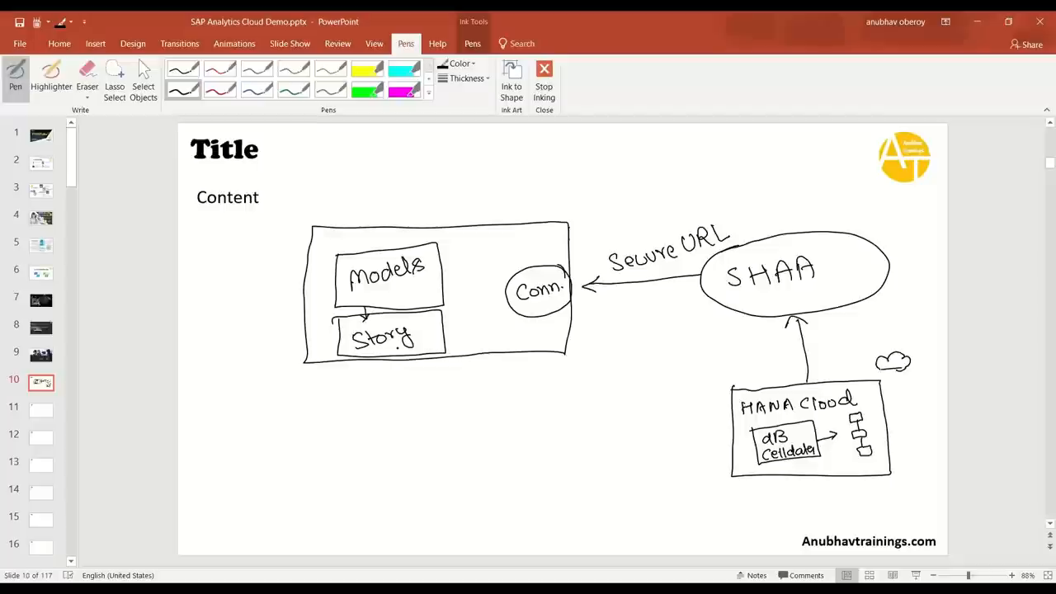
Draw an arrow feeding Models from the Conn. circle
left_click_drag(475, 278, 437, 277)
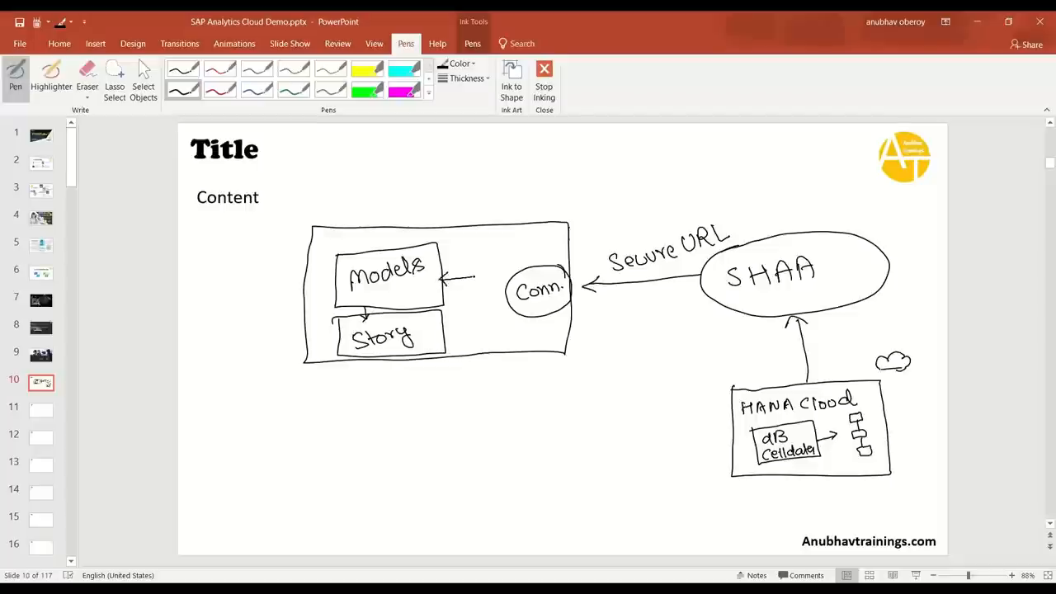
left_click_drag(446, 280, 495, 295)
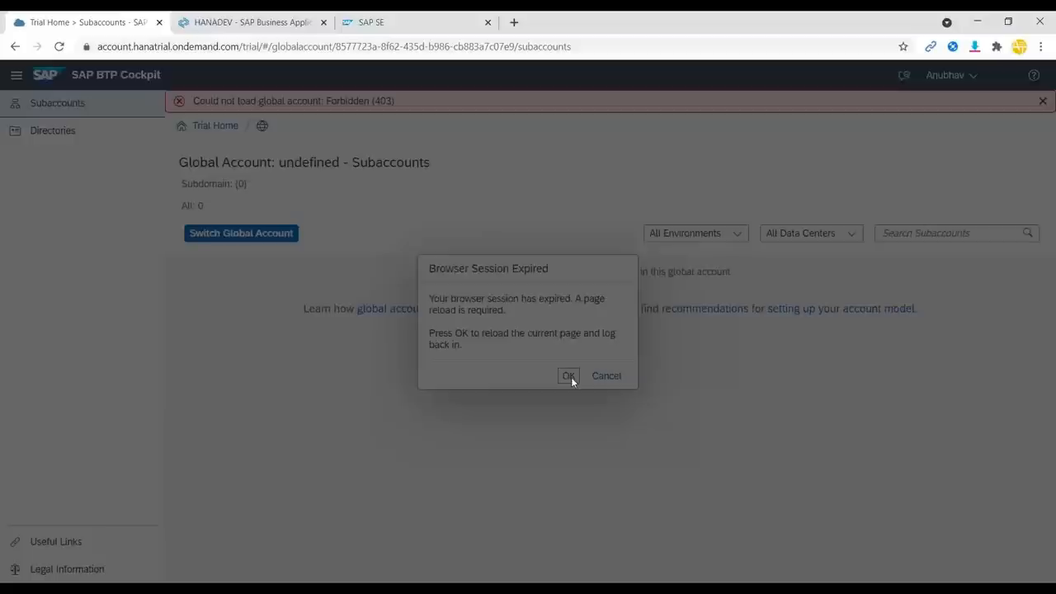
Reload the expired cockpit session and go into the trial subaccount
left_click(567, 377)
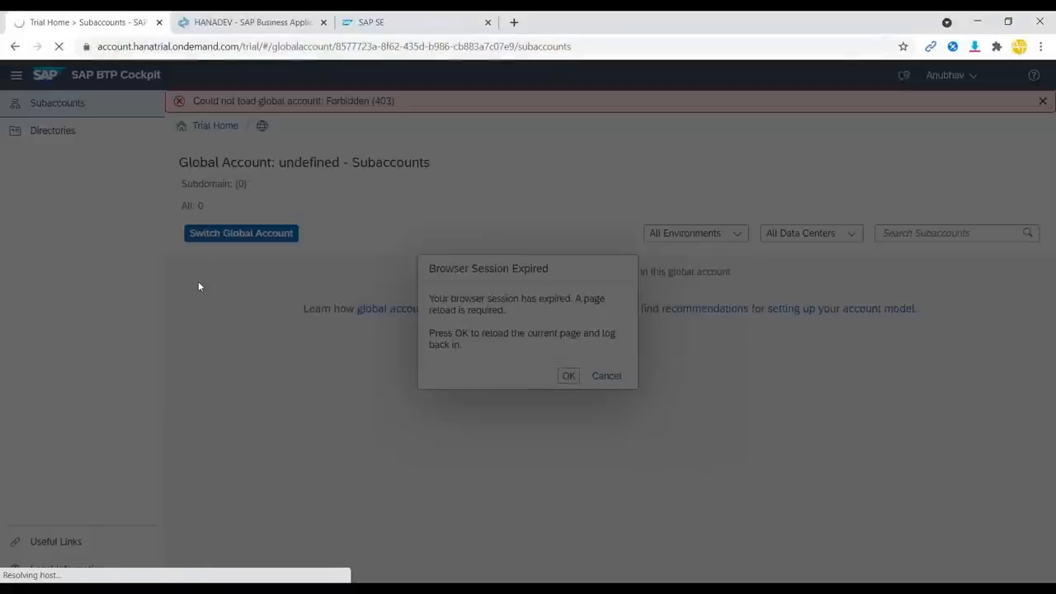
left_click(568, 377)
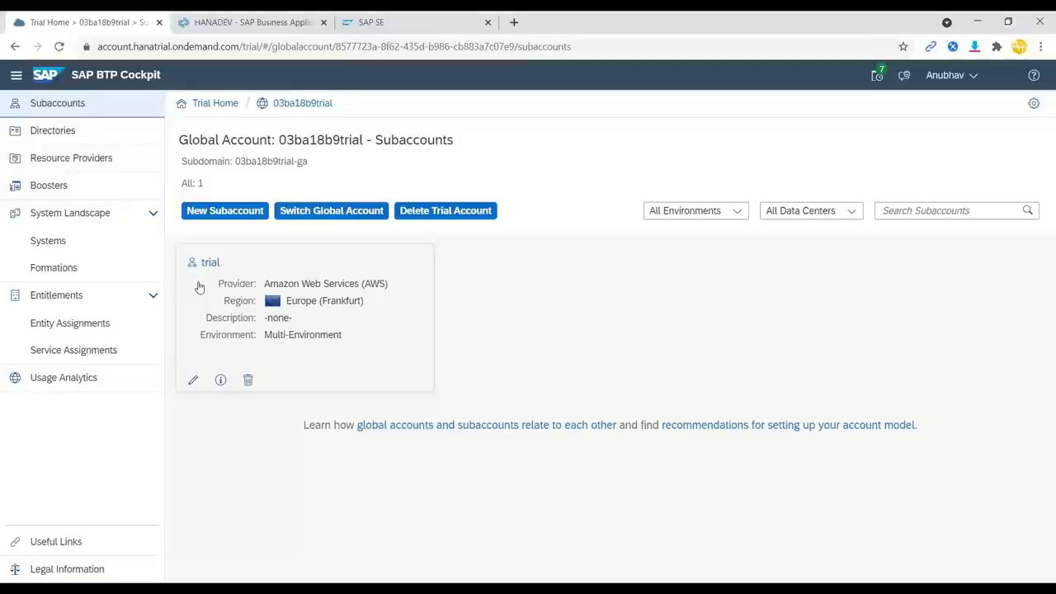
left_click(211, 262)
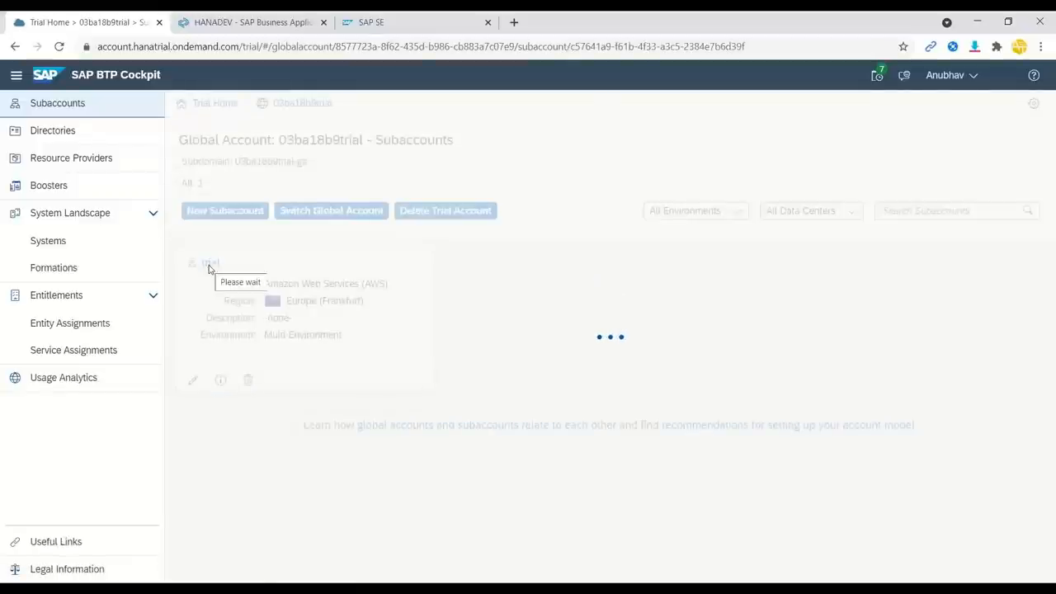
left_click(211, 262)
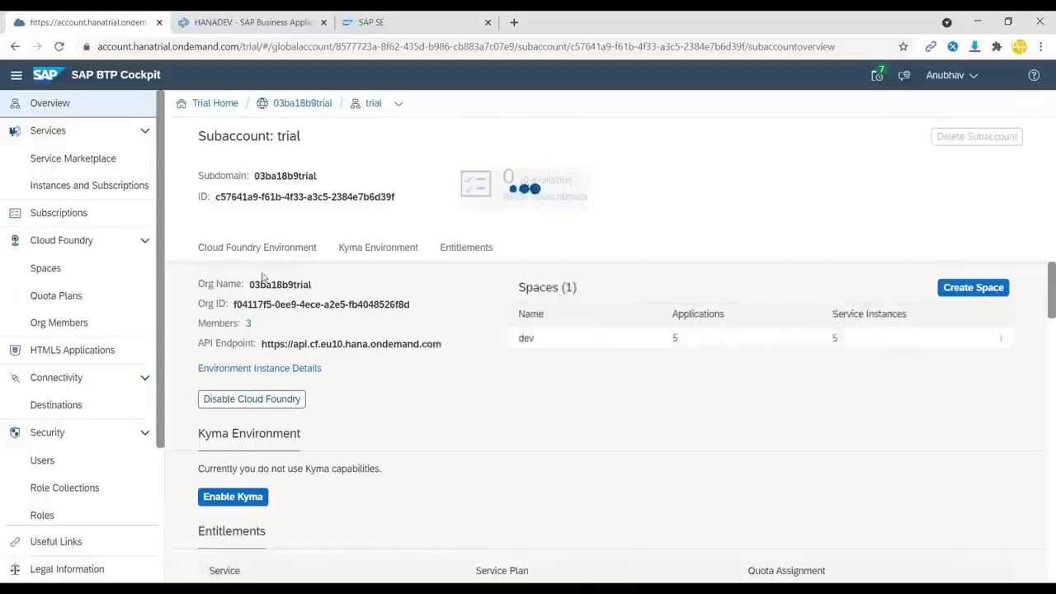
Enter the dev space and list its SAP HANA Cloud instances, showing hanadb created
left_click(526, 337)
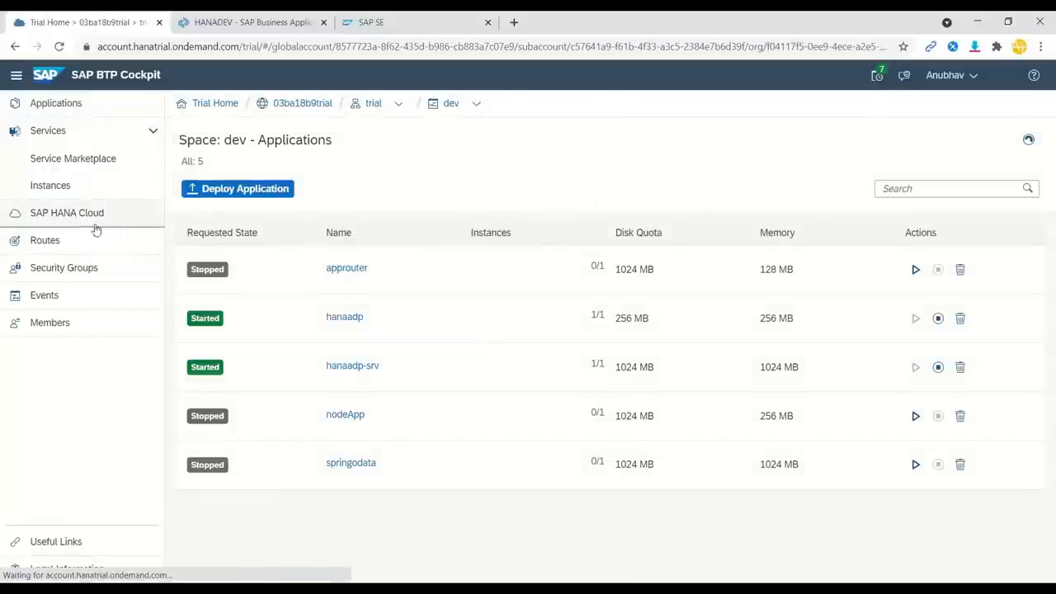
left_click(66, 212)
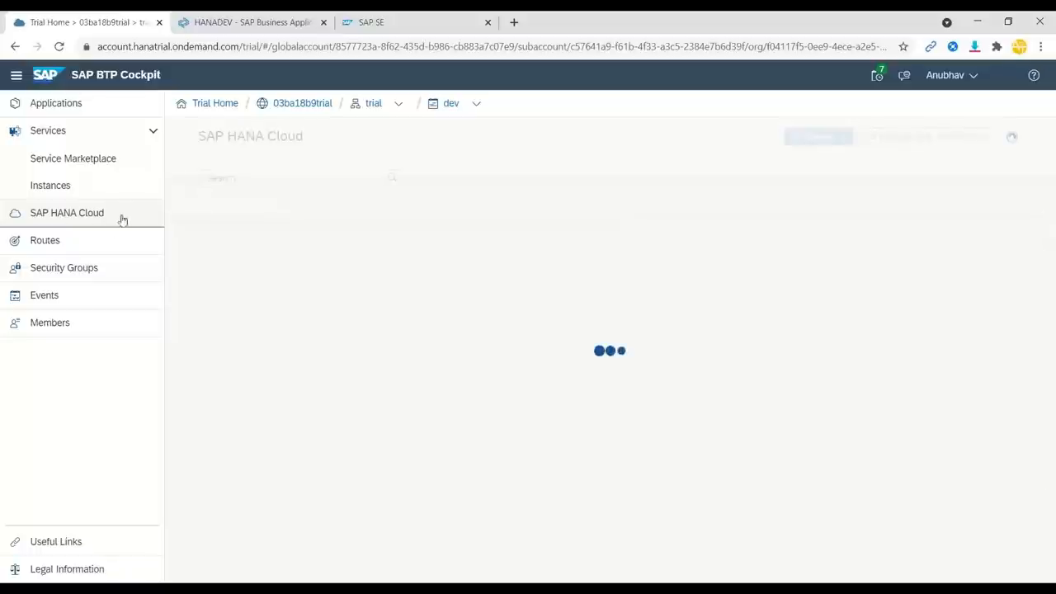
left_click(66, 213)
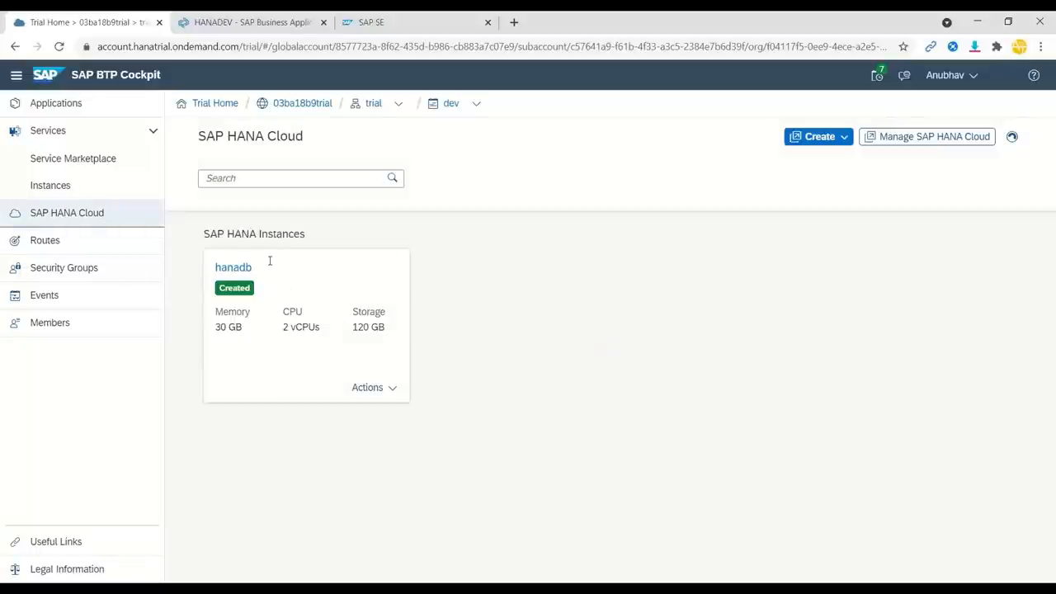
mouse_move(324, 325)
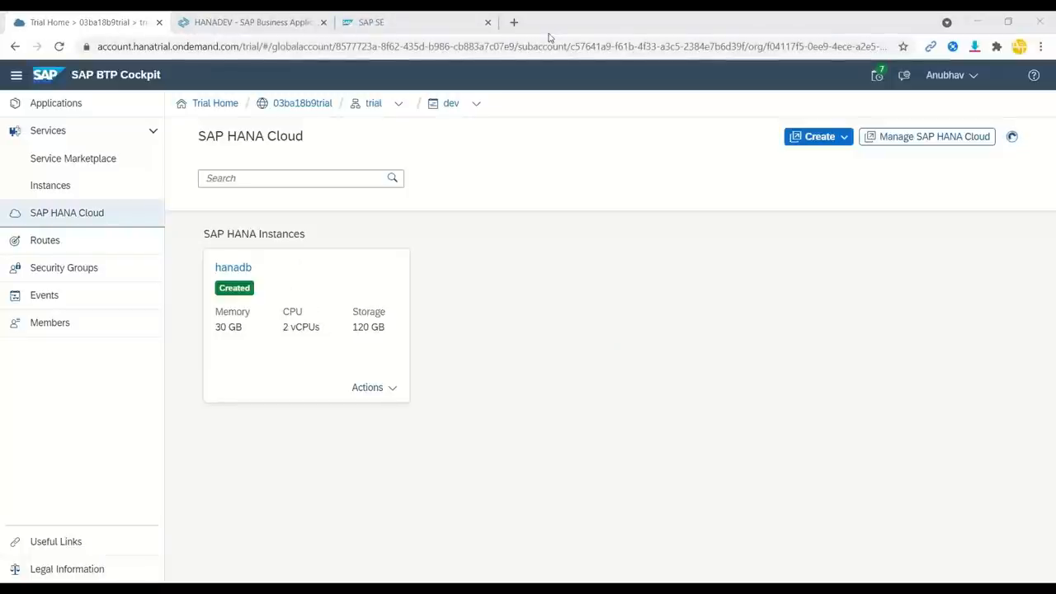
Expand SAP HANA Projects to the hanadev/db src files and open its HDI container in Database Explorer
left_click(251, 23)
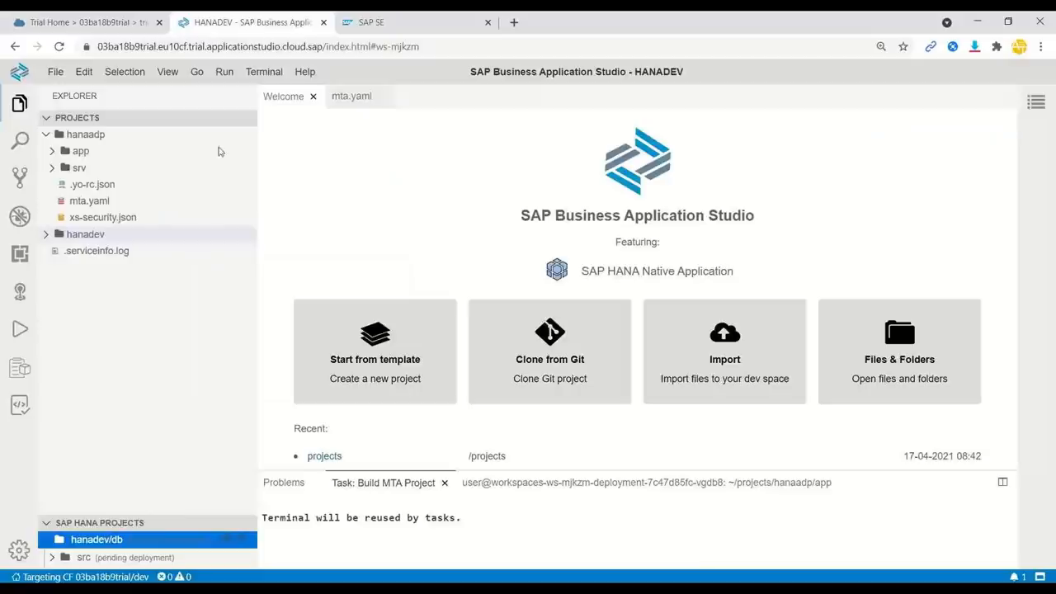
mouse_move(79, 169)
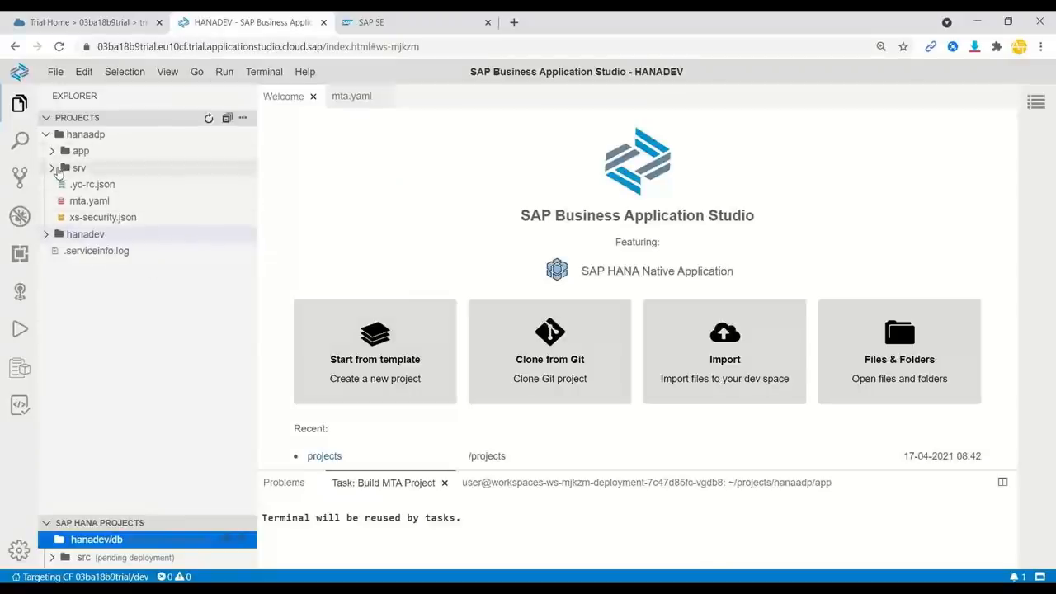
left_click(79, 168)
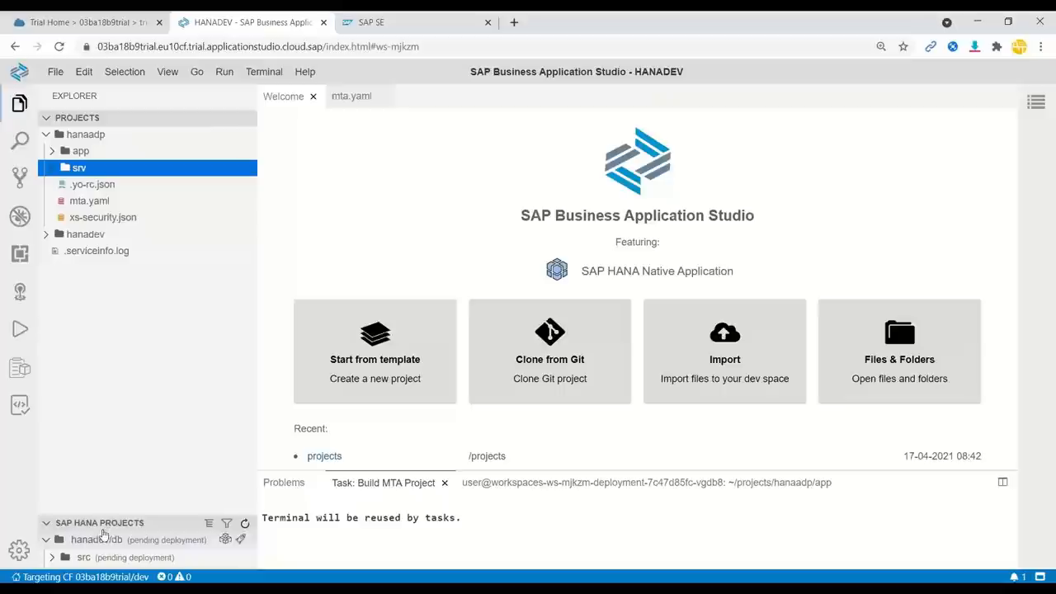
mouse_move(174, 514)
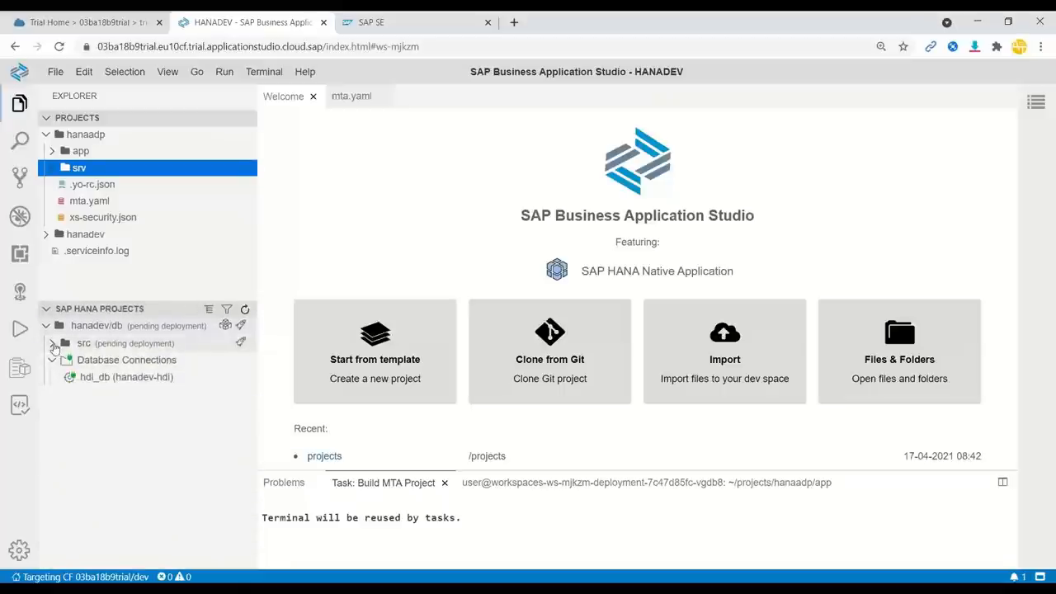
left_click(53, 341)
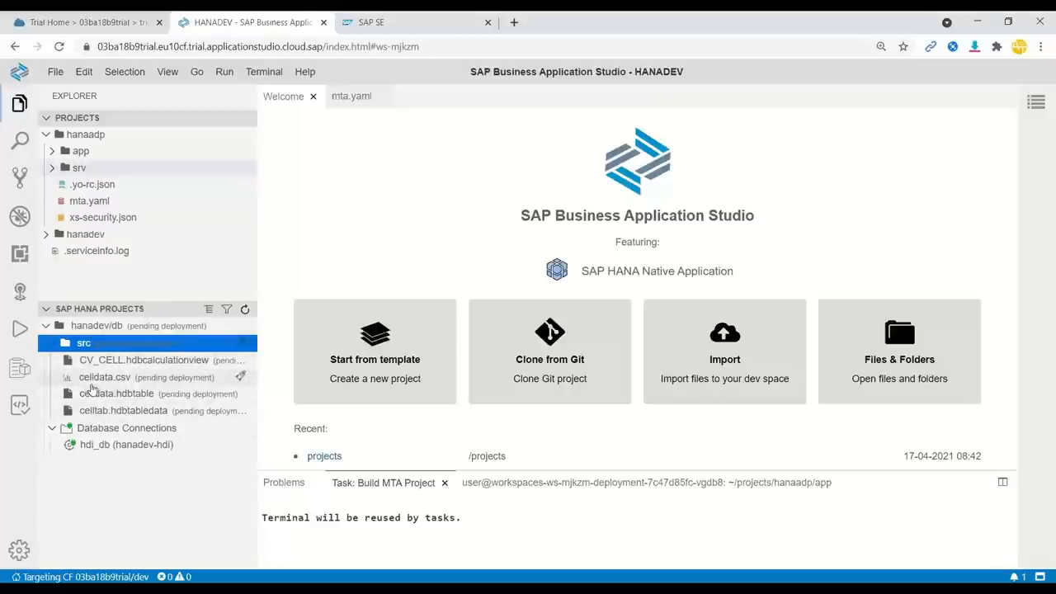
mouse_move(102, 376)
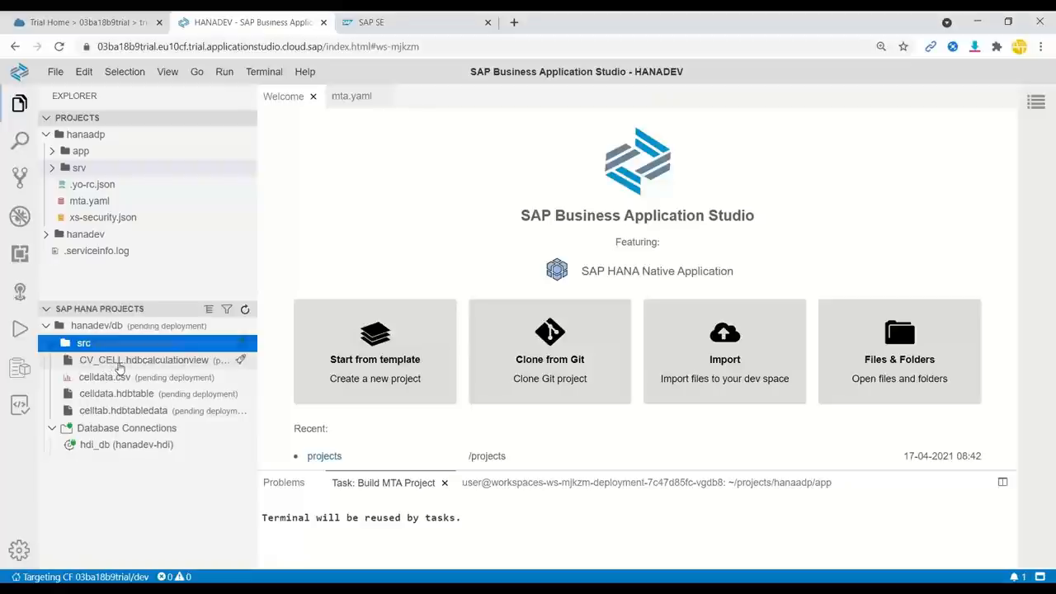
left_click(226, 325)
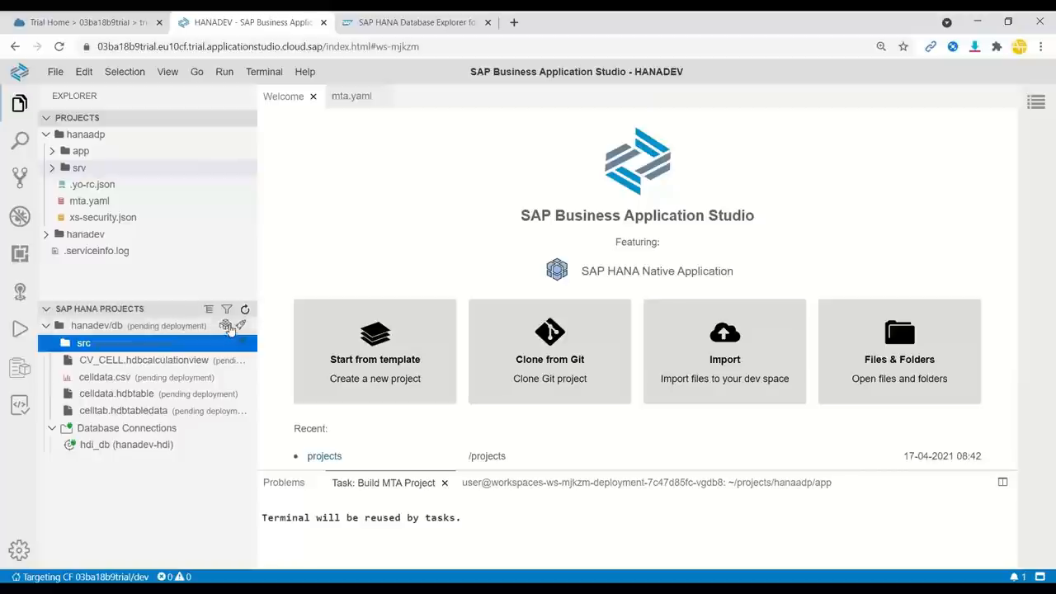
mouse_move(226, 325)
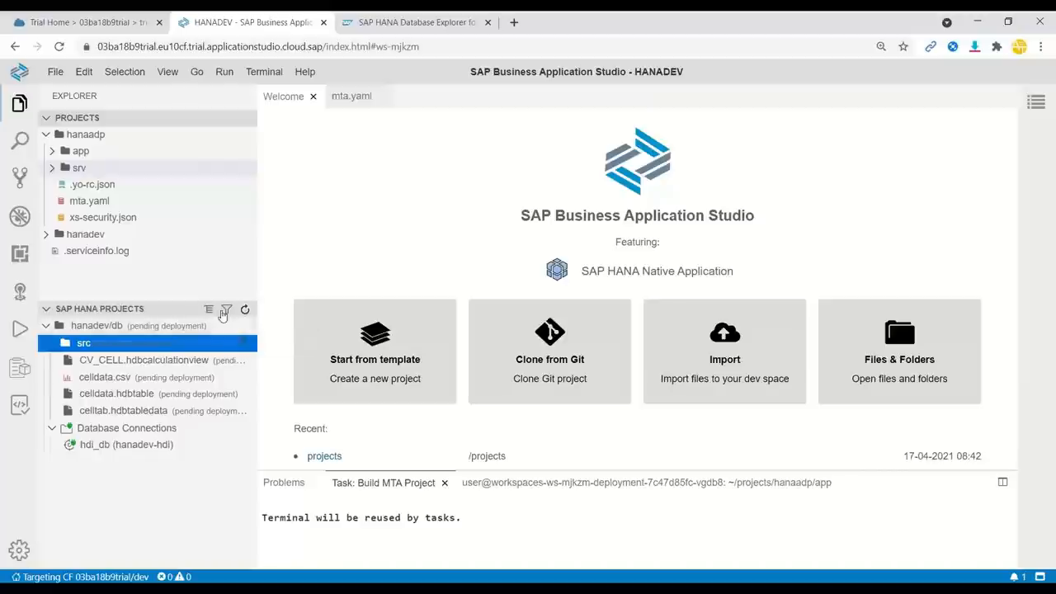
In the loaded Database Explorer, list the container's Tables and bring up actions for celldata
left_click(415, 23)
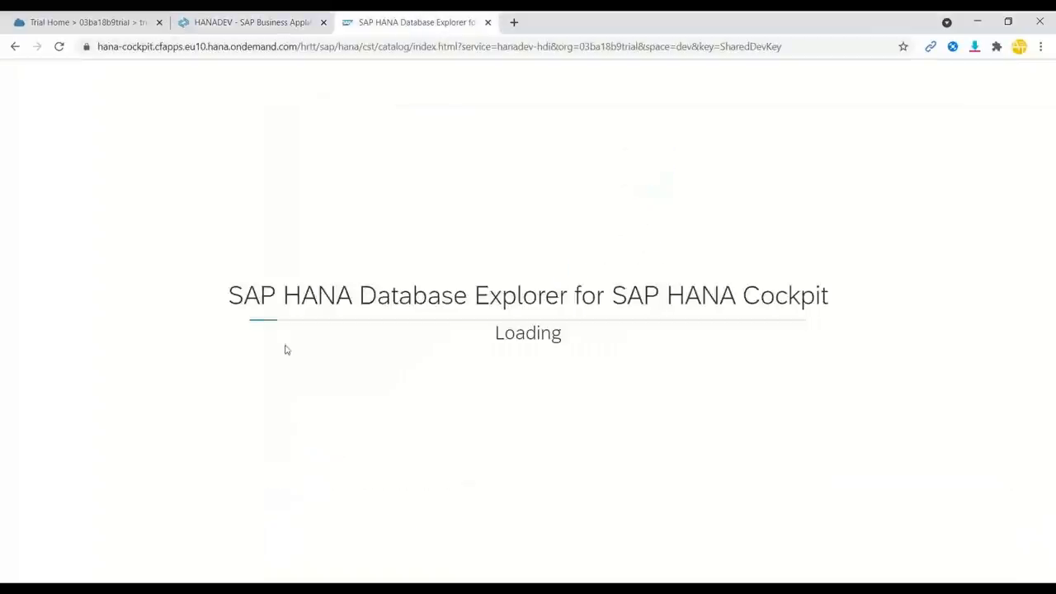
mouse_move(586, 320)
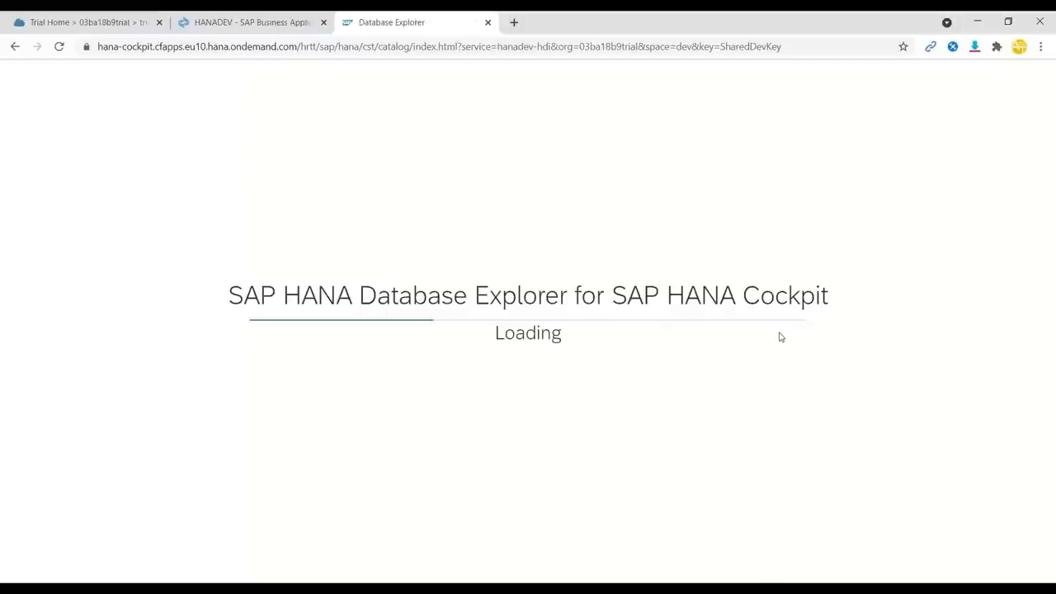
mouse_move(775, 352)
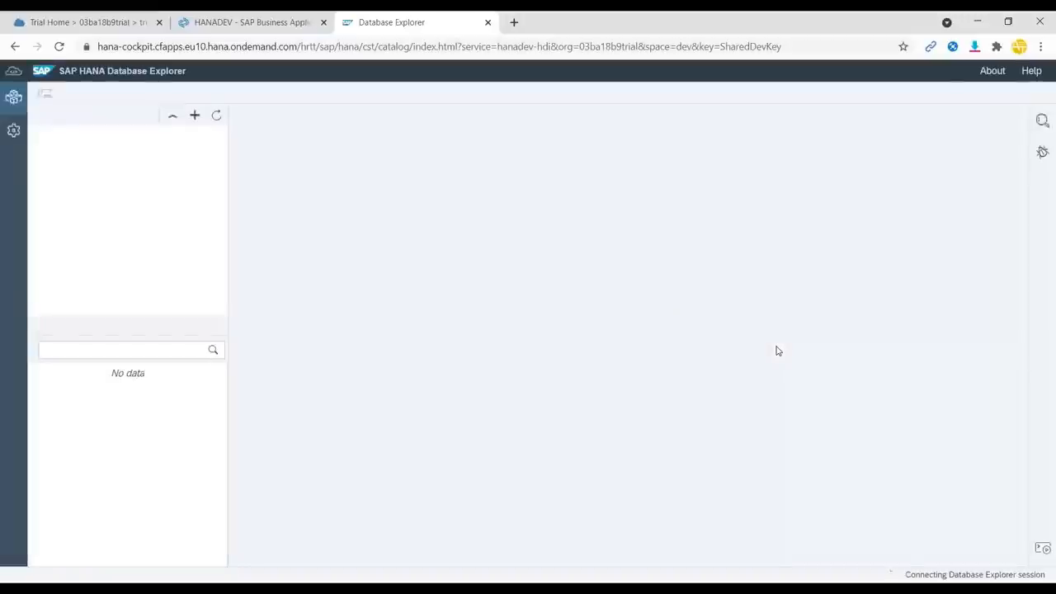
mouse_move(765, 347)
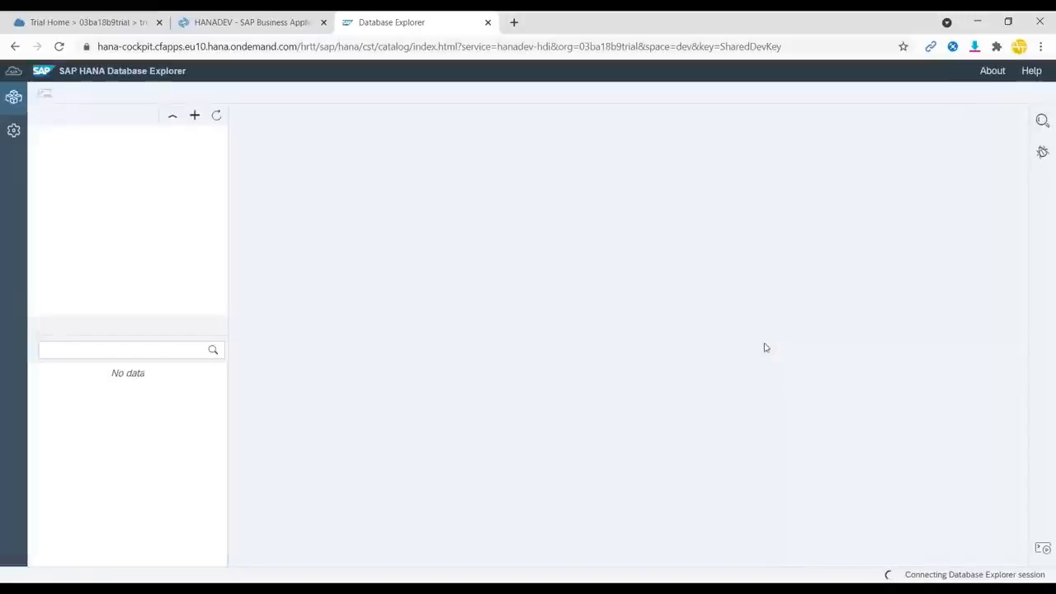
mouse_move(739, 347)
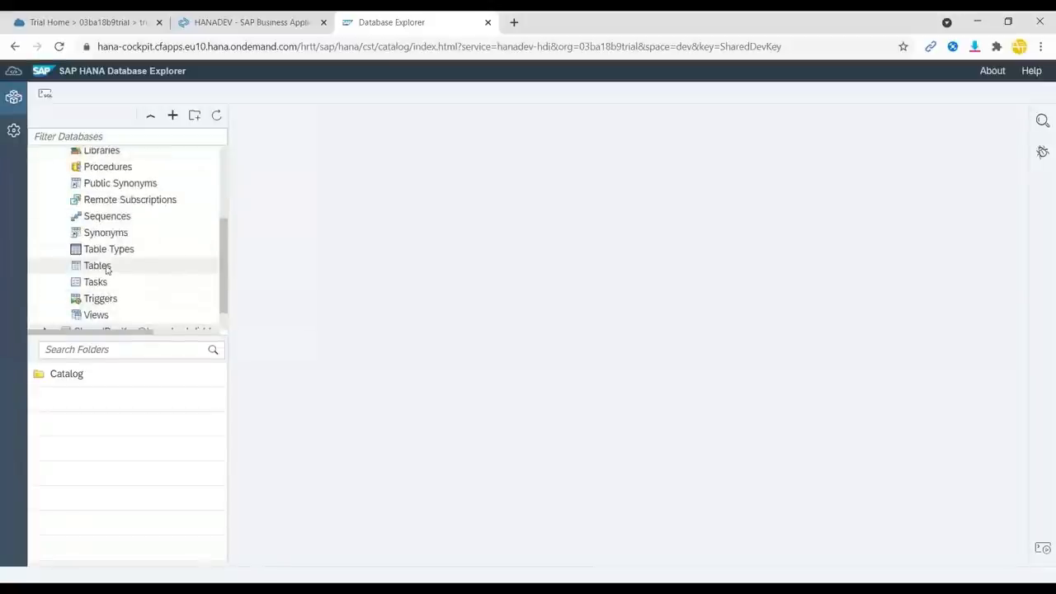
left_click(96, 264)
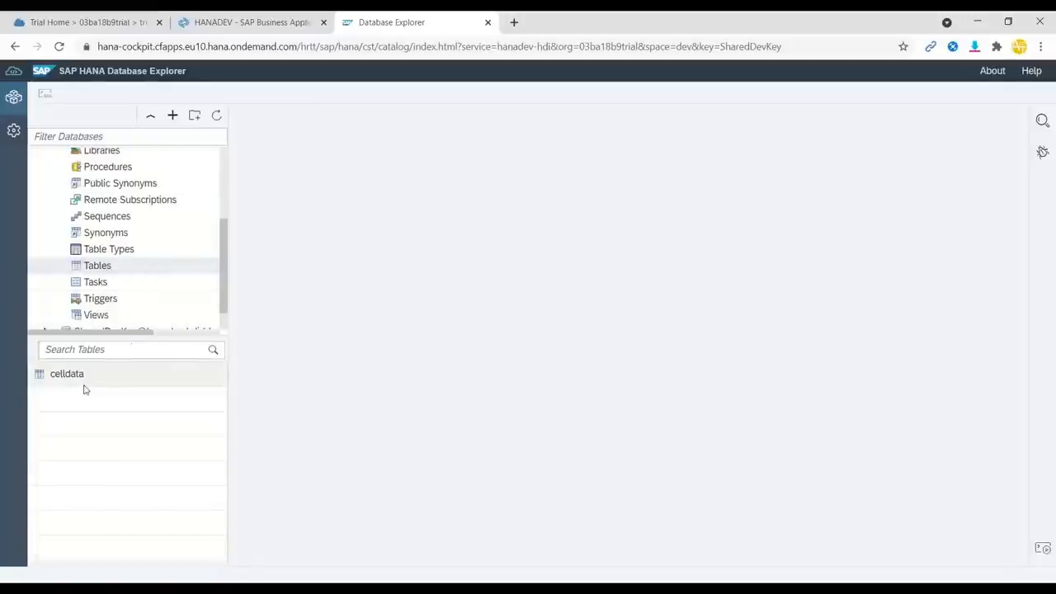
mouse_move(92, 412)
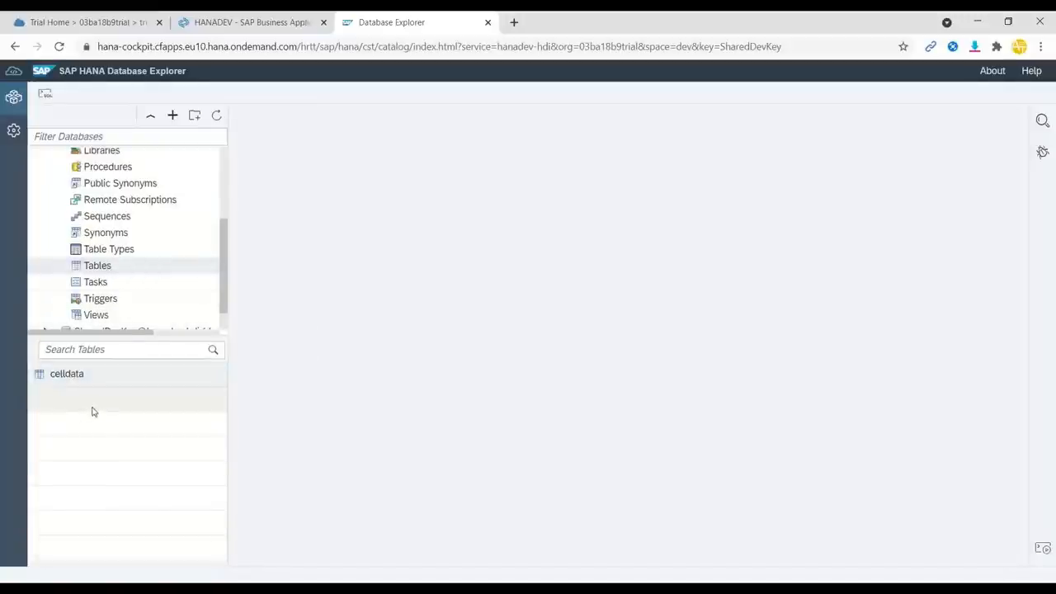
right_click(66, 372)
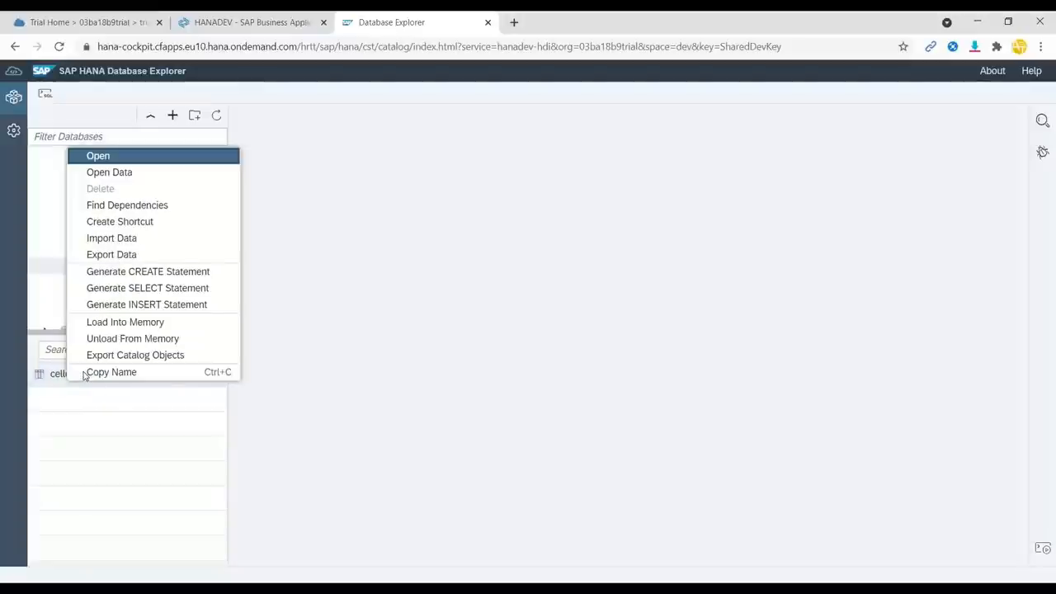
mouse_move(133, 191)
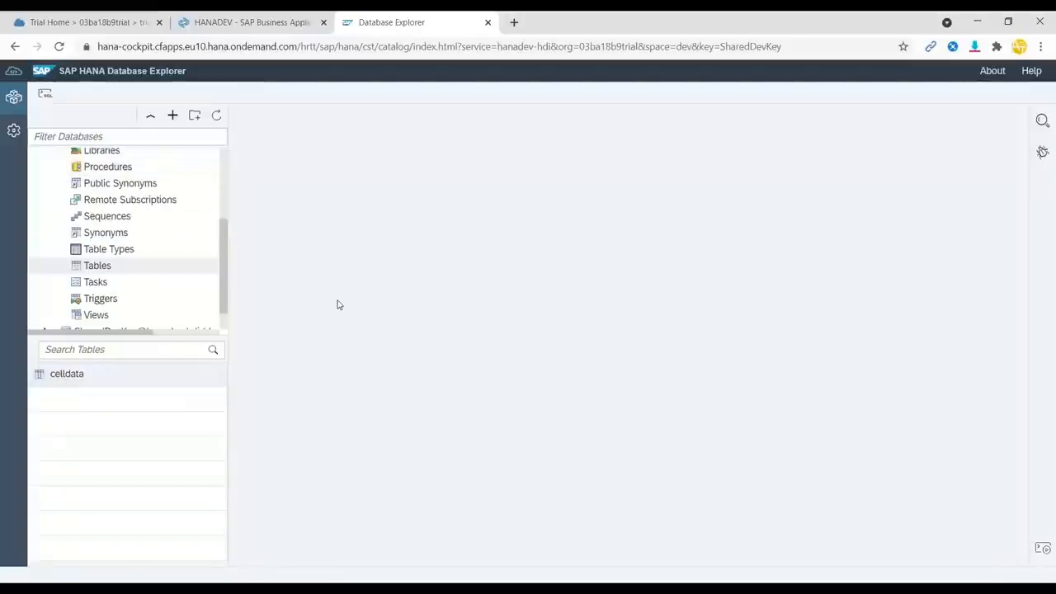
Open celldata's raw data (721 rows) and scroll right through all its columns
double_click(66, 372)
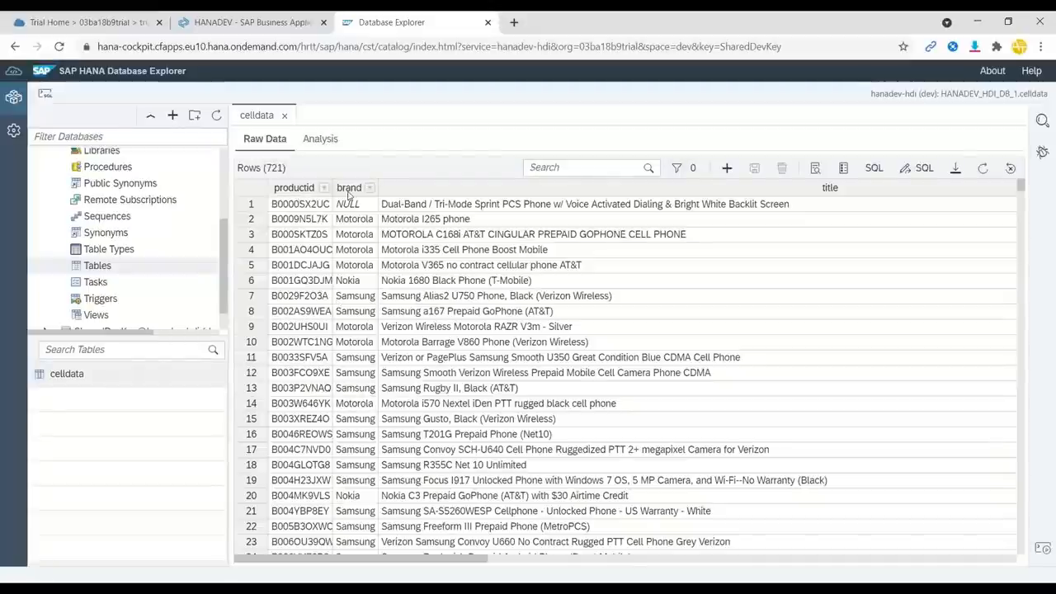
mouse_move(545, 392)
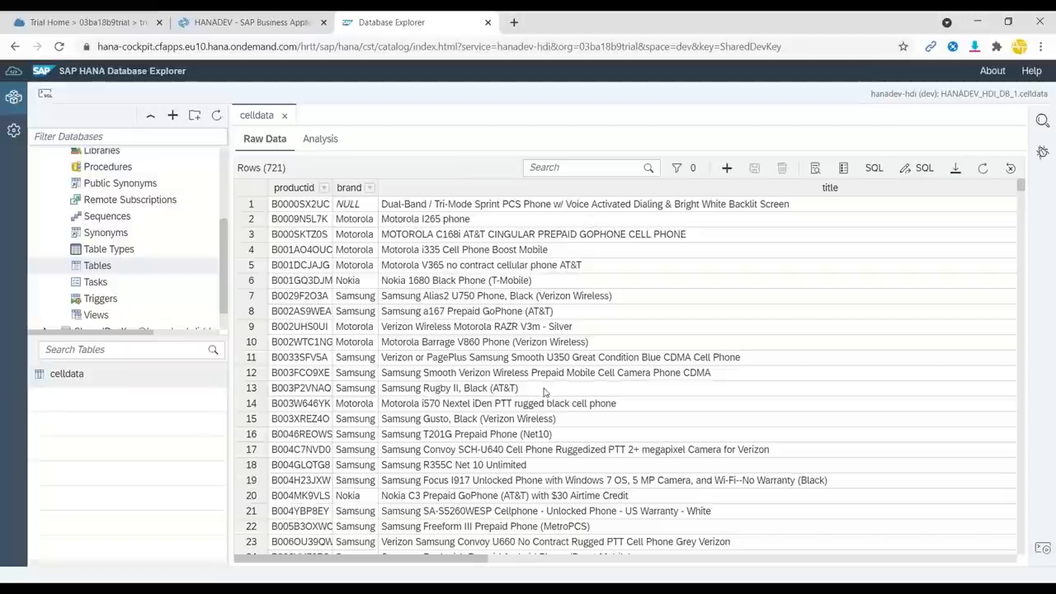
scroll("right", 3)
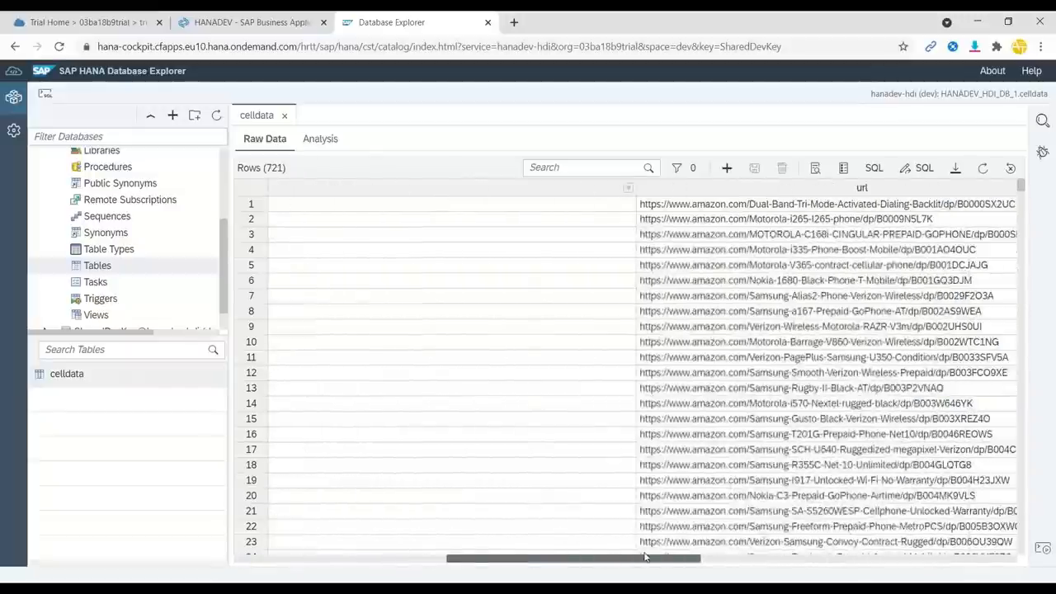
scroll("right", 3)
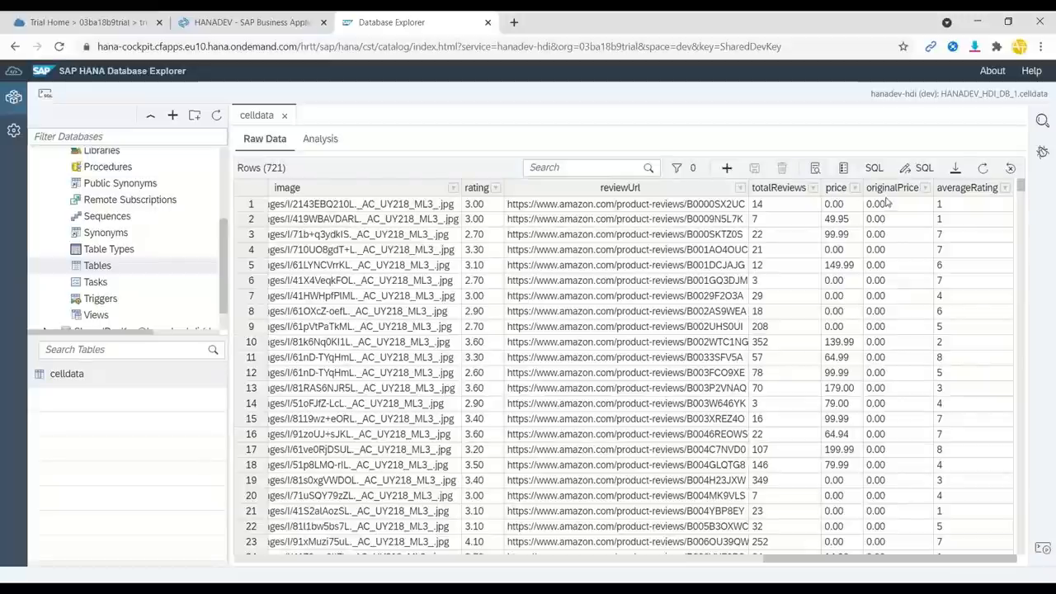
mouse_move(834, 538)
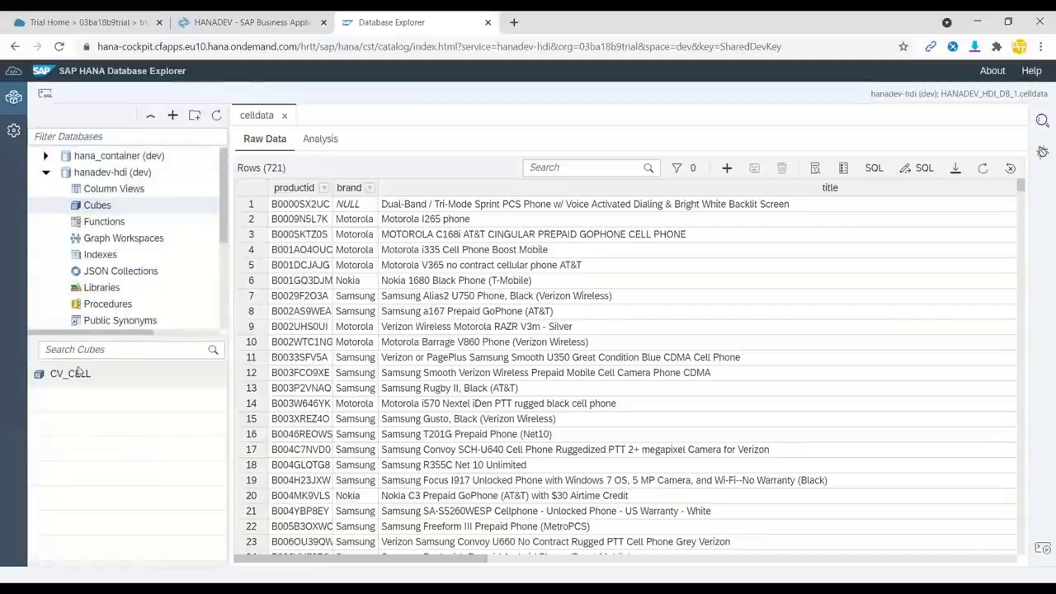
Open the CV_CELL cube's definition tab, showing its HANADEV_HDI_DB_1 schema
left_click(70, 373)
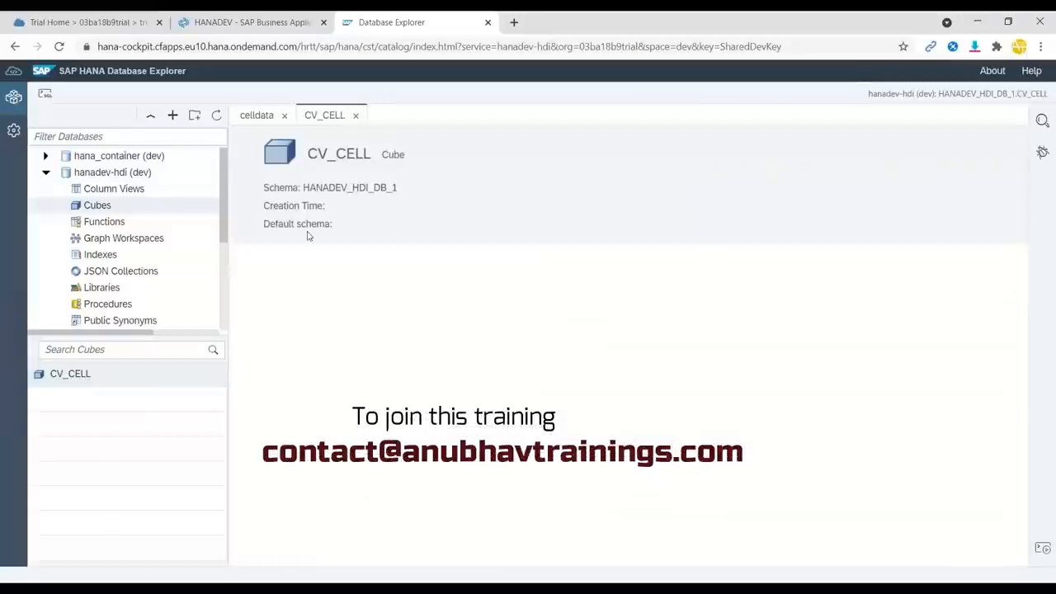
mouse_move(376, 247)
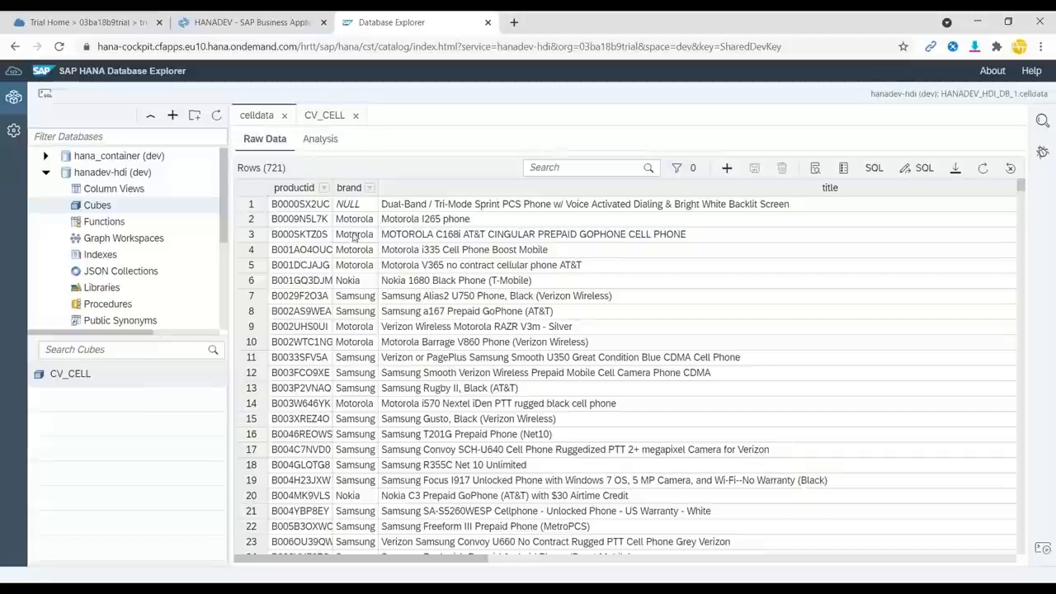
mouse_move(373, 267)
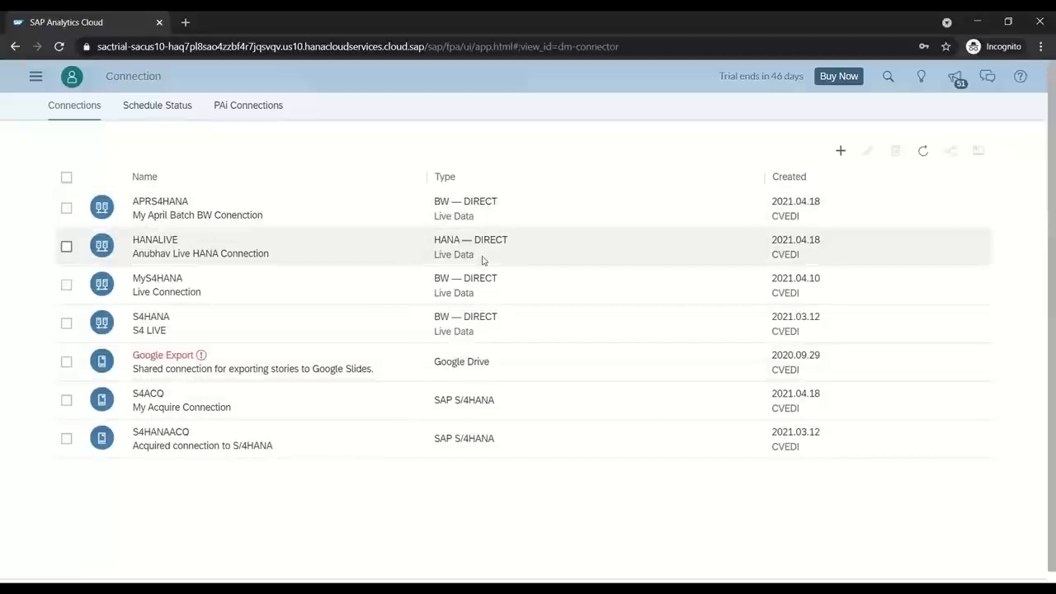
Select the HANALIVE connection, then start Create > Model from the main menu
left_click(199, 246)
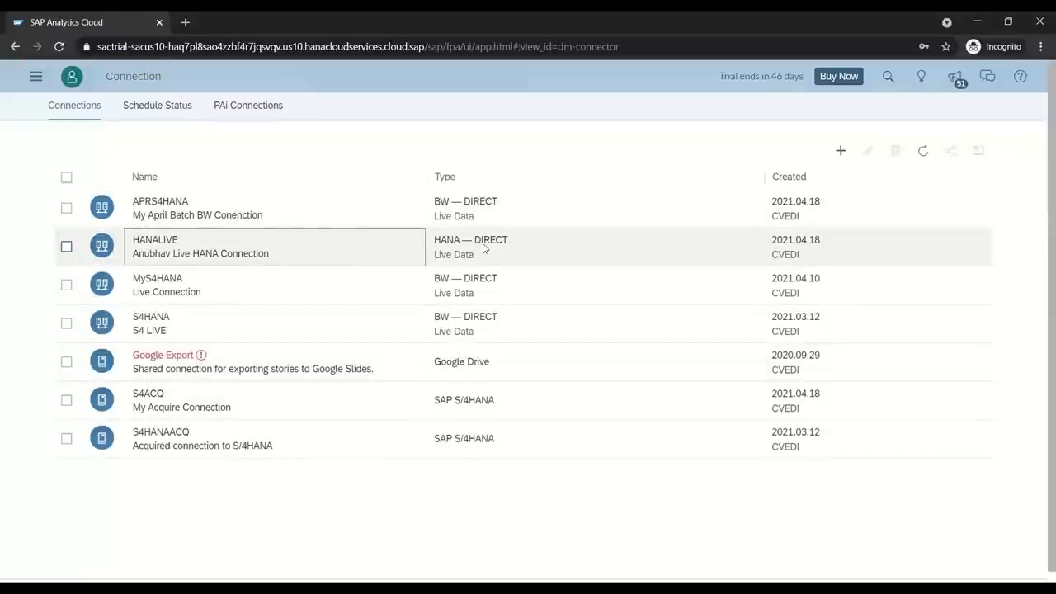
mouse_move(462, 260)
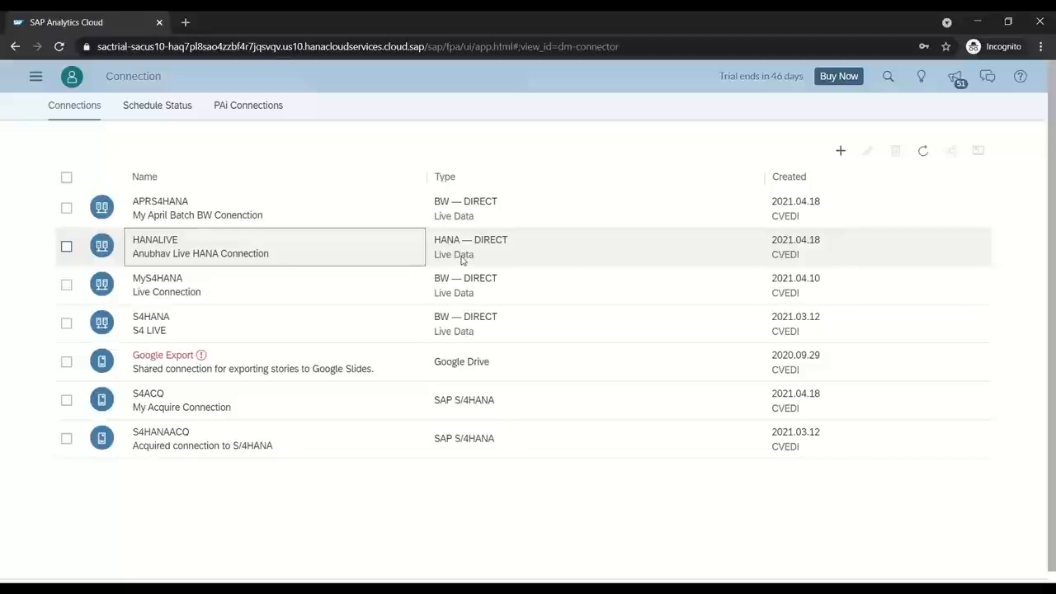
mouse_move(330, 247)
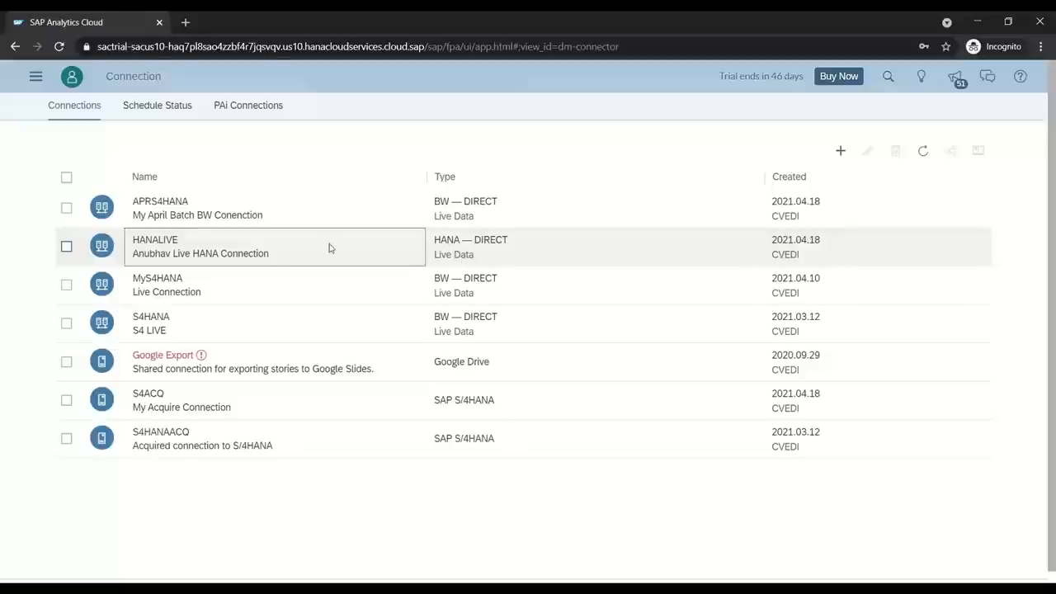
mouse_move(36, 76)
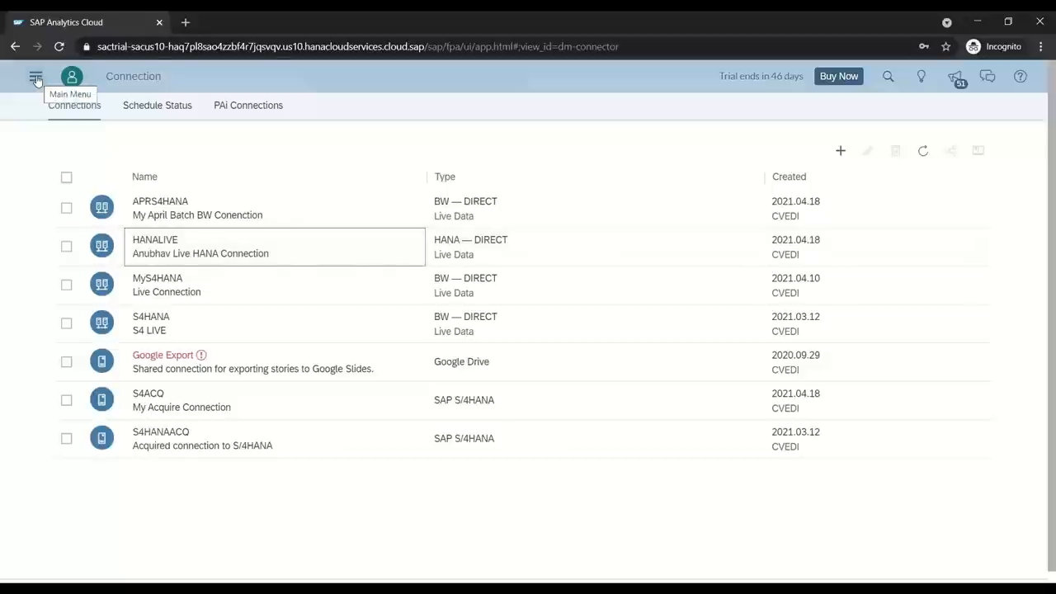
left_click(37, 75)
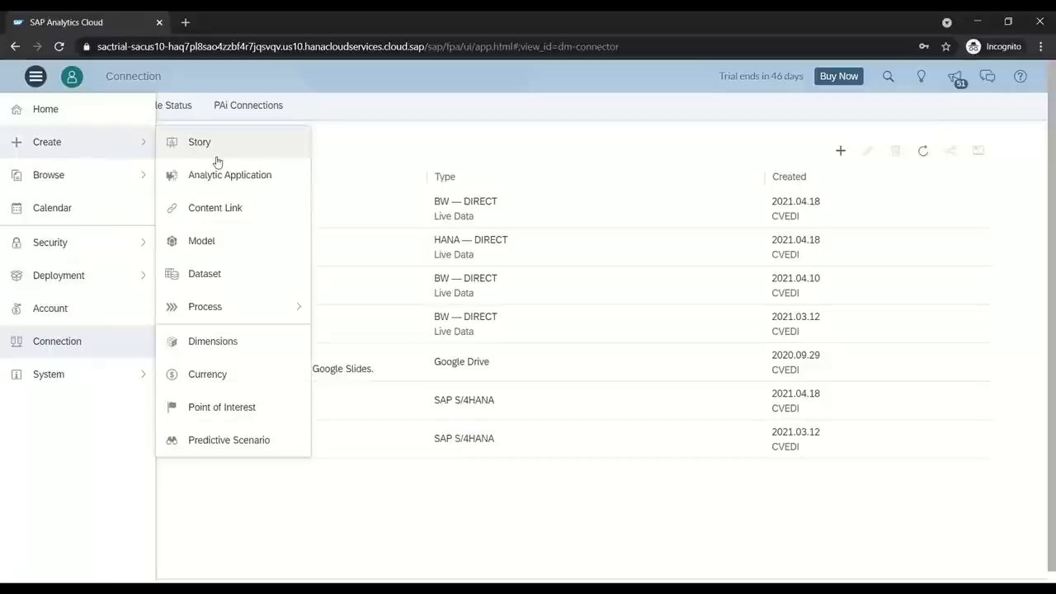
left_click(202, 240)
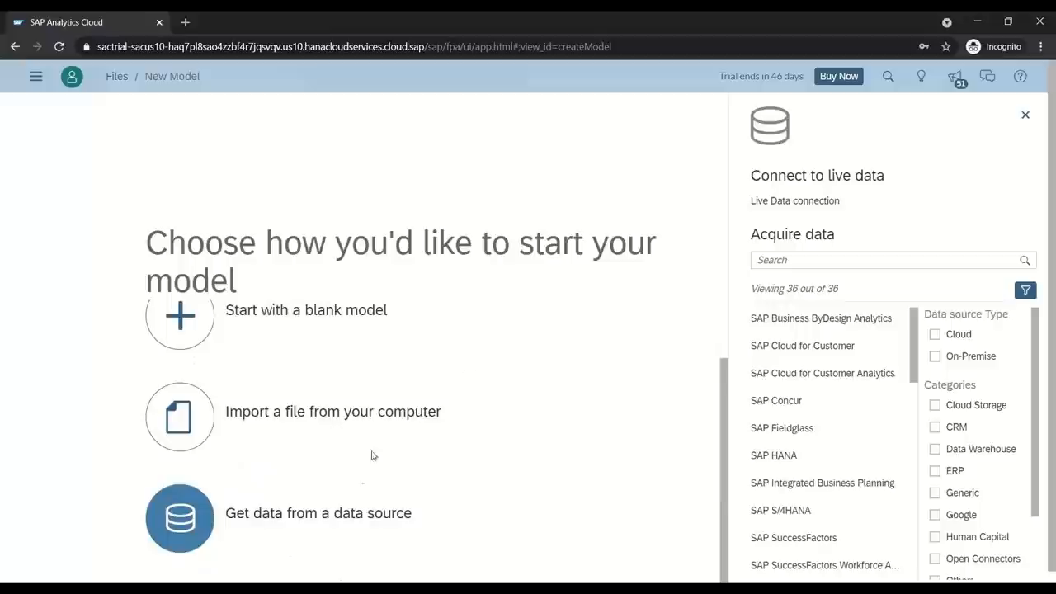
mouse_move(555, 528)
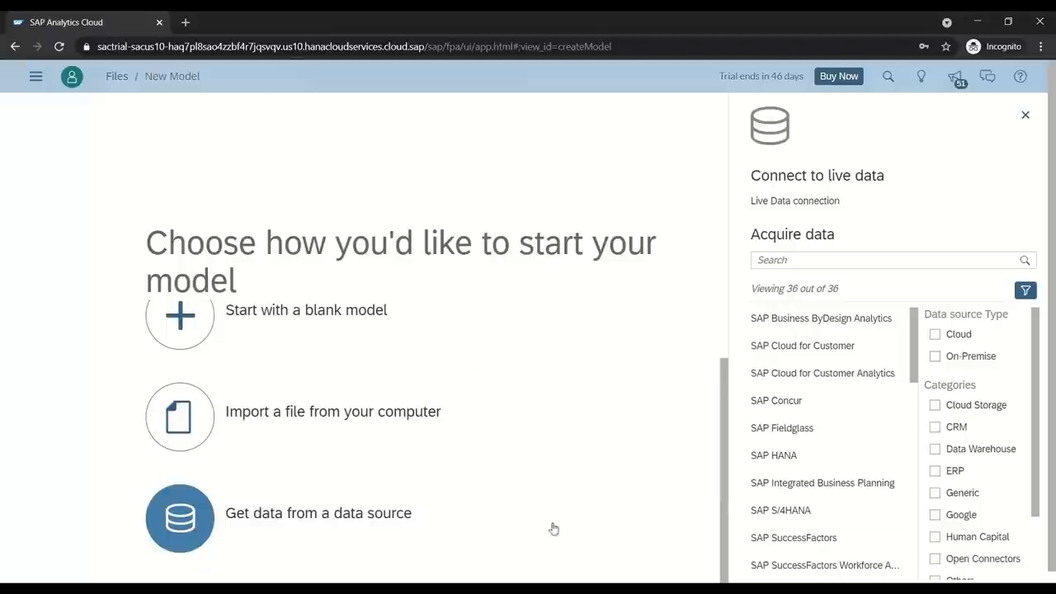
mouse_move(789, 224)
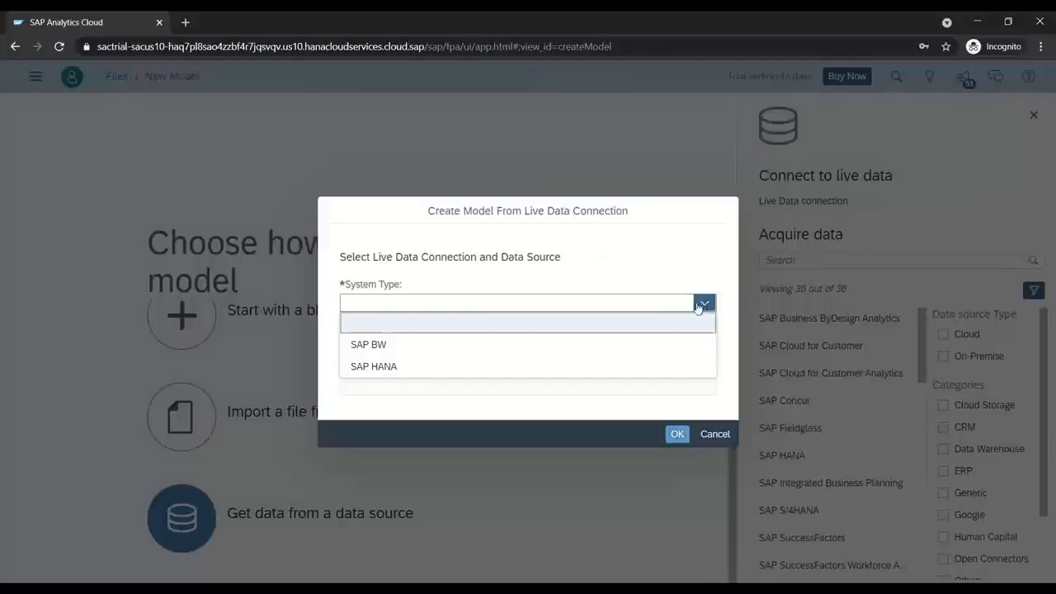
Create the live model with system type SAP HANA, connection HANALIVE and data source CV_CELL
left_click(373, 367)
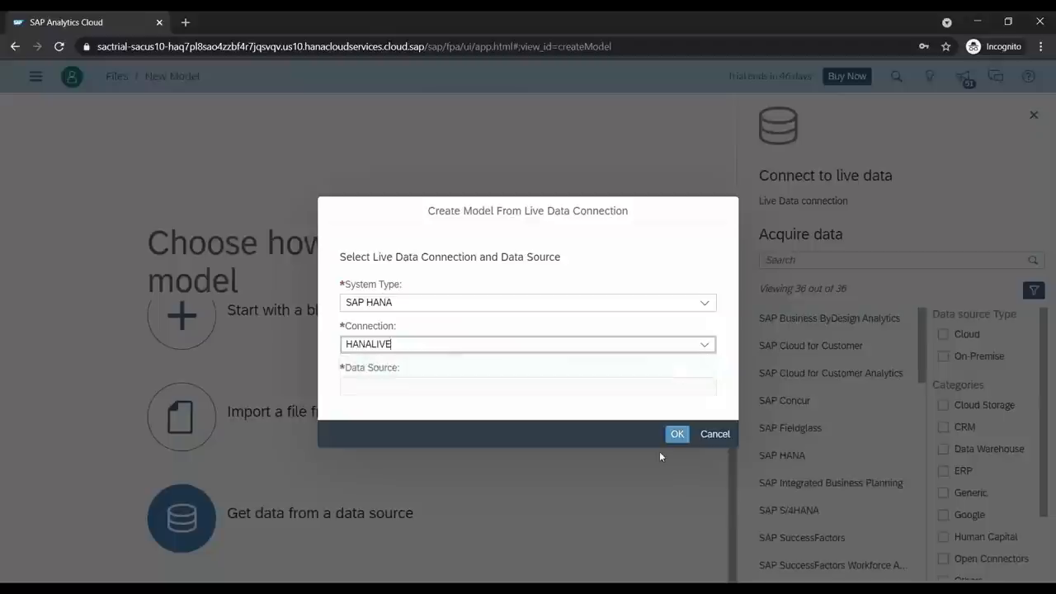
left_click(528, 386)
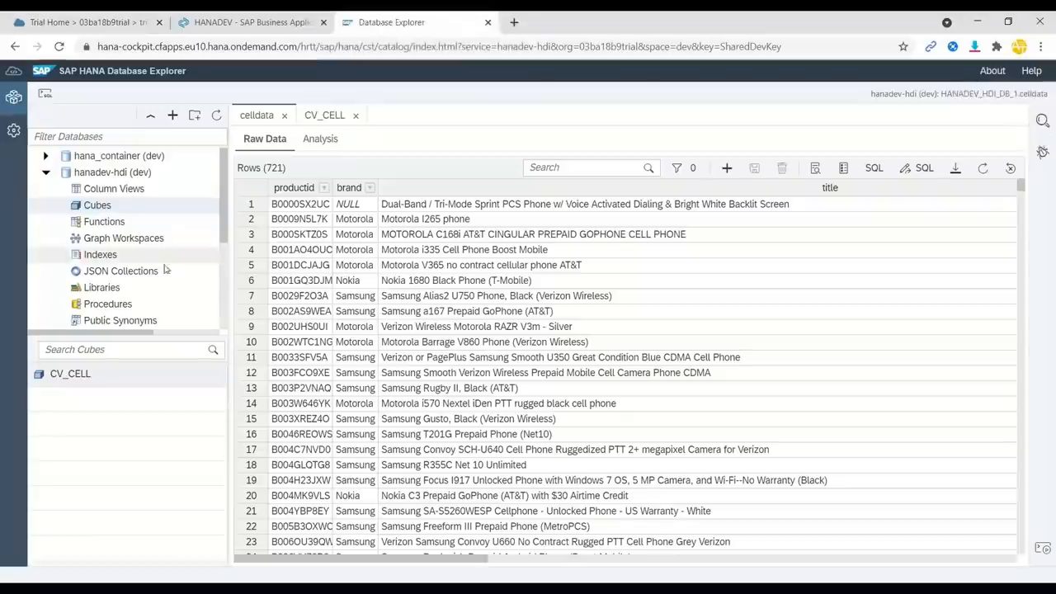
left_click(69, 373)
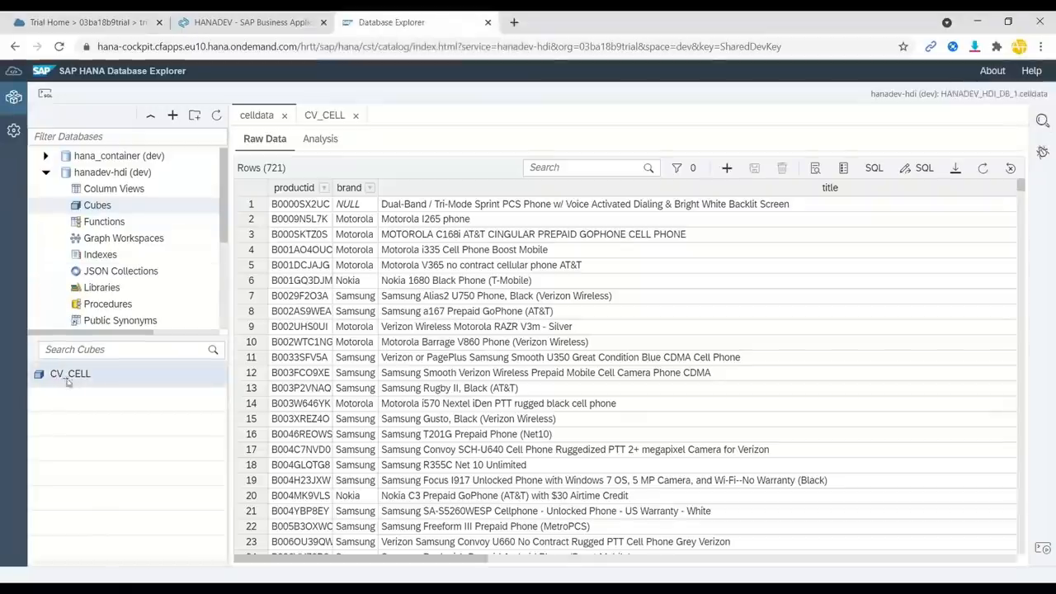
mouse_move(69, 372)
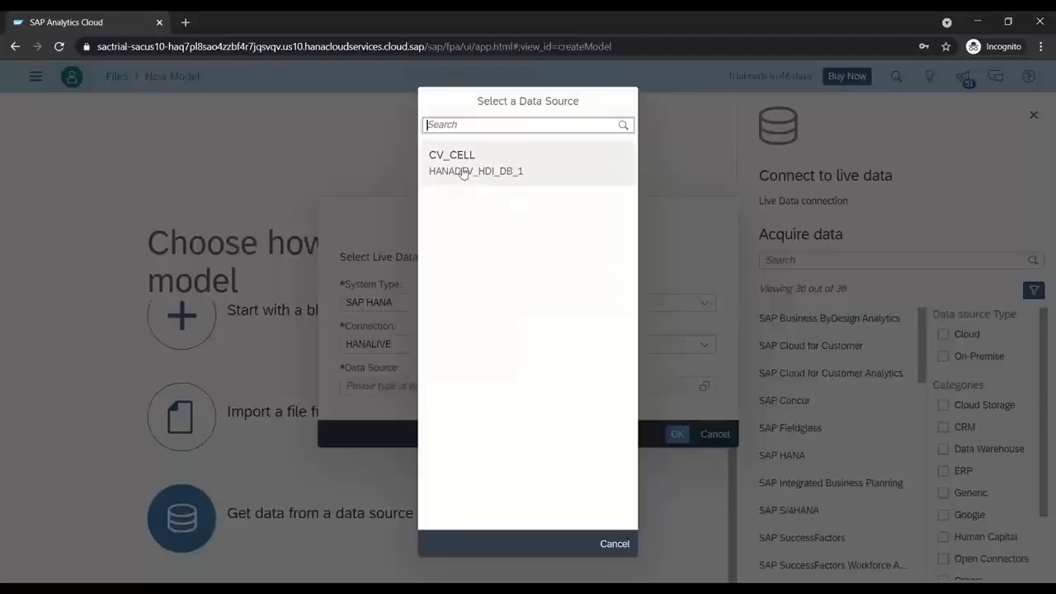
left_click(452, 156)
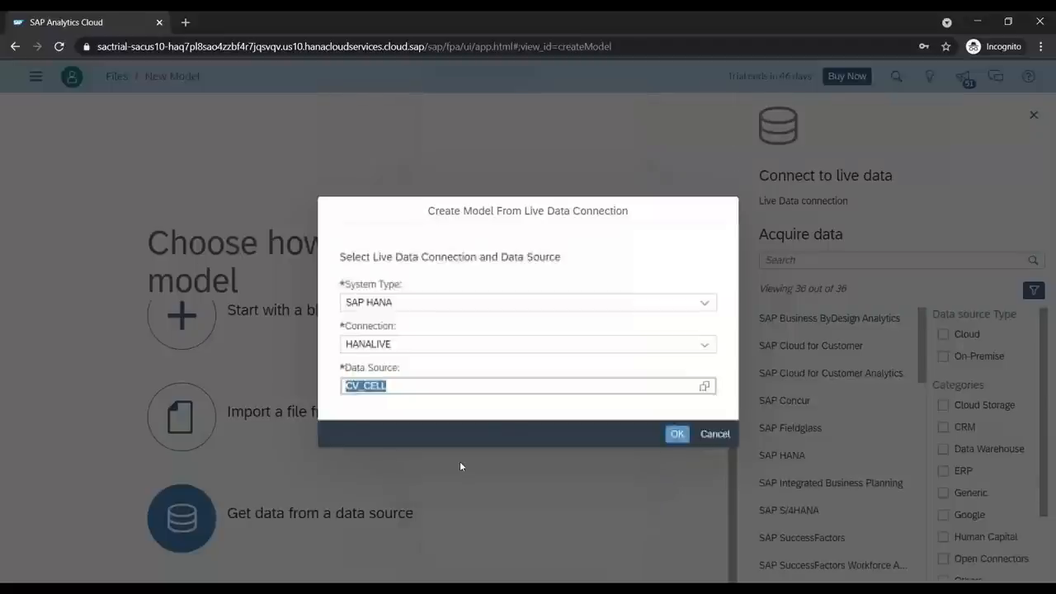
left_click(676, 432)
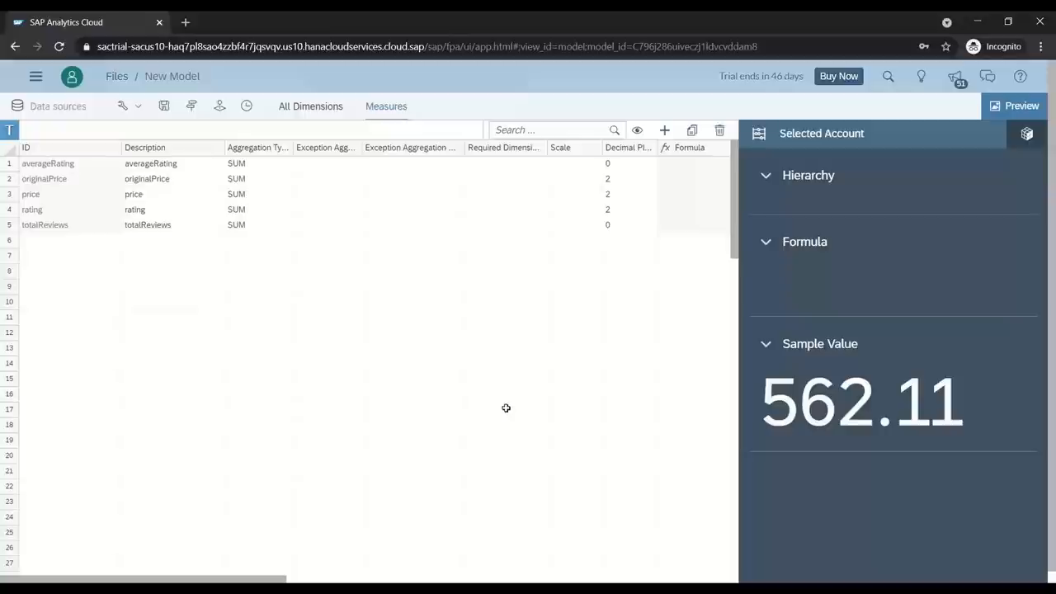
mouse_move(211, 215)
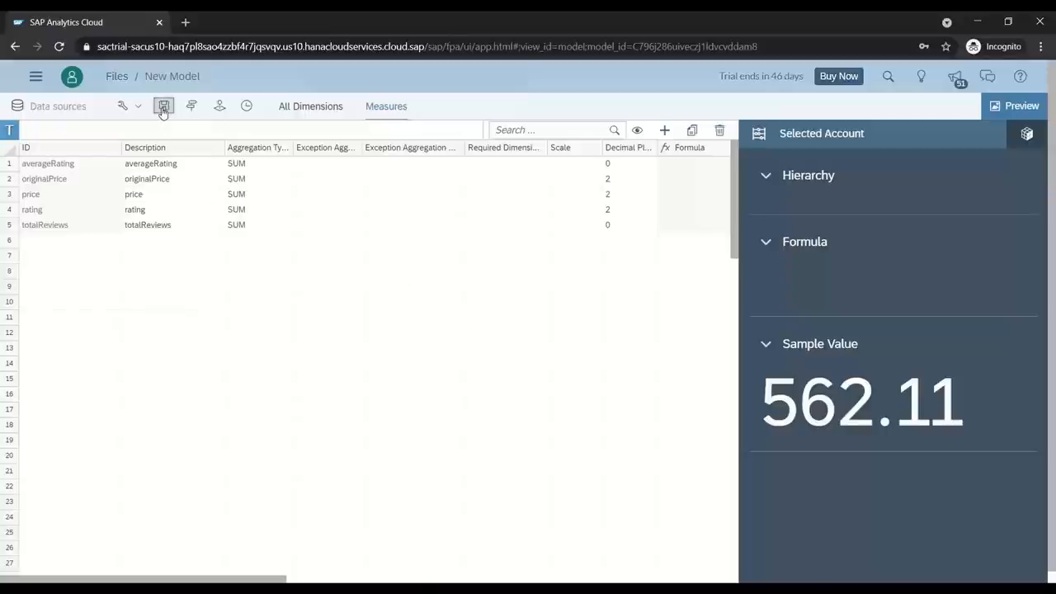
Save the model into SAC batch > Models under the name 'Amazon Smart Phones DM'
left_click(163, 106)
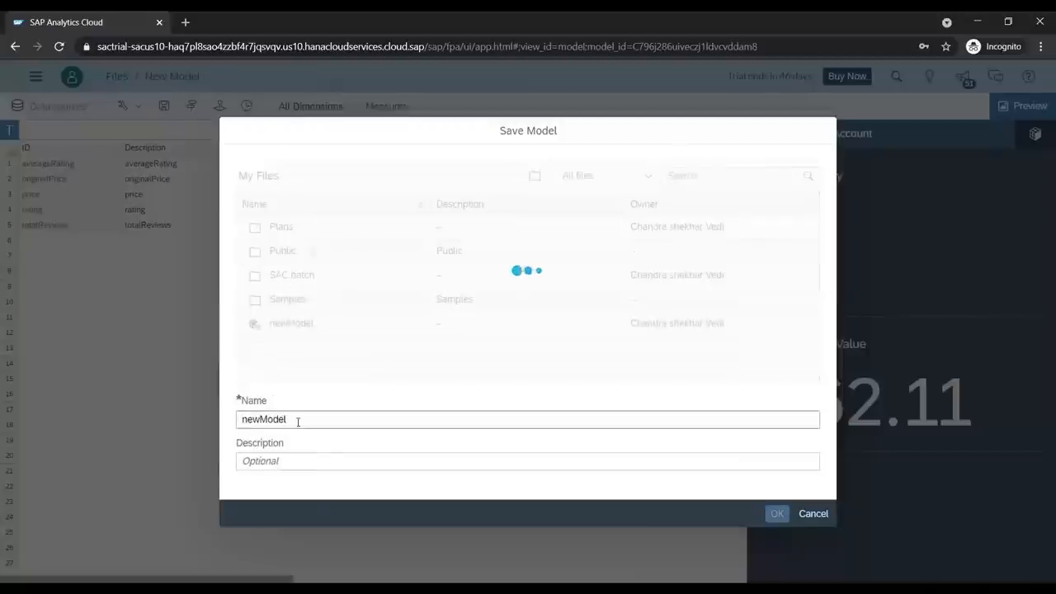
double_click(291, 274)
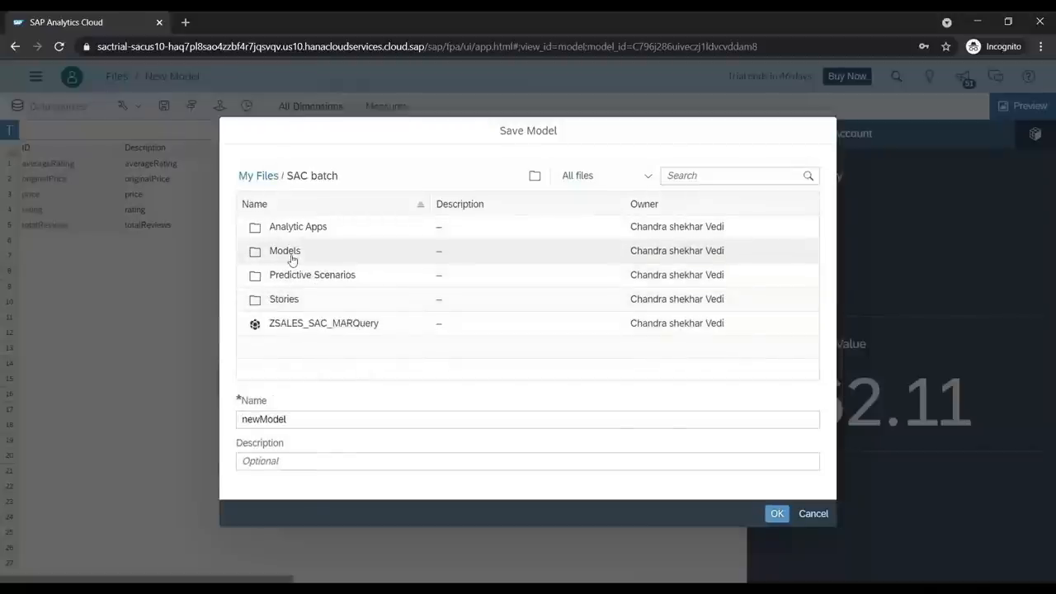
double_click(284, 251)
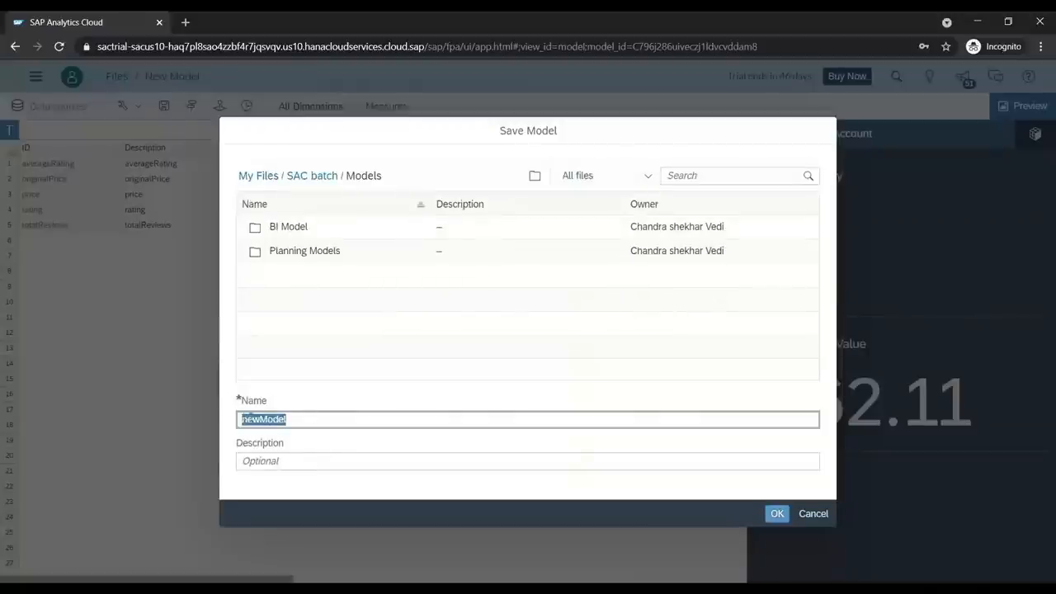
type("Live")
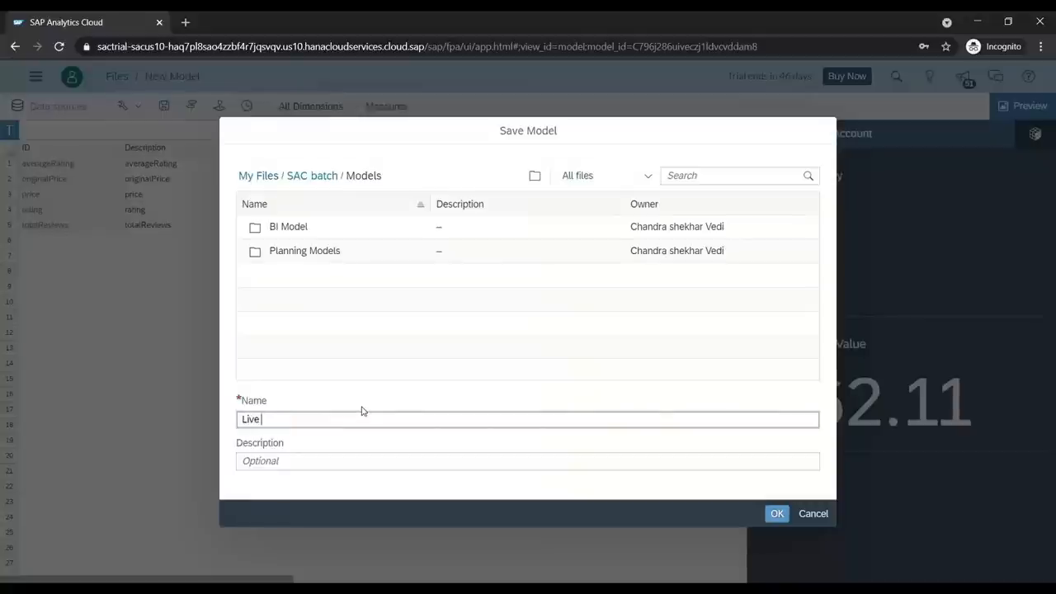
type("Amazon S")
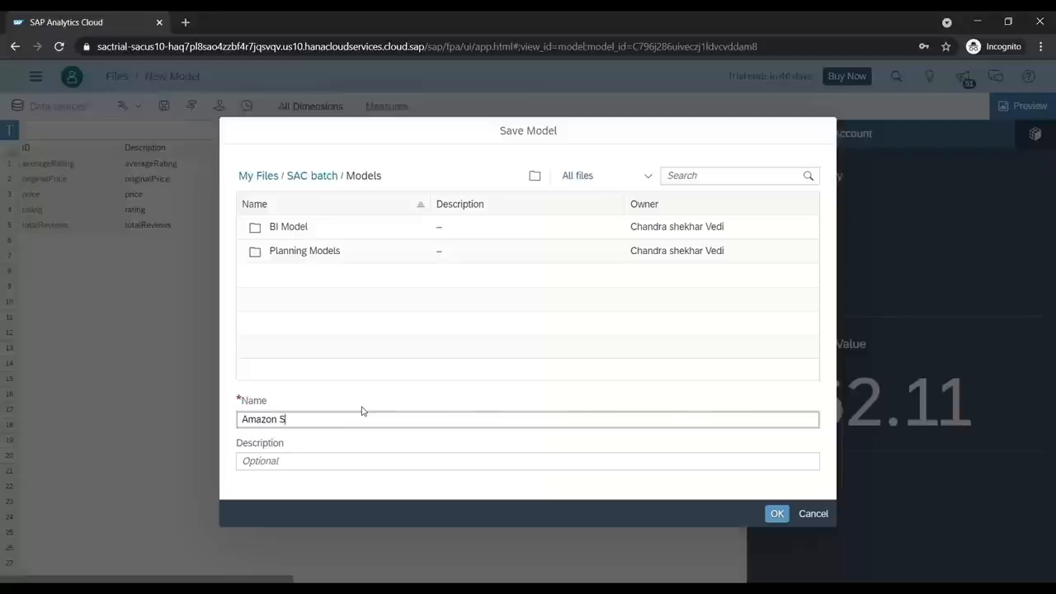
type("mart Phones DM")
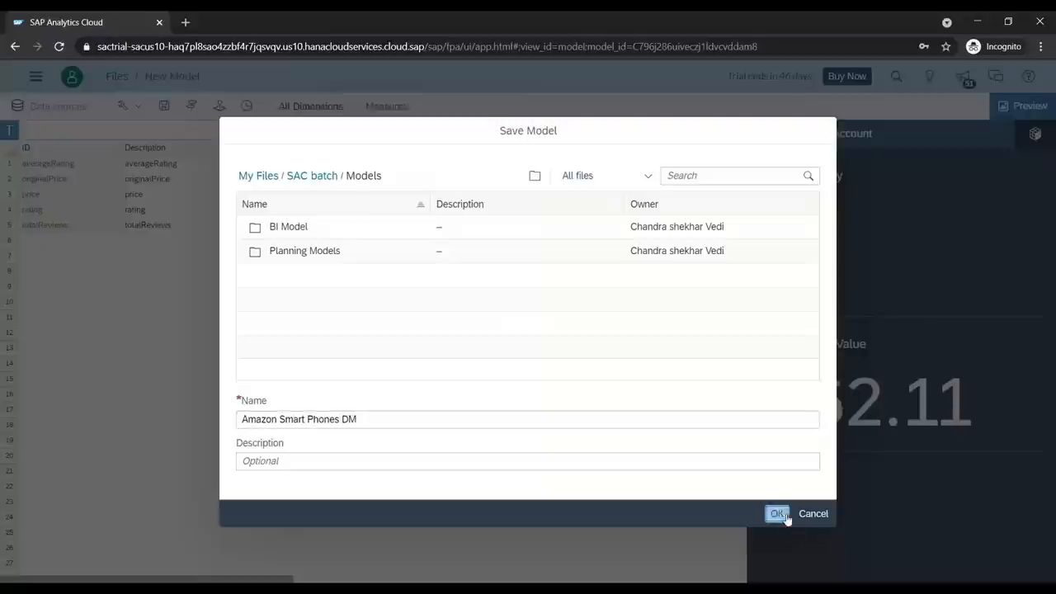
left_click(775, 513)
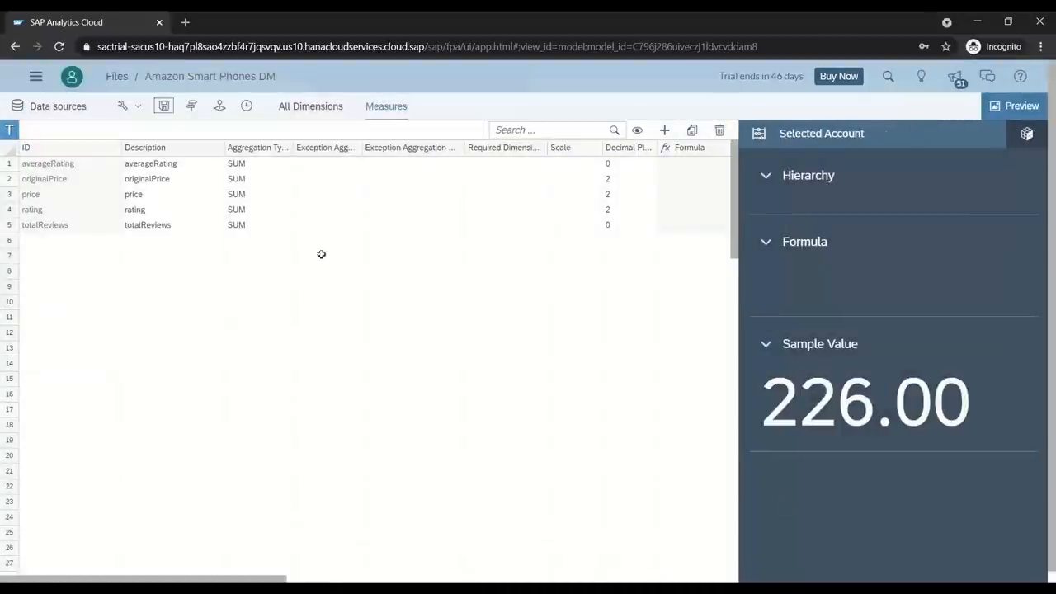
Review the model's dimensions and measures, then show the Create options from the main menu
left_click(310, 106)
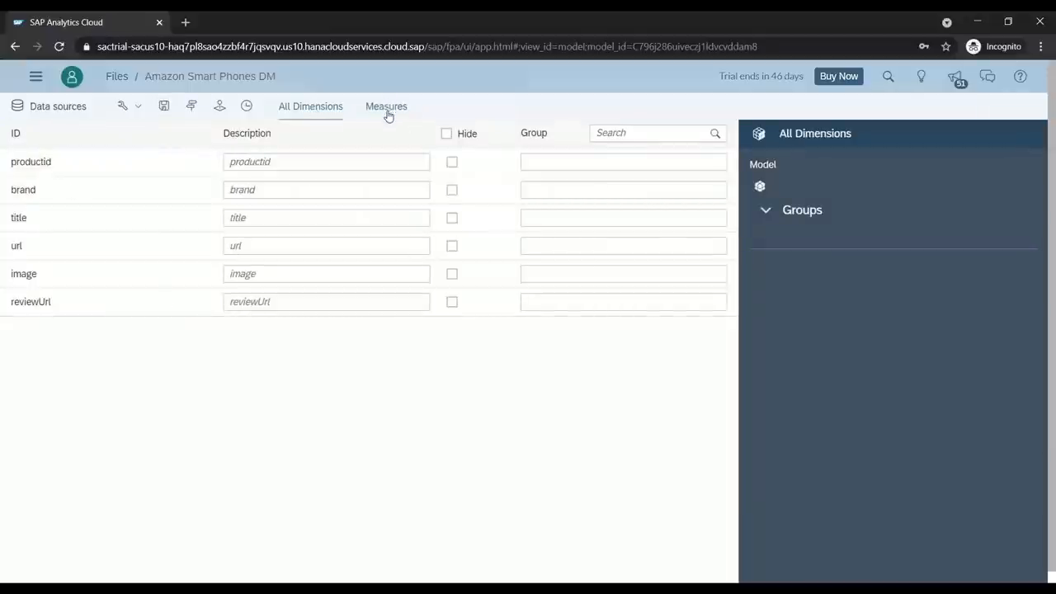
left_click(386, 106)
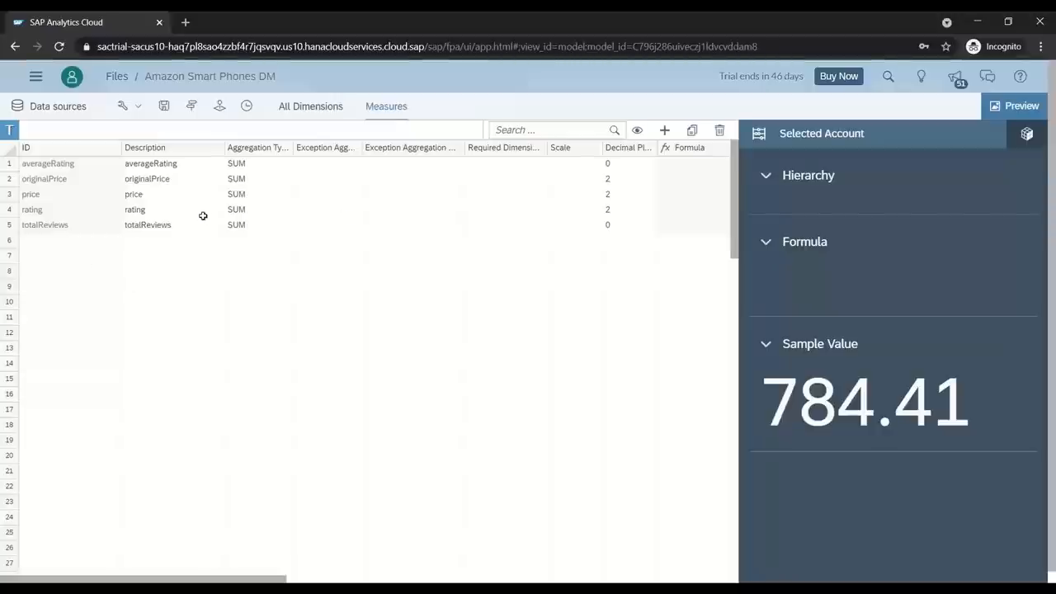
left_click(37, 76)
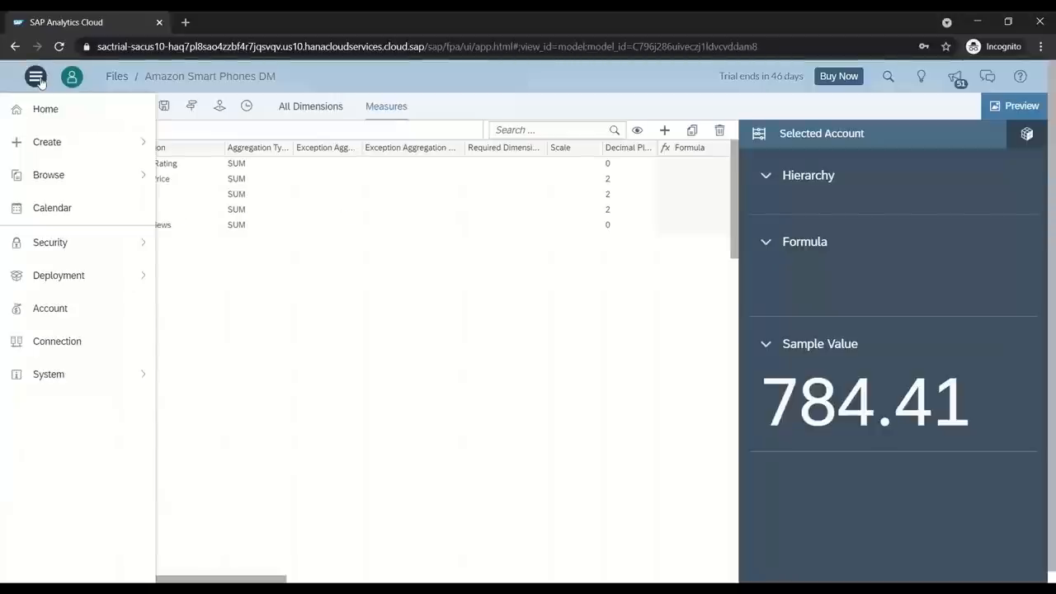
left_click(47, 142)
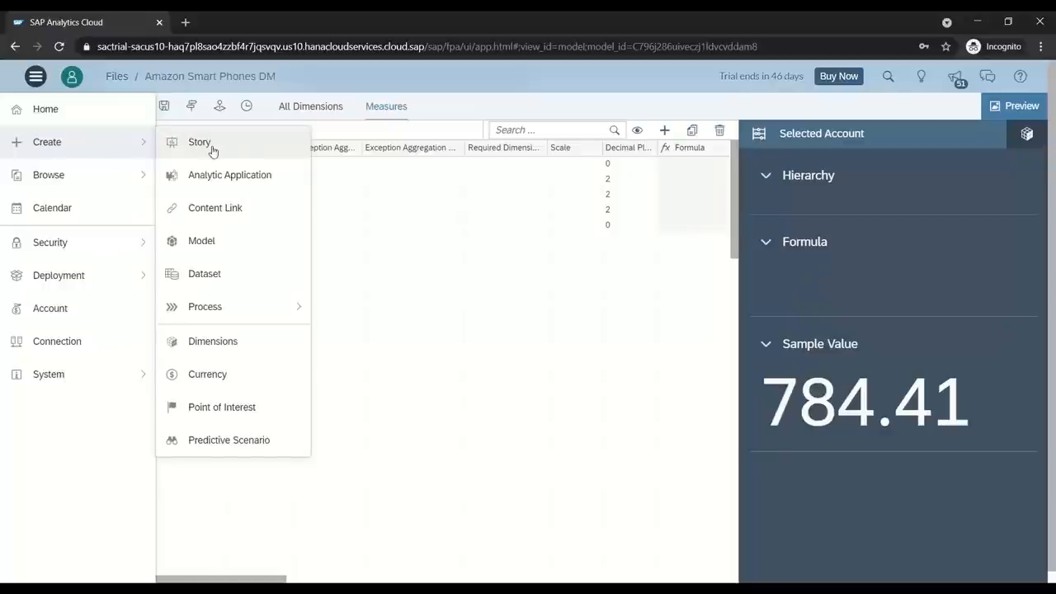
mouse_move(211, 142)
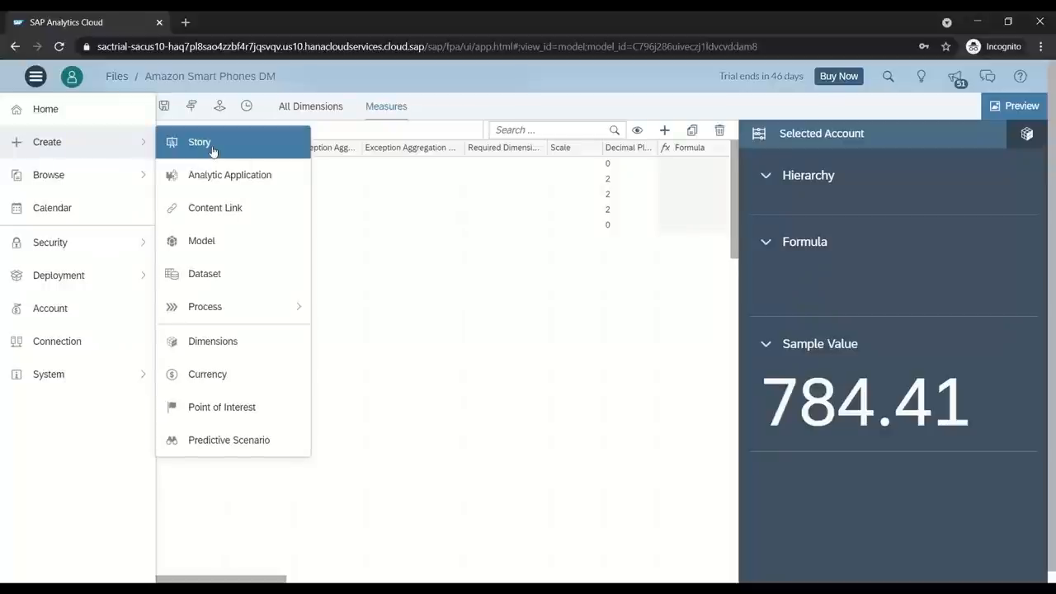
Create a new story and remove the empty title placeholder from its page
left_click(198, 142)
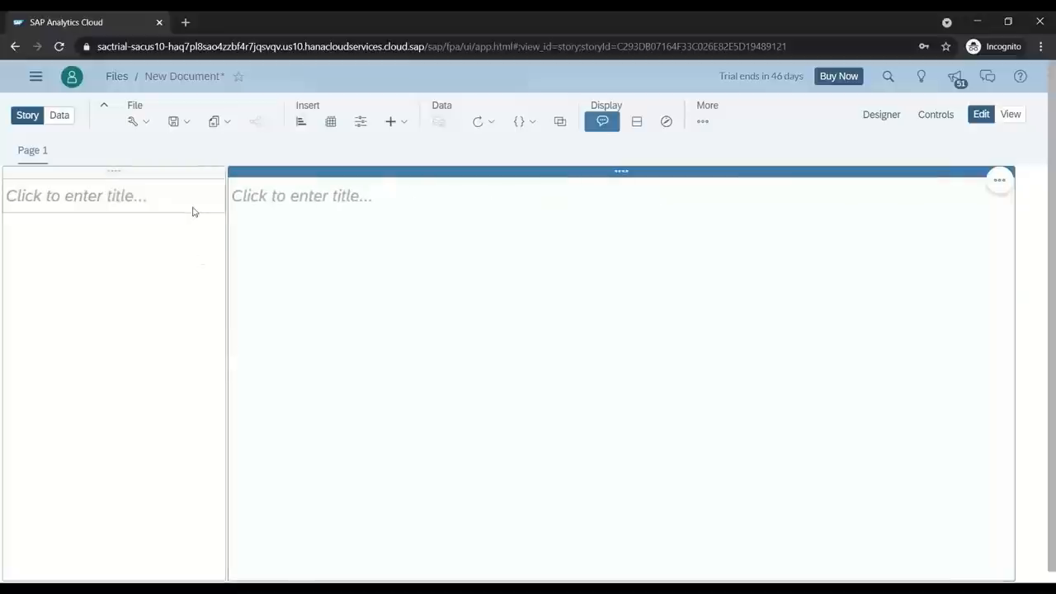
left_click(999, 179)
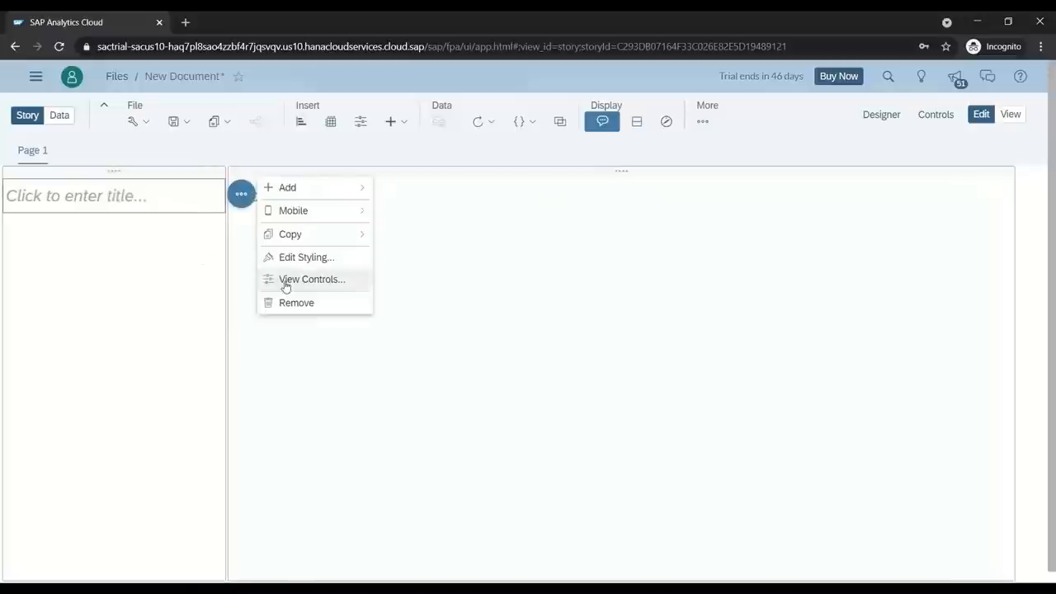
left_click(297, 302)
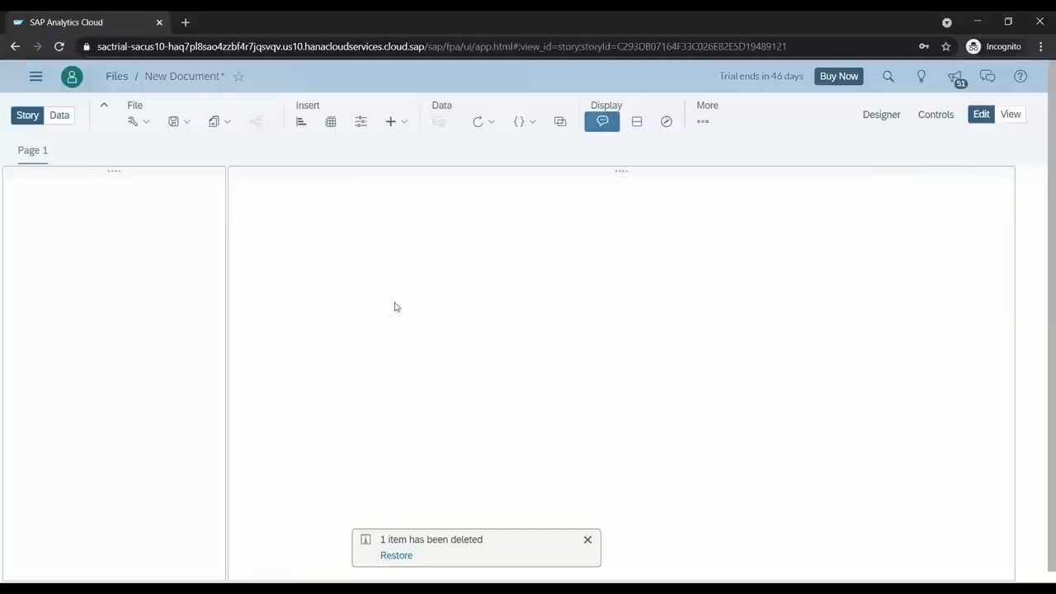
mouse_move(254, 363)
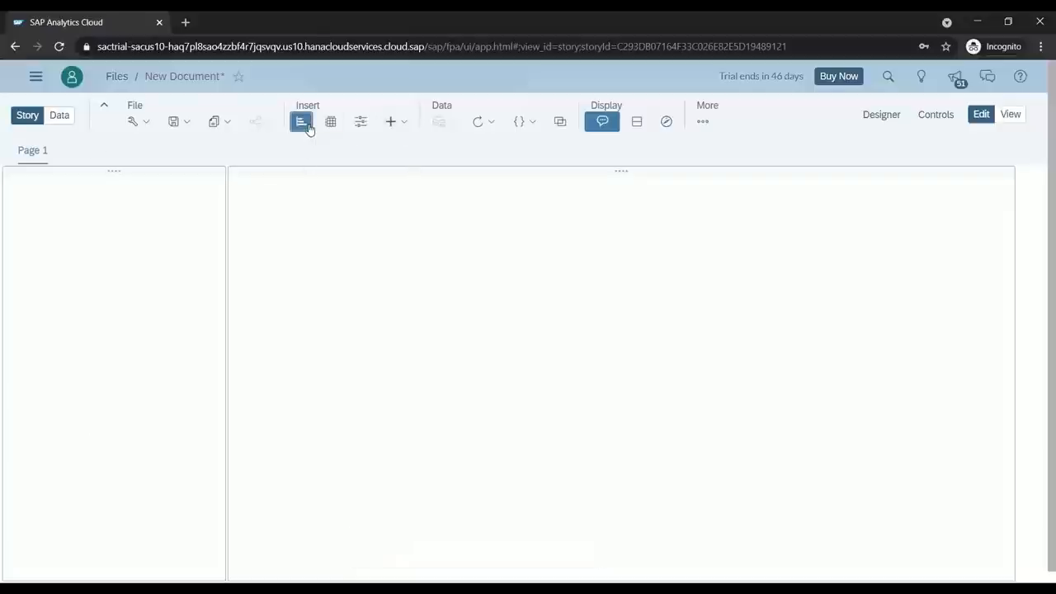
Insert a numeric point indicator chart sourced from the Amazon Smart Phones DM model
left_click(300, 123)
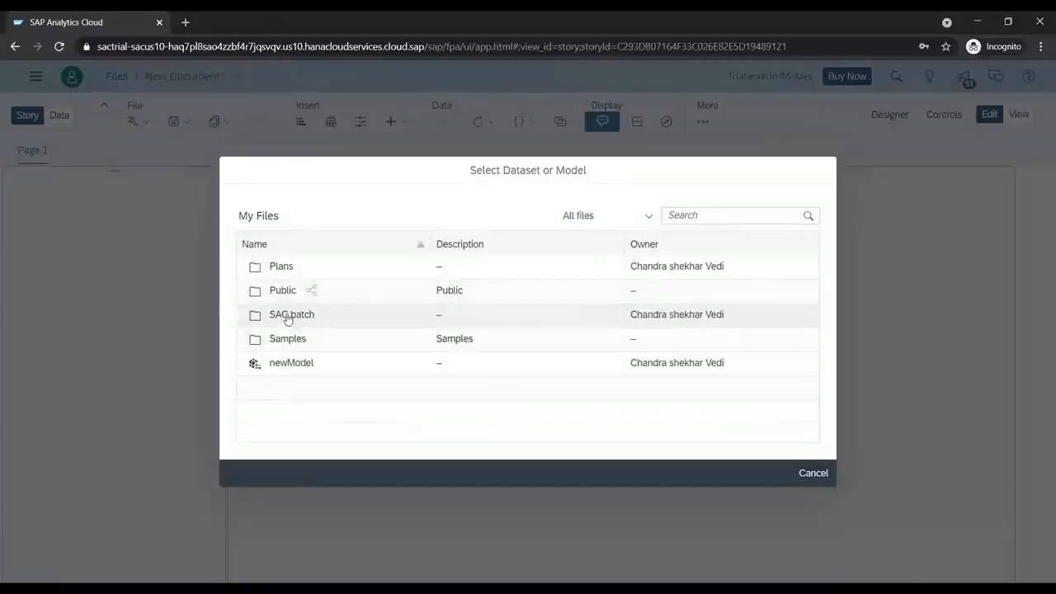
double_click(291, 313)
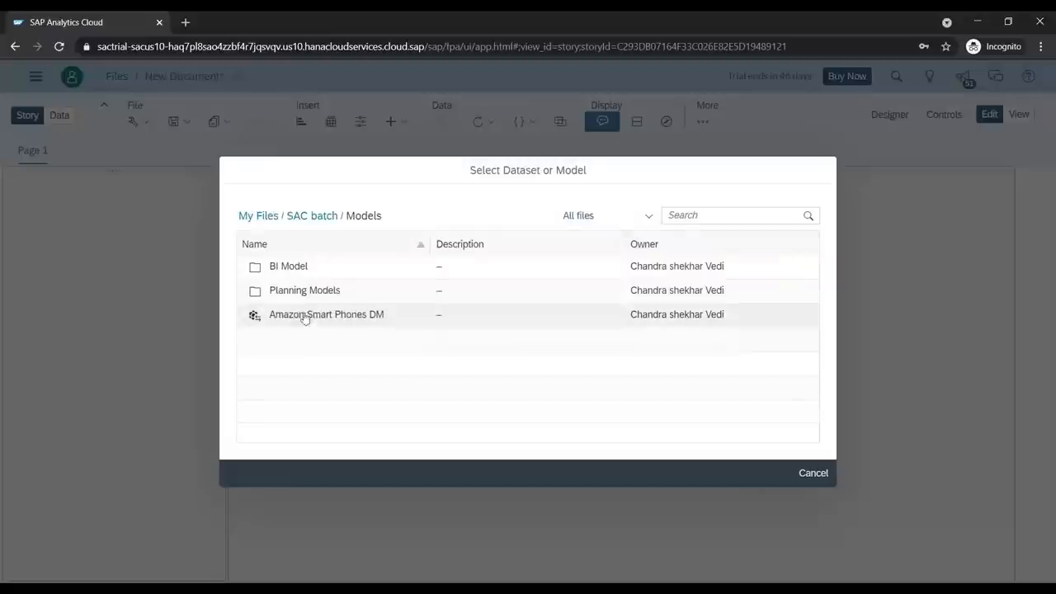
double_click(327, 314)
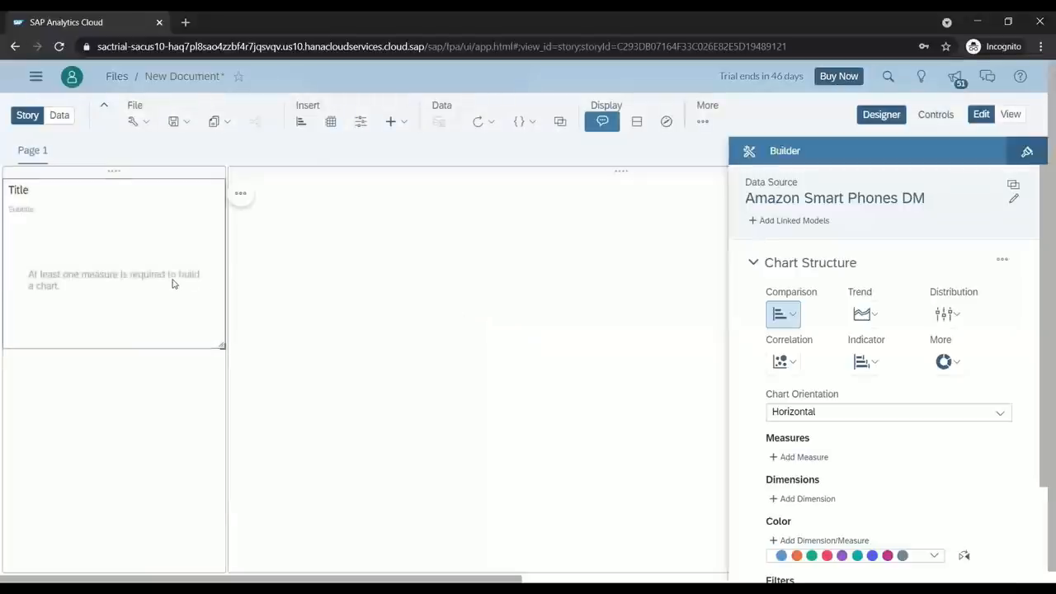
left_click(866, 361)
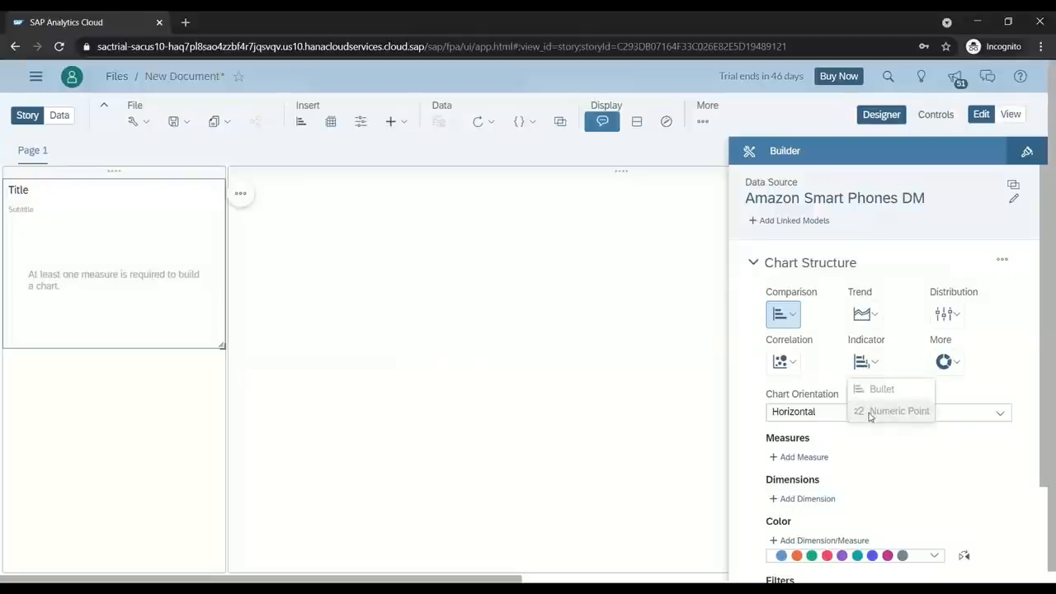
left_click(898, 411)
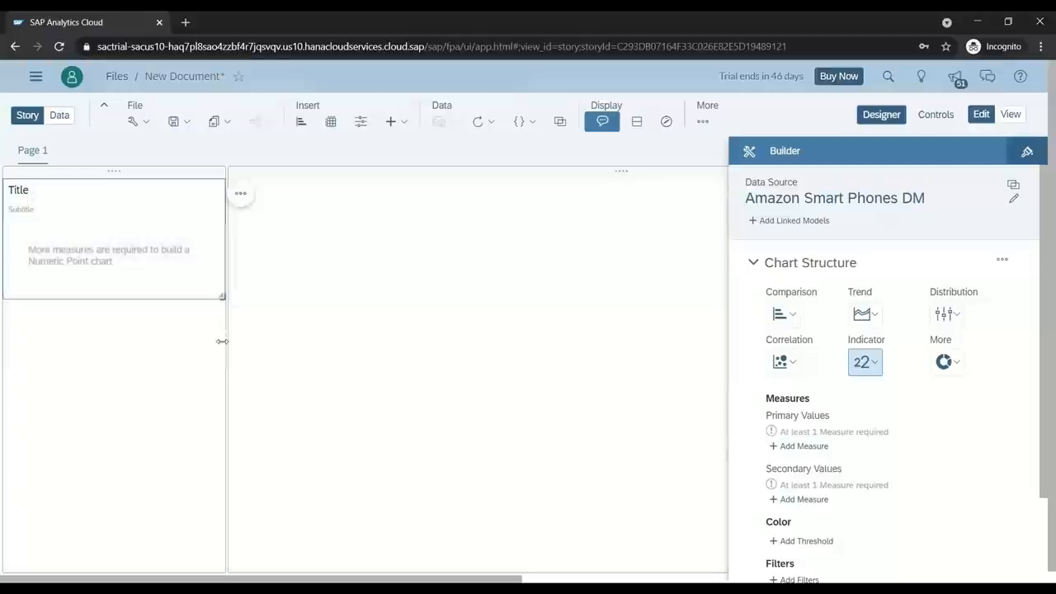
mouse_move(192, 259)
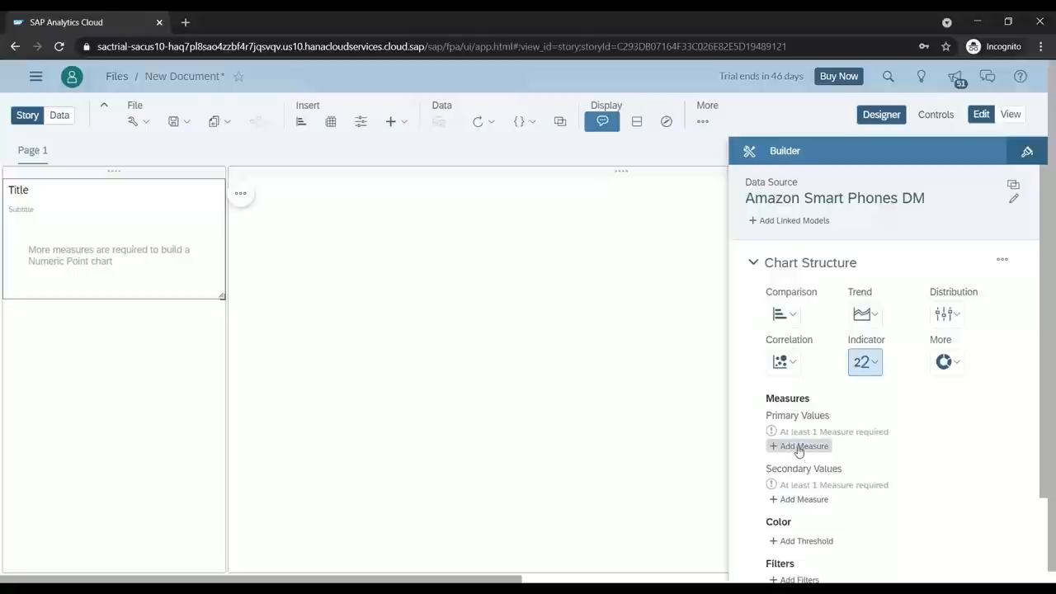
Create an aggregation measure 'Count' counting distinct productId values, giving 721.00
left_click(803, 446)
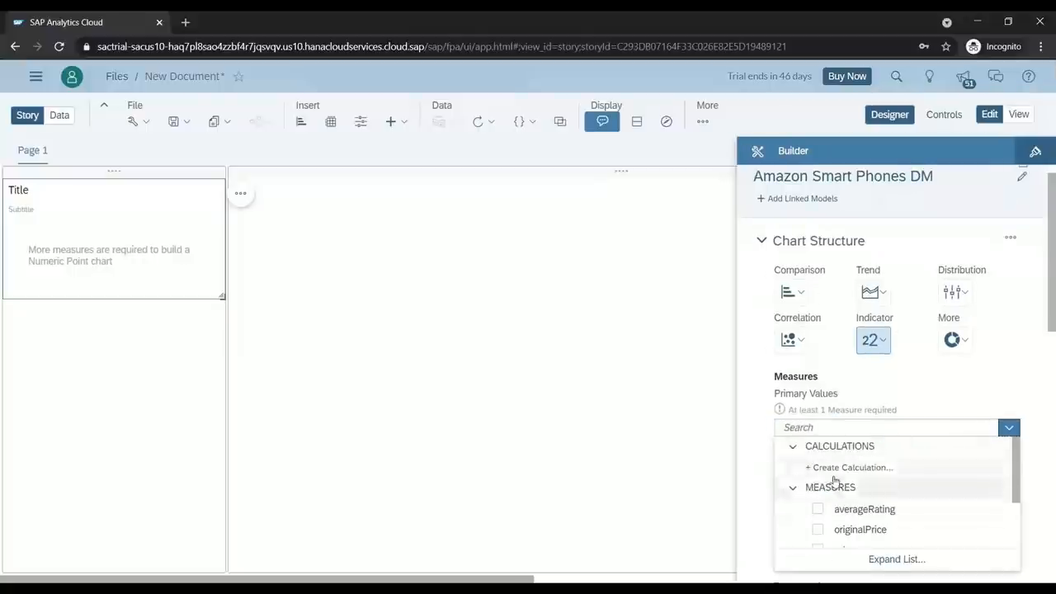
left_click(851, 467)
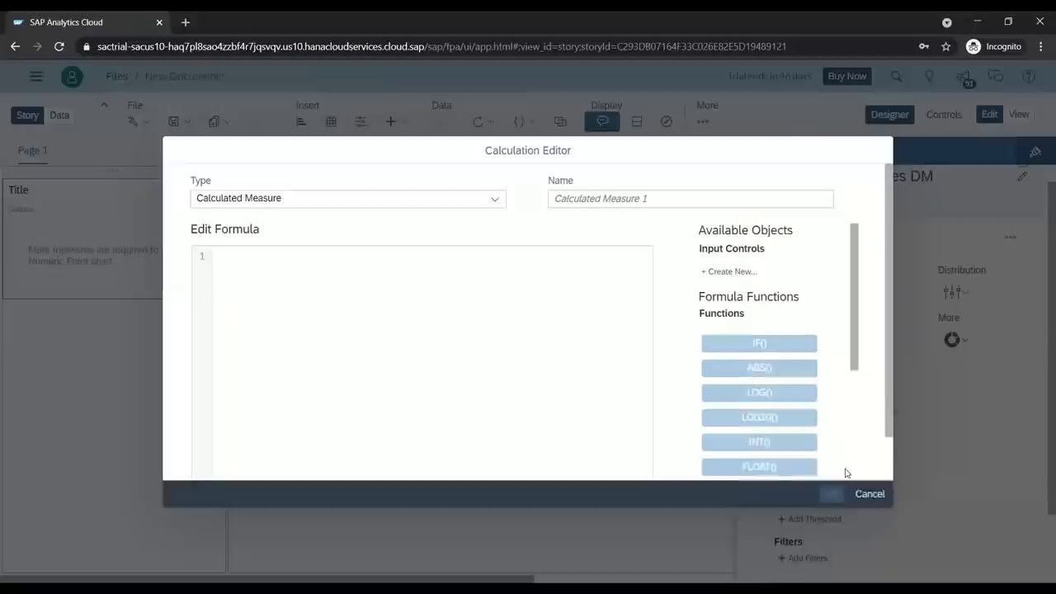
left_click(347, 198)
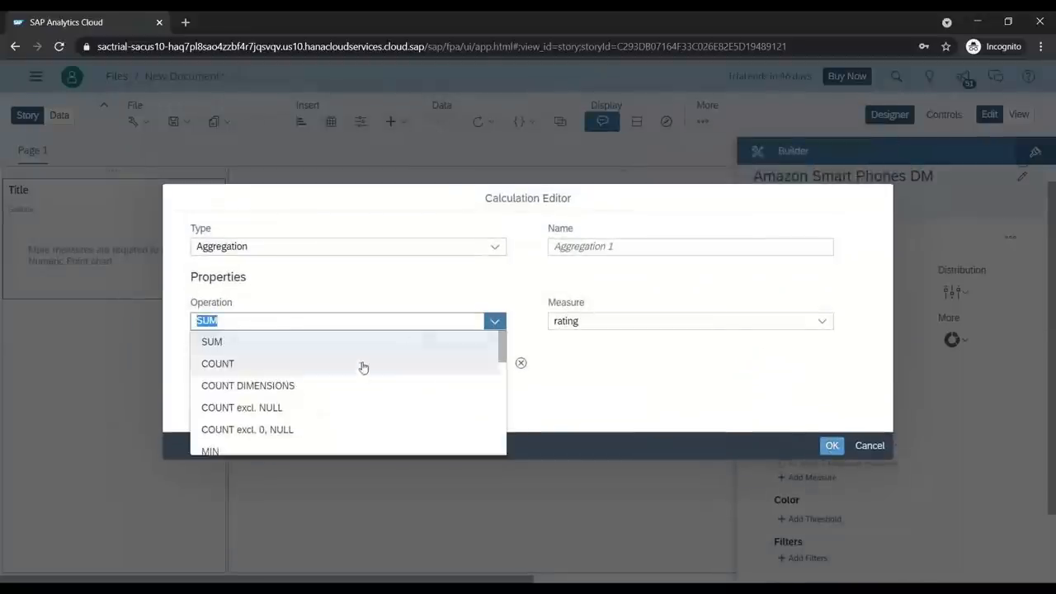
left_click(247, 386)
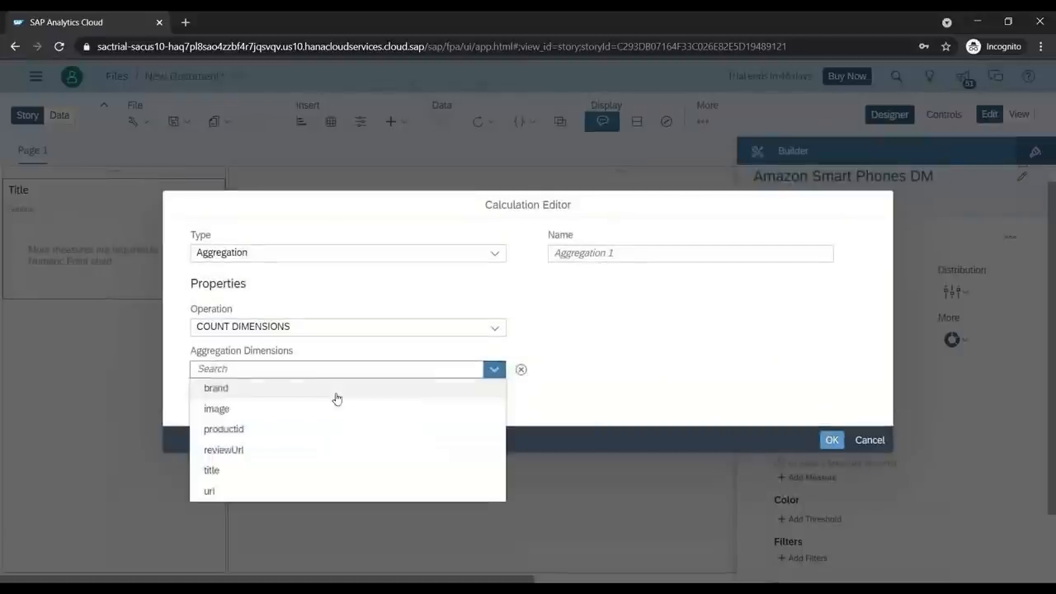
left_click(225, 429)
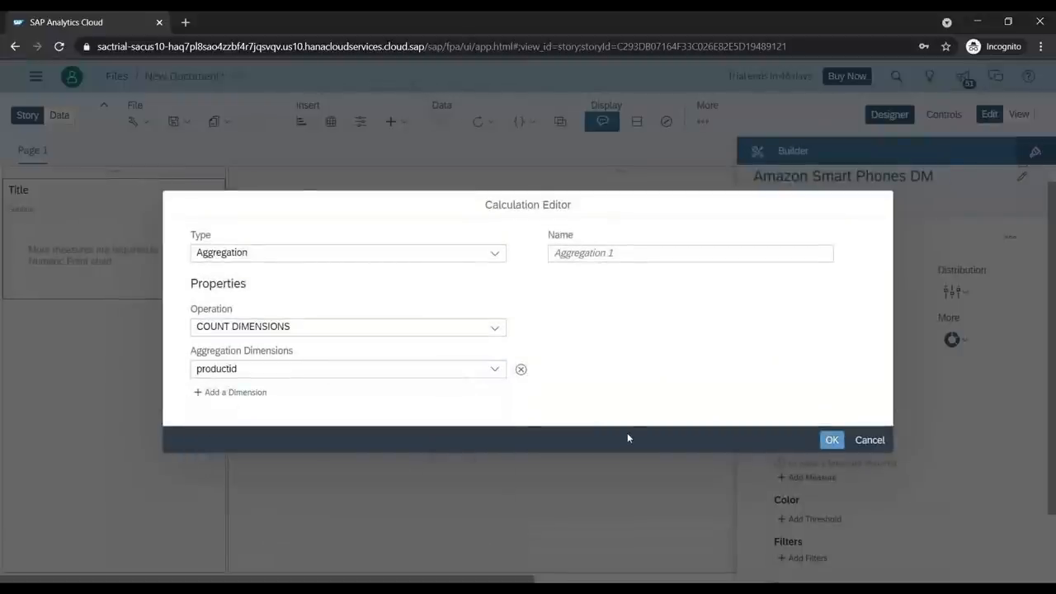
mouse_move(607, 432)
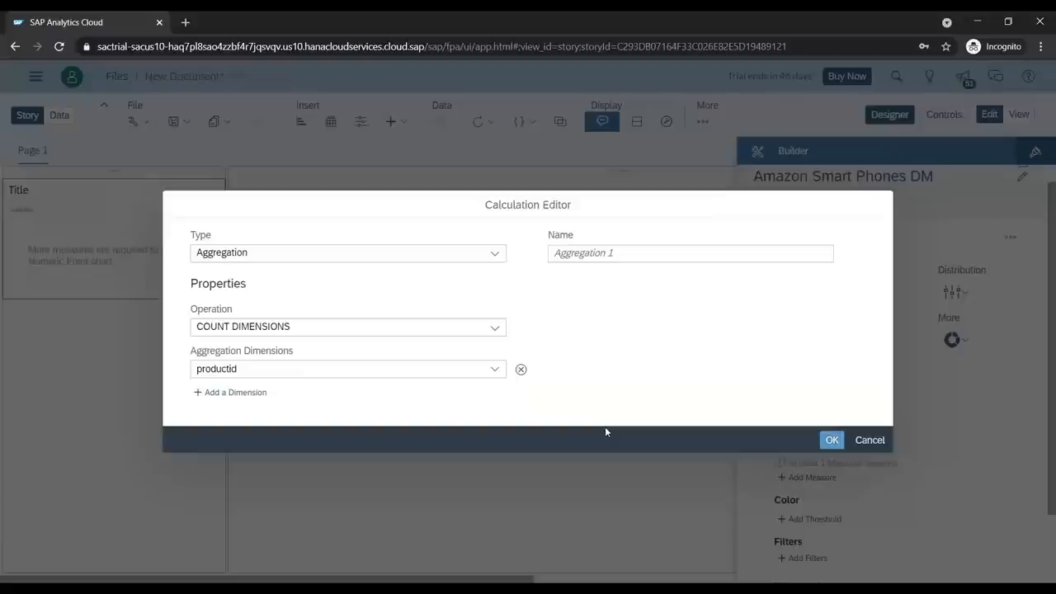
type("C")
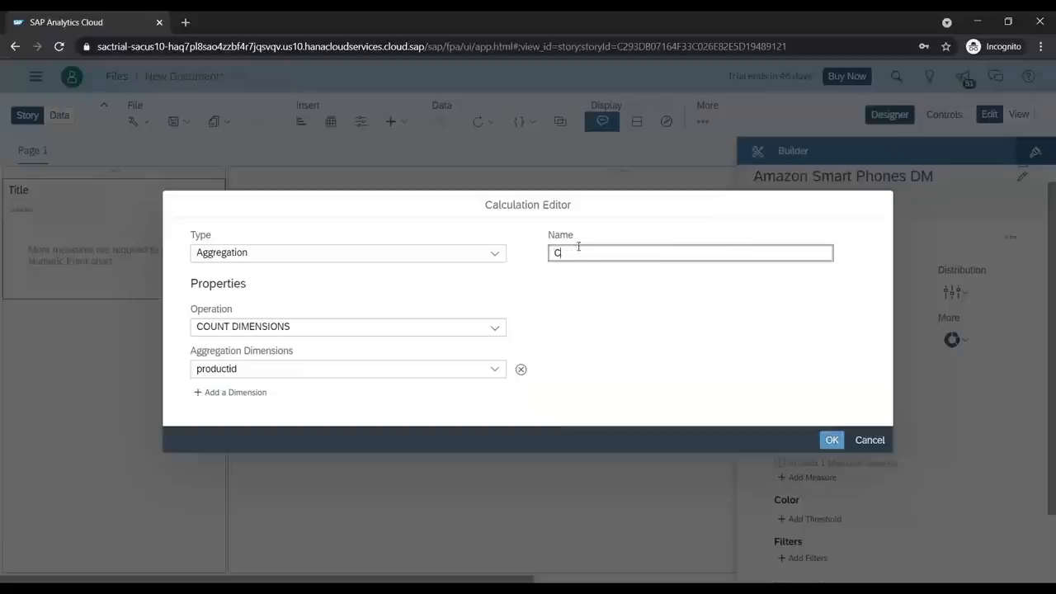
type("ount")
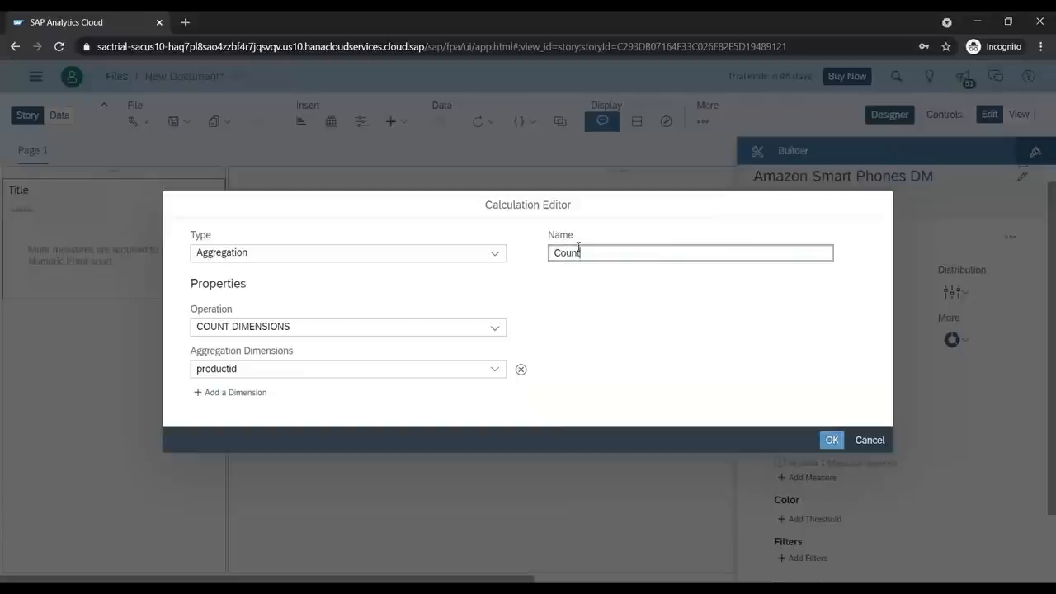
left_click(832, 438)
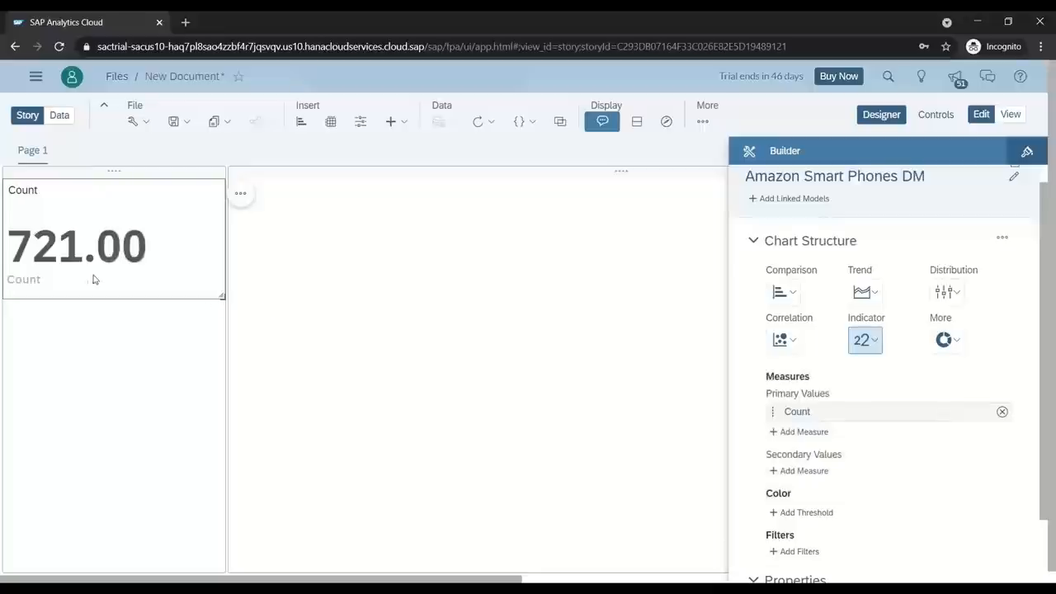
mouse_move(201, 360)
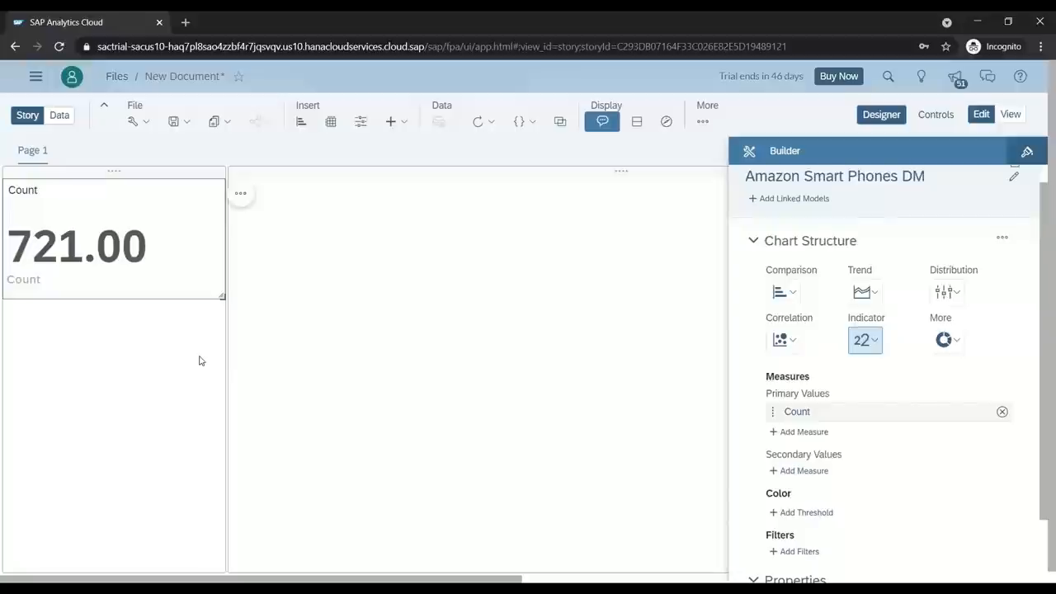
Retitle the chart 'Number of products' and select it for copying
double_click(23, 189)
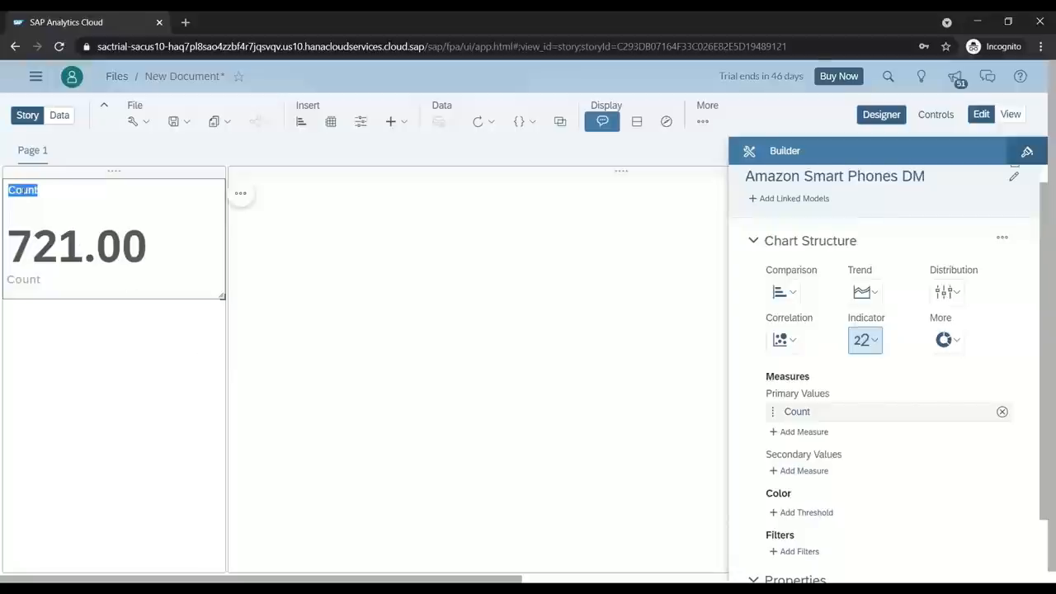
type("Number of products")
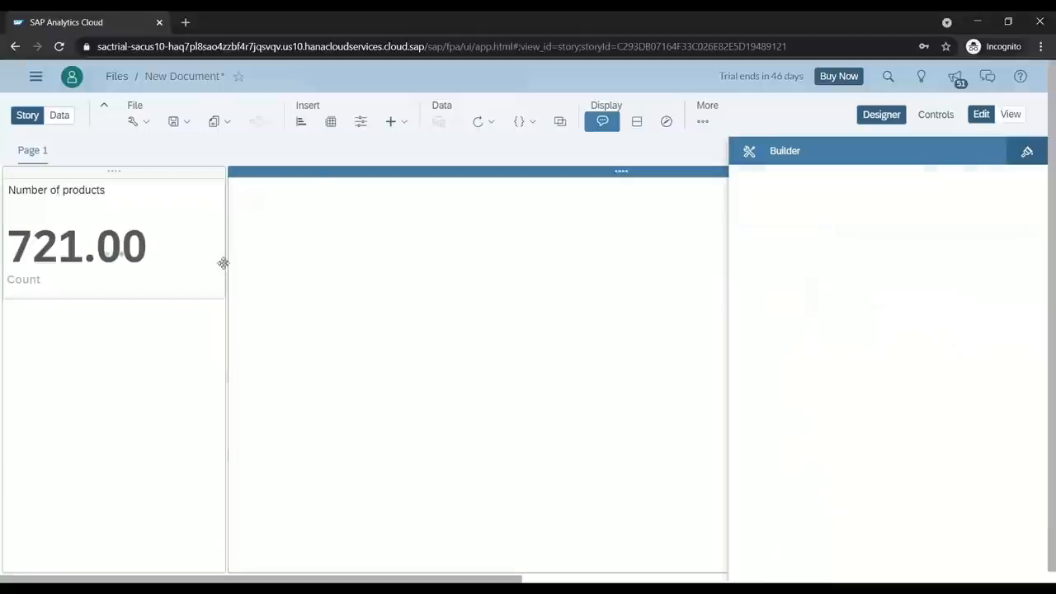
left_click(112, 240)
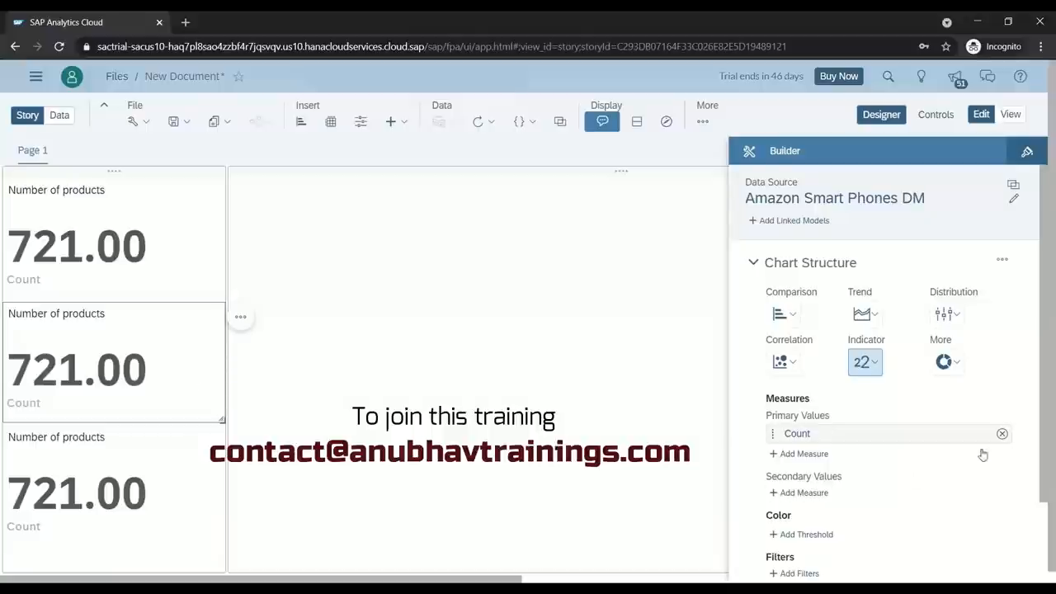
Replace Count in the middle chart with a calculated measure 'Avg Price' = price / Count (241.56)
left_click(1003, 433)
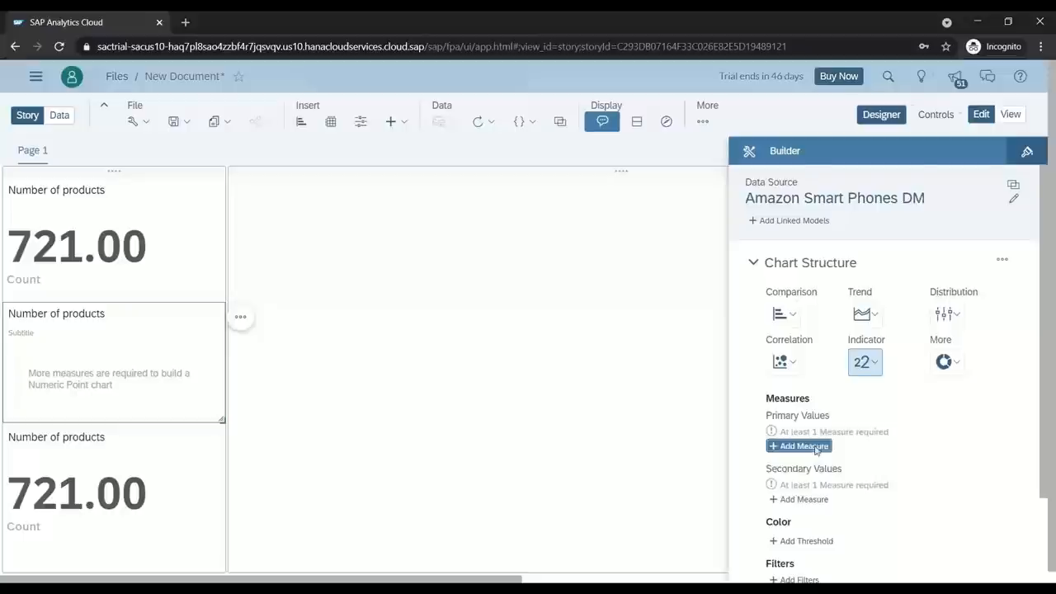
left_click(804, 445)
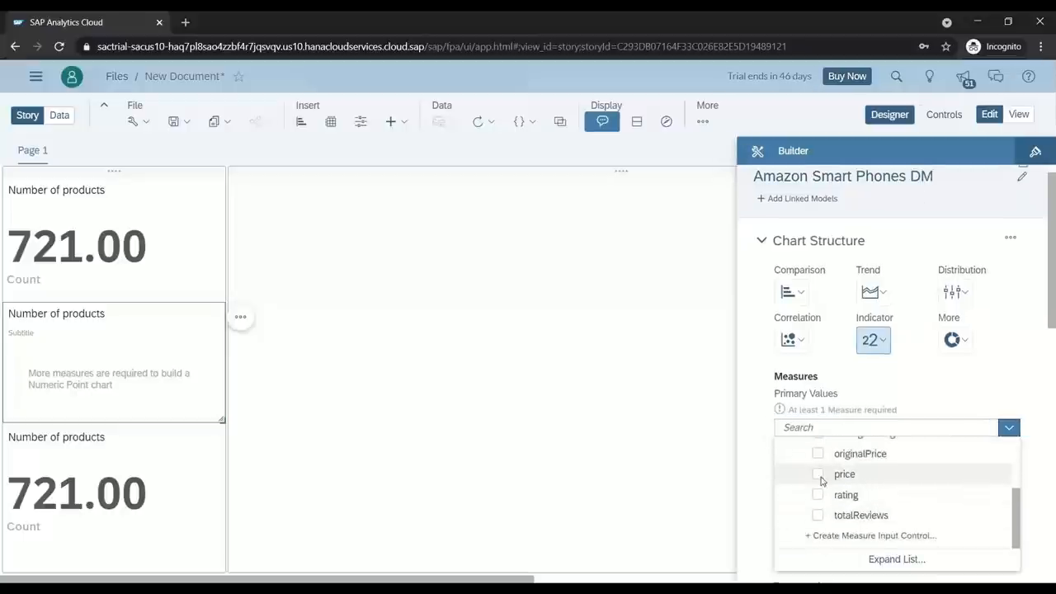
left_click(845, 474)
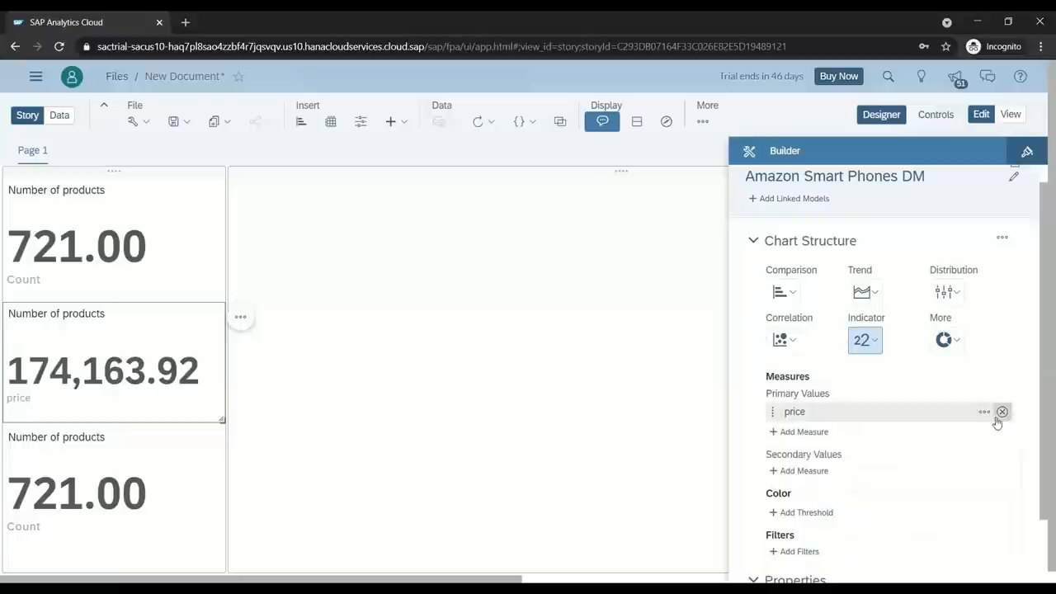
left_click(1003, 412)
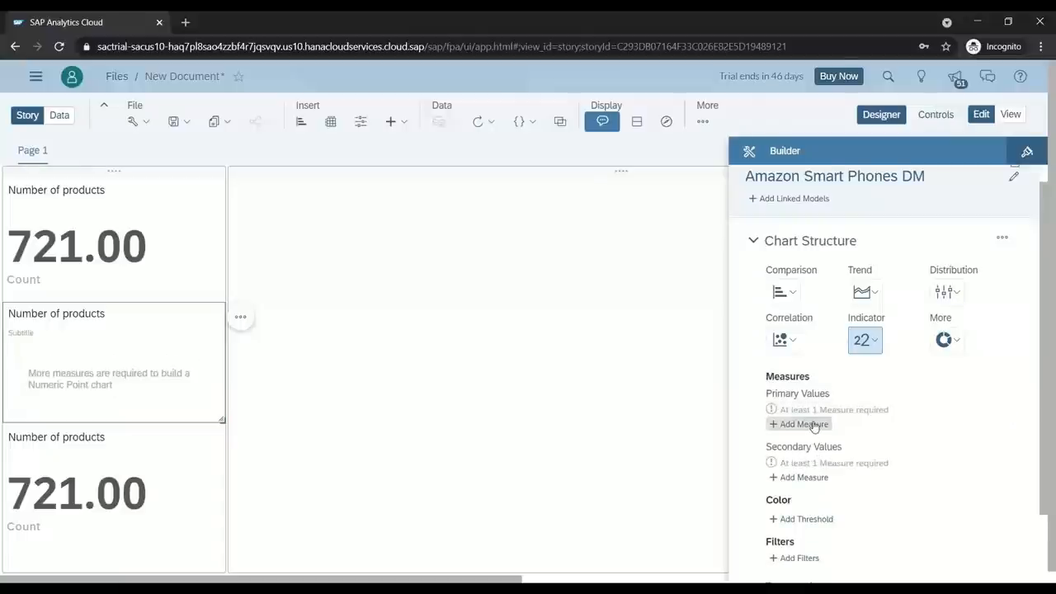
left_click(801, 422)
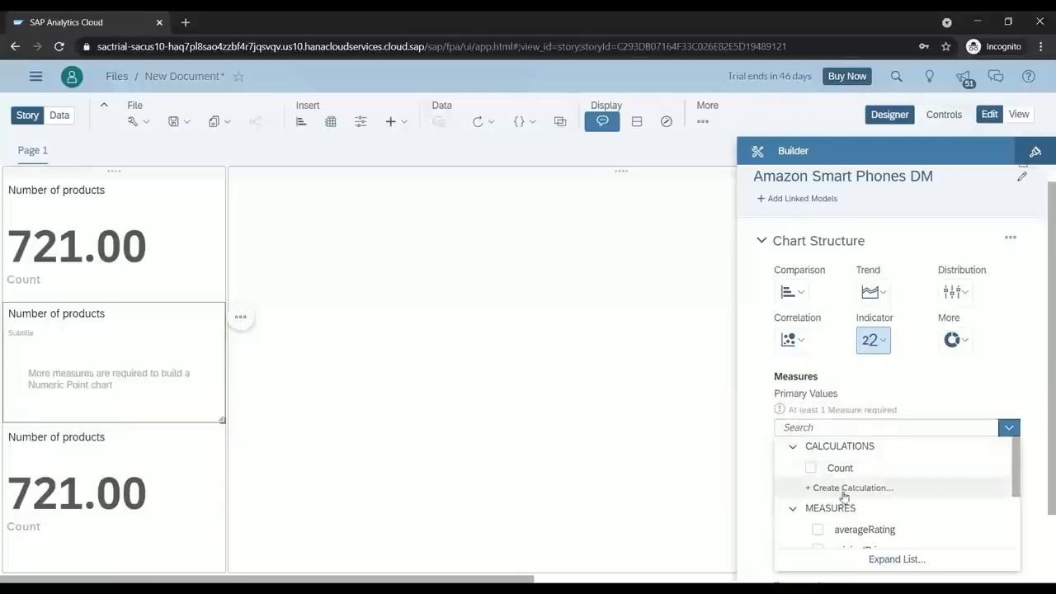
left_click(851, 488)
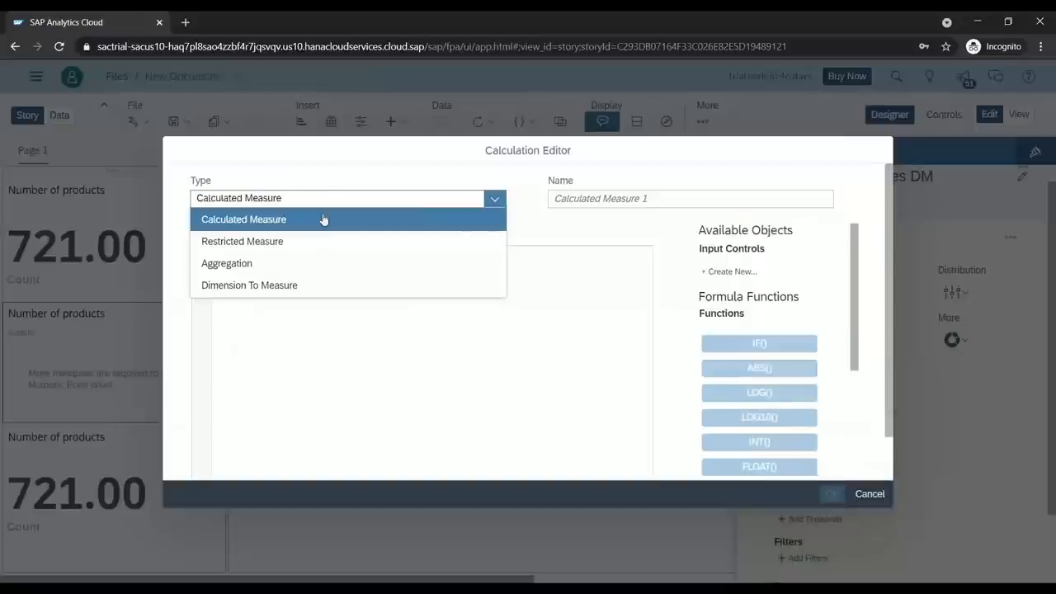
left_click(244, 218)
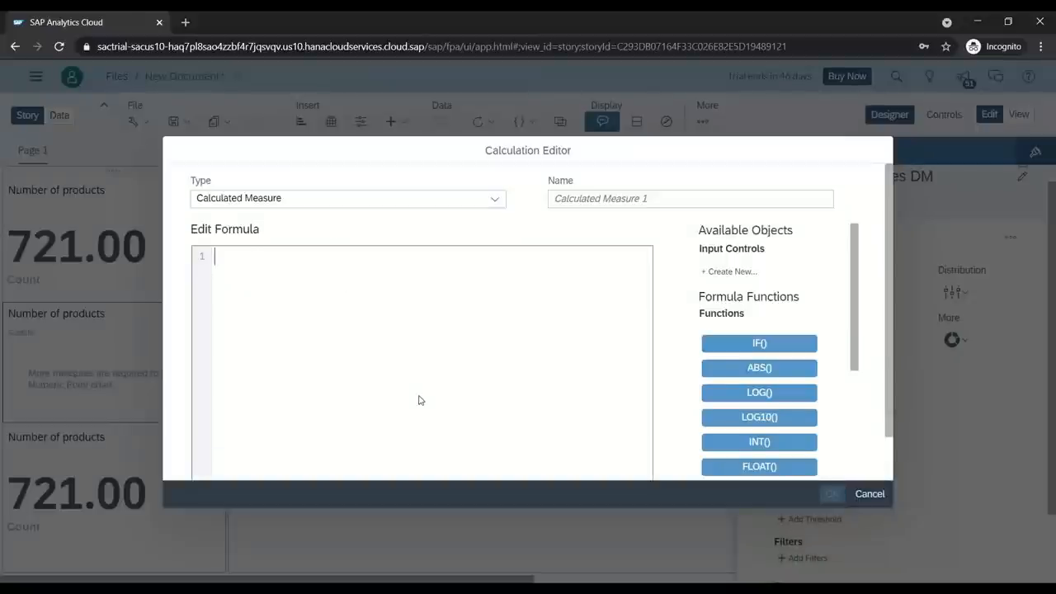
type("price] / [#Count]")
left_click(691, 198)
type("A")
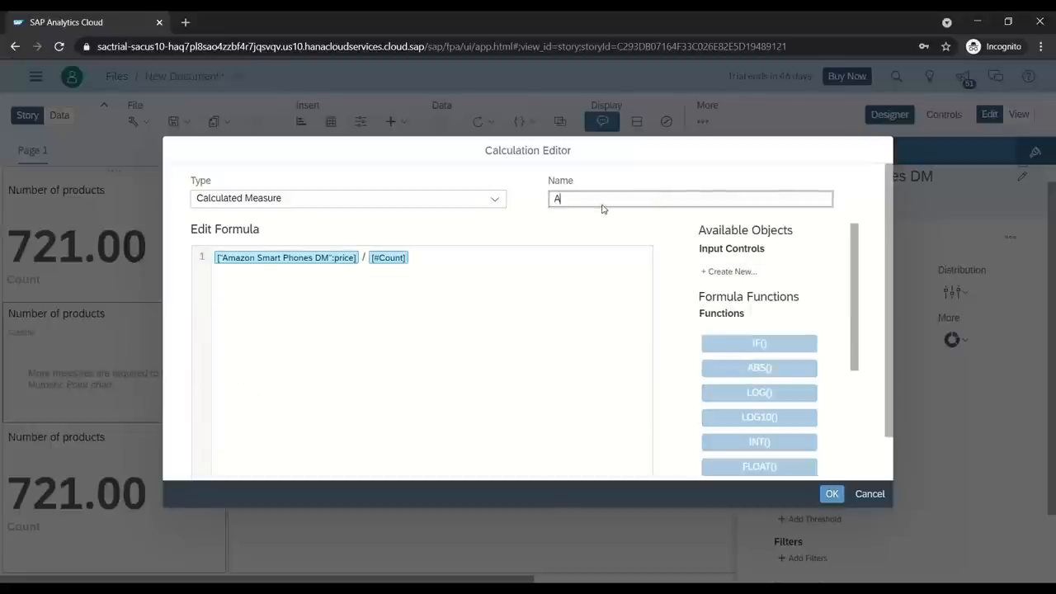
type("vg Price")
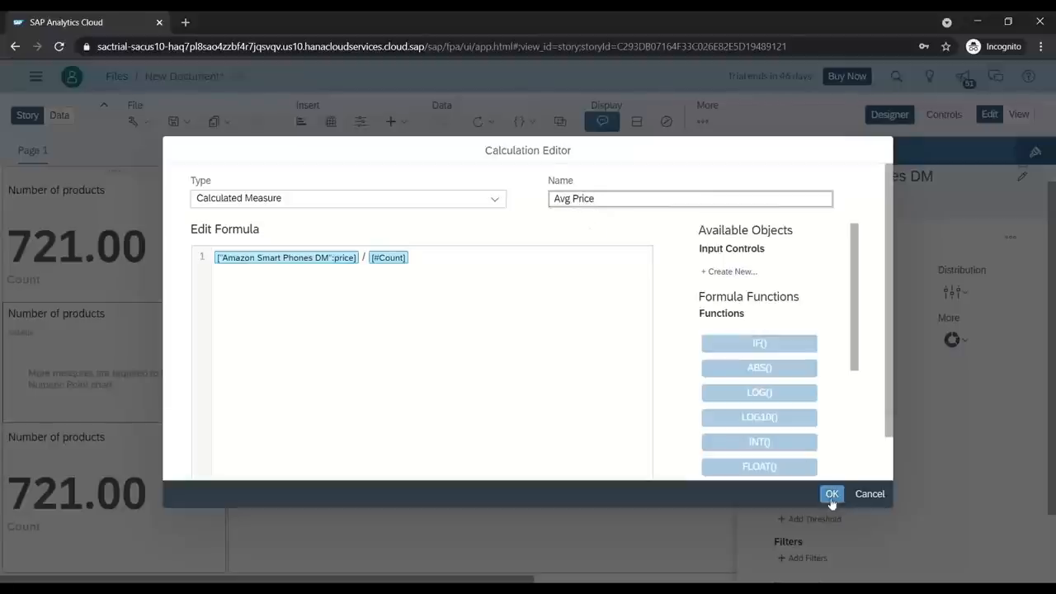
left_click(831, 493)
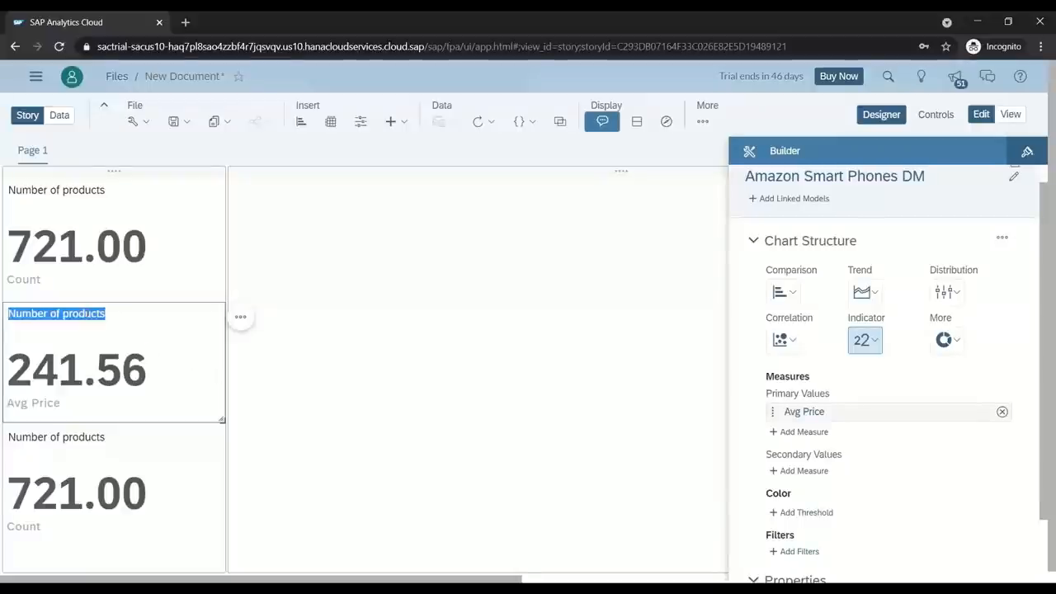
Retitle the middle chart 'Average price per product'
type("Average price per")
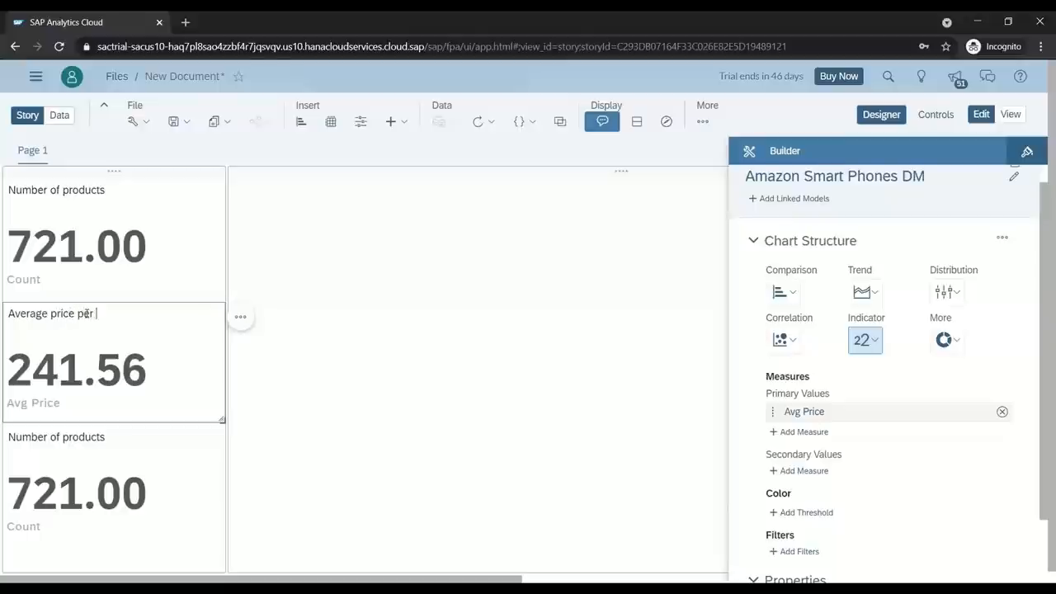
type("prodyct")
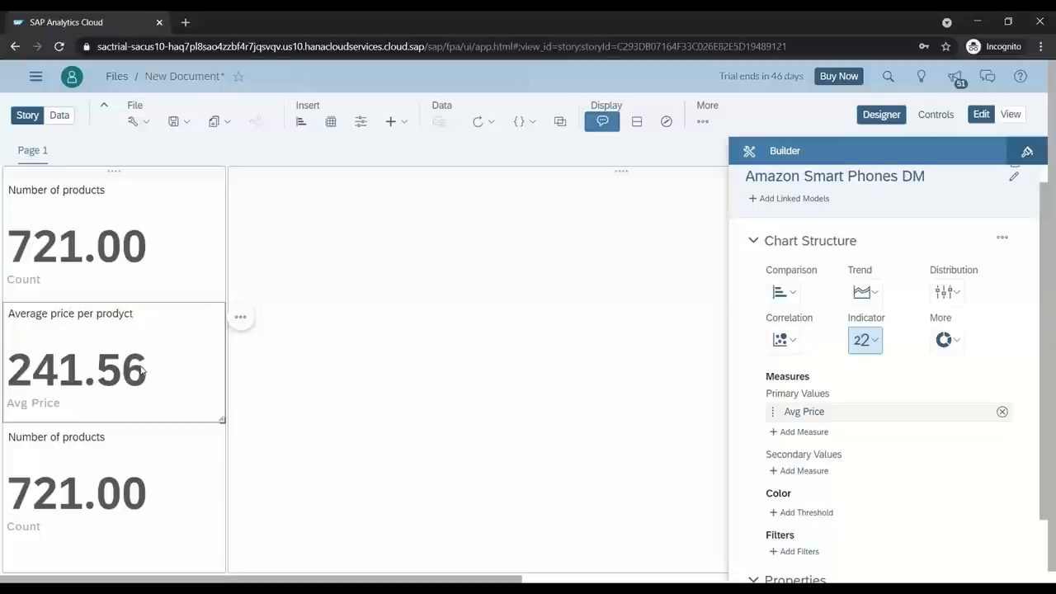
type("product")
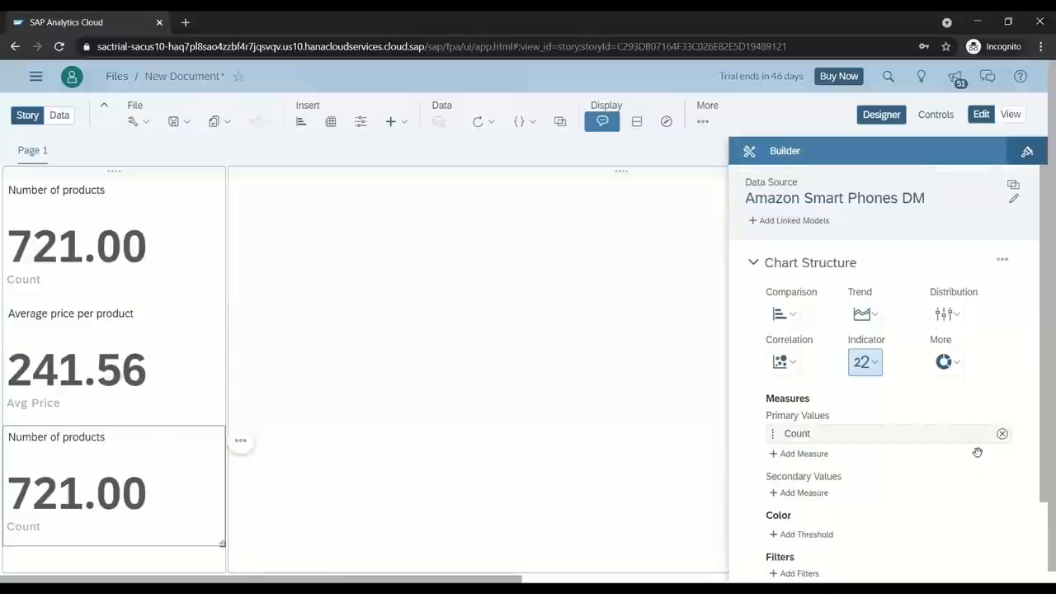
Swap the bottom chart's measure from Count to totalReviews
left_click(1003, 432)
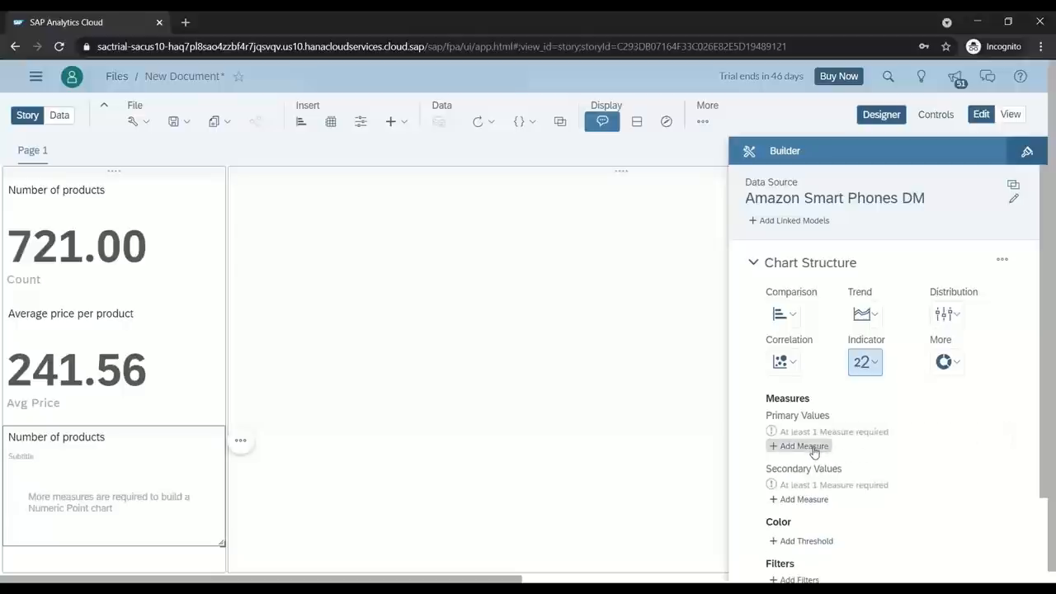
left_click(803, 445)
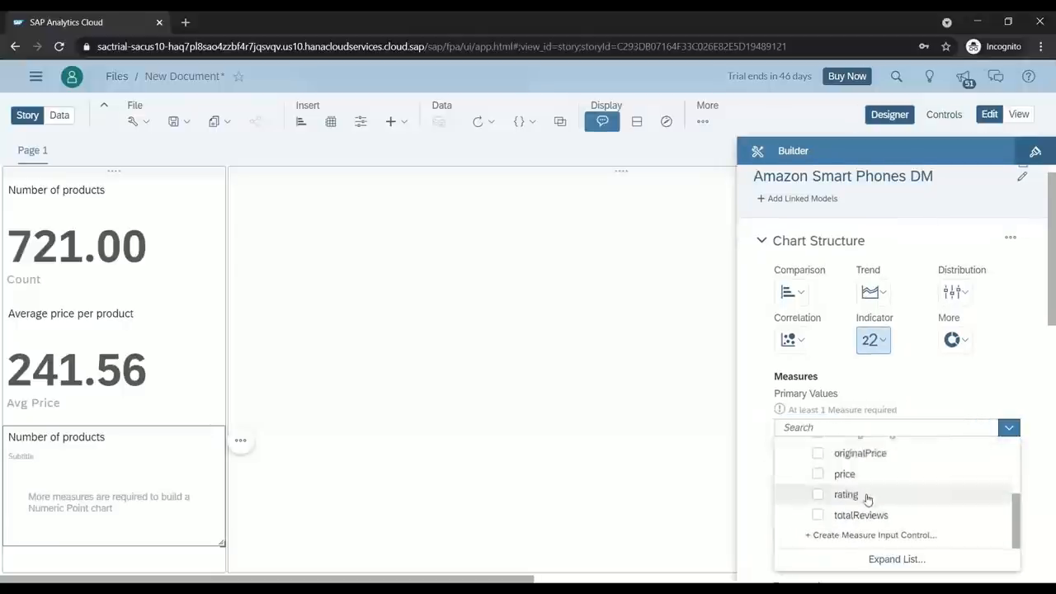
left_click(818, 515)
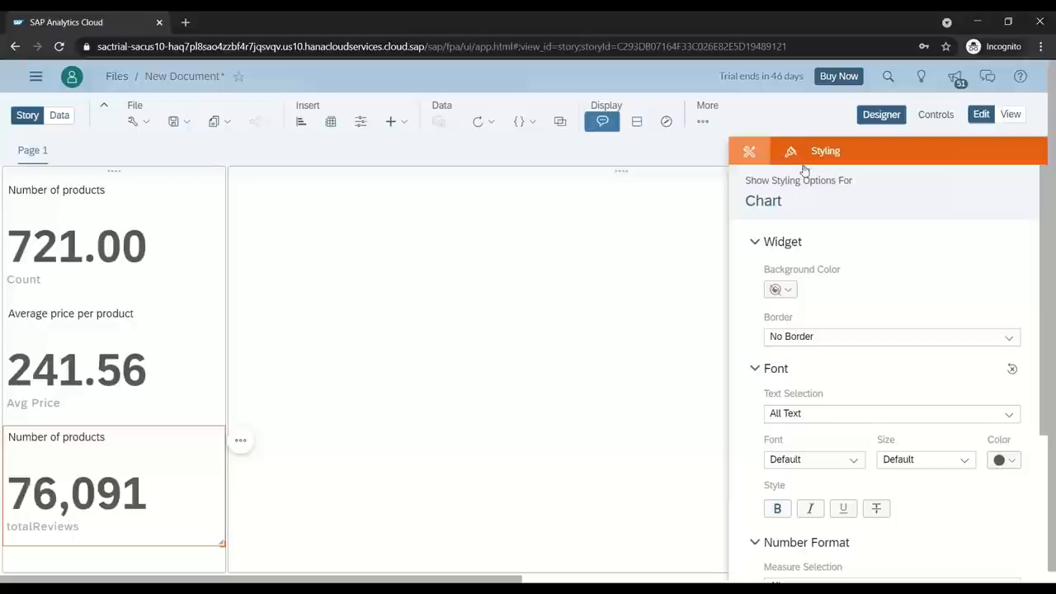
Format the figure in thousands with k, m, bn abbreviation and 2 decimal places (76.09 k)
left_click(1006, 401)
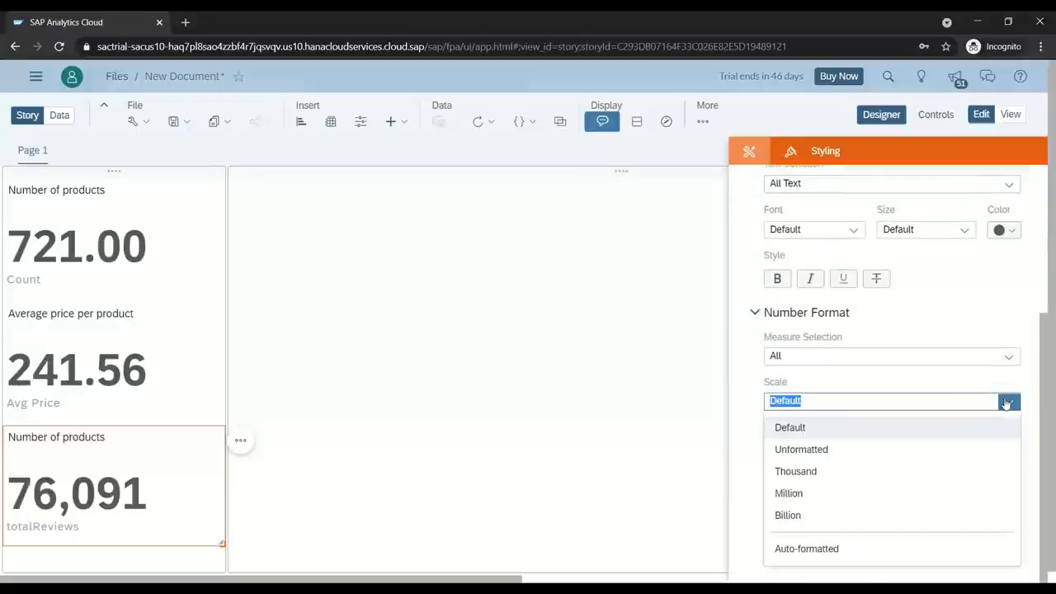
left_click(795, 472)
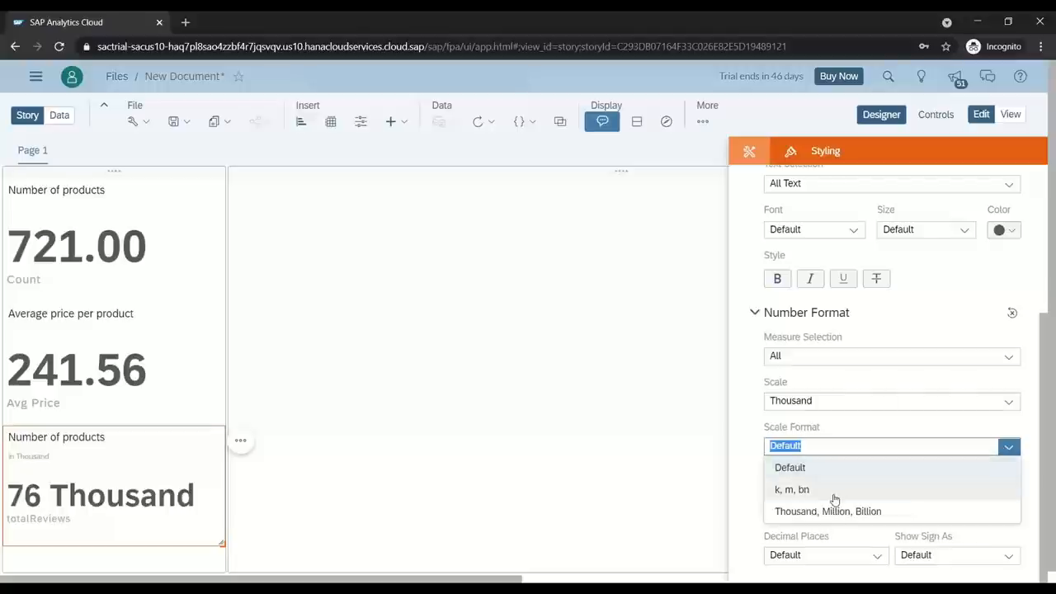
left_click(792, 489)
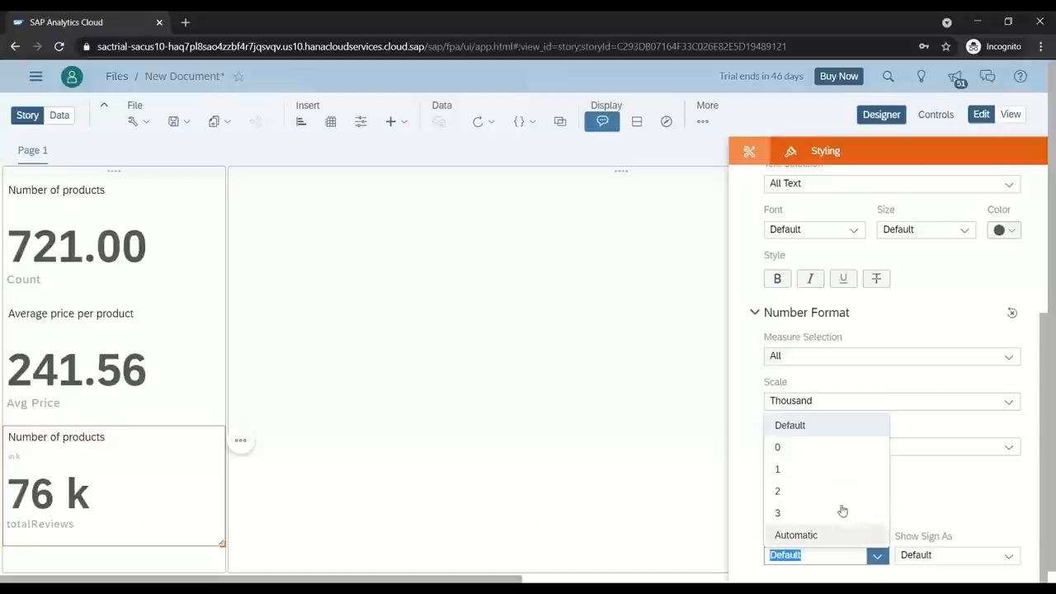
left_click(777, 490)
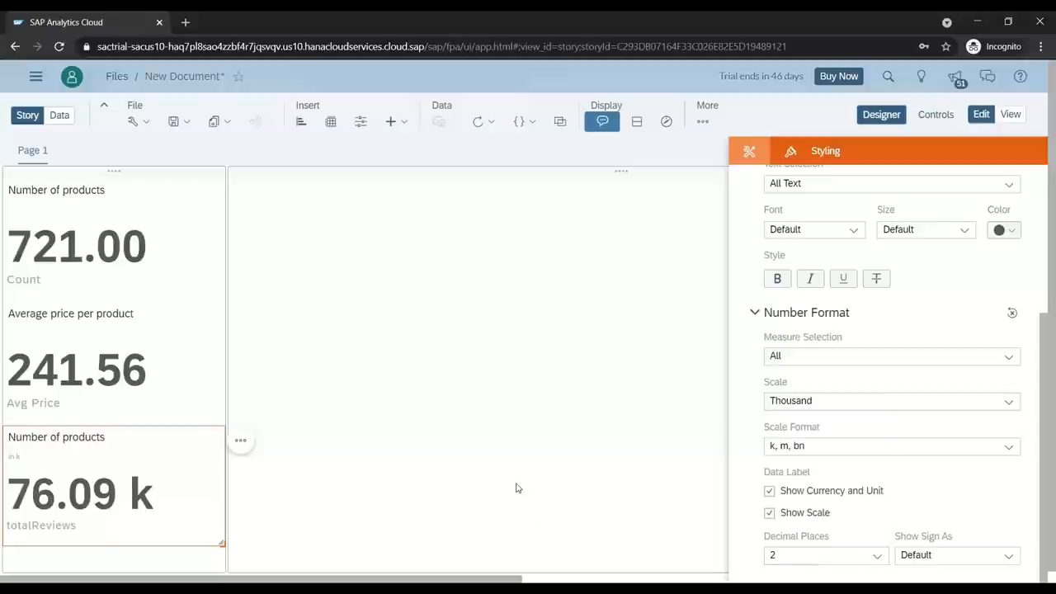
mouse_move(521, 485)
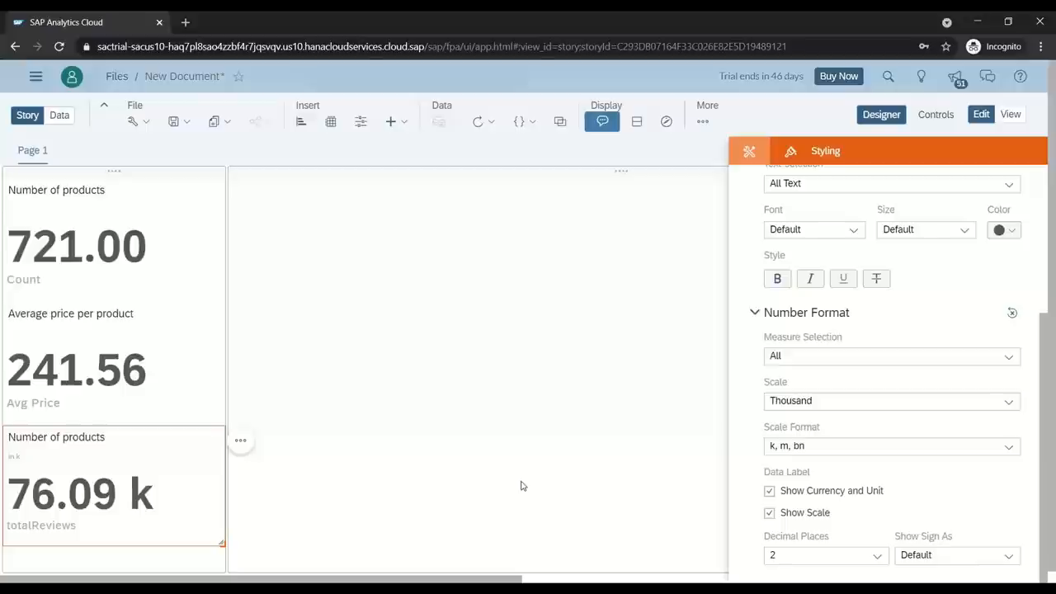
mouse_move(521, 482)
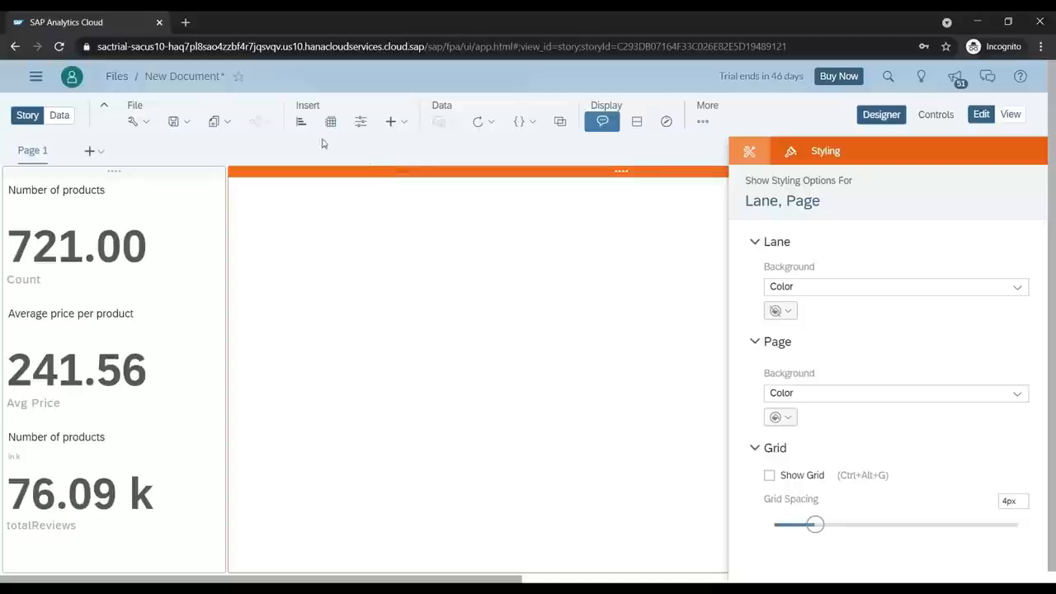
Add a bar chart of totalReviews by brand and sort it descending, Samsung highest at 37,701
left_click(300, 122)
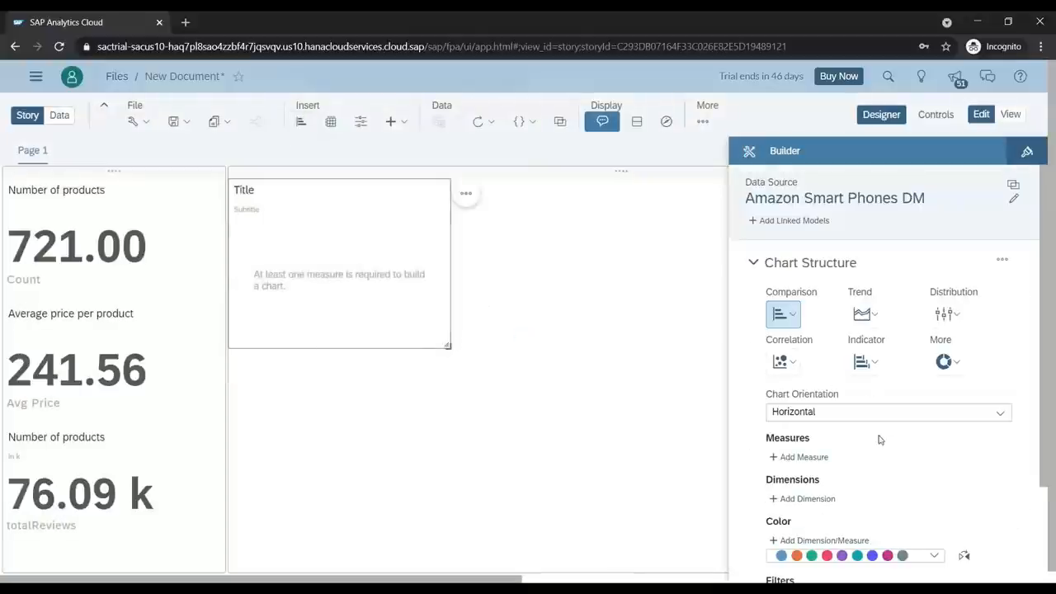
left_click(798, 457)
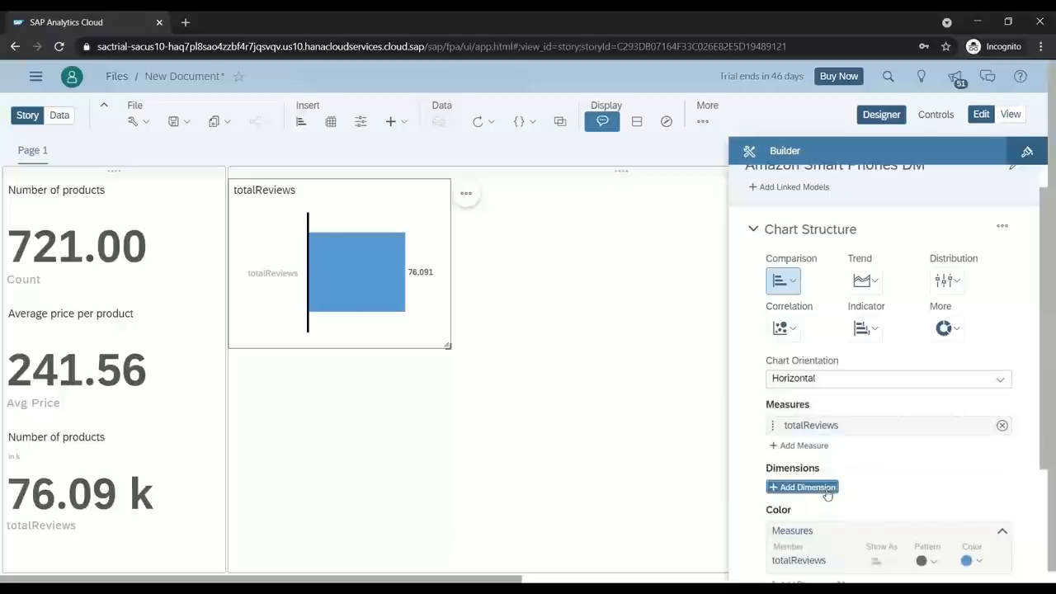
left_click(802, 487)
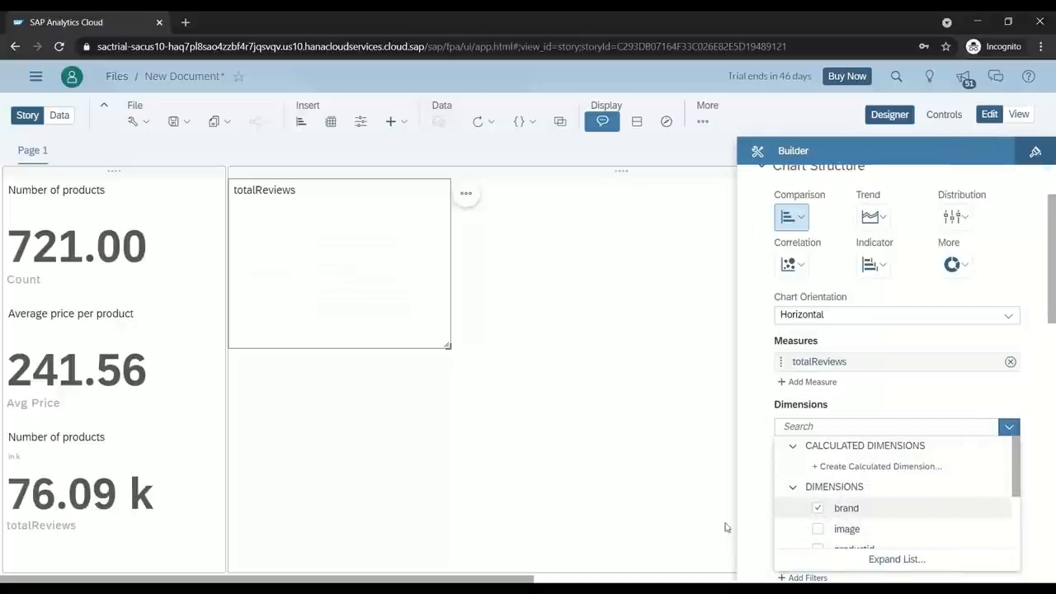
left_click(819, 508)
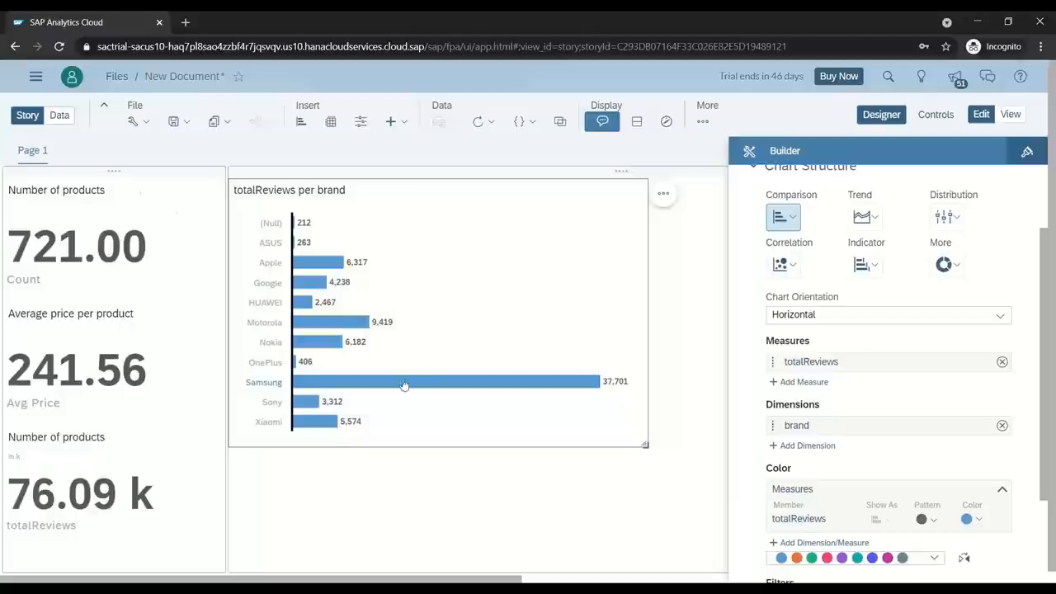
mouse_move(266, 321)
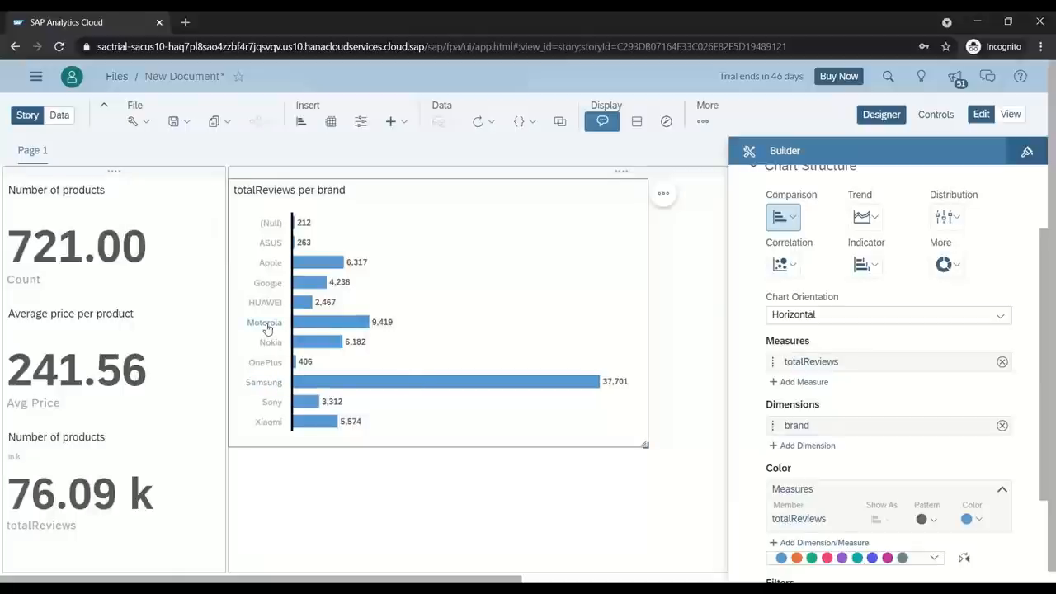
mouse_move(277, 274)
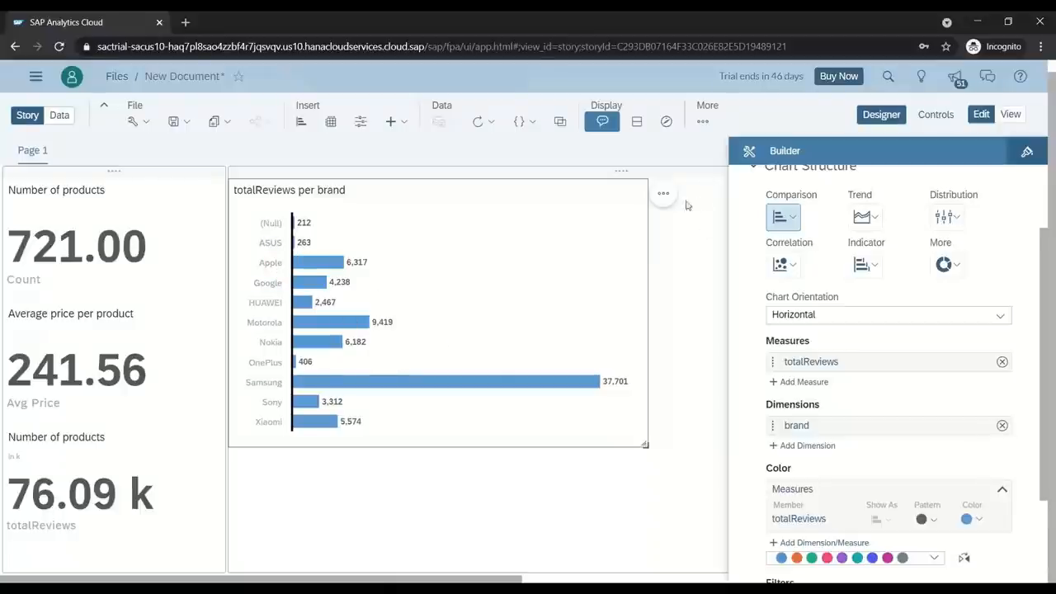
left_click(663, 193)
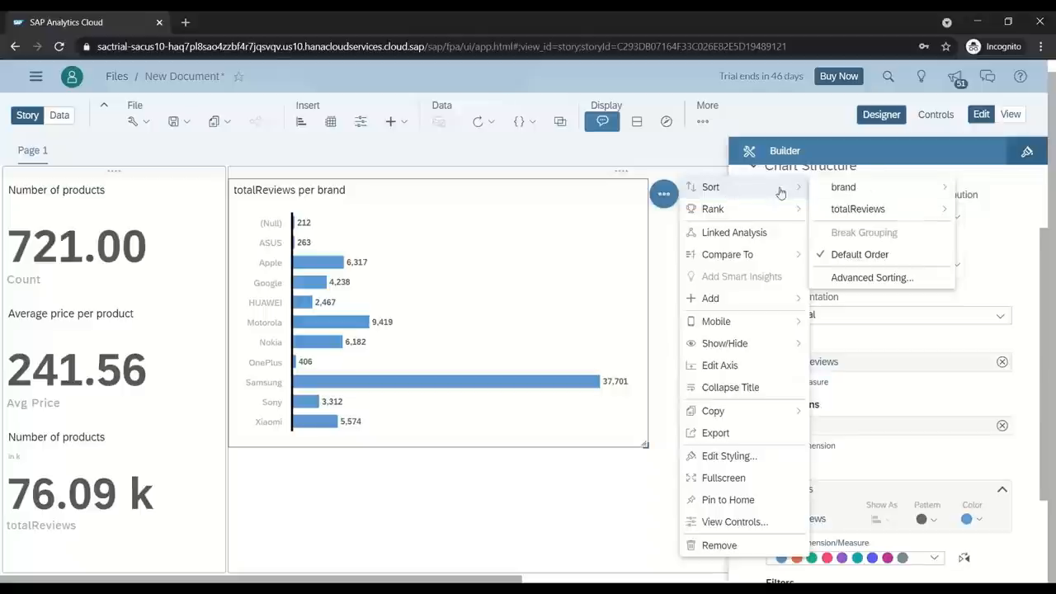
mouse_move(858, 208)
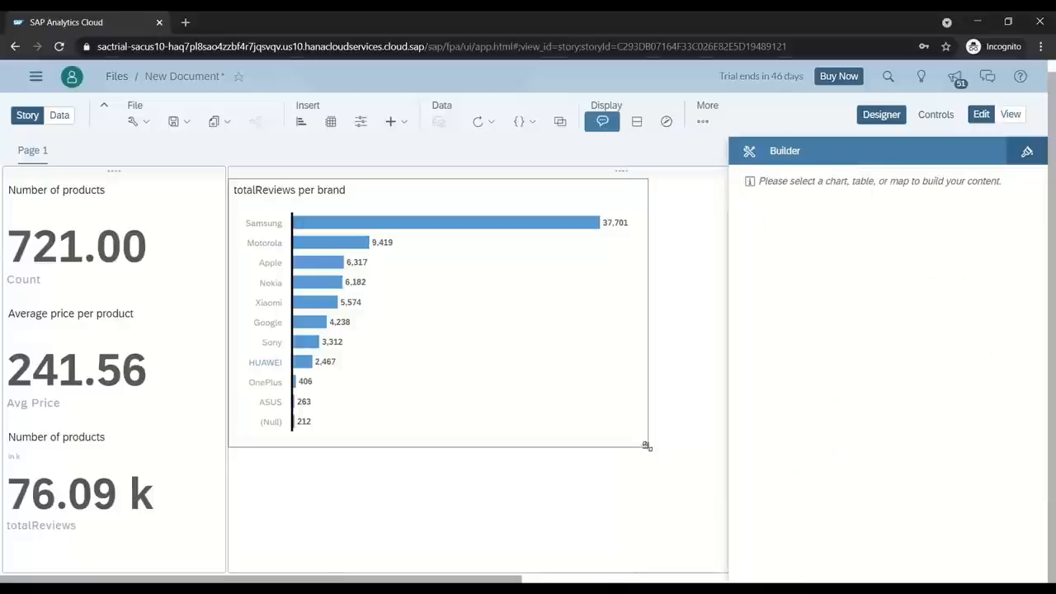
Insert a donut chart of Count with slices coloured by brand
left_click(412, 313)
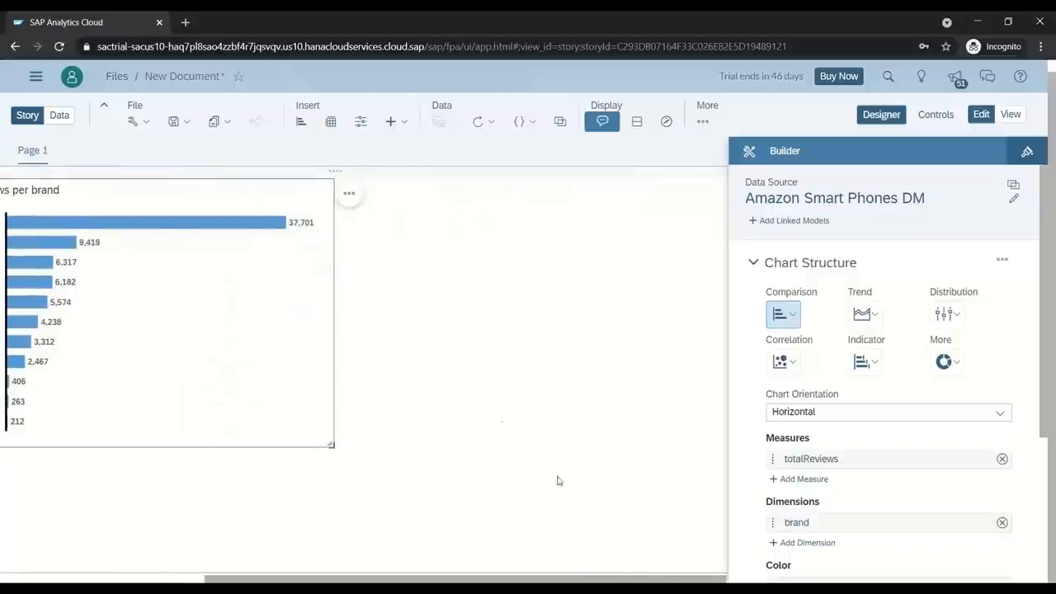
mouse_move(302, 122)
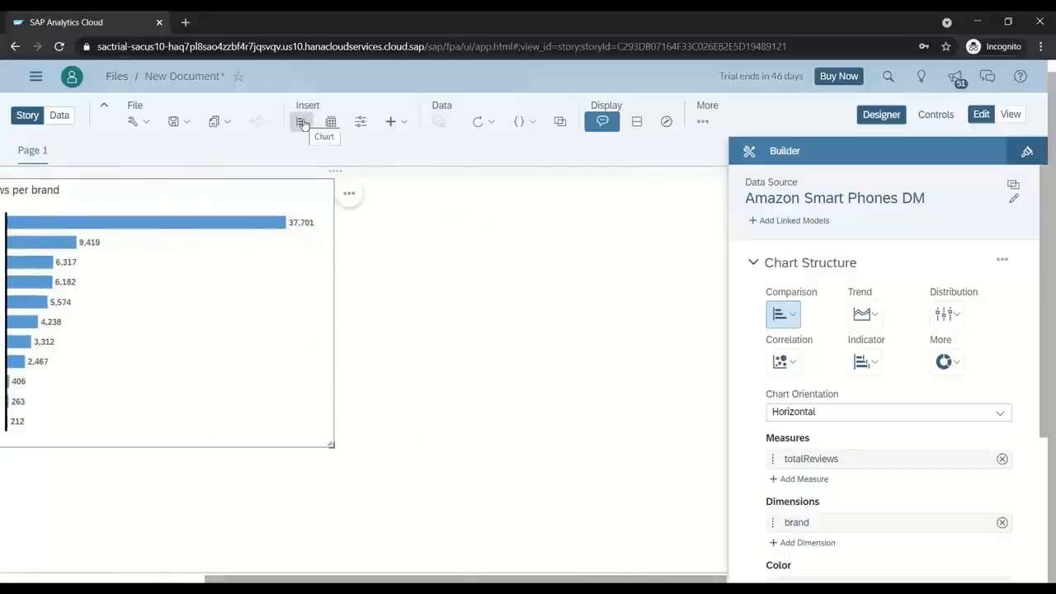
left_click(302, 122)
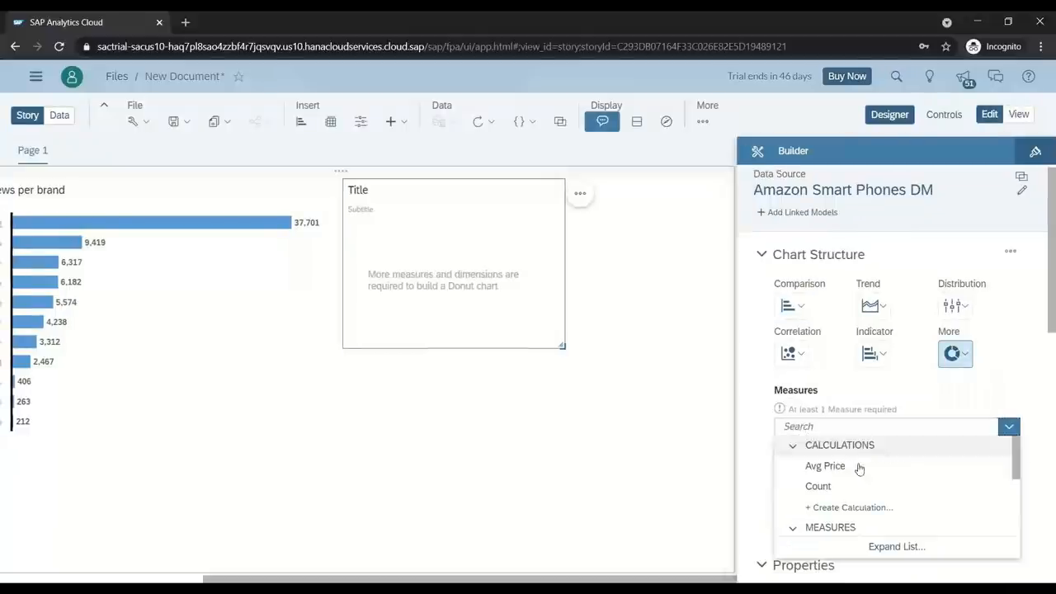
scroll("down", 3)
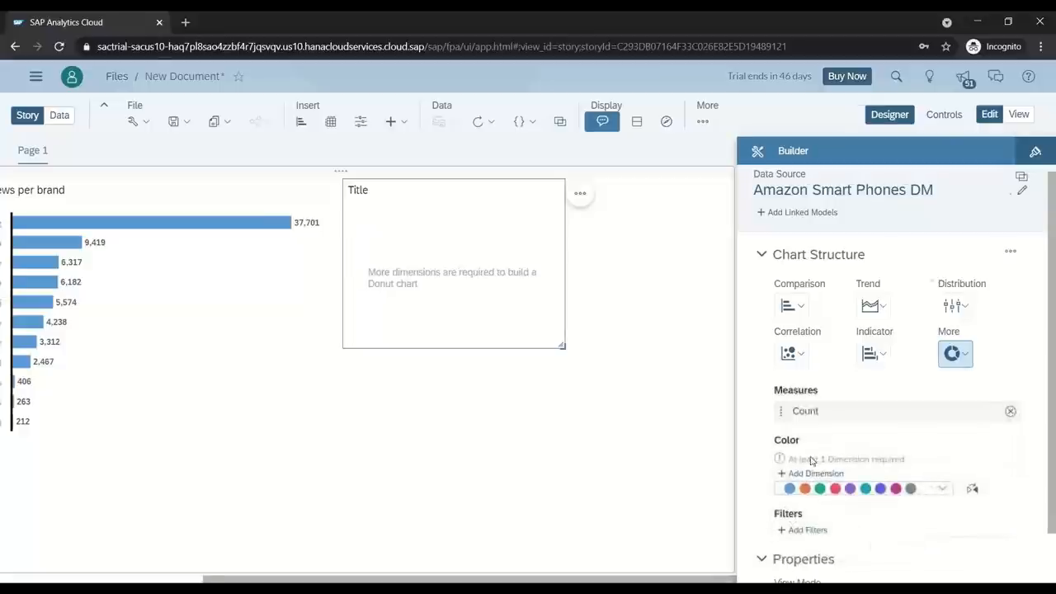
left_click(815, 472)
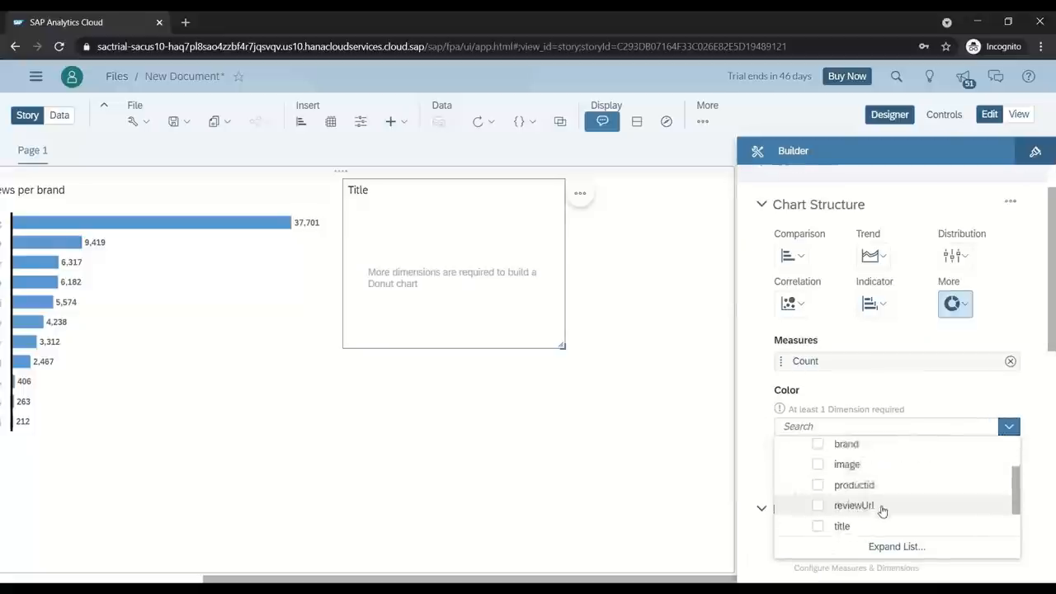
left_click(819, 443)
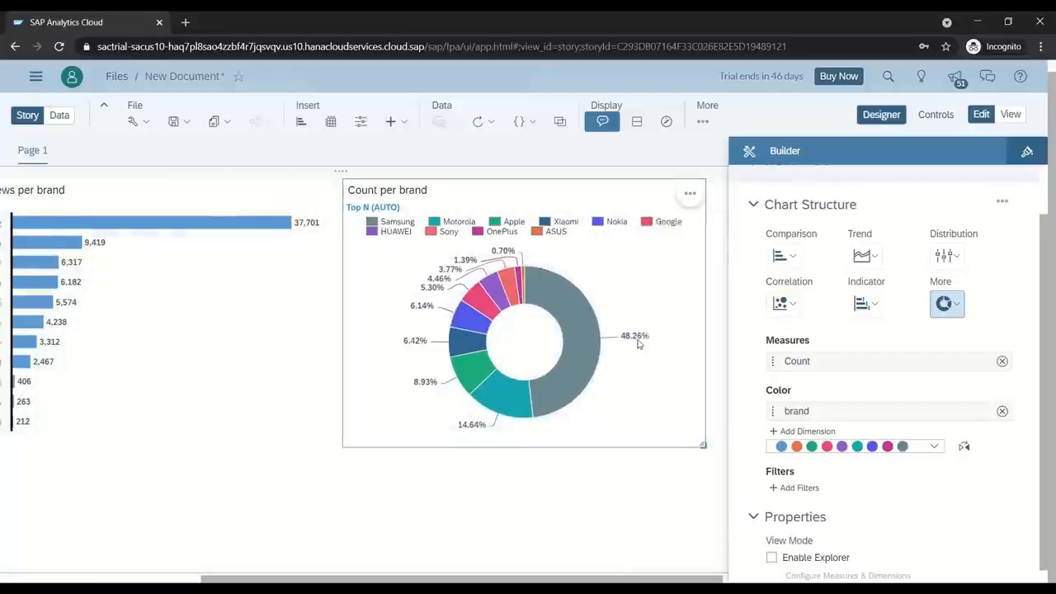
mouse_move(640, 341)
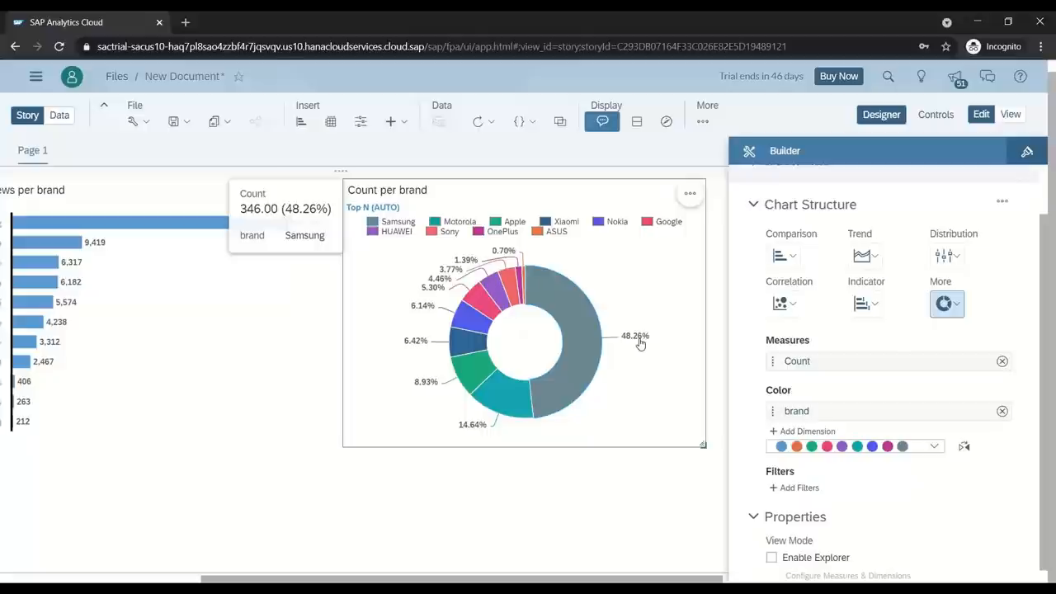
Rank the donut to the top 5 brands and apply a different colour palette
left_click(690, 193)
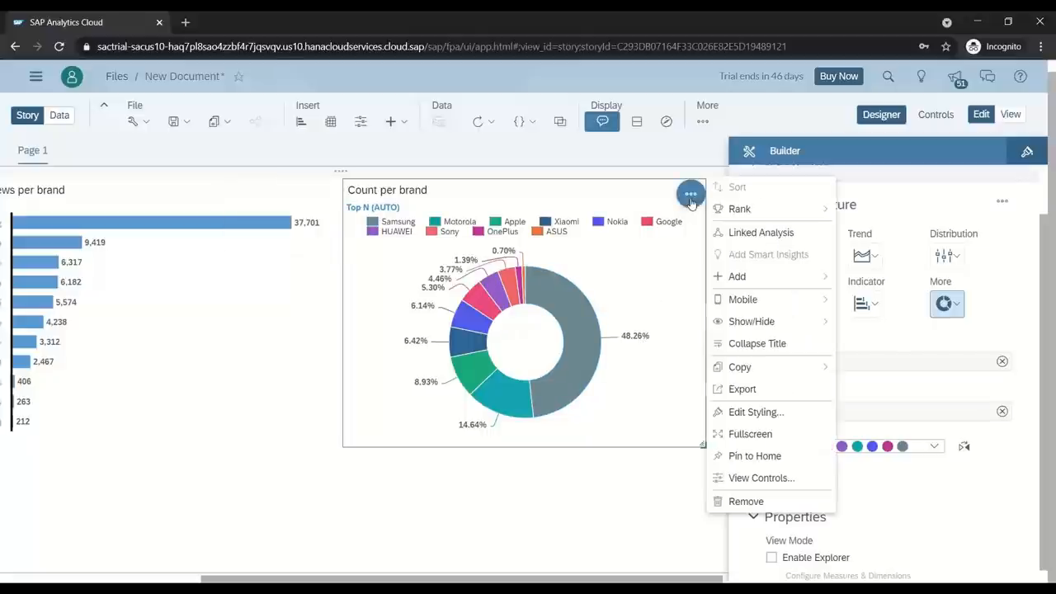
mouse_move(739, 208)
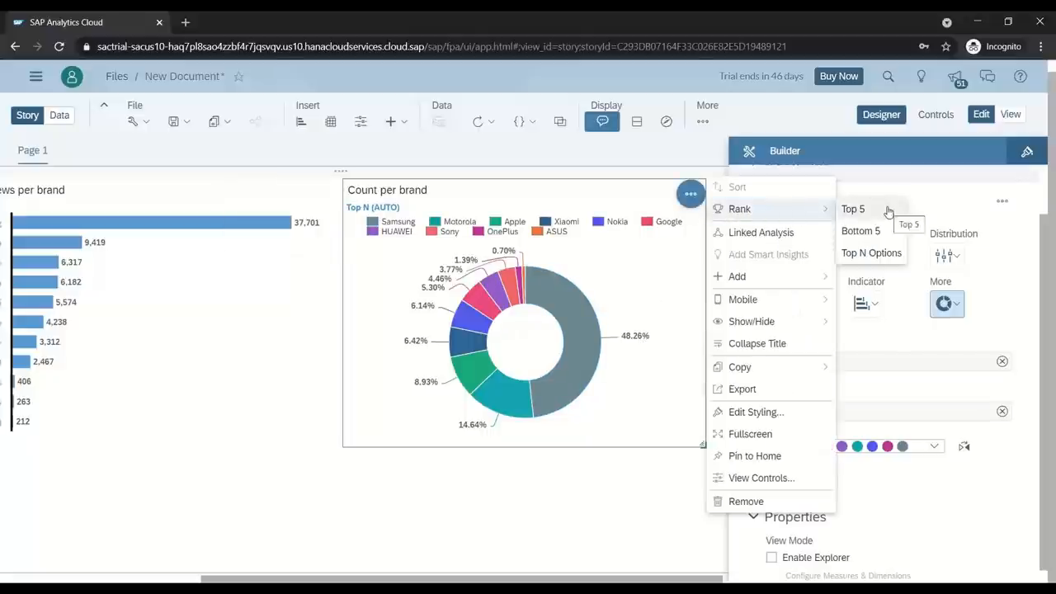
left_click(853, 208)
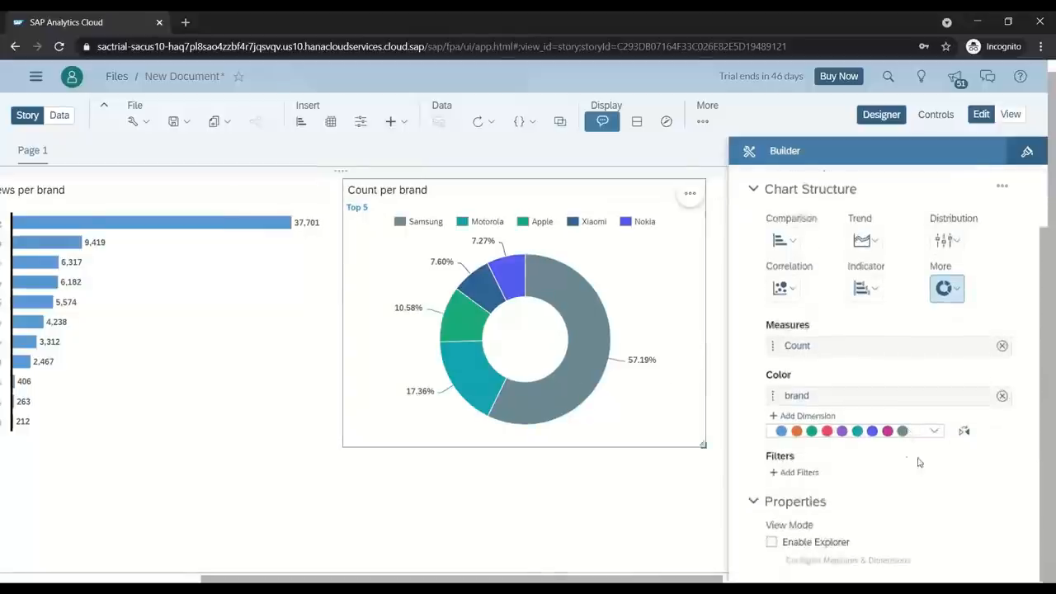
left_click(934, 430)
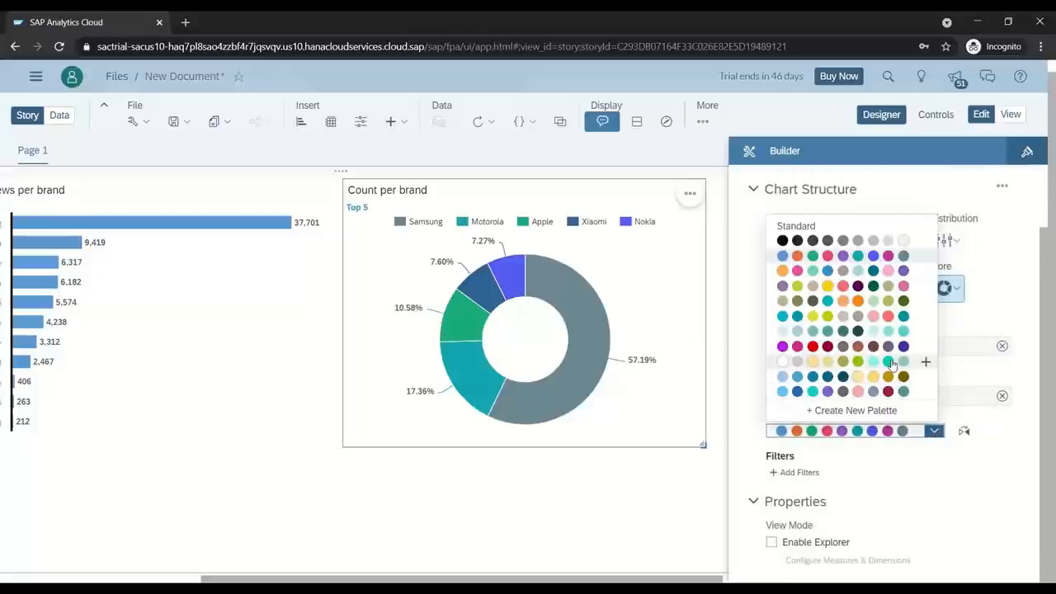
left_click(872, 362)
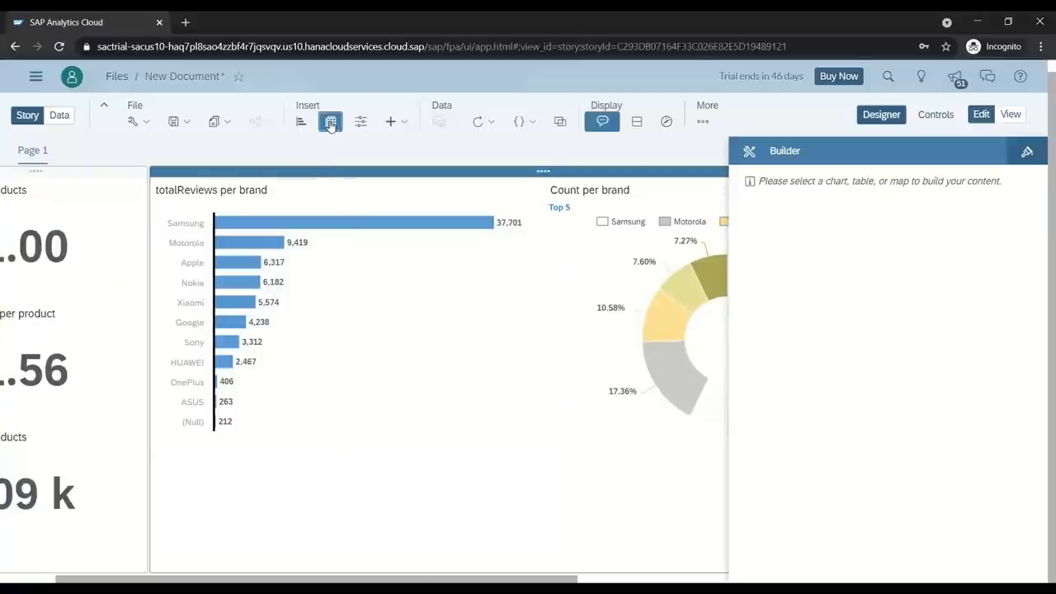
Insert a new table with productid and brand as its row dimensions
left_click(330, 122)
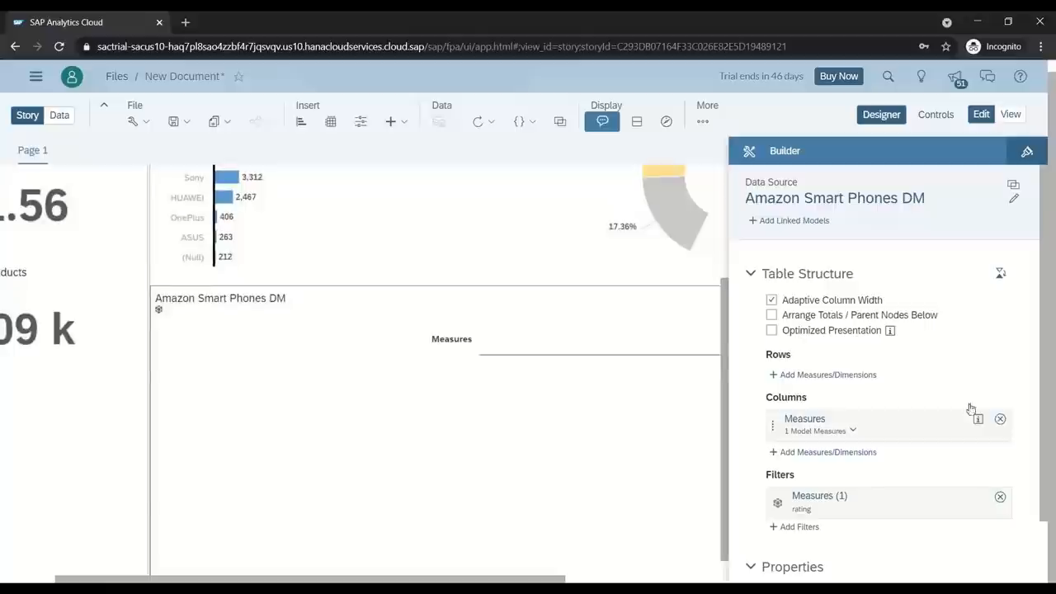
left_click(825, 374)
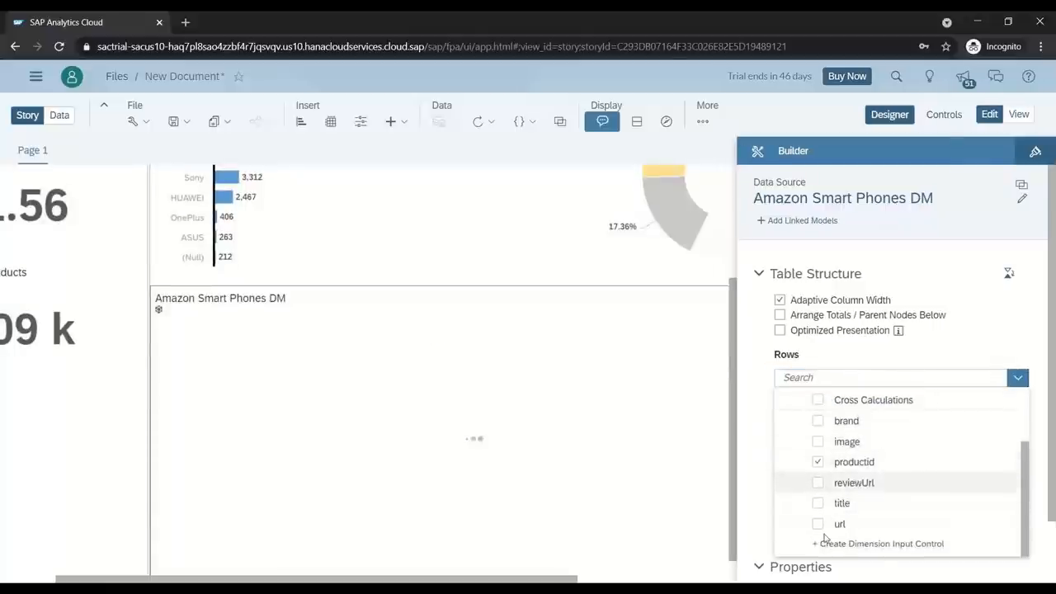
left_click(818, 420)
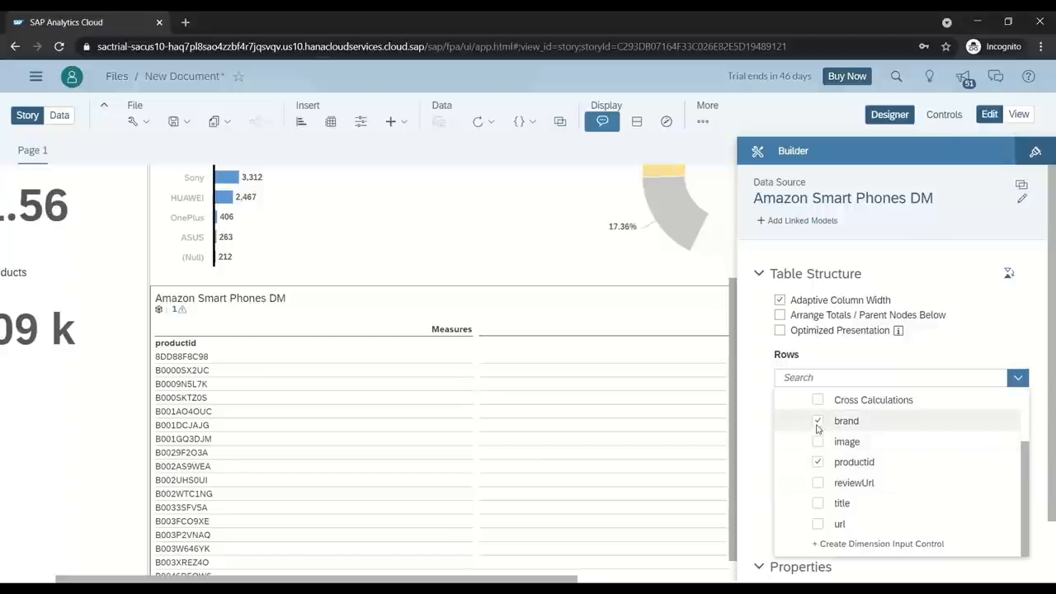
left_click(818, 420)
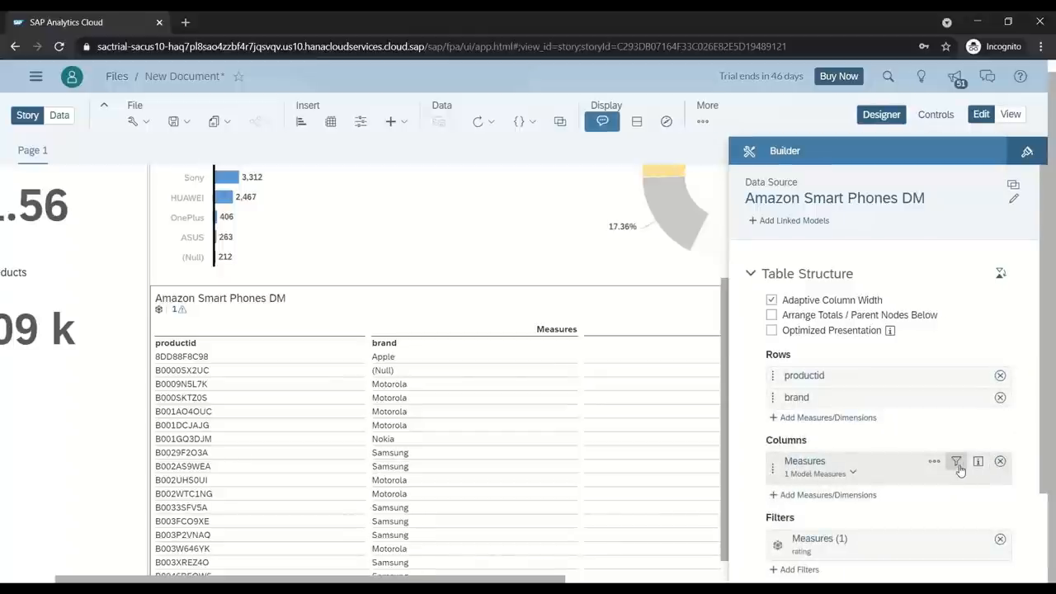
Filter measures to rating, totalReviews and price, and move brand above productid in Rows
left_click(956, 462)
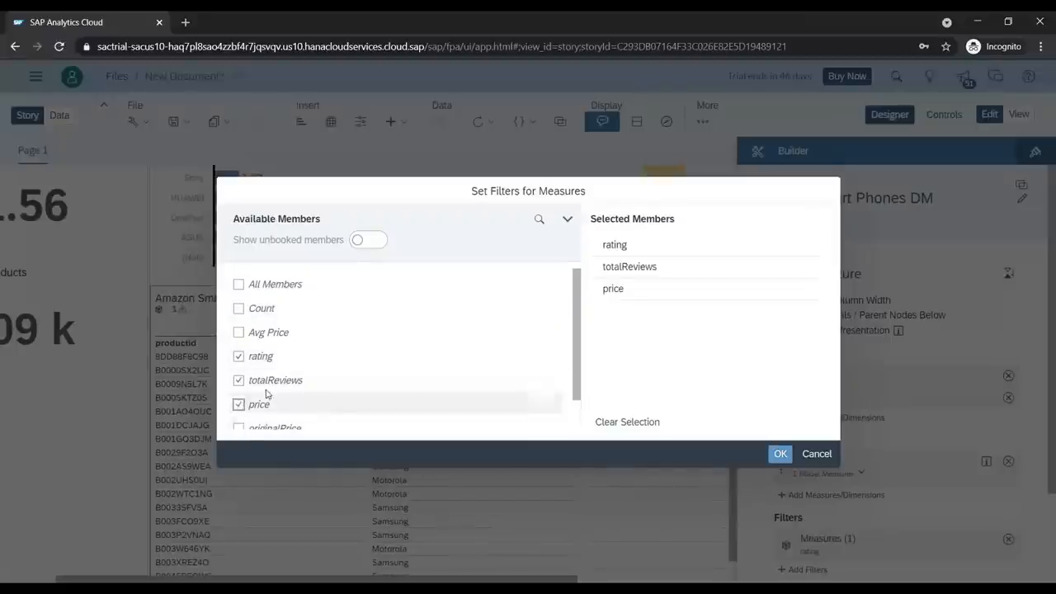
mouse_move(261, 308)
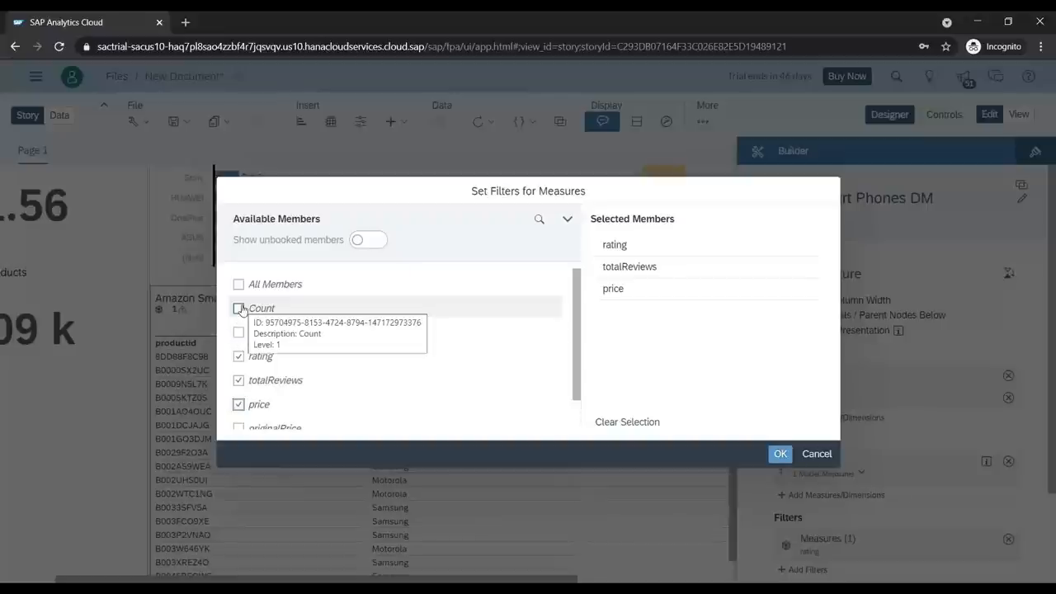
left_click(779, 453)
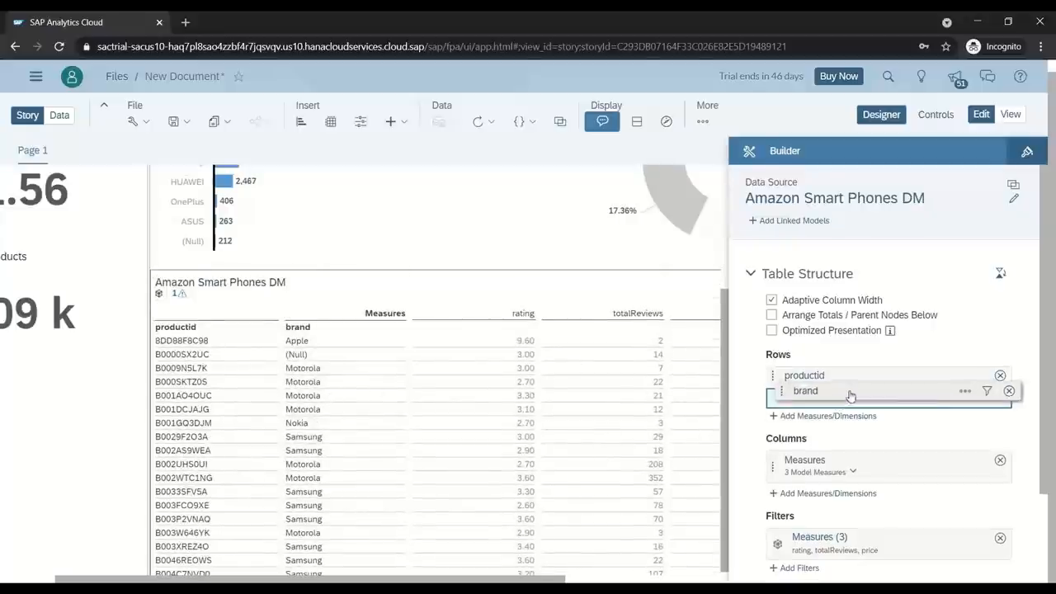
left_click_drag(805, 390, 805, 376)
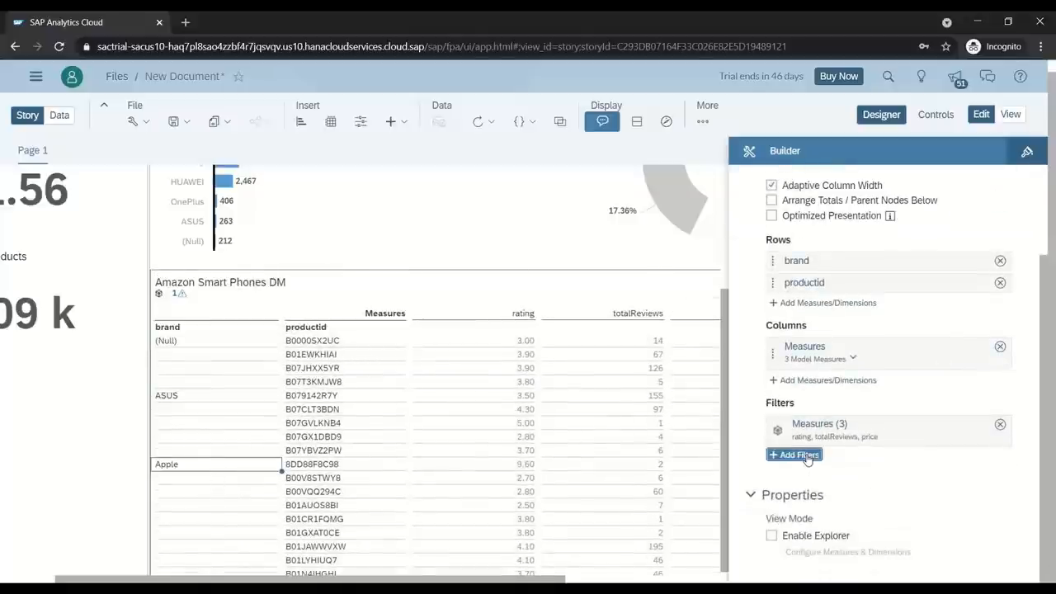
left_click(799, 456)
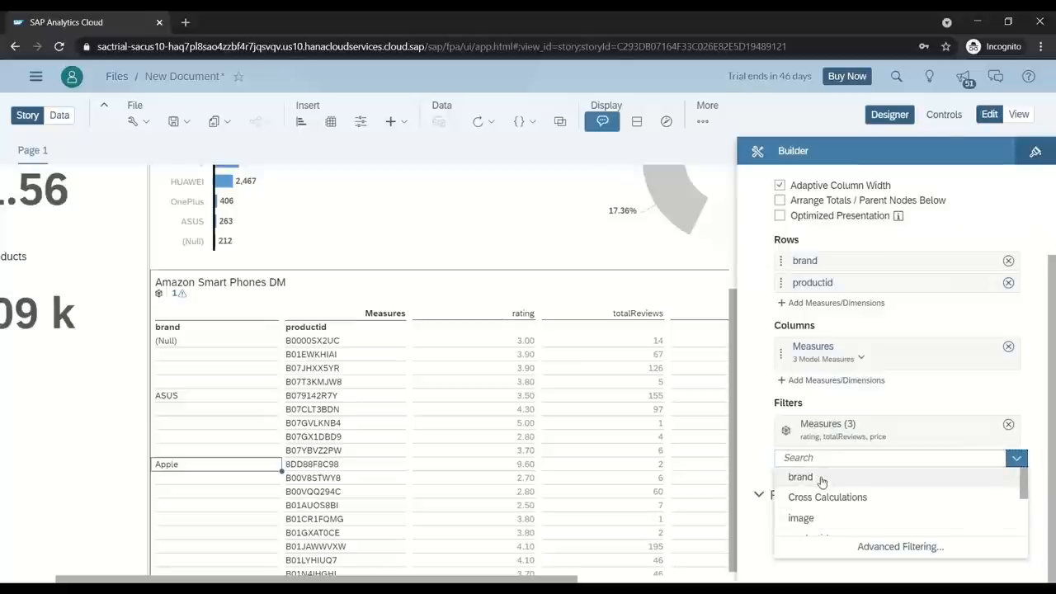
left_click(799, 475)
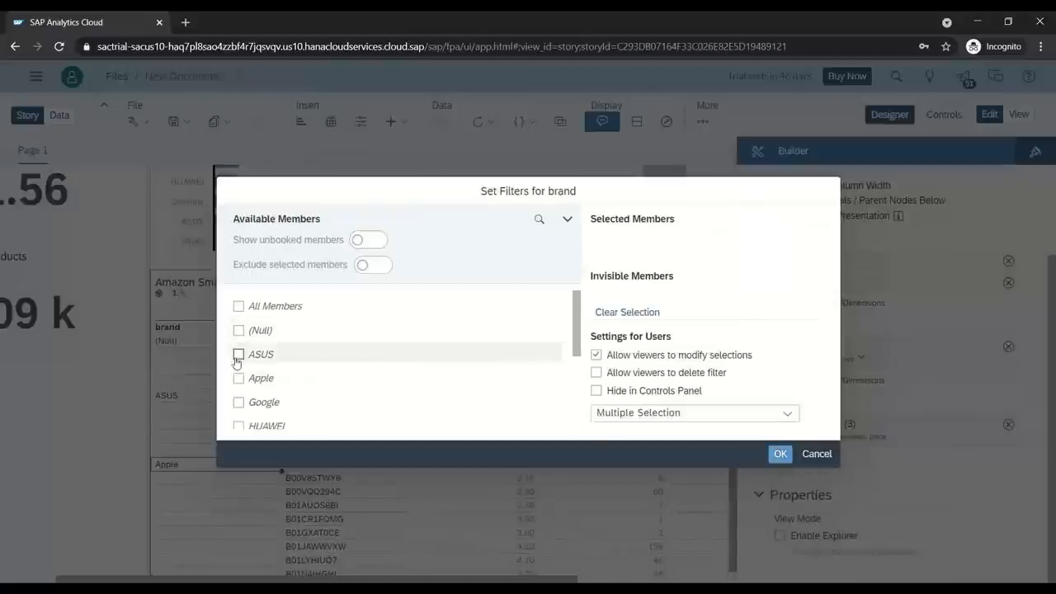
left_click(237, 377)
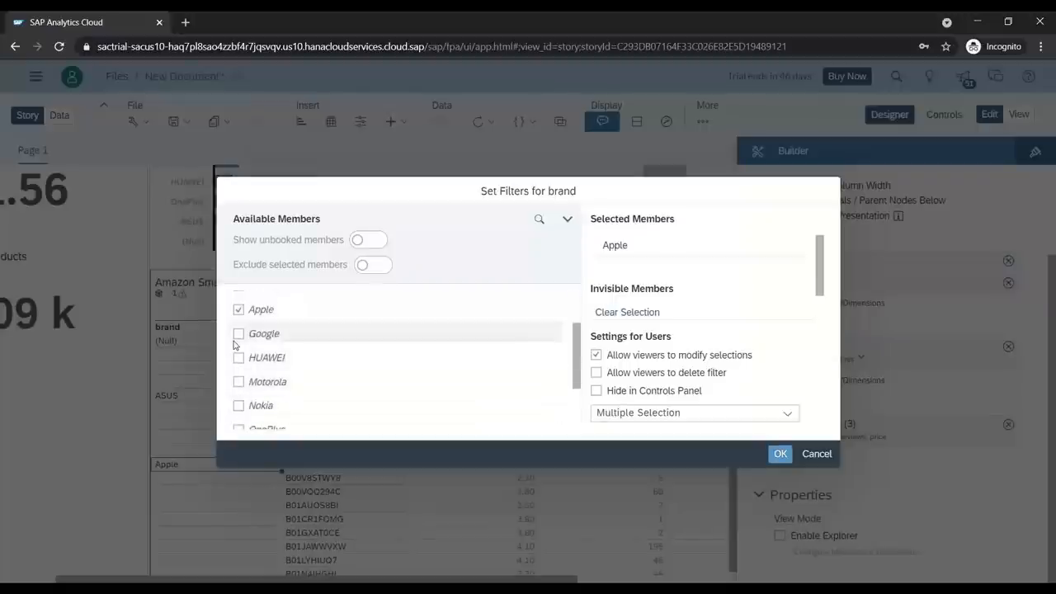
left_click(238, 381)
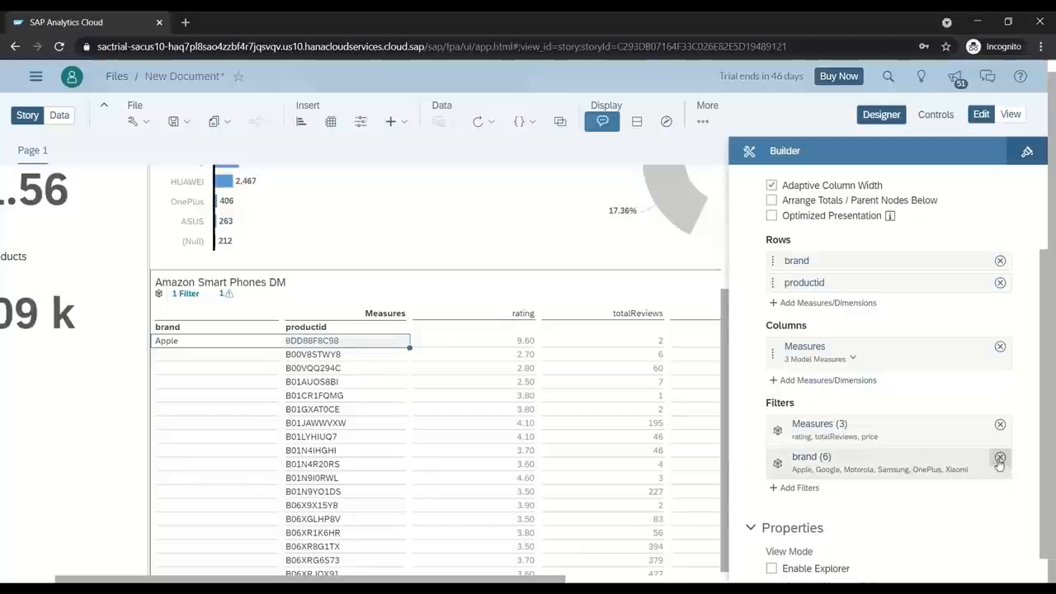
left_click(1000, 459)
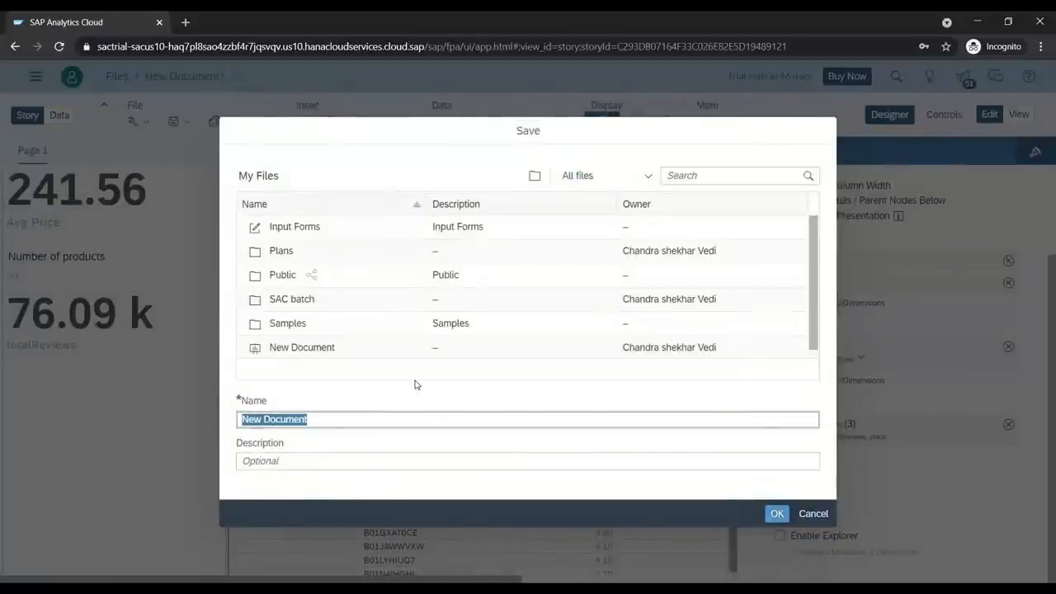
Save the story in My Files as 'Amazon Smart Phones Dashboard'
type("Amazon")
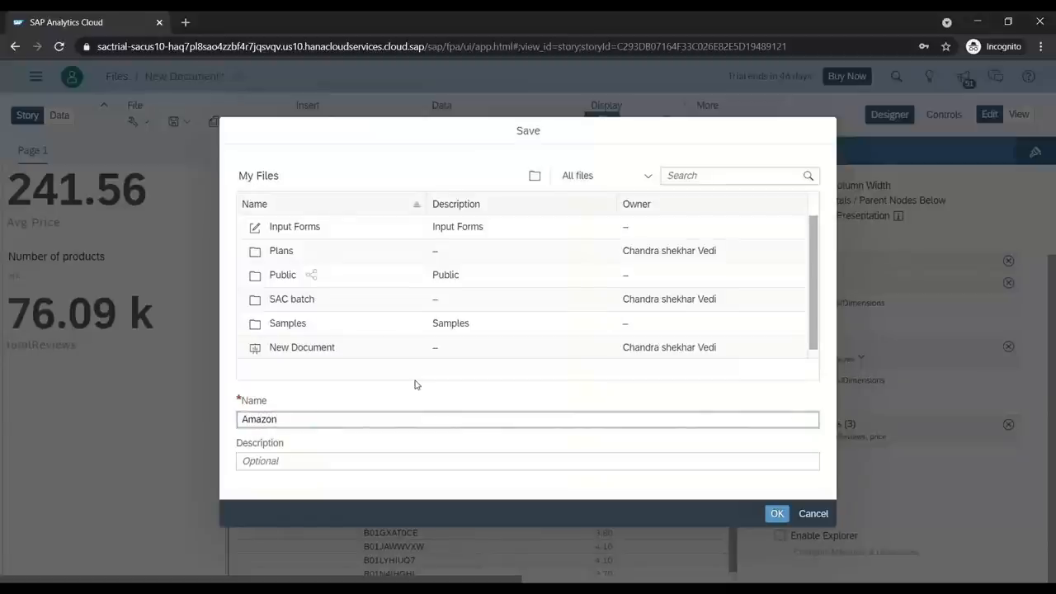
type("Smart Phones Dashbor")
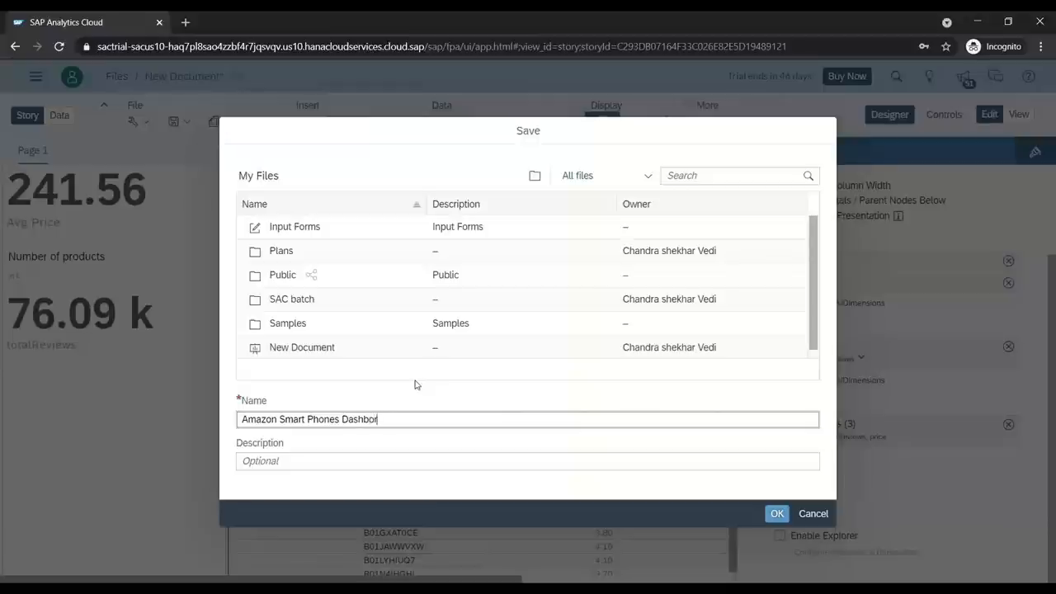
left_click(776, 513)
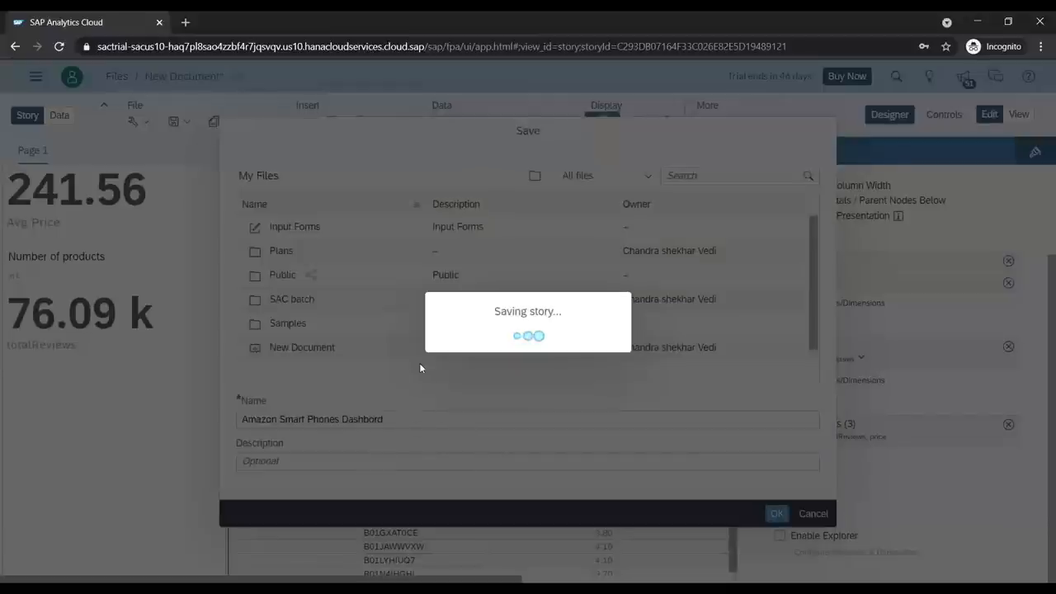
left_click(775, 513)
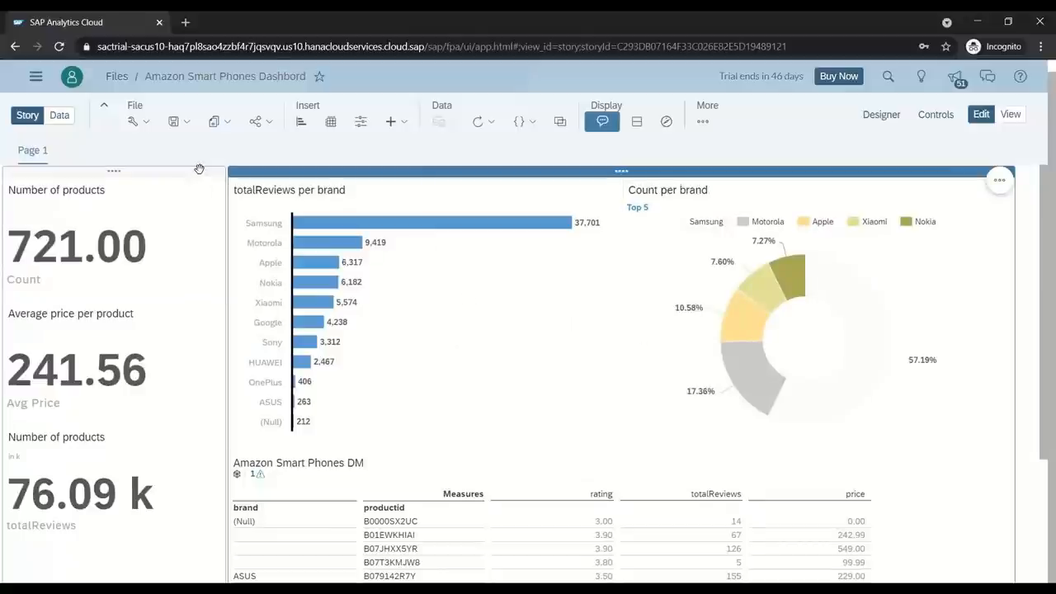
Insert an image tile and upload amazon.jpg as the Amazon logo
left_click(135, 122)
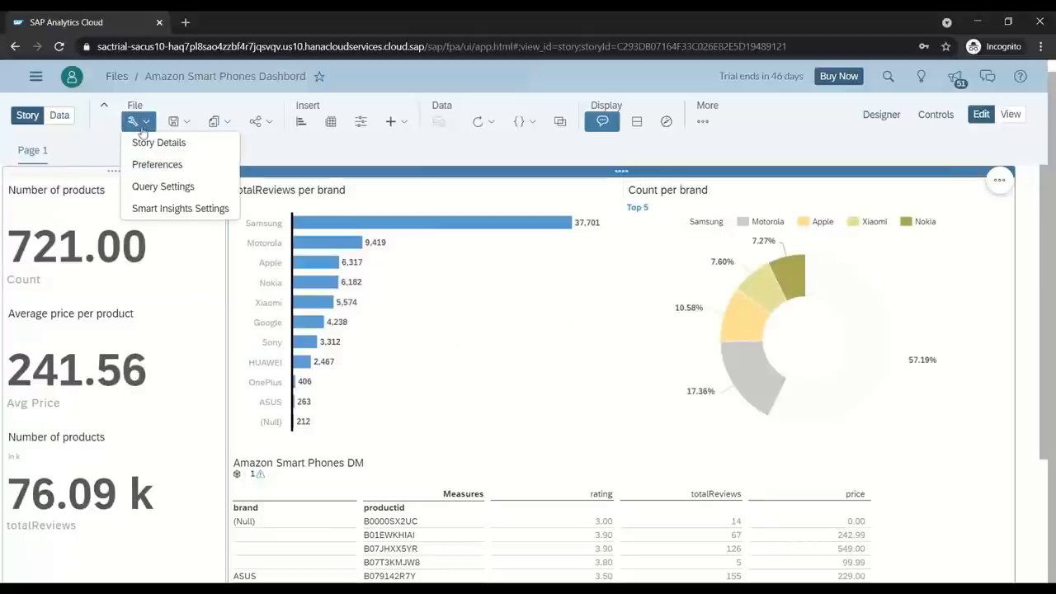
mouse_move(156, 165)
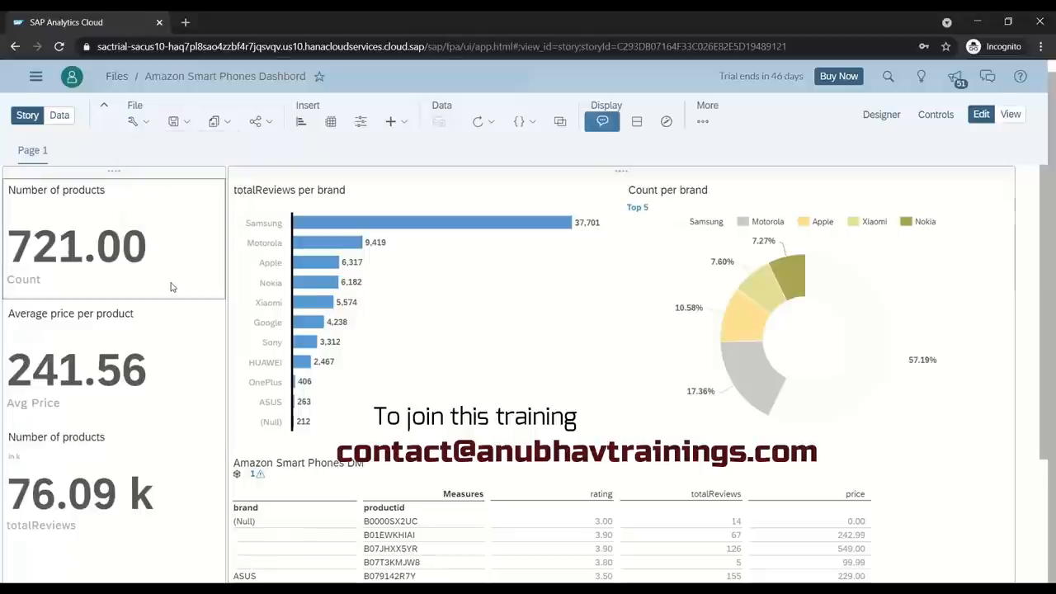
mouse_move(162, 485)
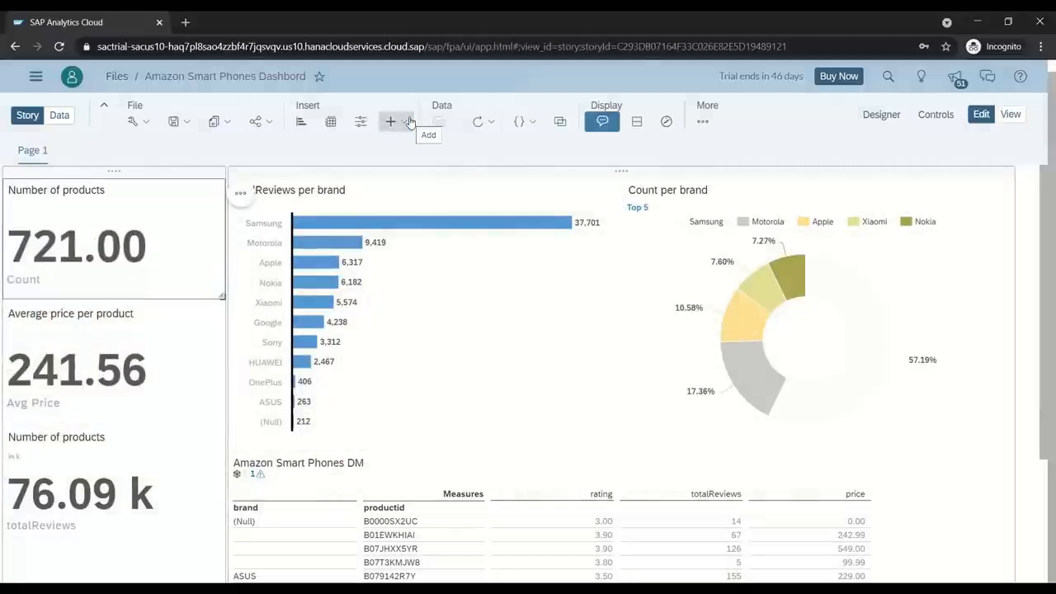
left_click(389, 122)
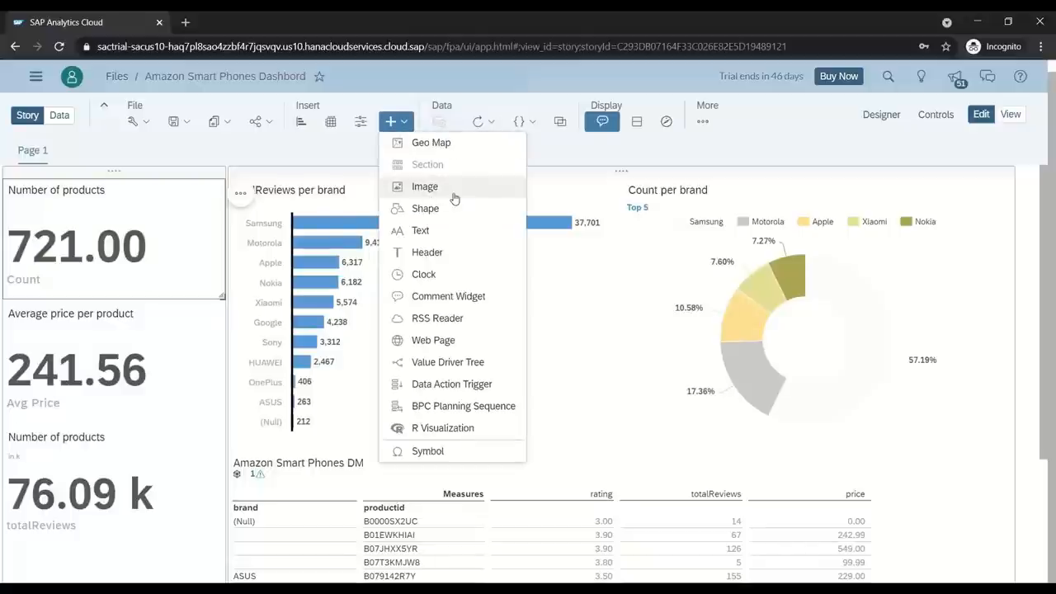
left_click(424, 184)
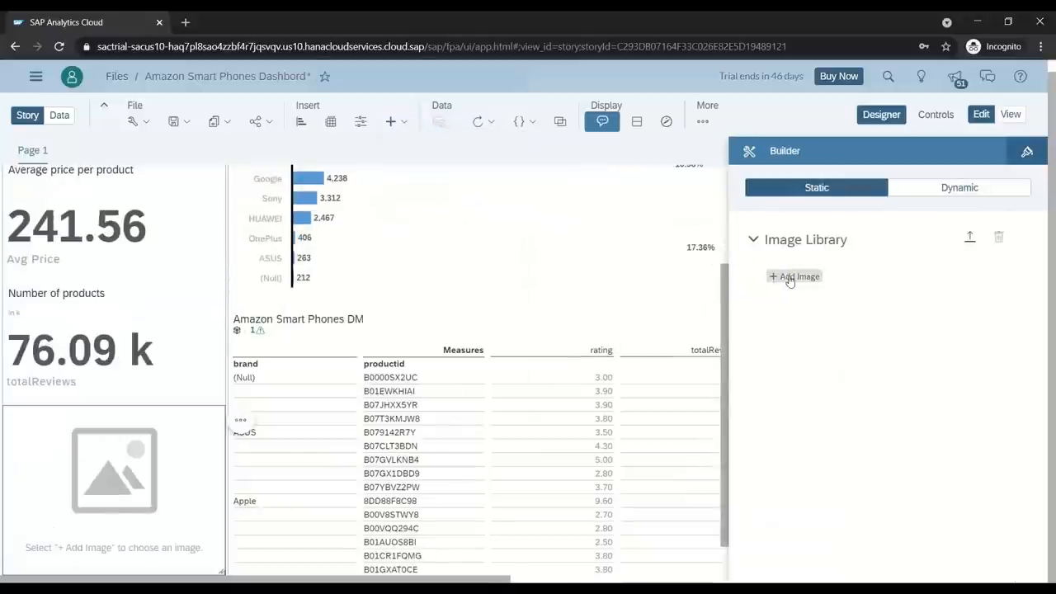
left_click(794, 277)
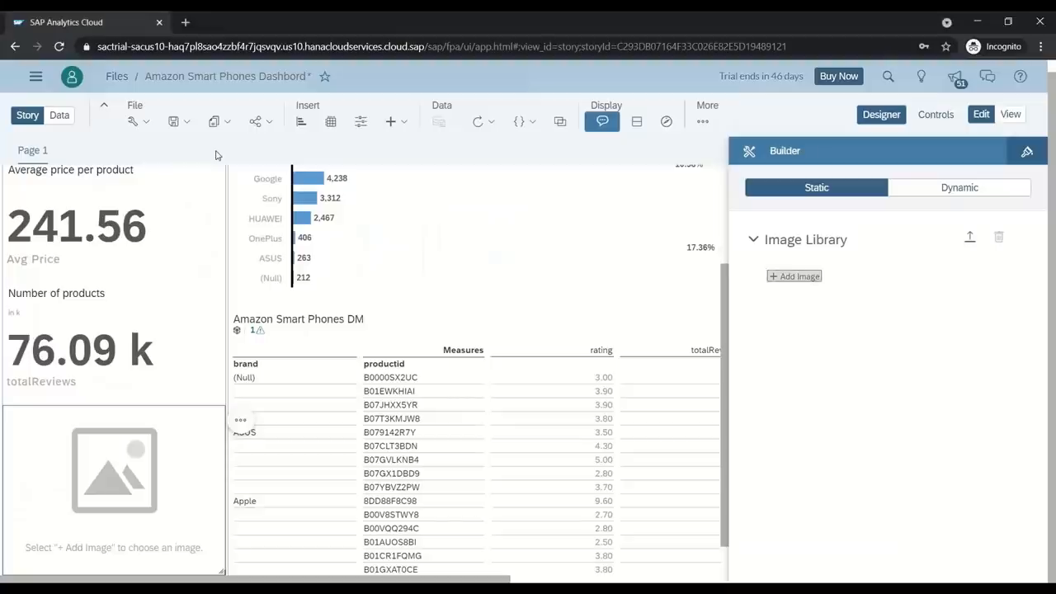
left_click(794, 275)
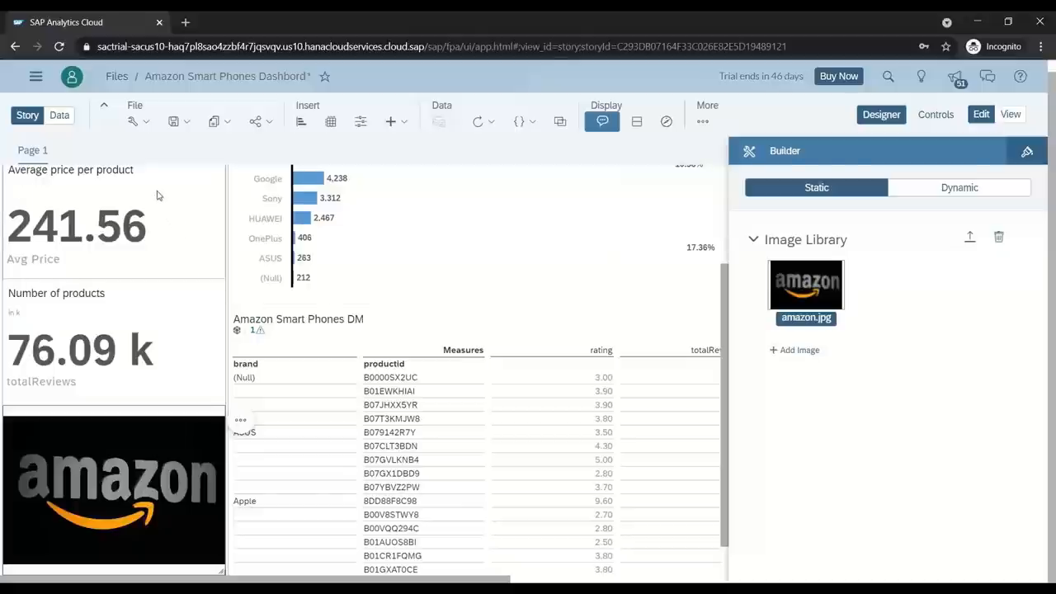
mouse_move(192, 299)
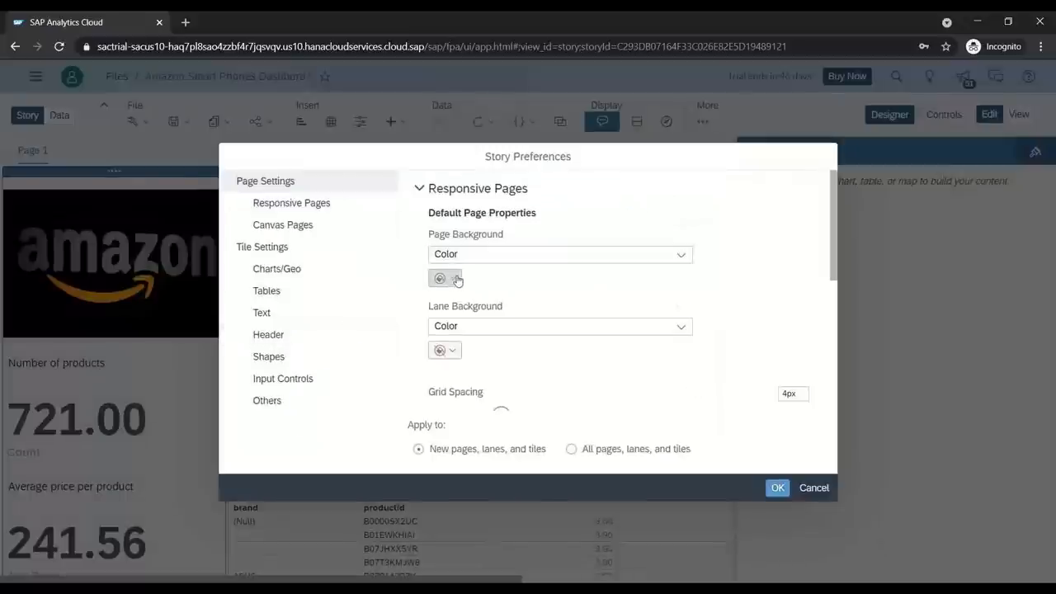
Review page and lane background options in Preferences, then show the Charts/Geo tile defaults
left_click(290, 201)
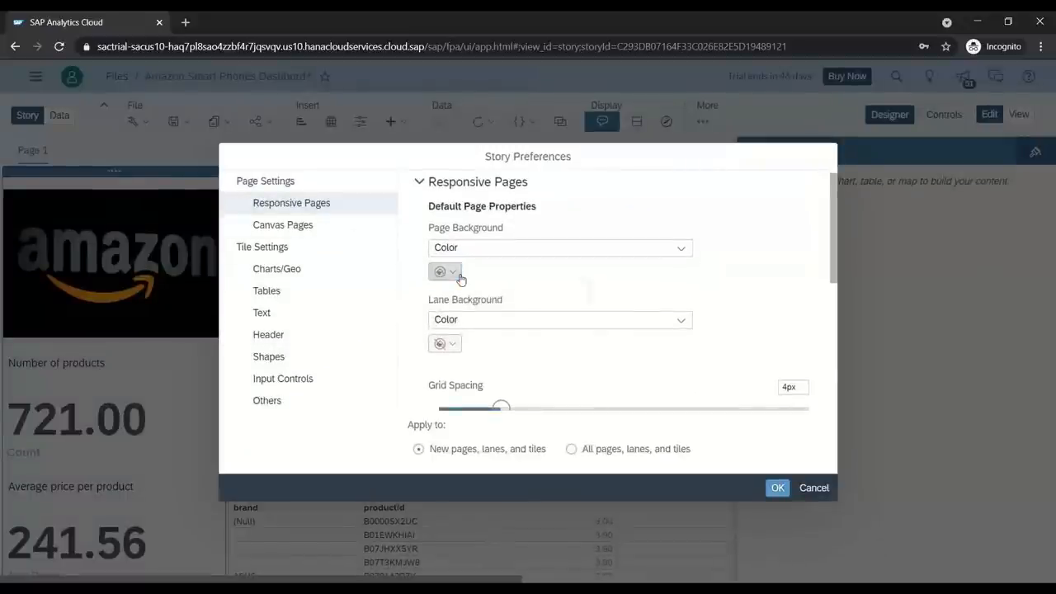
left_click(439, 271)
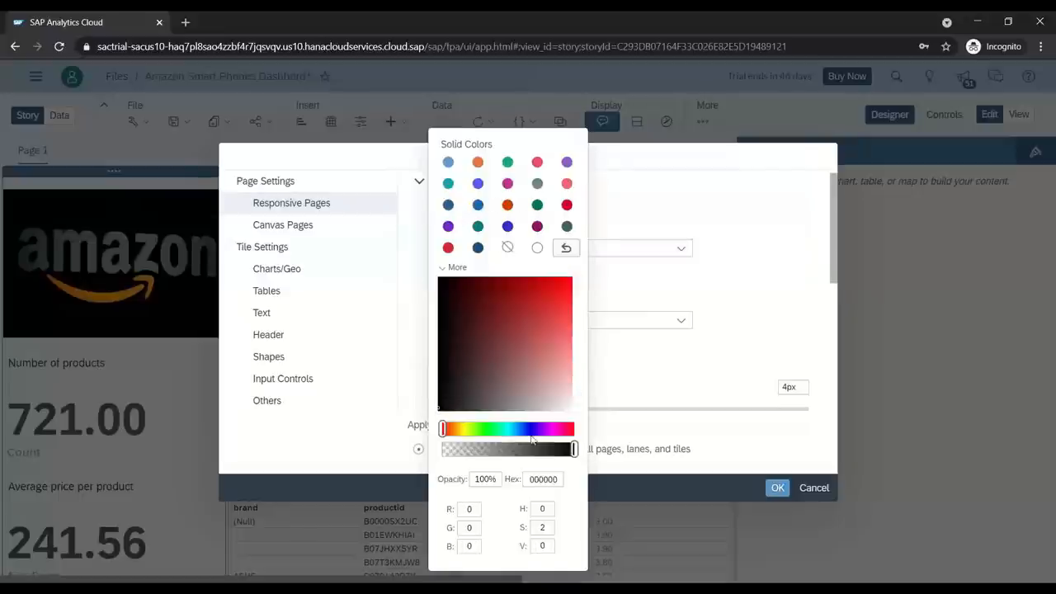
left_click(679, 320)
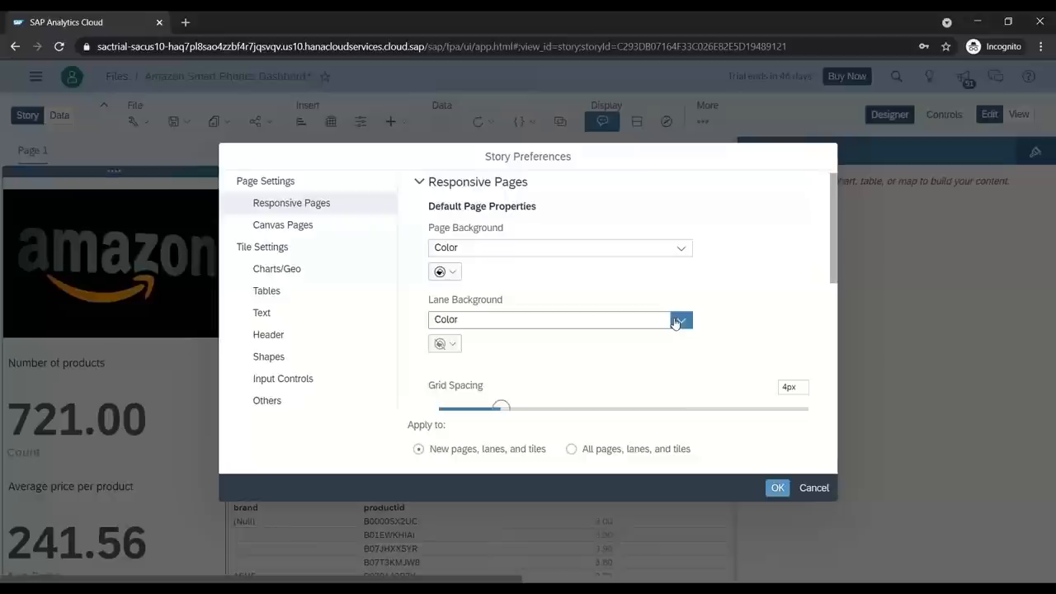
left_click(679, 320)
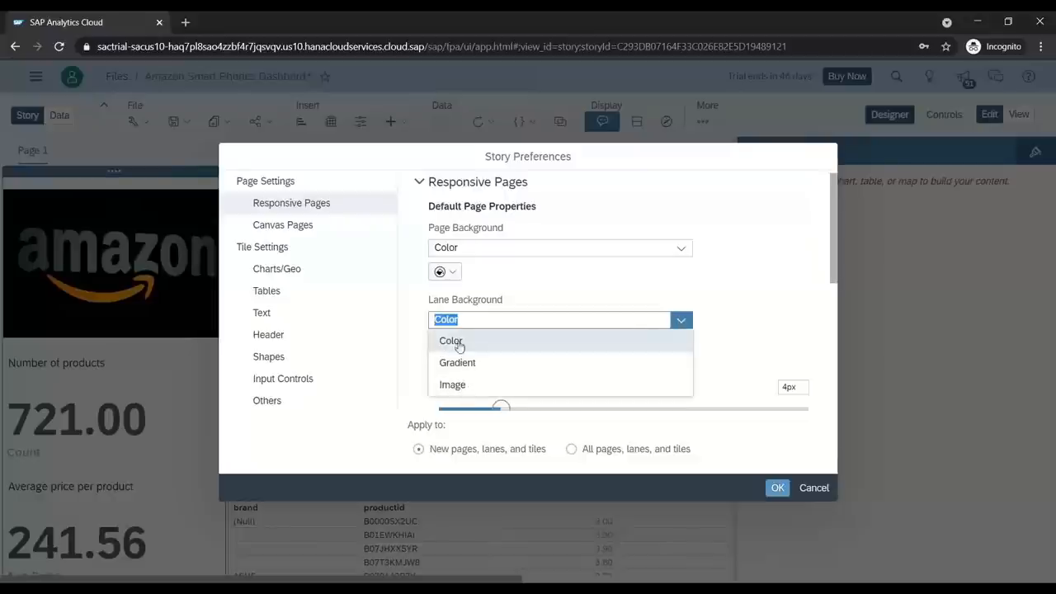
left_click(440, 345)
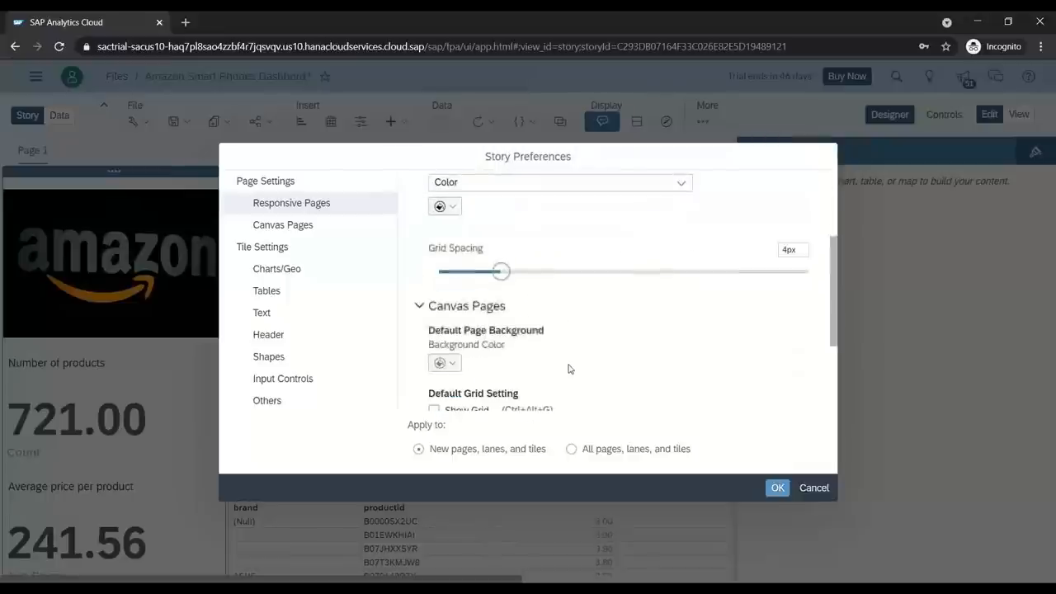
scroll("down", 3)
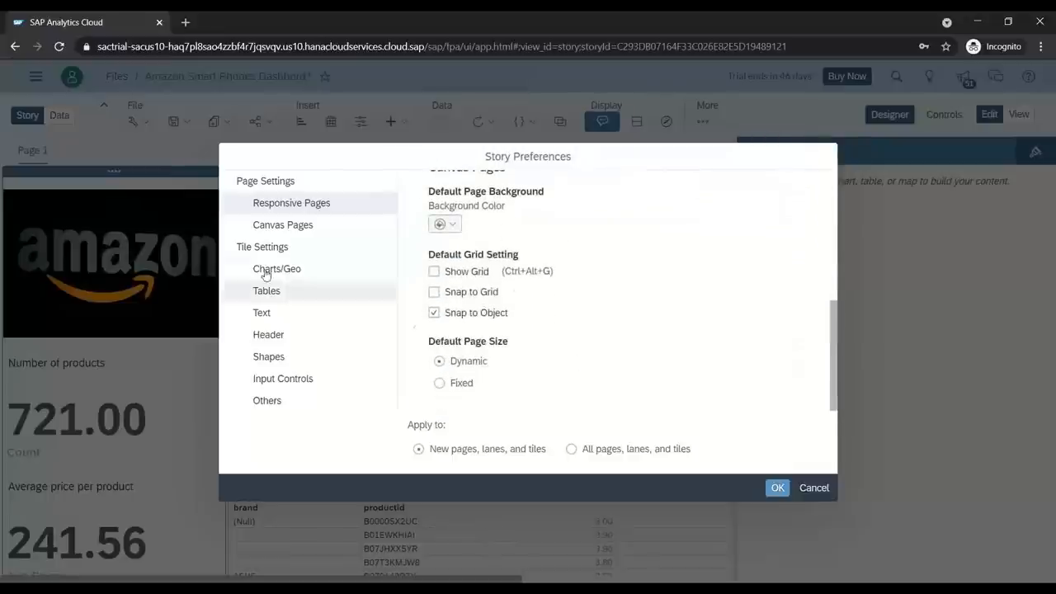
left_click(277, 267)
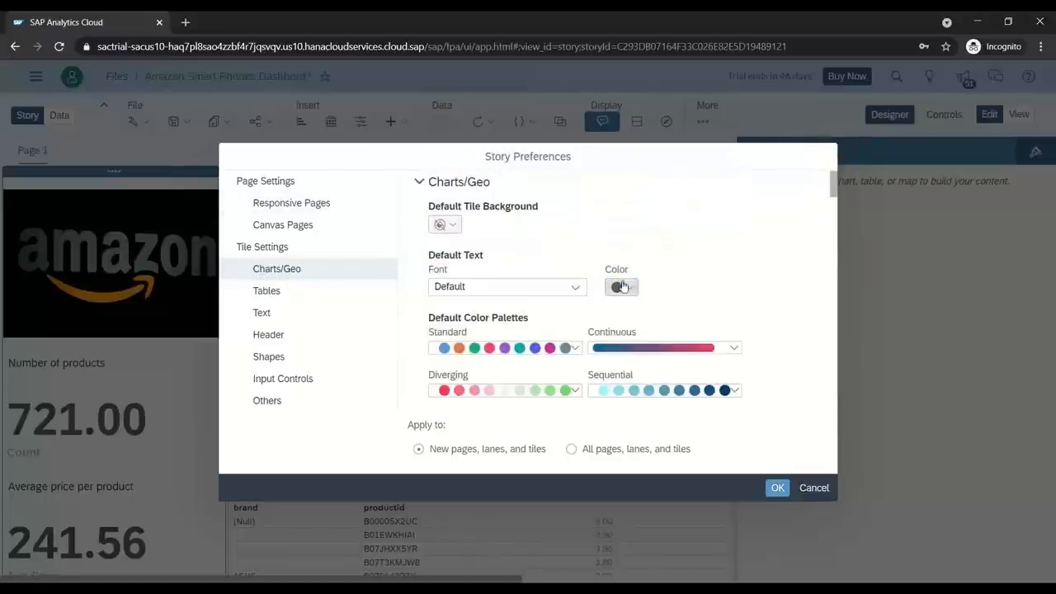
Set default text colours for table, chart and text tiles, with the default chart styling template
left_click(621, 287)
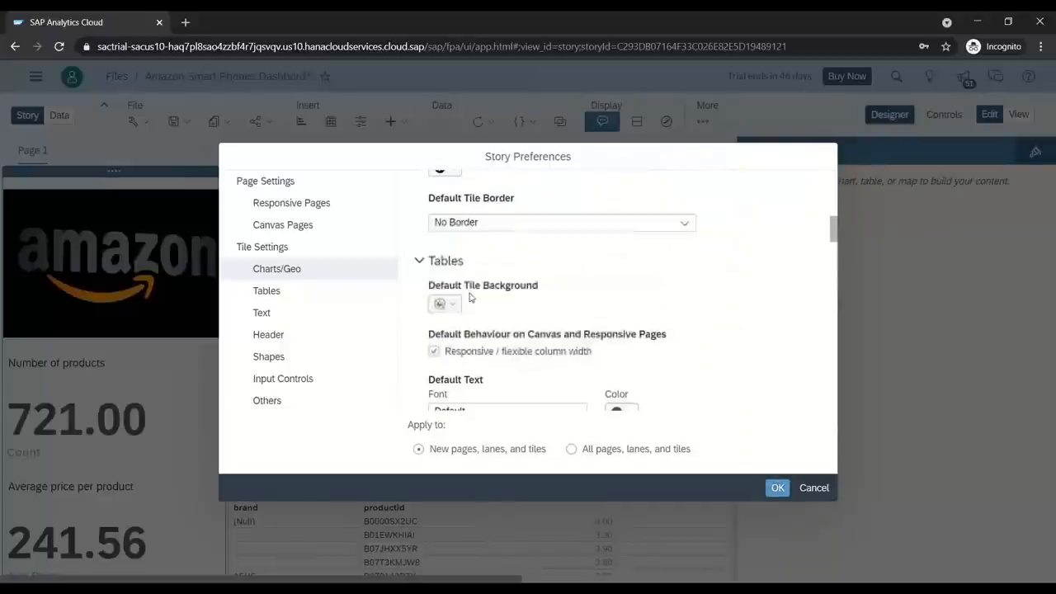
left_click(617, 274)
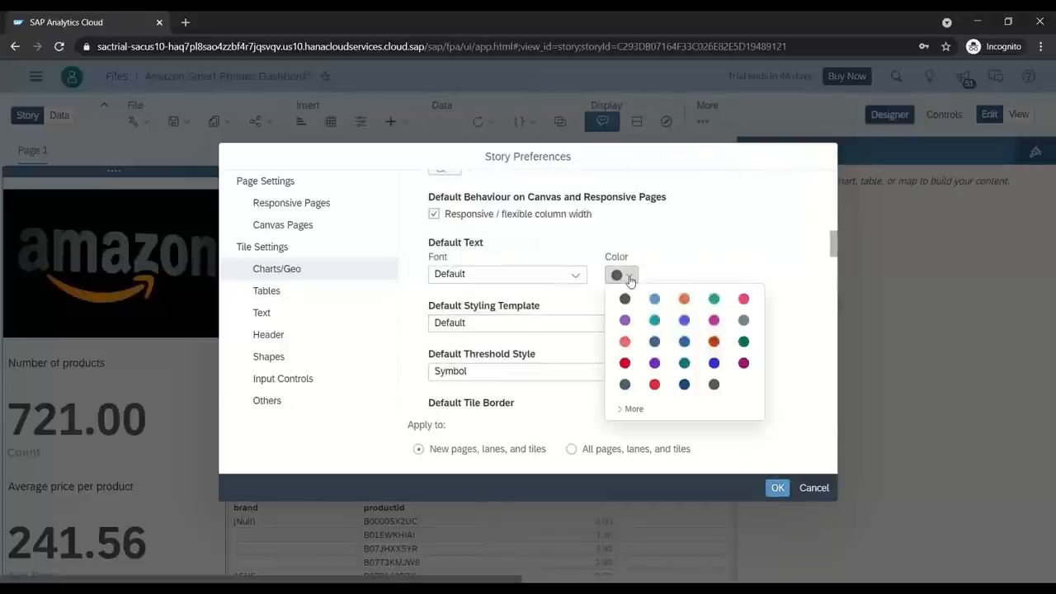
left_click(628, 409)
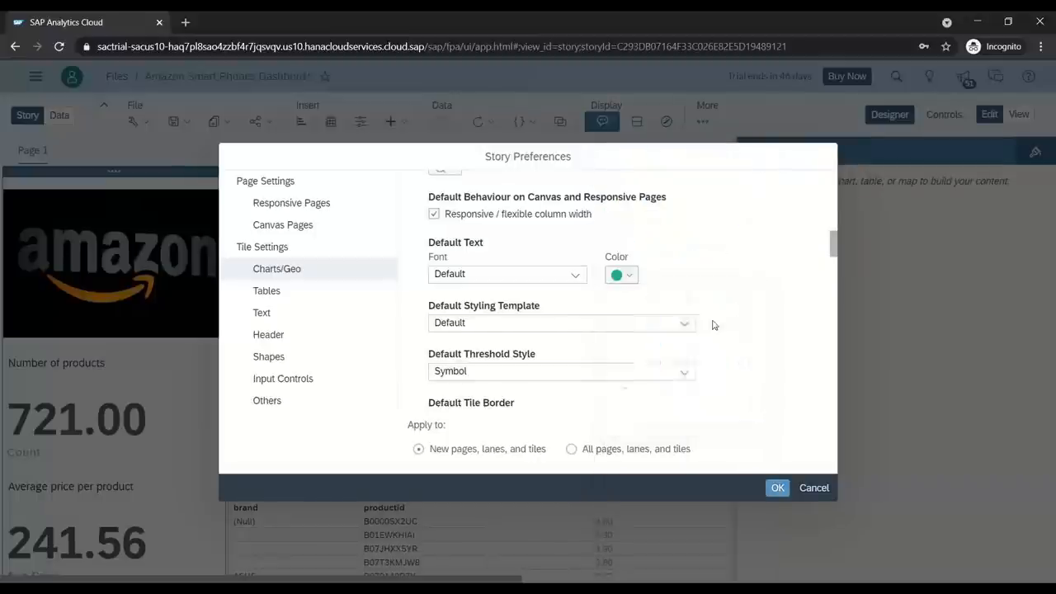
left_click(620, 274)
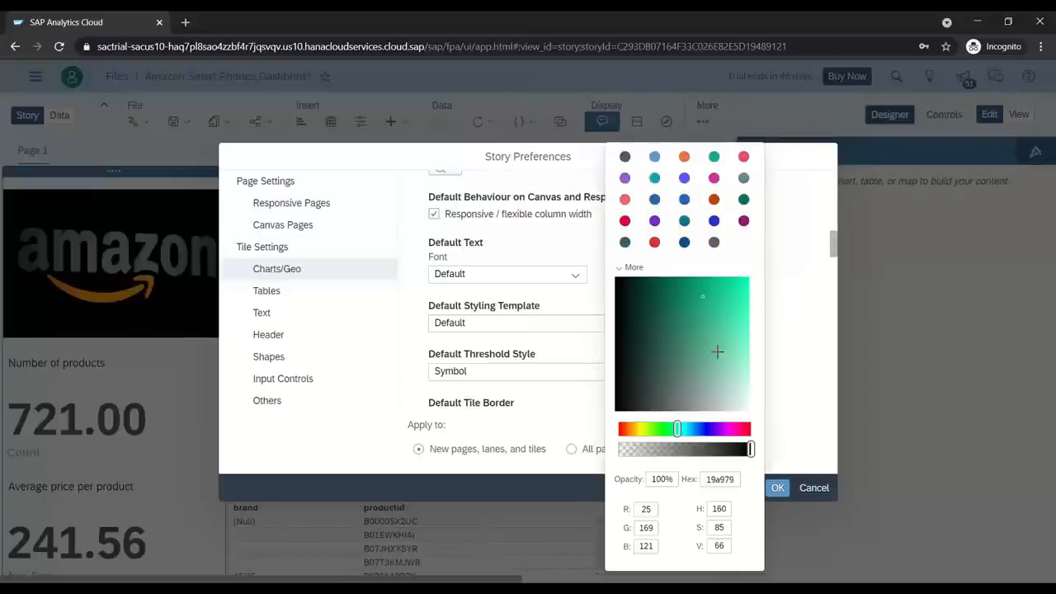
left_click(777, 488)
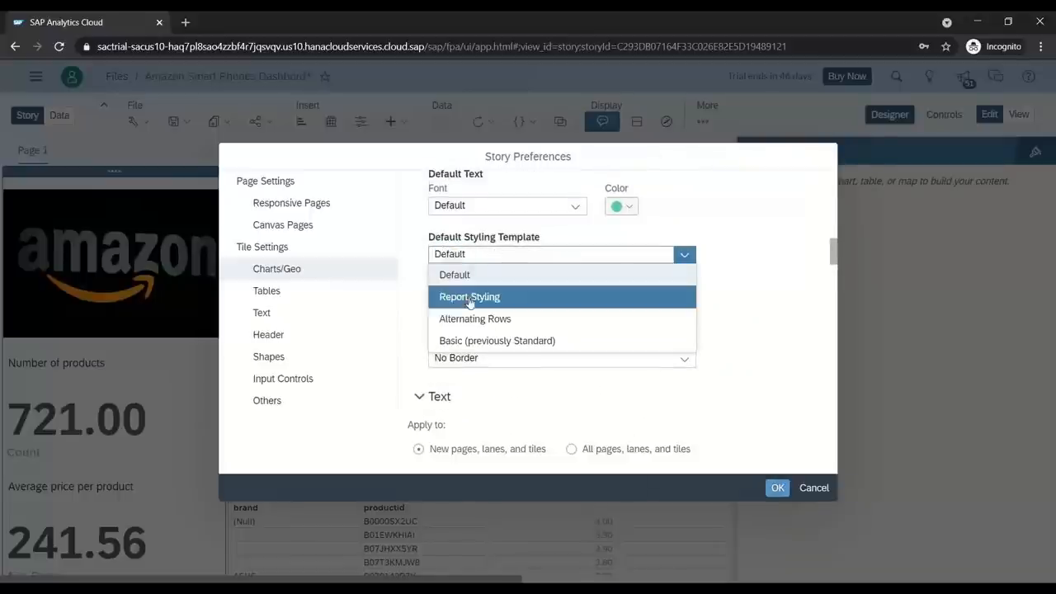
left_click(468, 297)
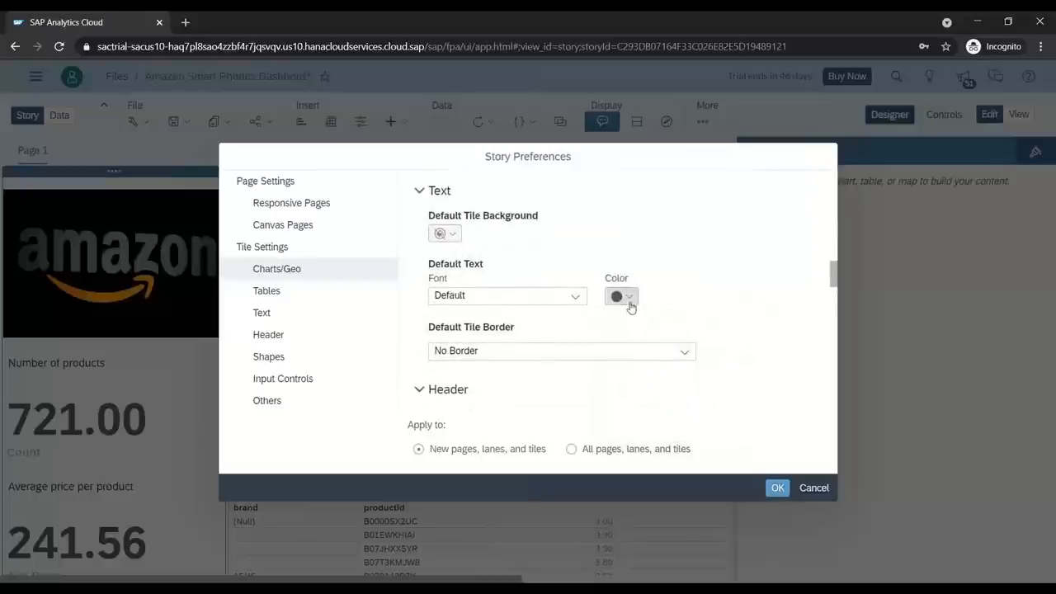
left_click(630, 297)
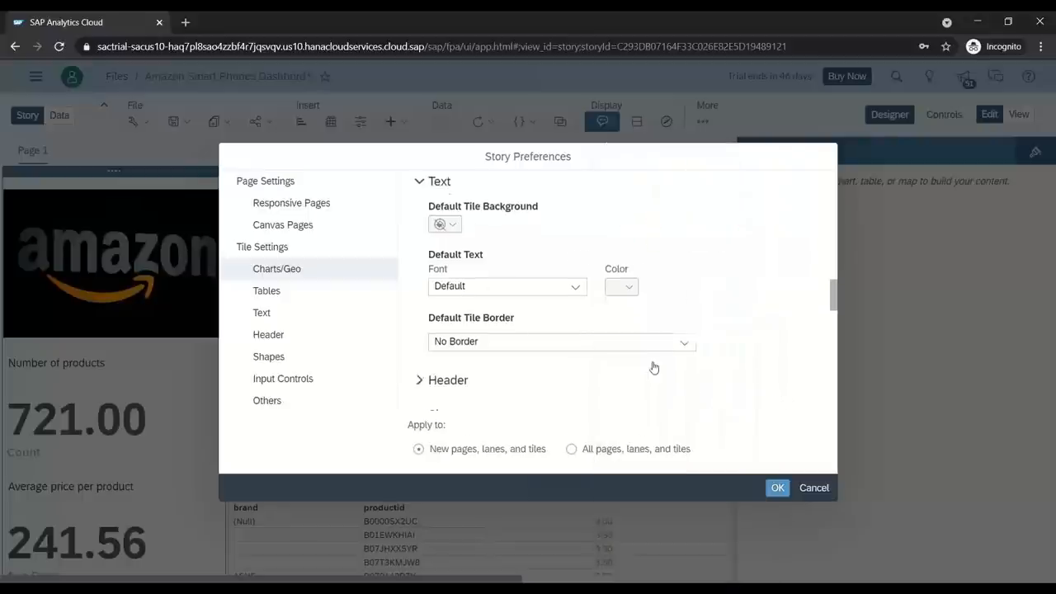
Set default text colours for input controls and other tiles, applying to all pages, lanes, and tiles
scroll("down", 3)
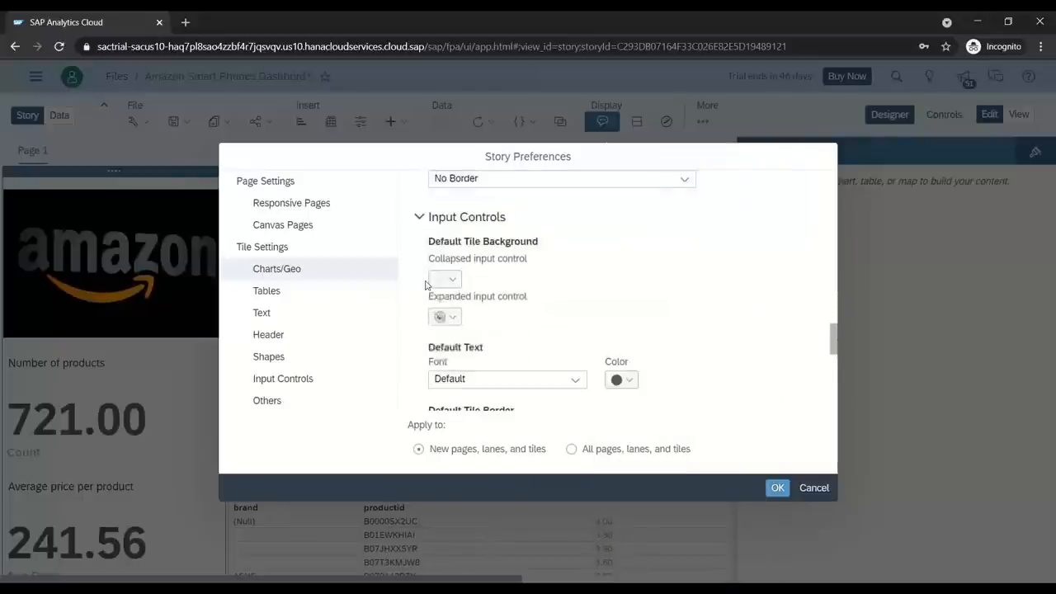
left_click(620, 379)
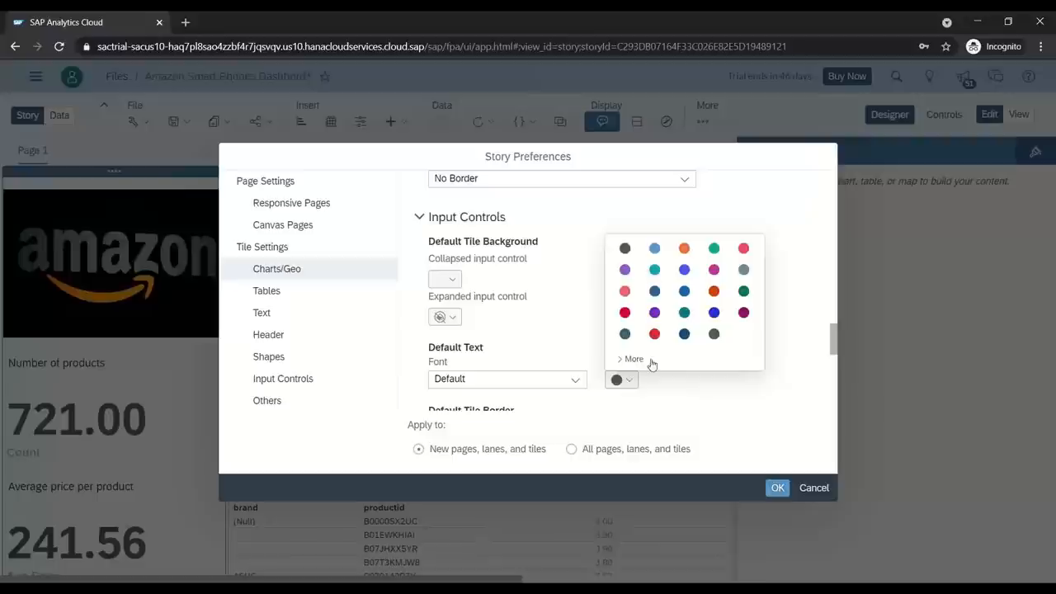
left_click(631, 358)
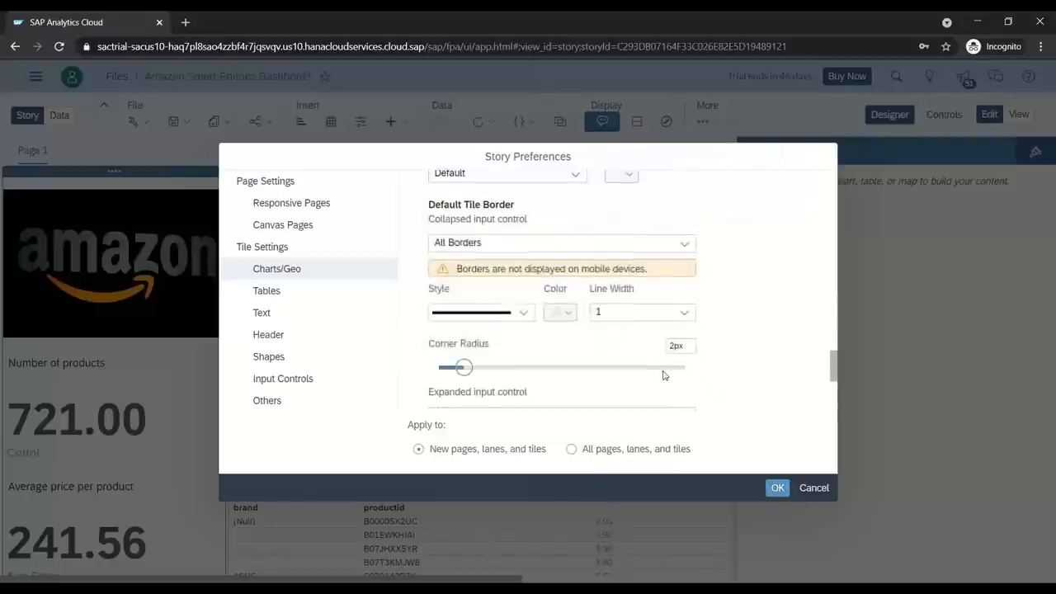
left_click(631, 340)
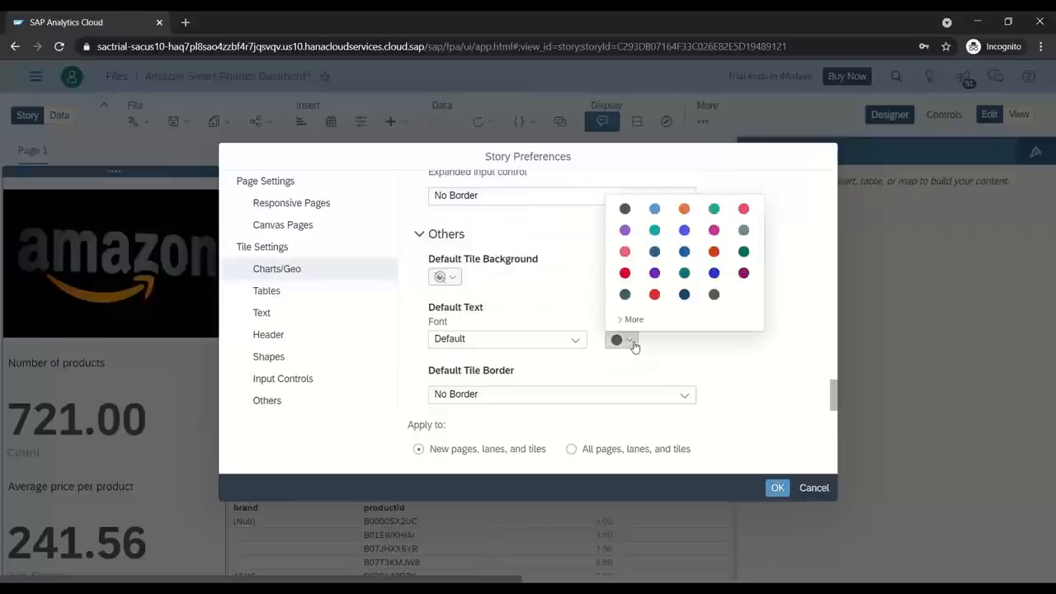
left_click(630, 320)
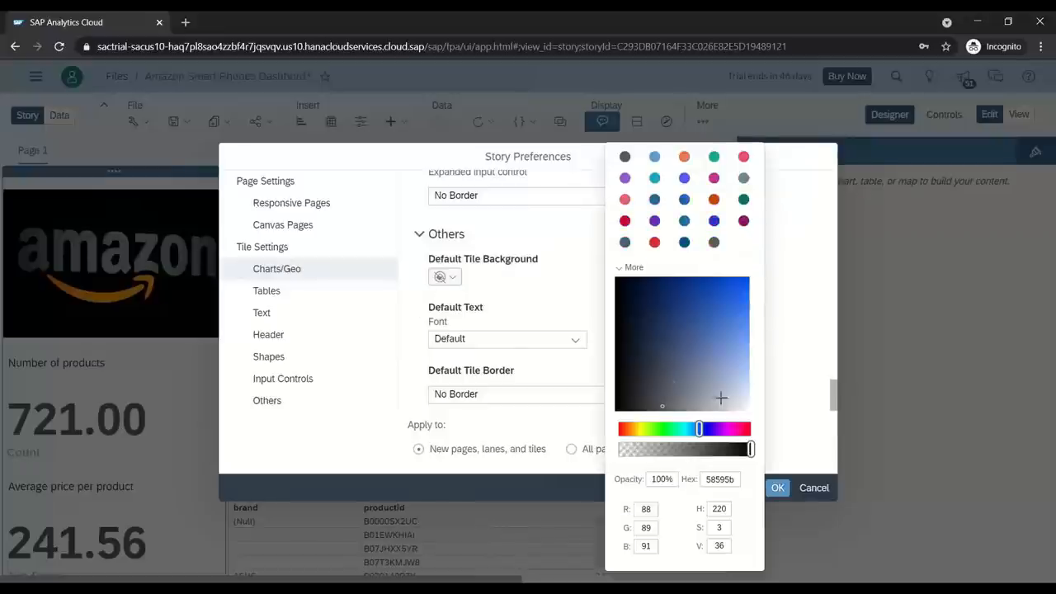
left_click(752, 406)
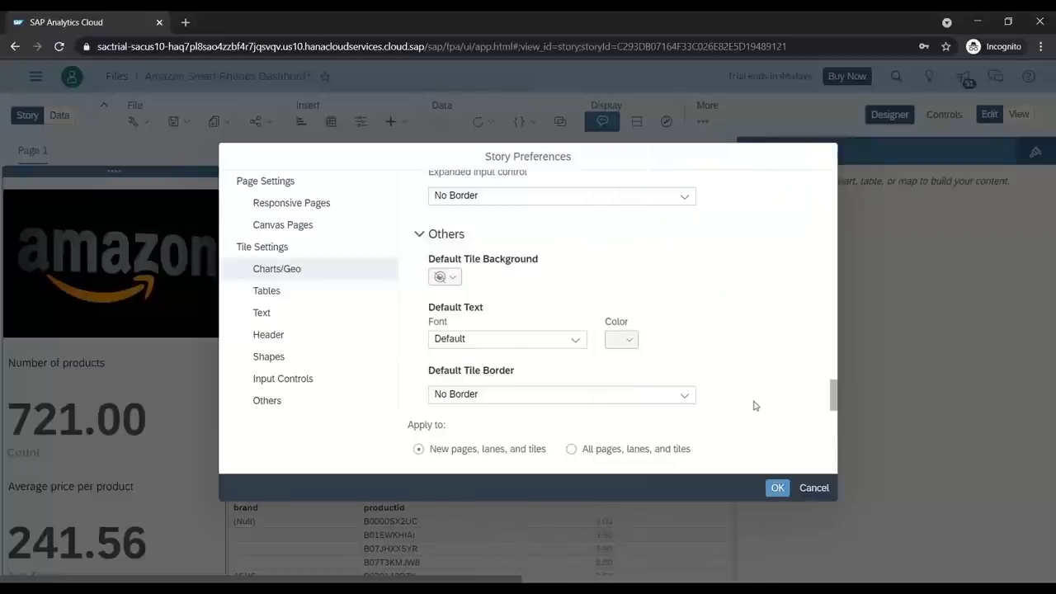
left_click(570, 449)
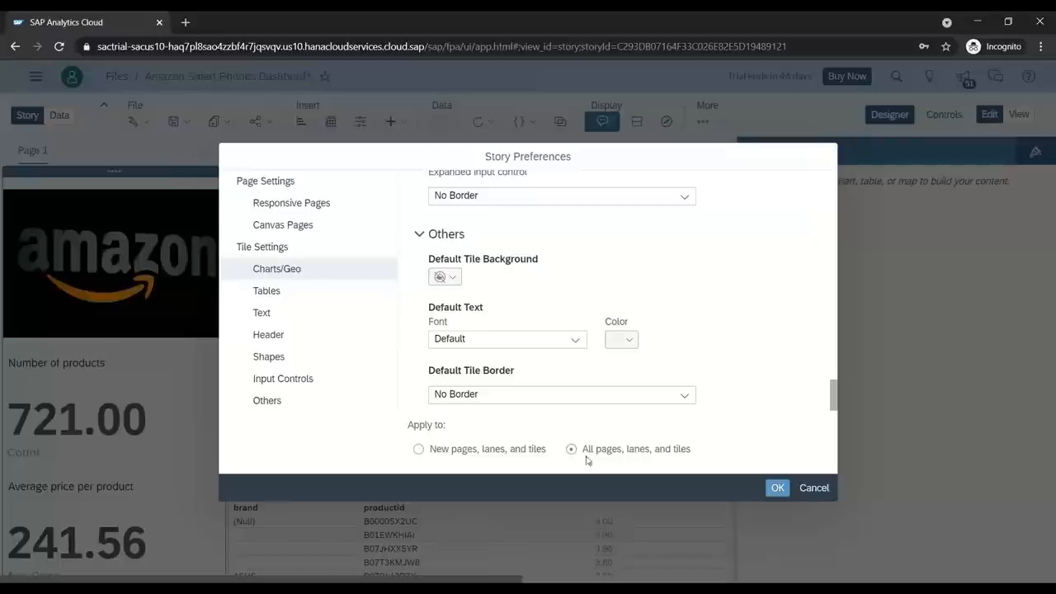
mouse_move(571, 448)
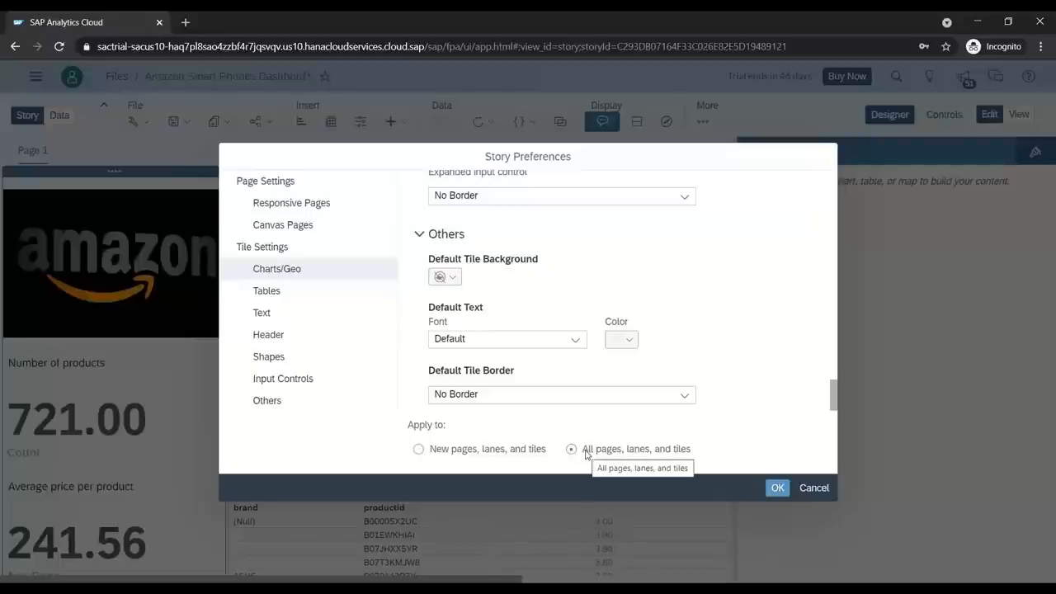
left_click(775, 488)
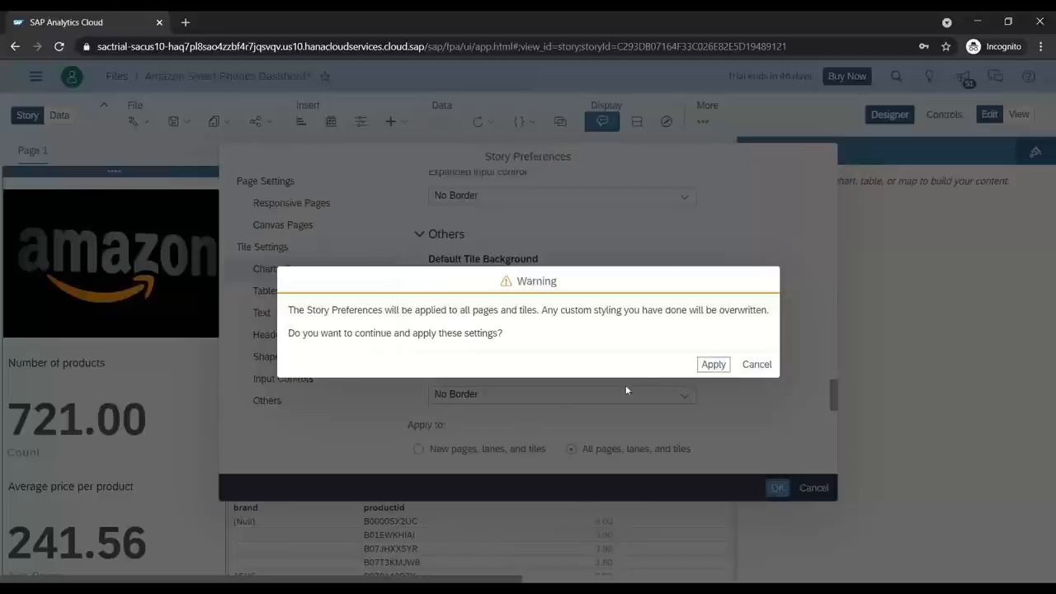
Accept overwriting styling on all pages and colour the totalReviews bars pink
left_click(756, 365)
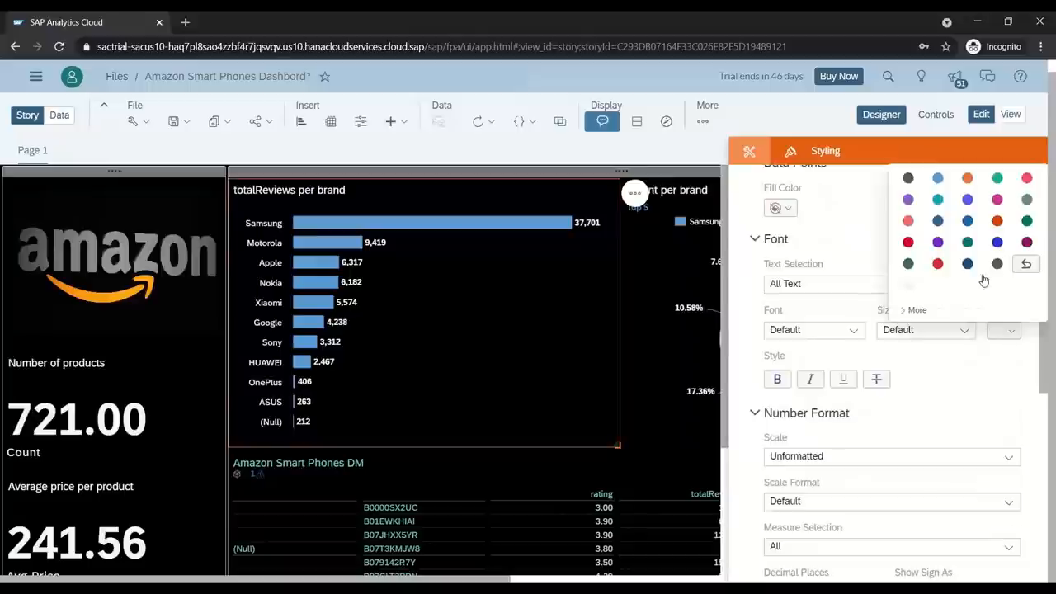
mouse_move(919, 317)
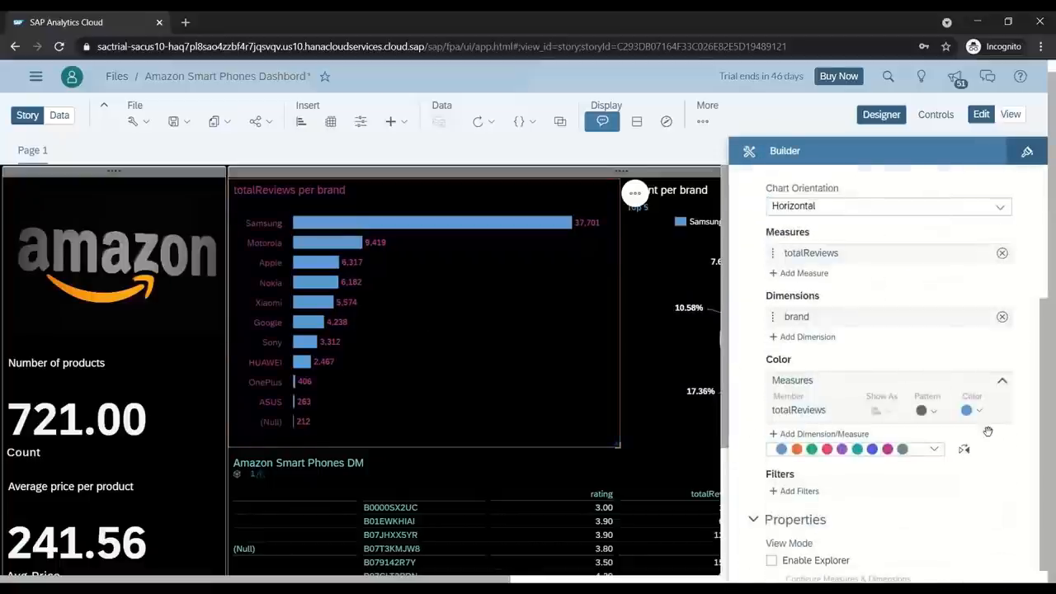
left_click(967, 410)
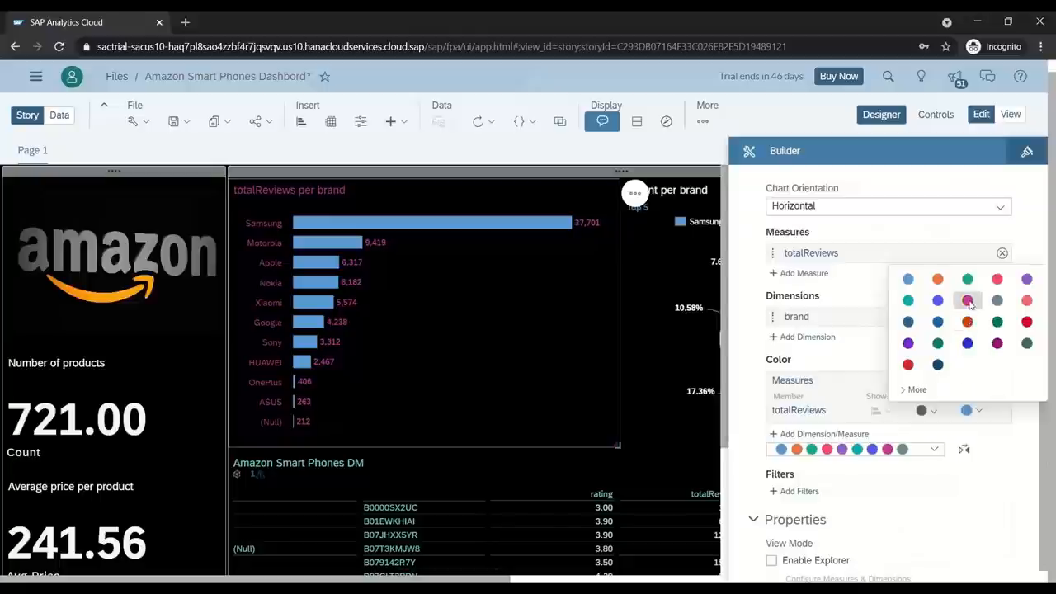
left_click(967, 300)
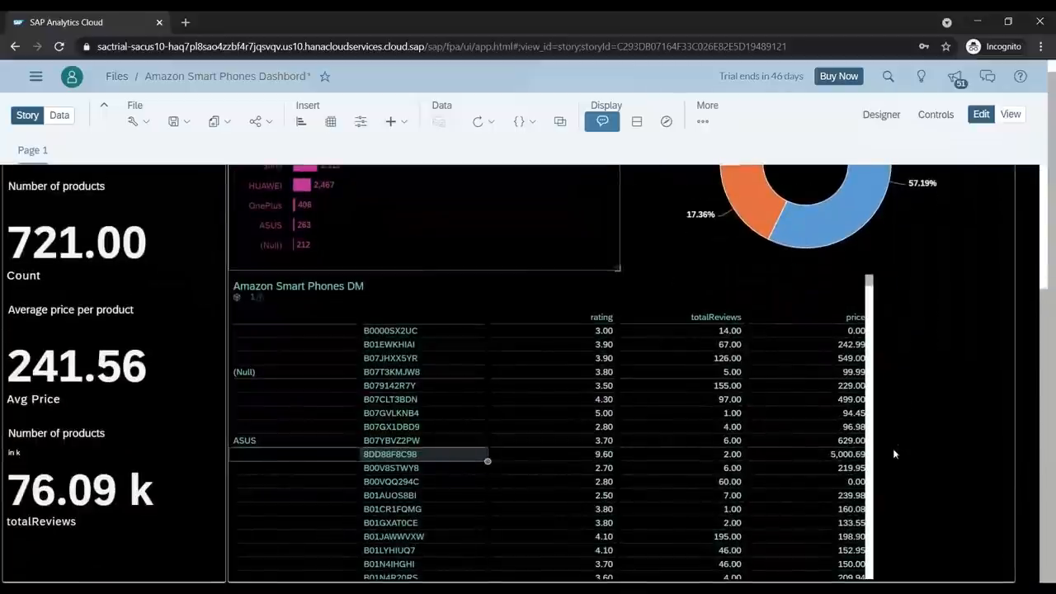
scroll("down", 3)
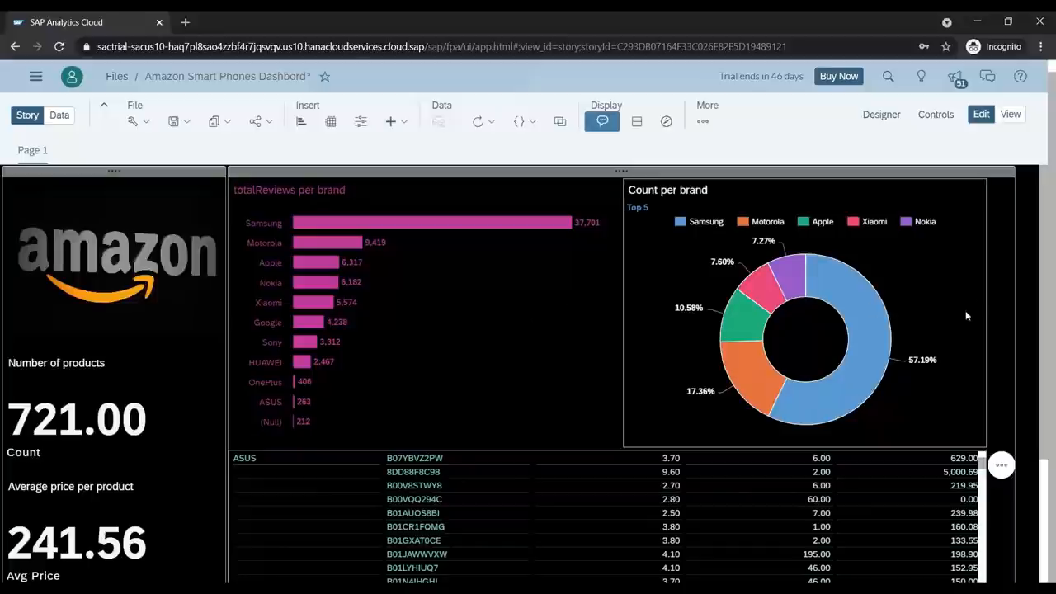
scroll("down", 3)
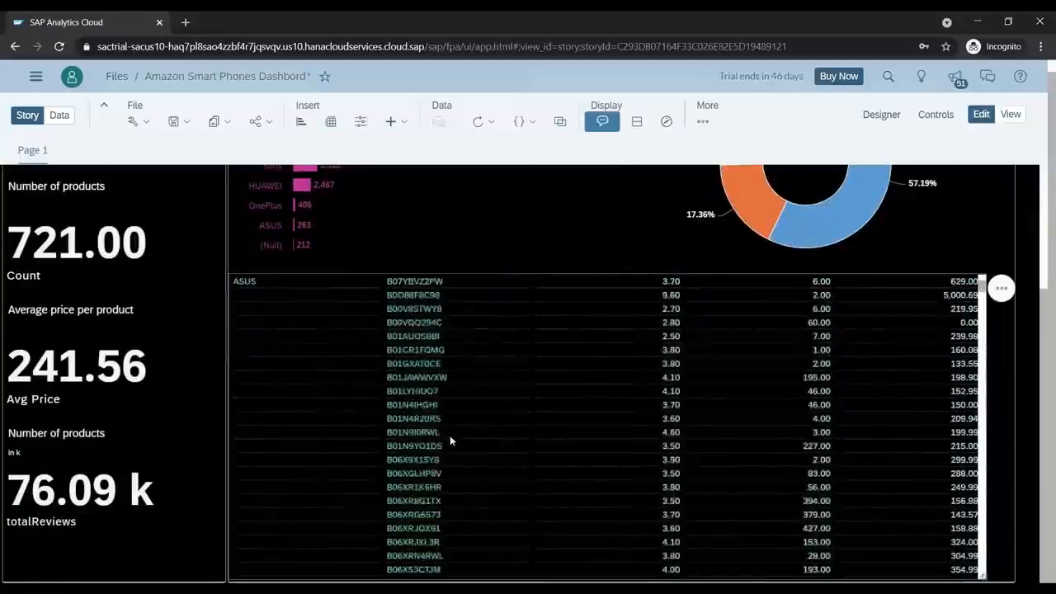
scroll("down", 3)
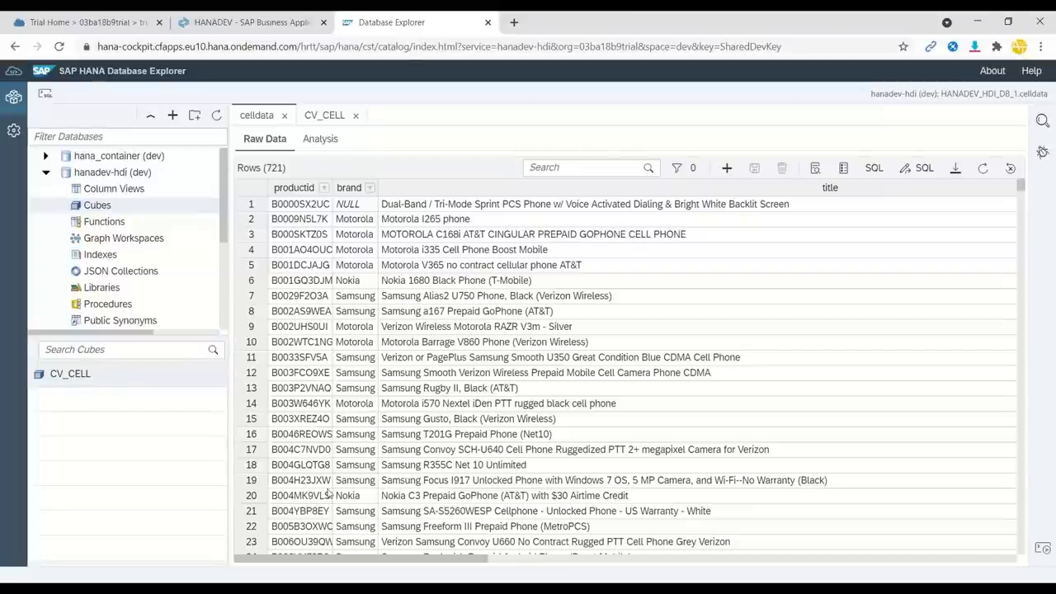
Start a new celldata row with product ID 54SDF545458 and brand HTC
scroll("down", 3)
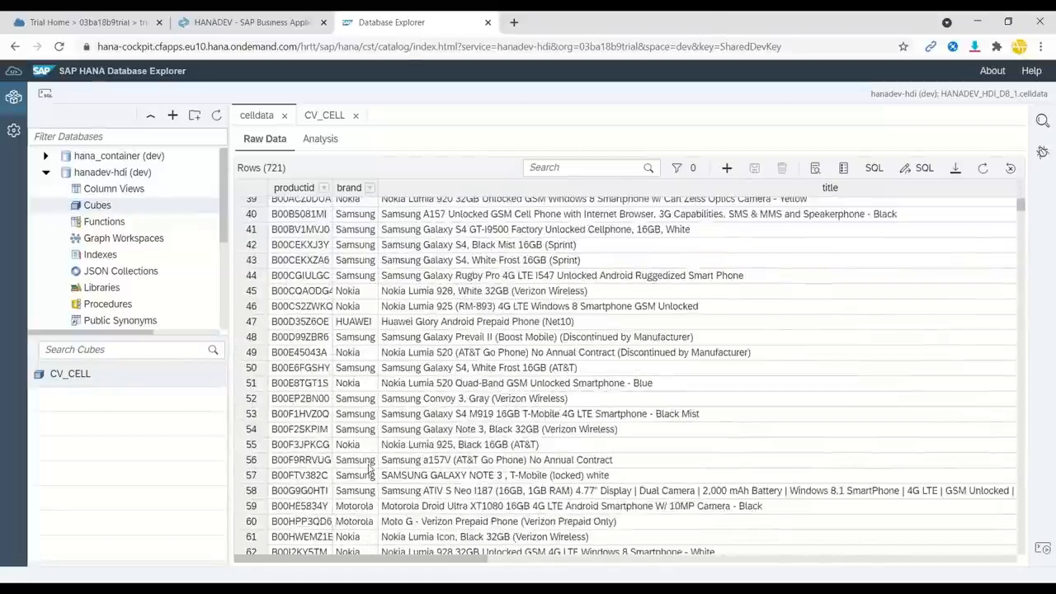
scroll("down", 3)
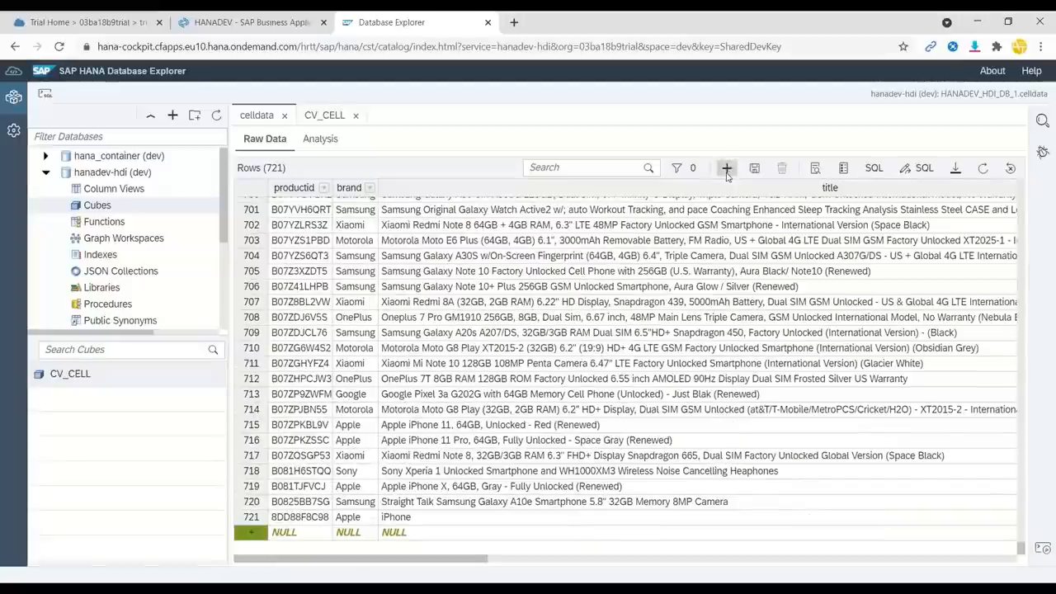
left_click(283, 531)
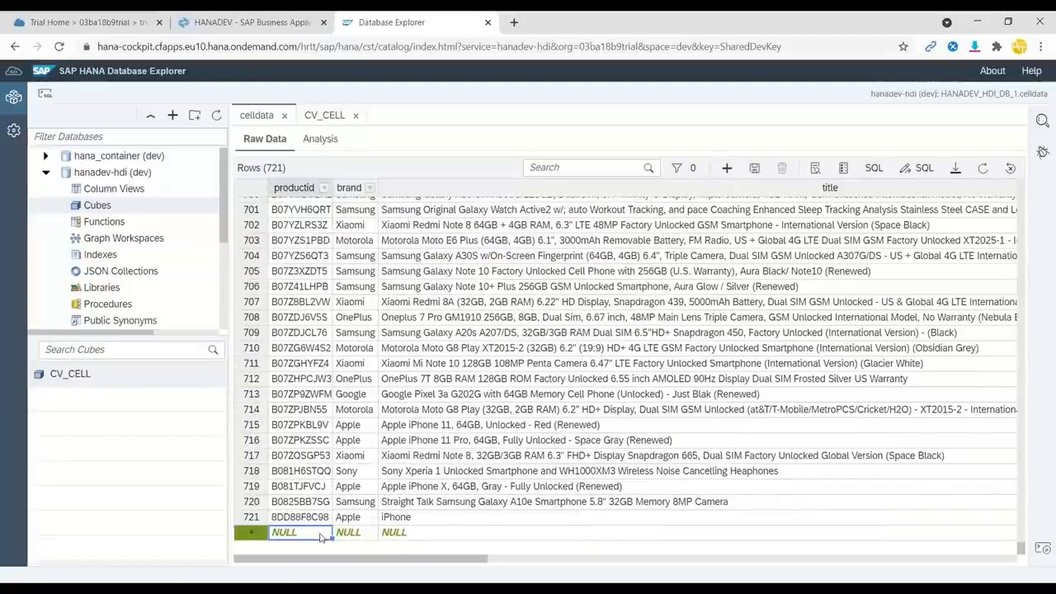
type("5")
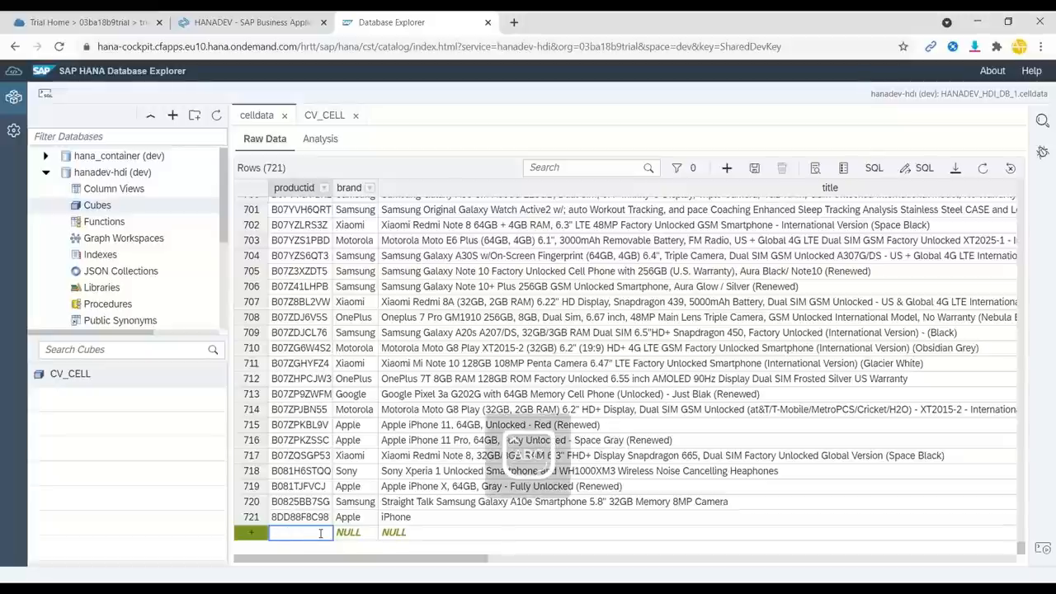
type("4SDF545458")
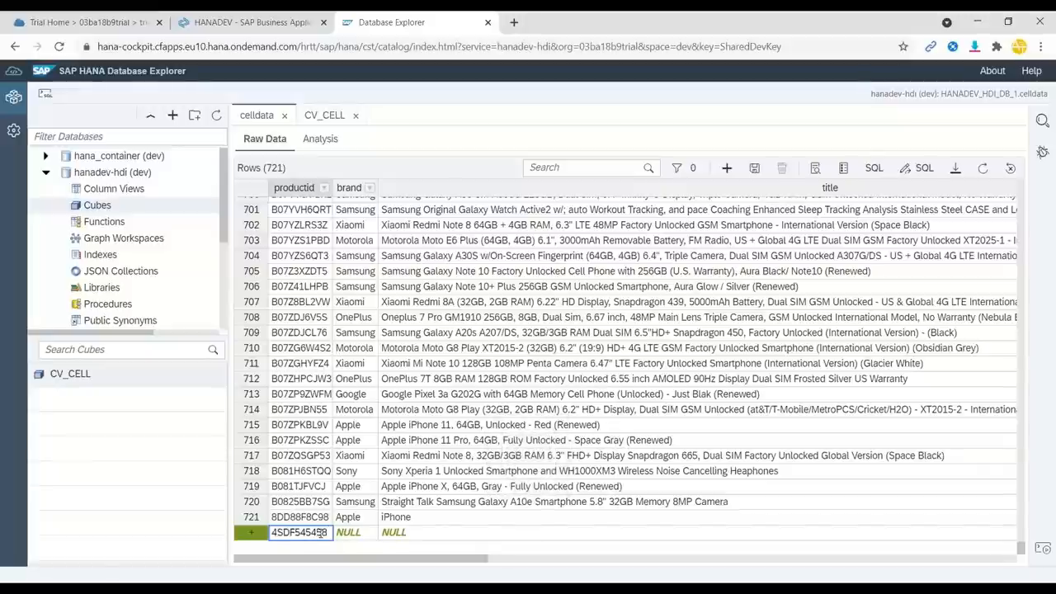
type("HTC")
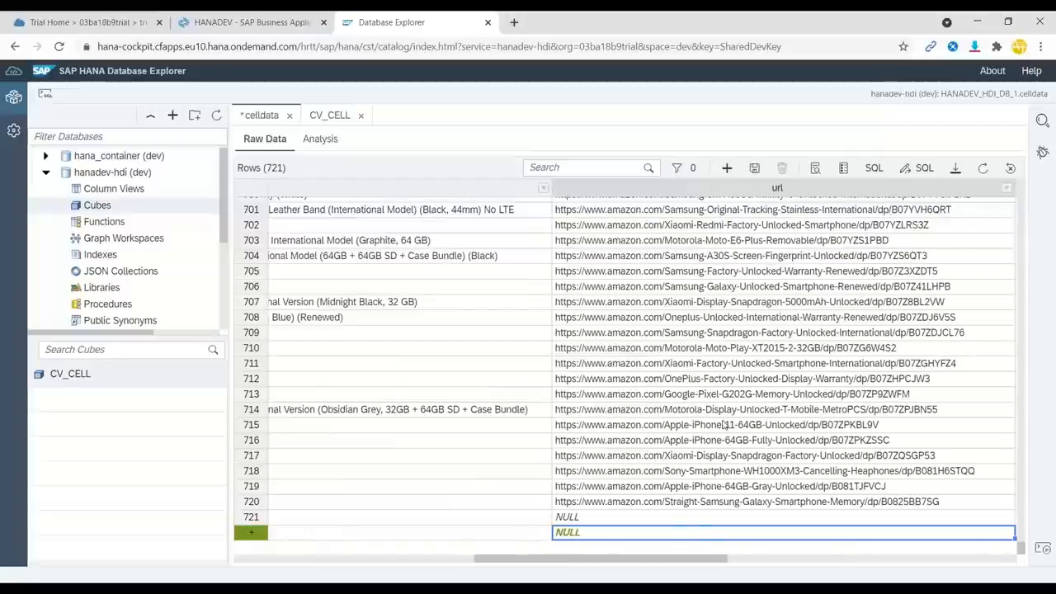
Enter rating 6.60, price 5252.36 and original price 50000 for the new row
scroll("right", 3)
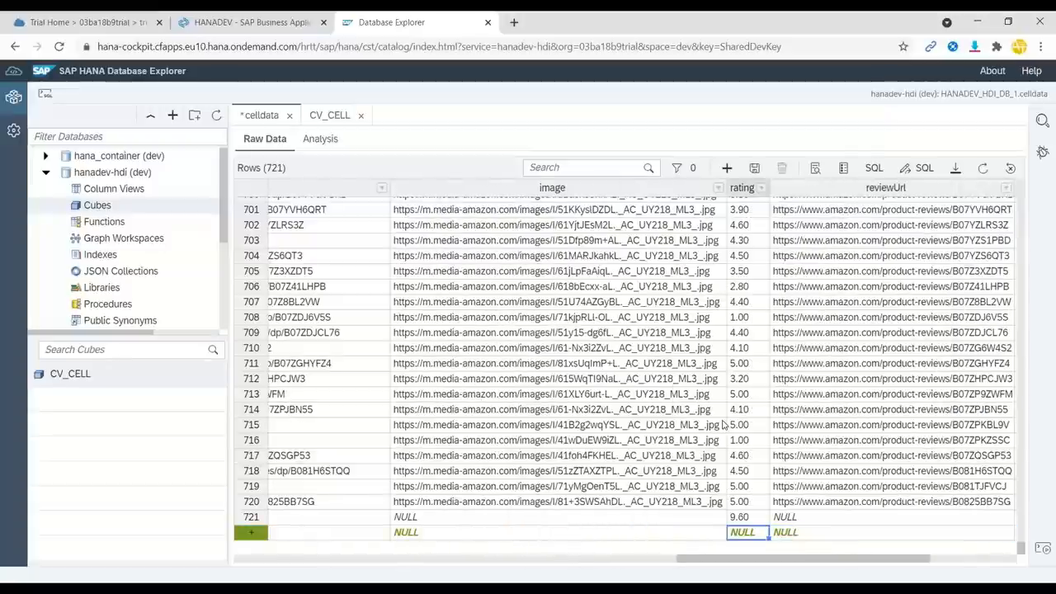
type("6.60")
type("5")
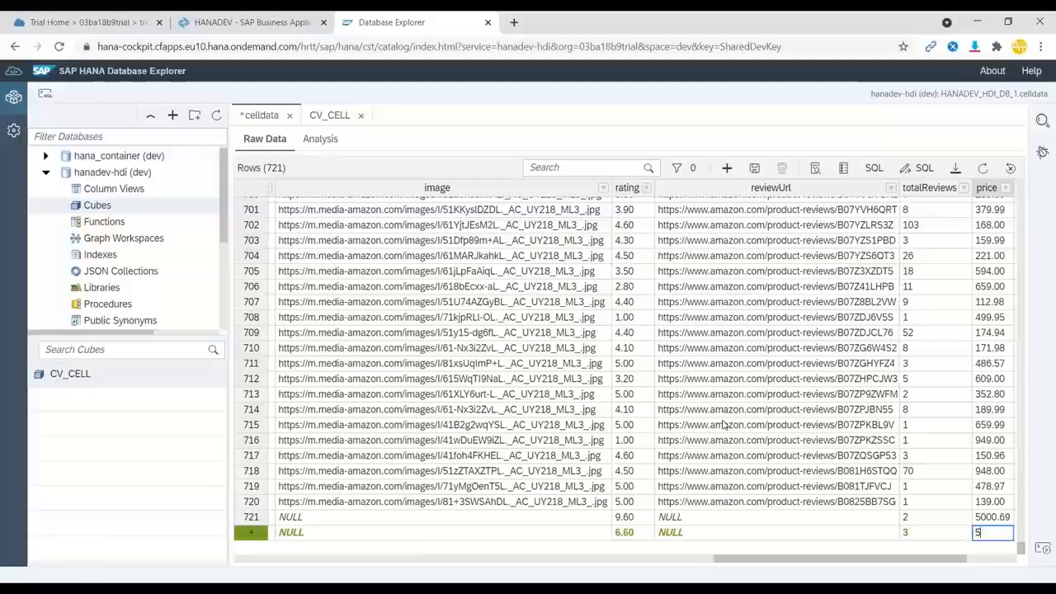
type("252.36")
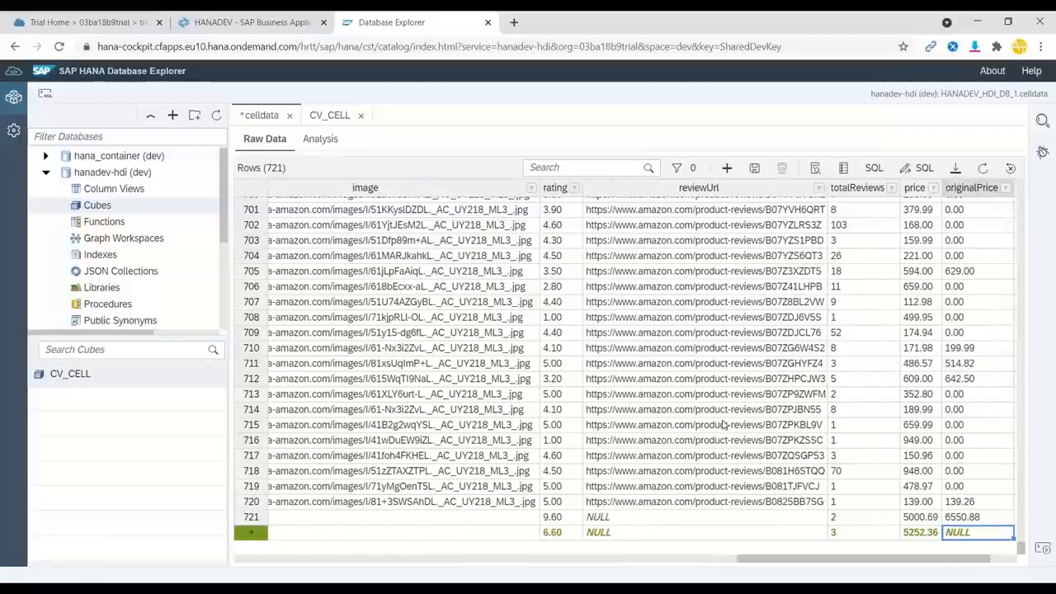
type("50000")
type("6")
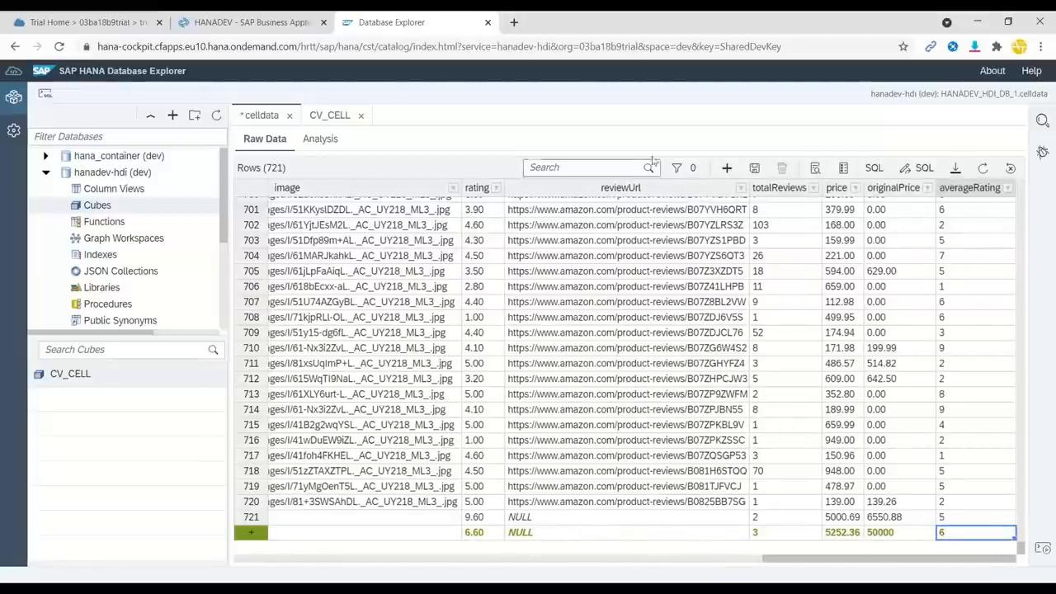
scroll("right", 3)
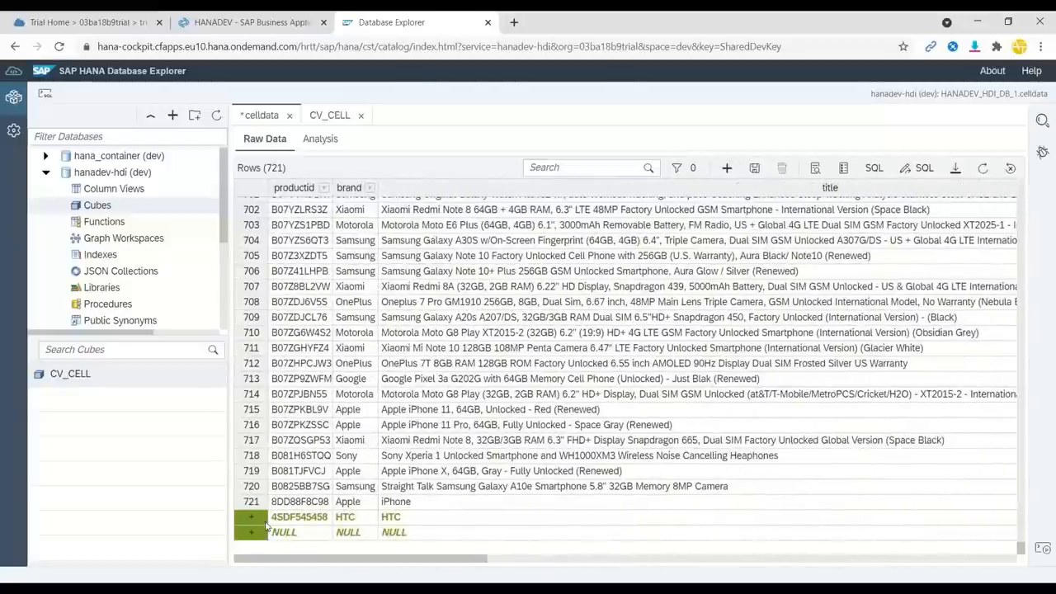
Add a second row E888R9R85D with brand HTC, rating 5.58, price 52.36, original price 60.63, and save
left_click(299, 531)
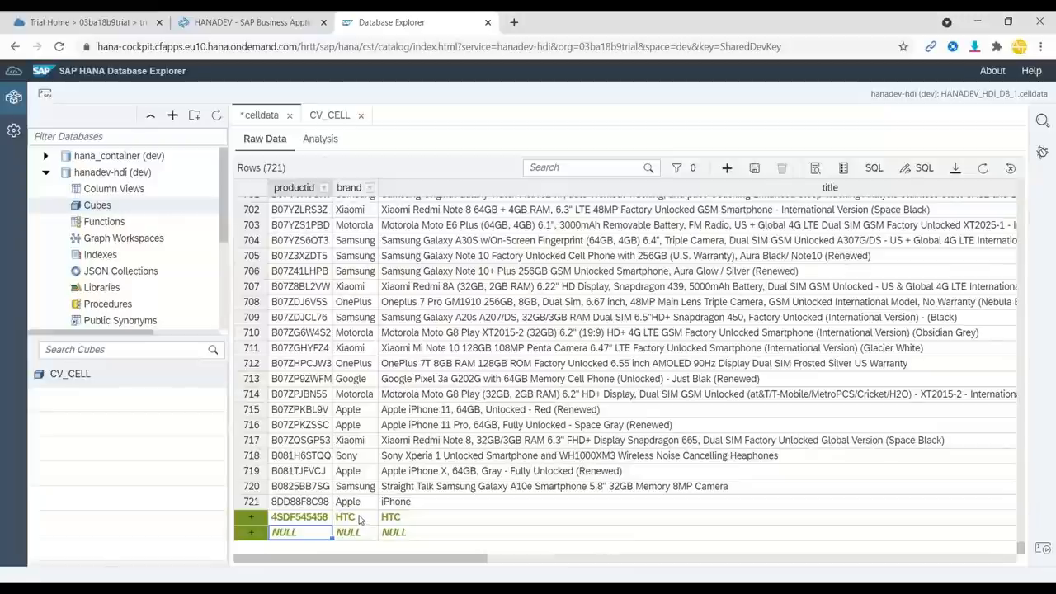
type("E888R9R85D")
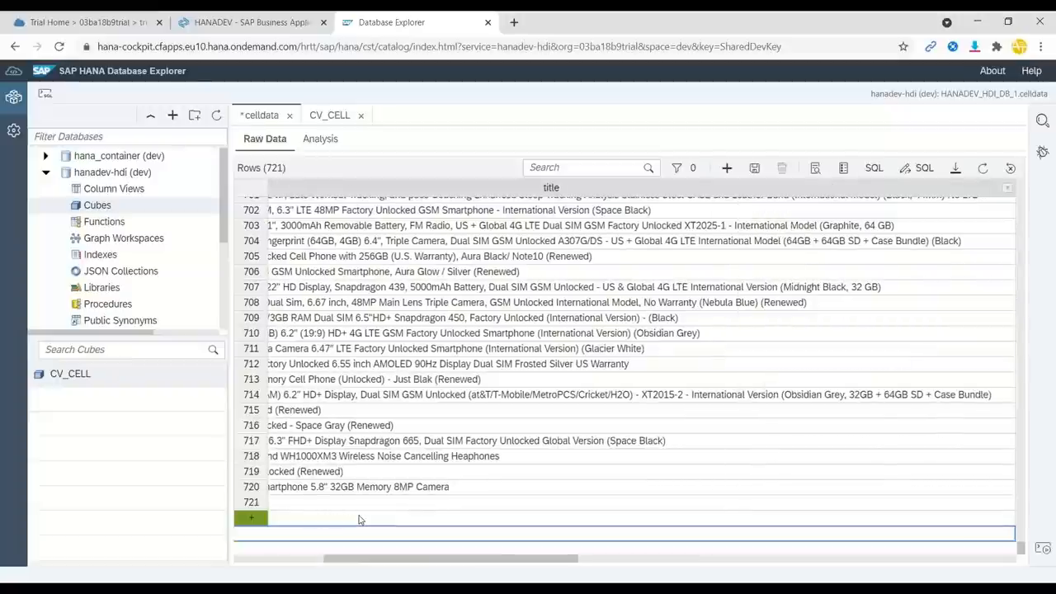
scroll("right", 3)
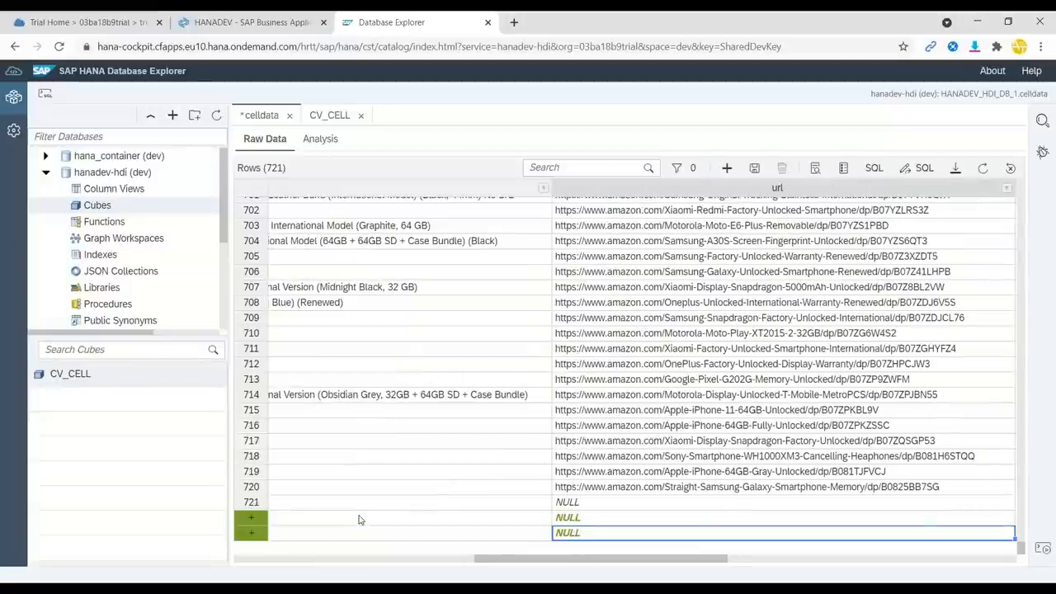
scroll("right", 3)
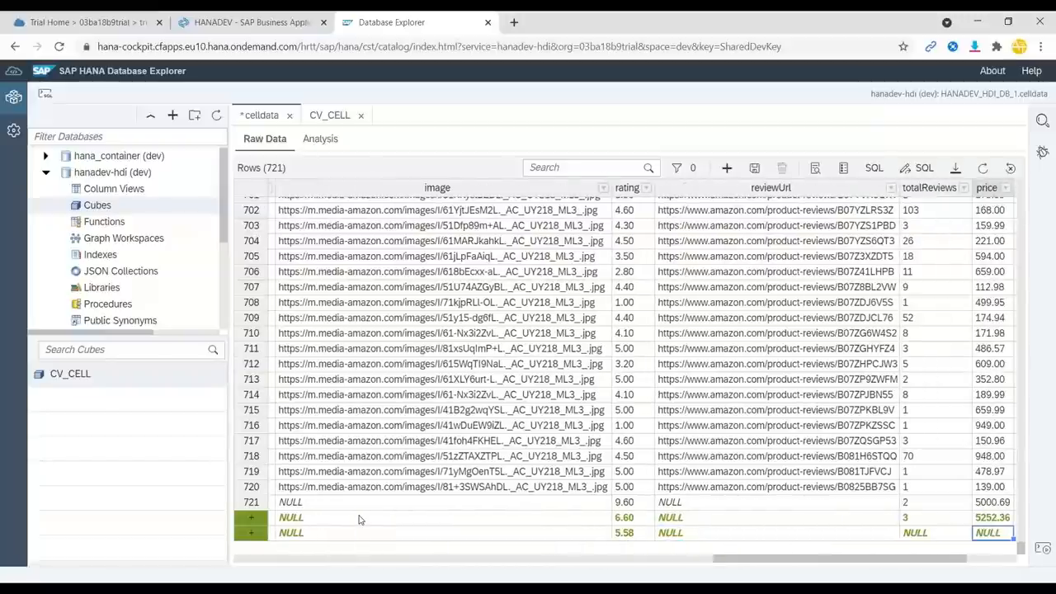
type("5")
type("60.63")
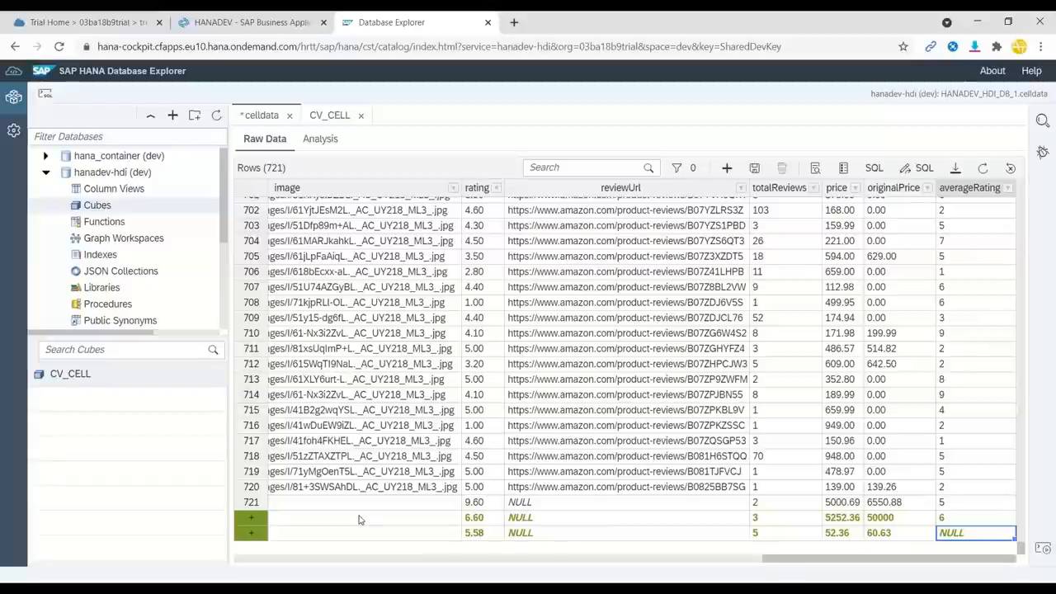
type("4")
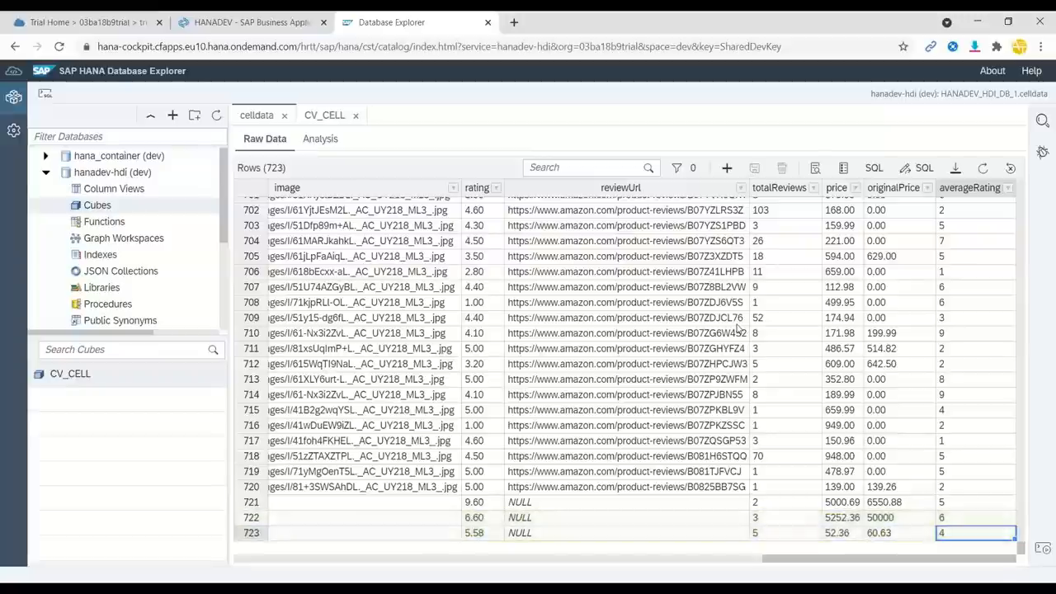
scroll("right", 3)
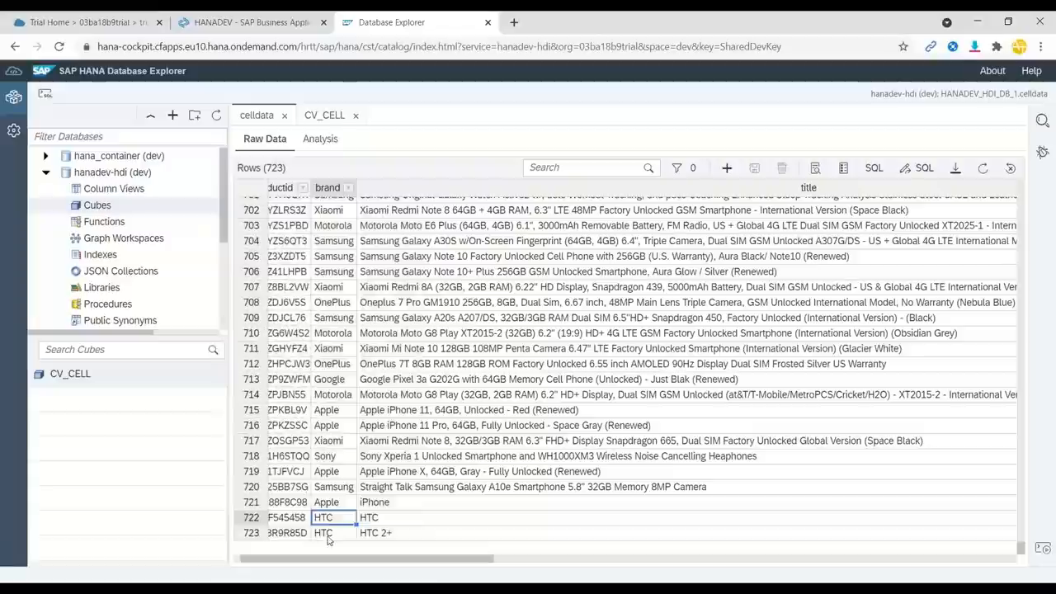
left_click(324, 532)
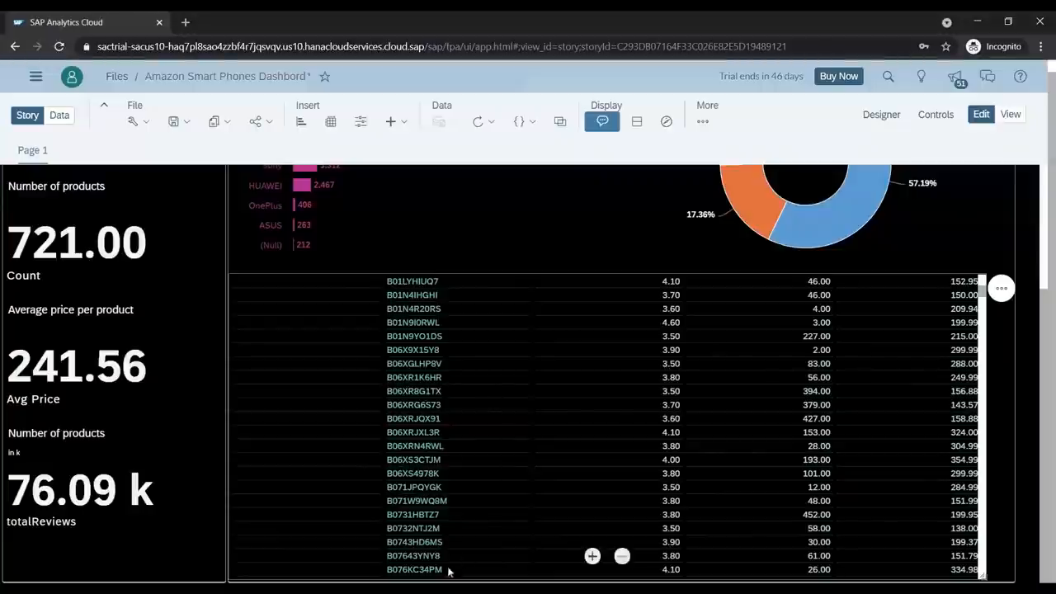
Refresh the story so the dashboard reloads live HANA data showing 723 products
left_click(706, 113)
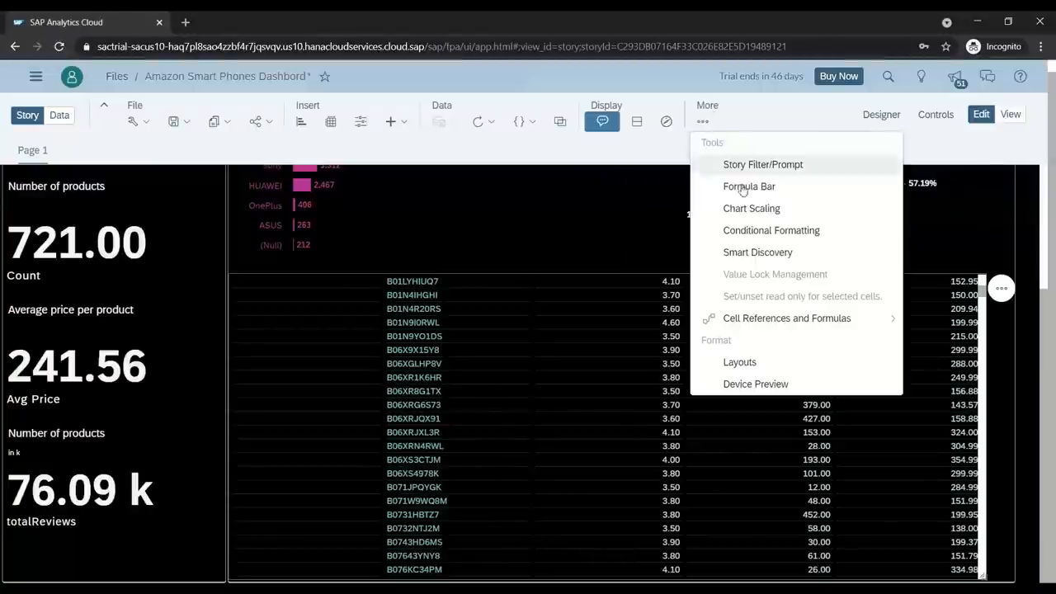
left_click(525, 143)
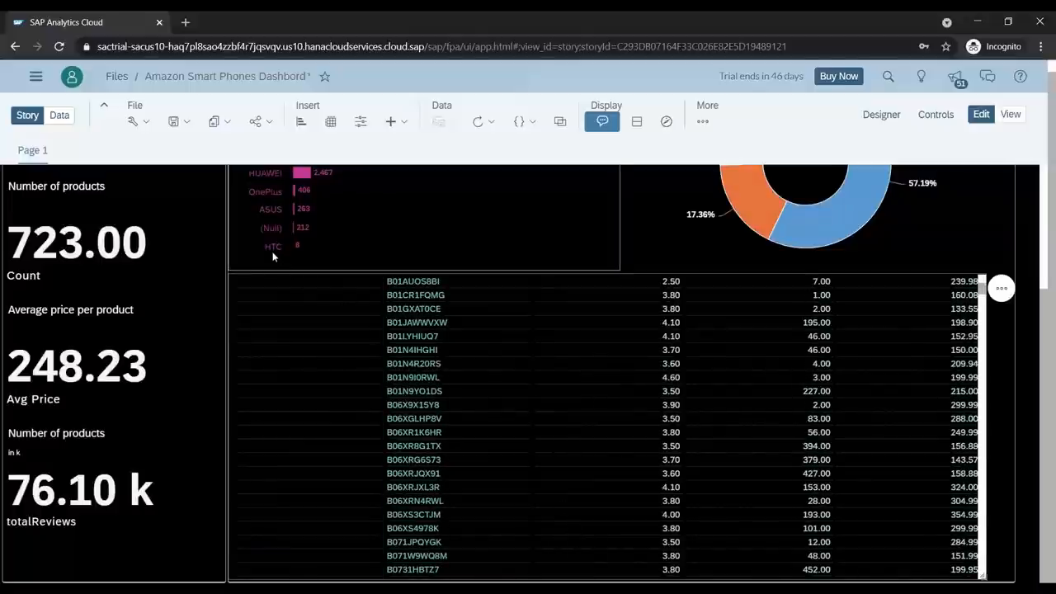
mouse_move(297, 246)
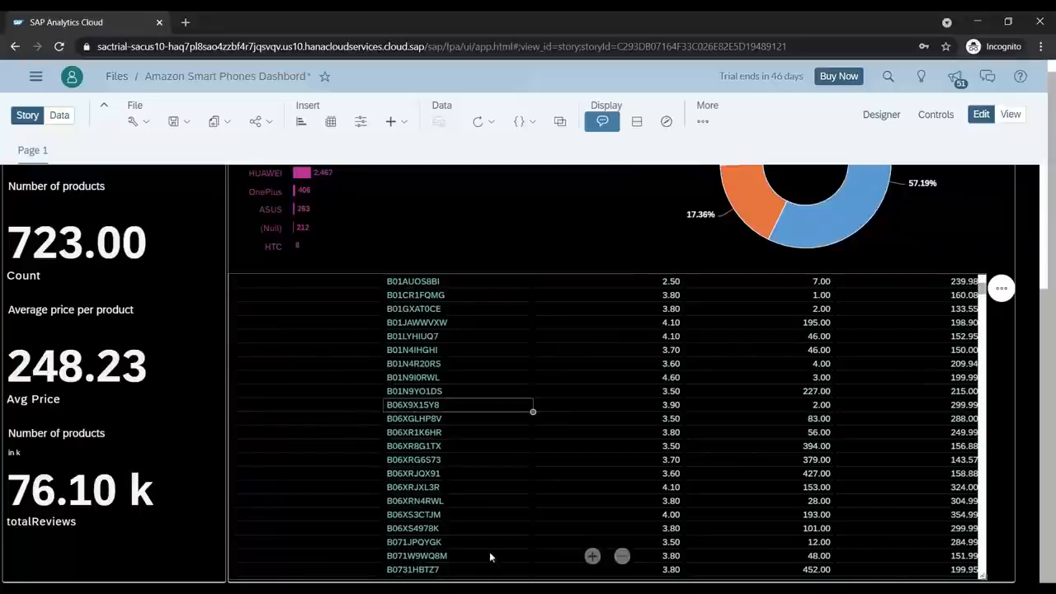
mouse_move(833, 294)
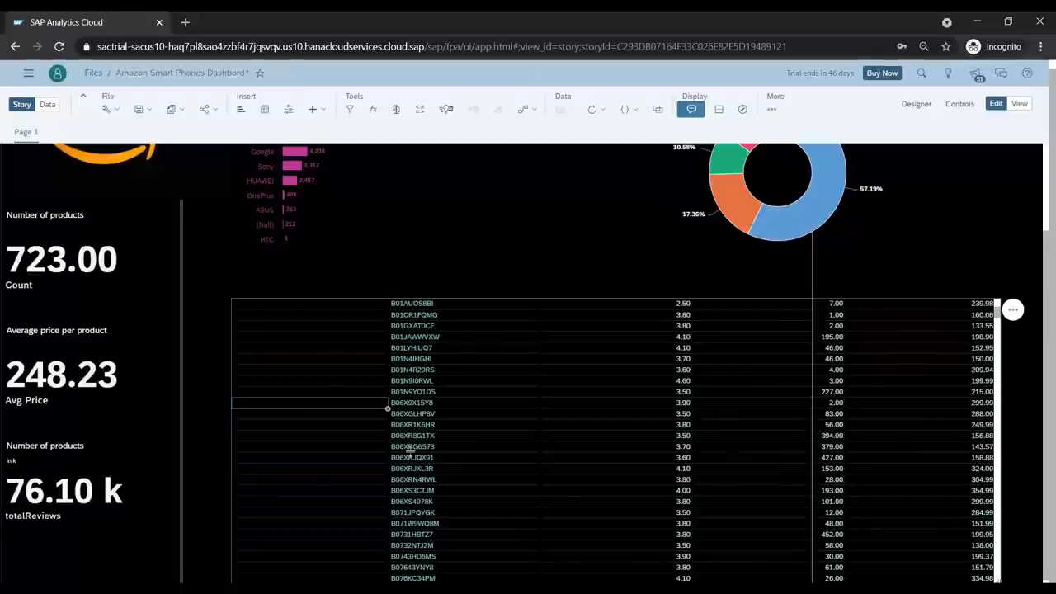
scroll("down", 3)
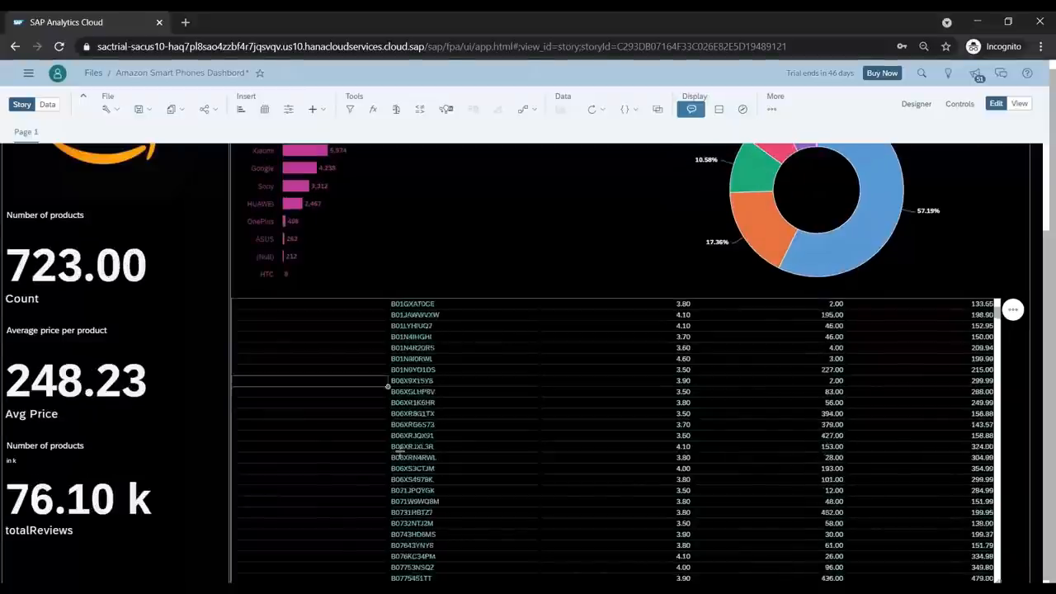
scroll("down", 3)
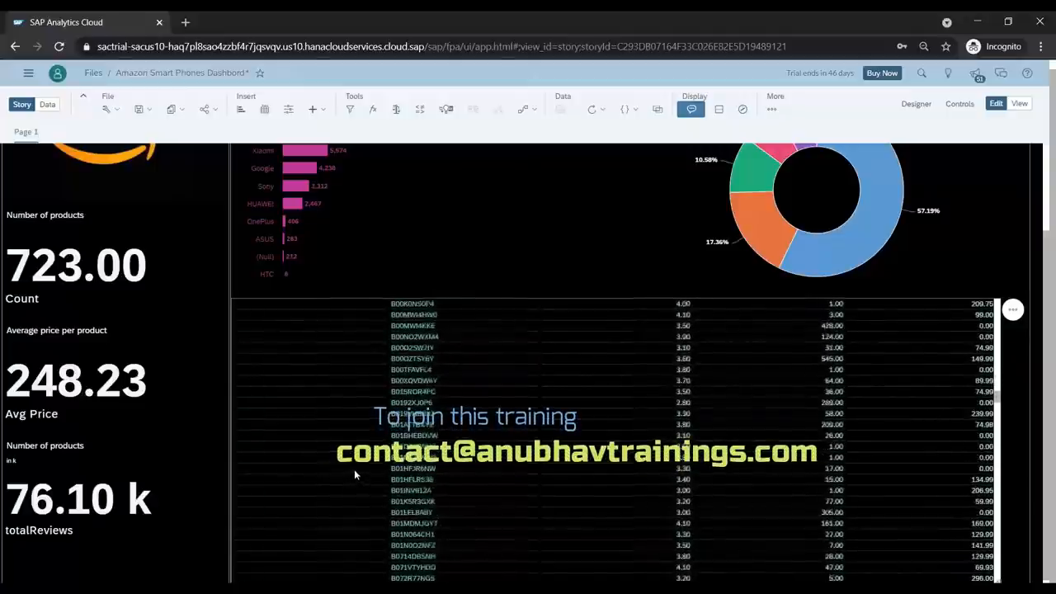
scroll("down", 3)
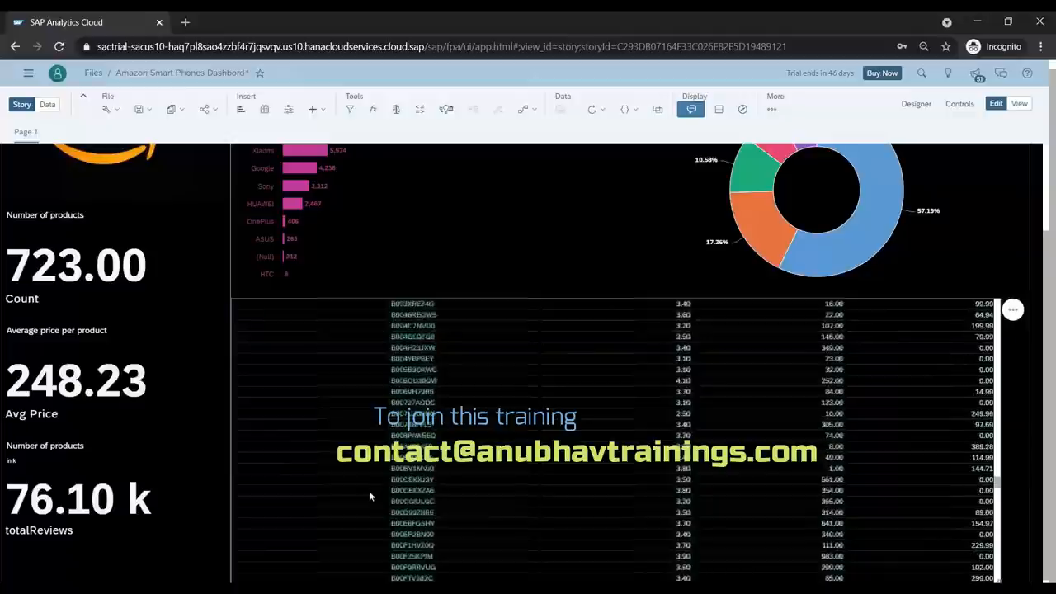
scroll("down", 3)
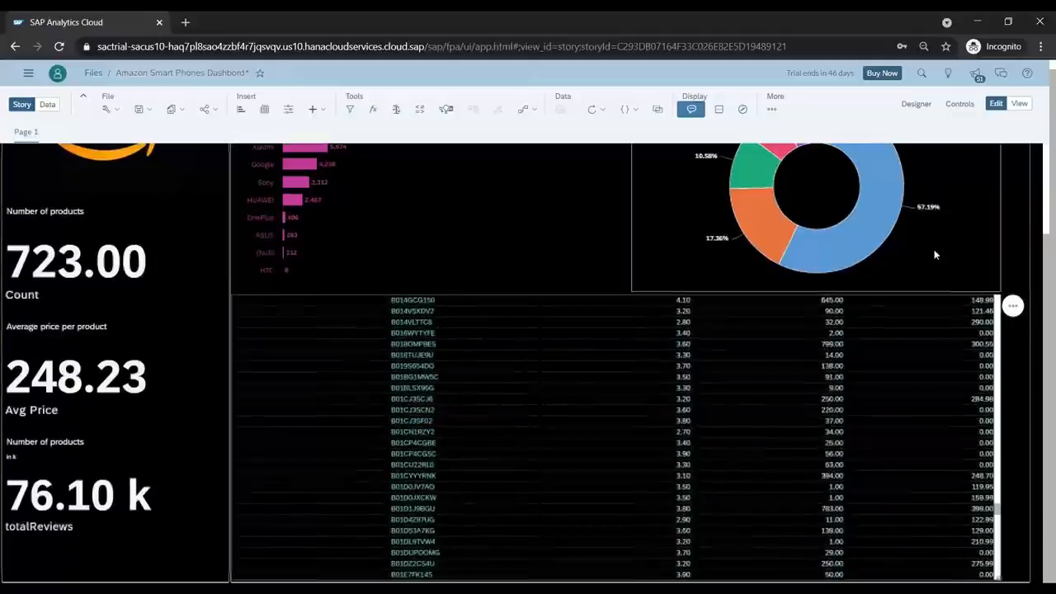
scroll("down", 3)
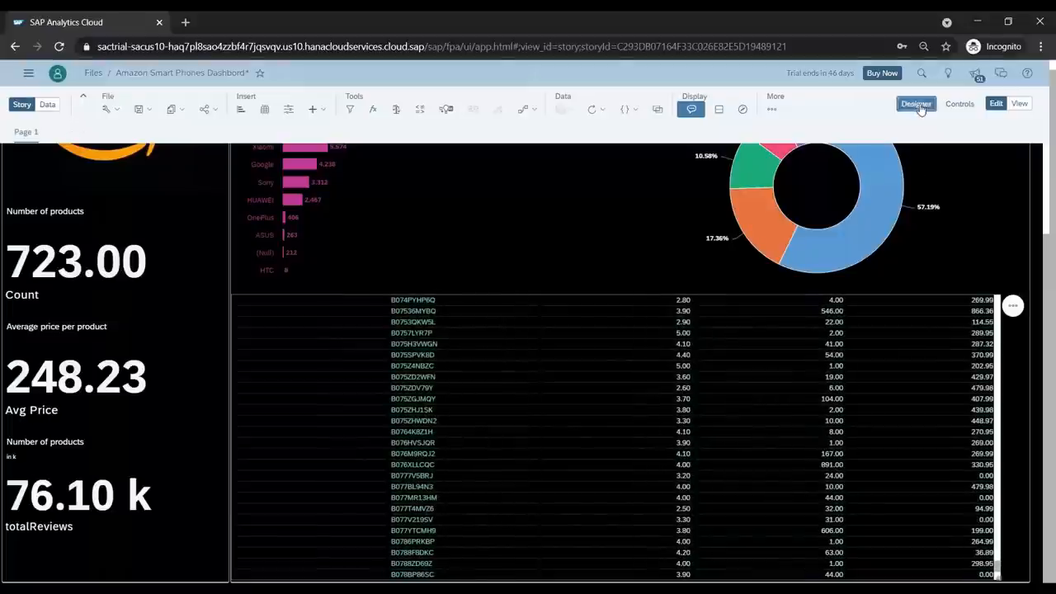
Add a brand filter on the table keeping only HTC records
left_click(915, 102)
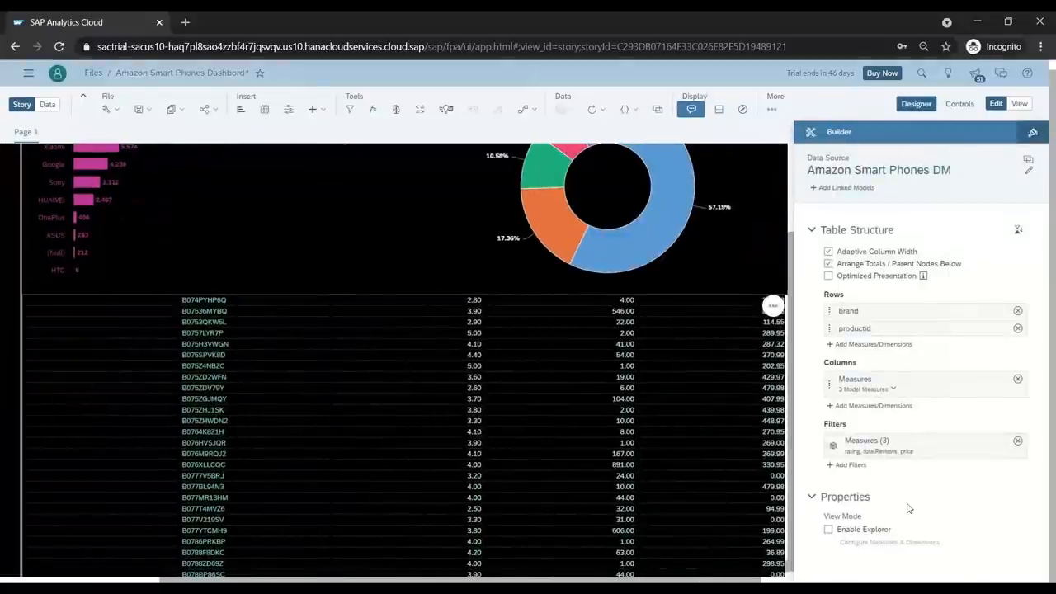
left_click(851, 466)
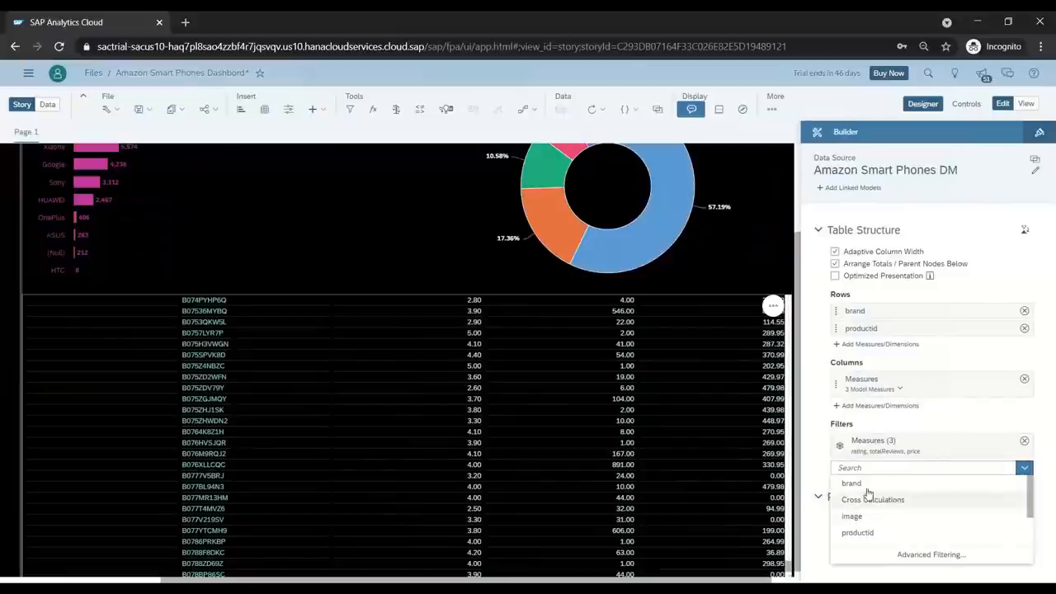
left_click(851, 482)
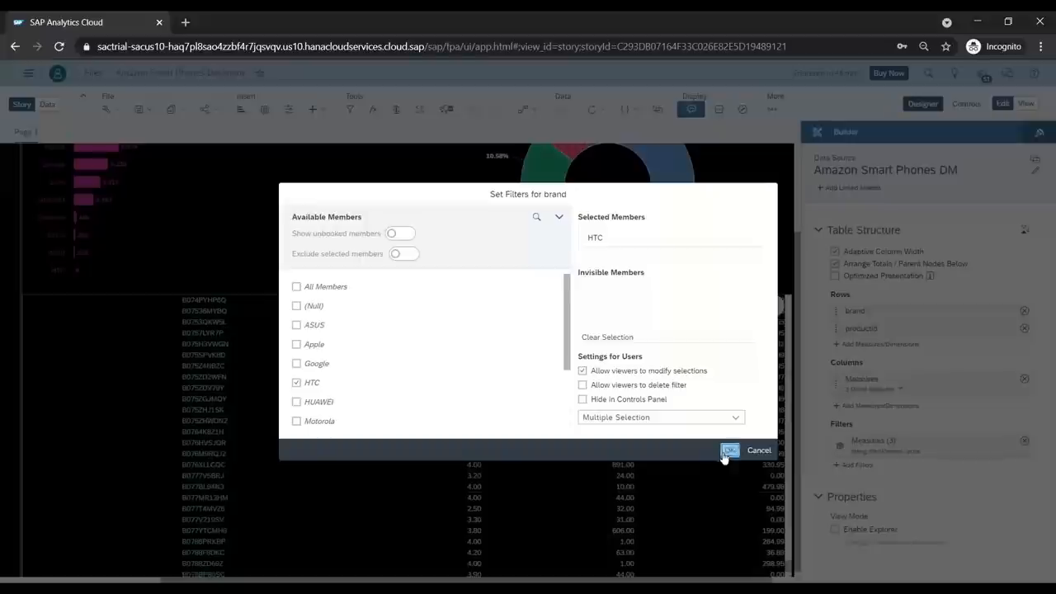
left_click(729, 448)
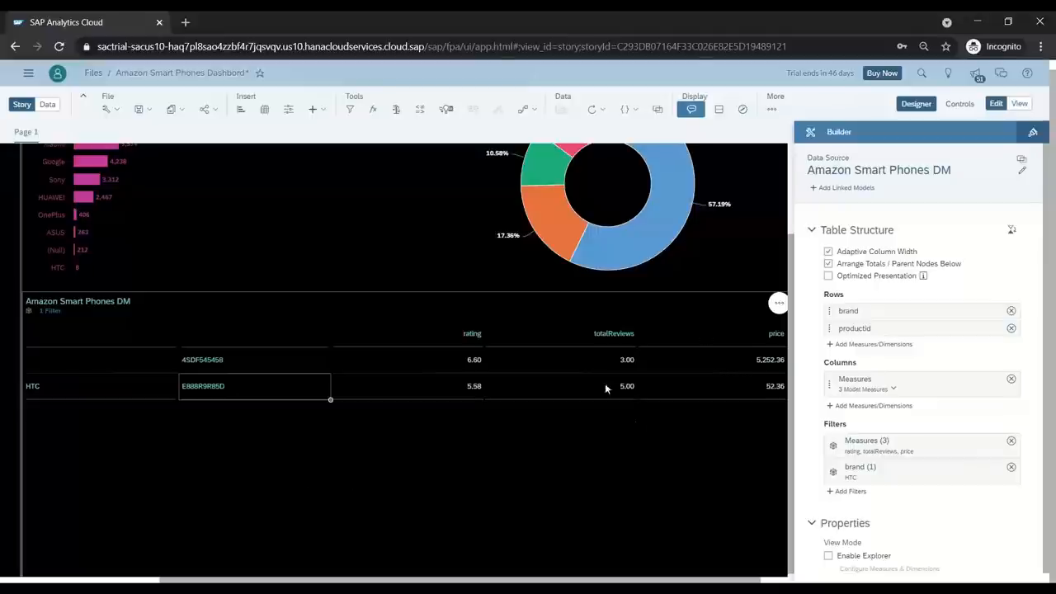
mouse_move(617, 501)
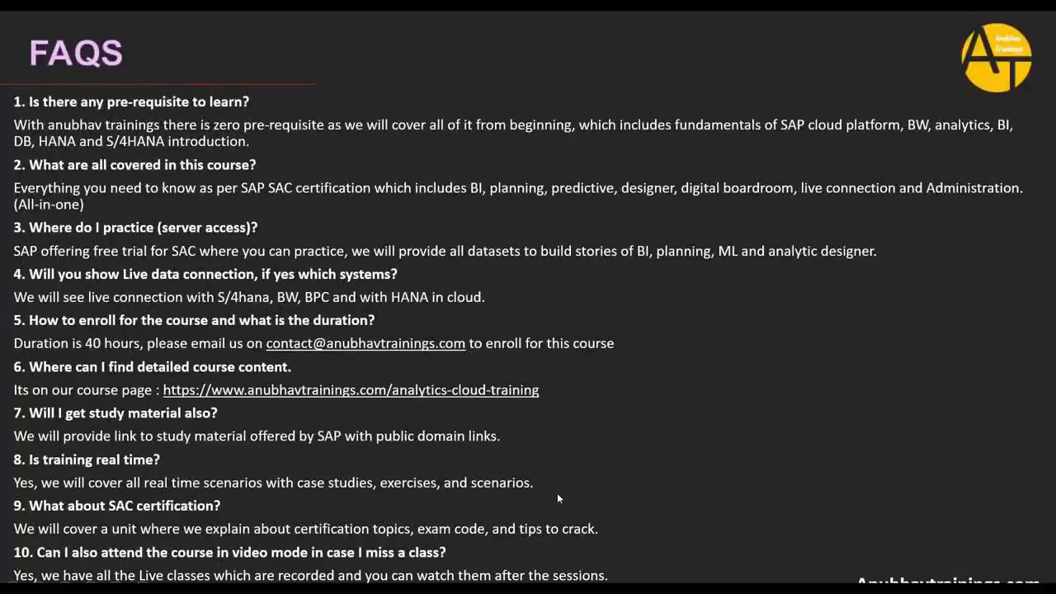
mouse_move(963, 564)
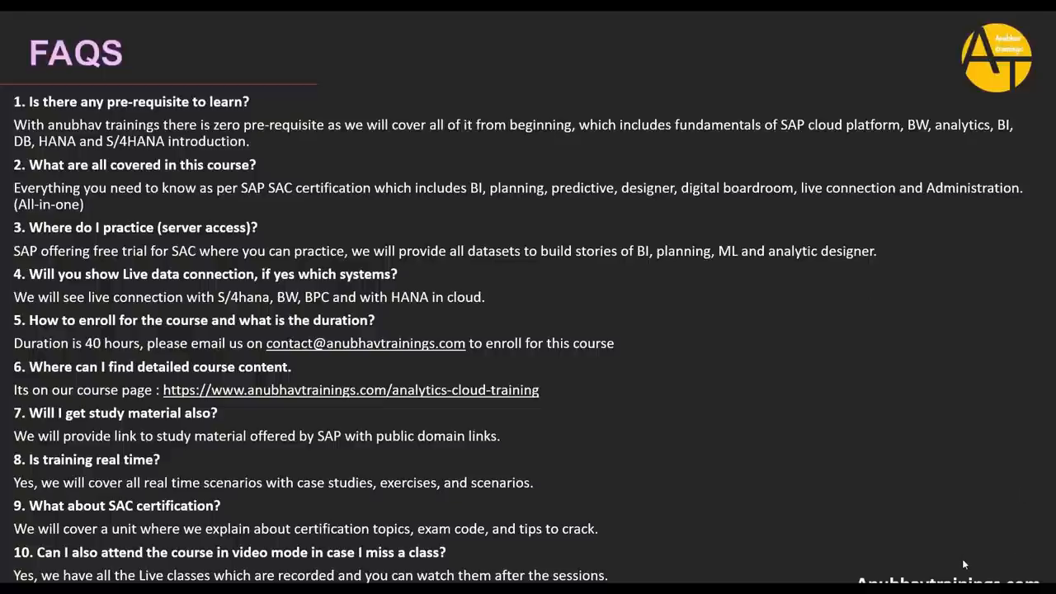
mouse_move(769, 413)
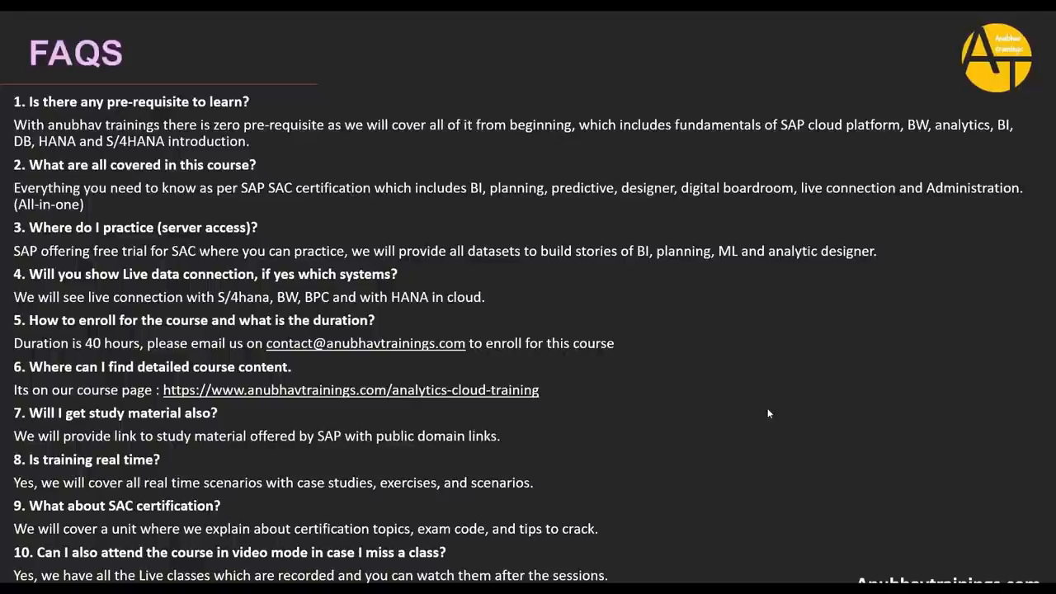